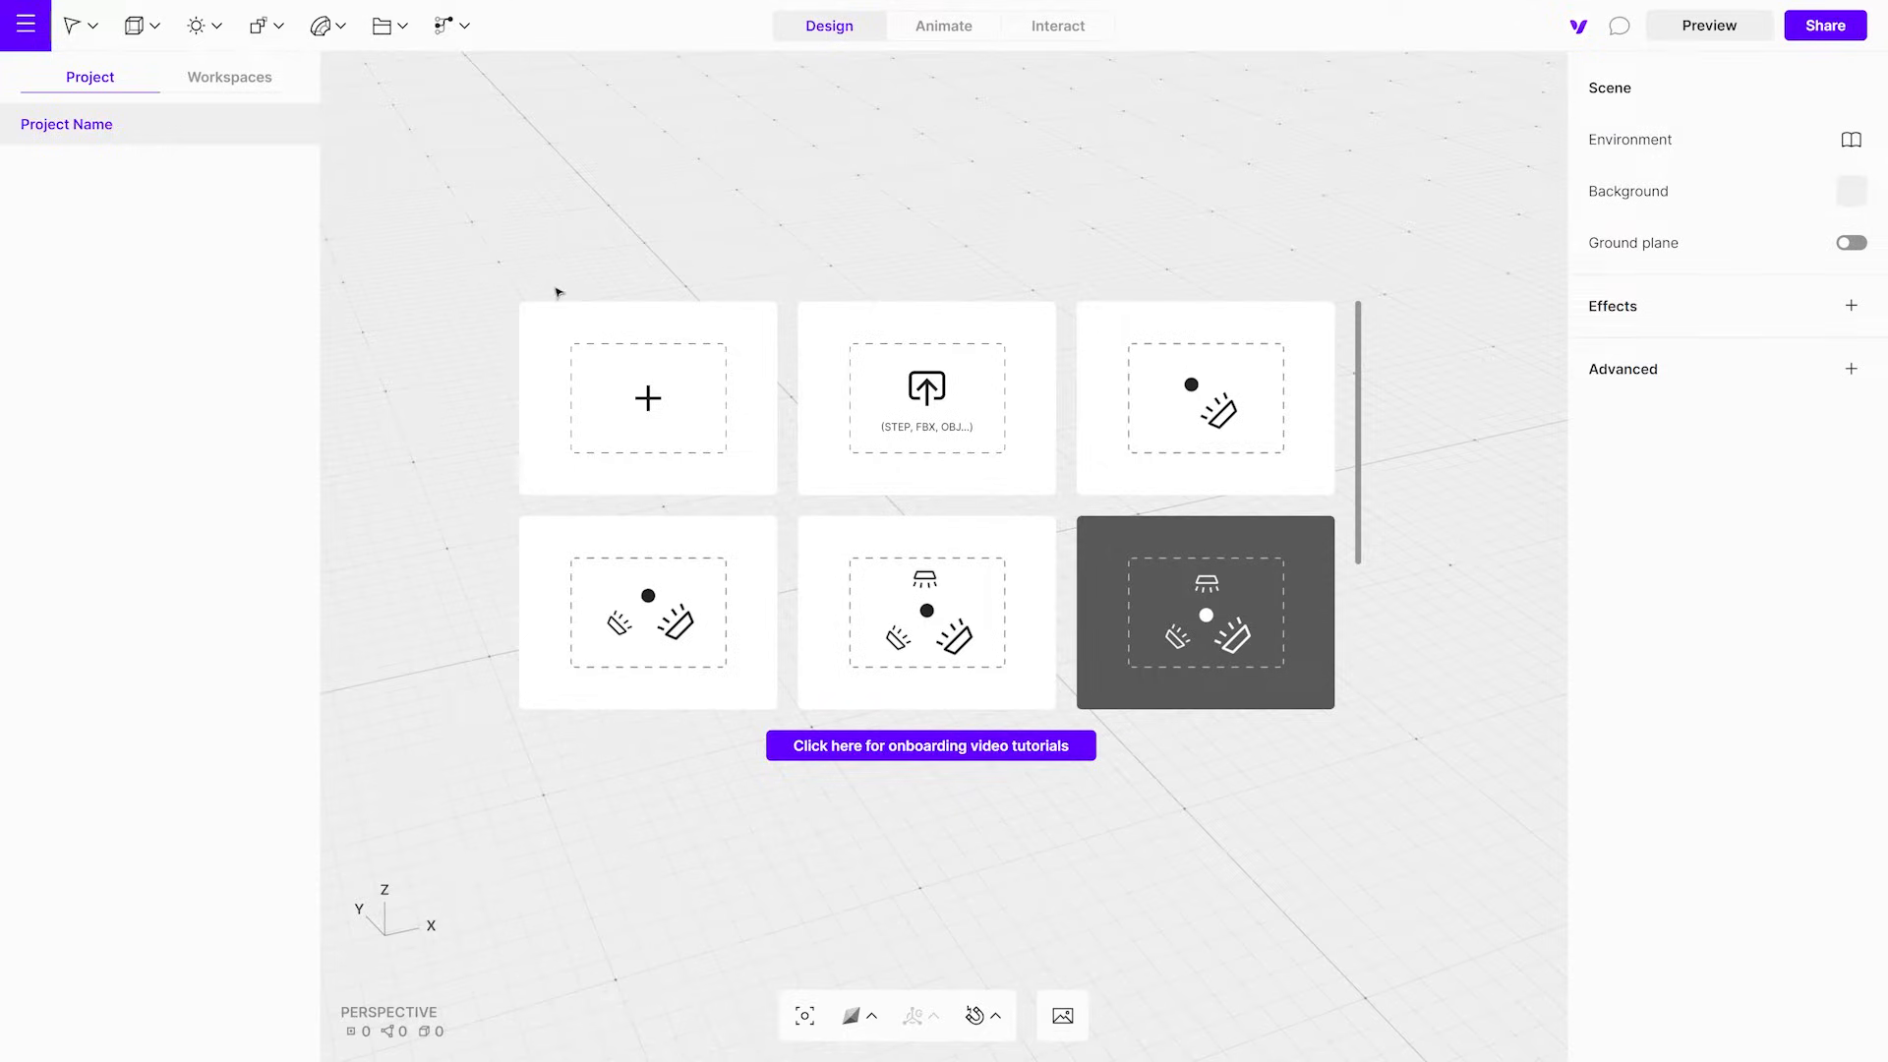
pyautogui.moveTo(715, 452)
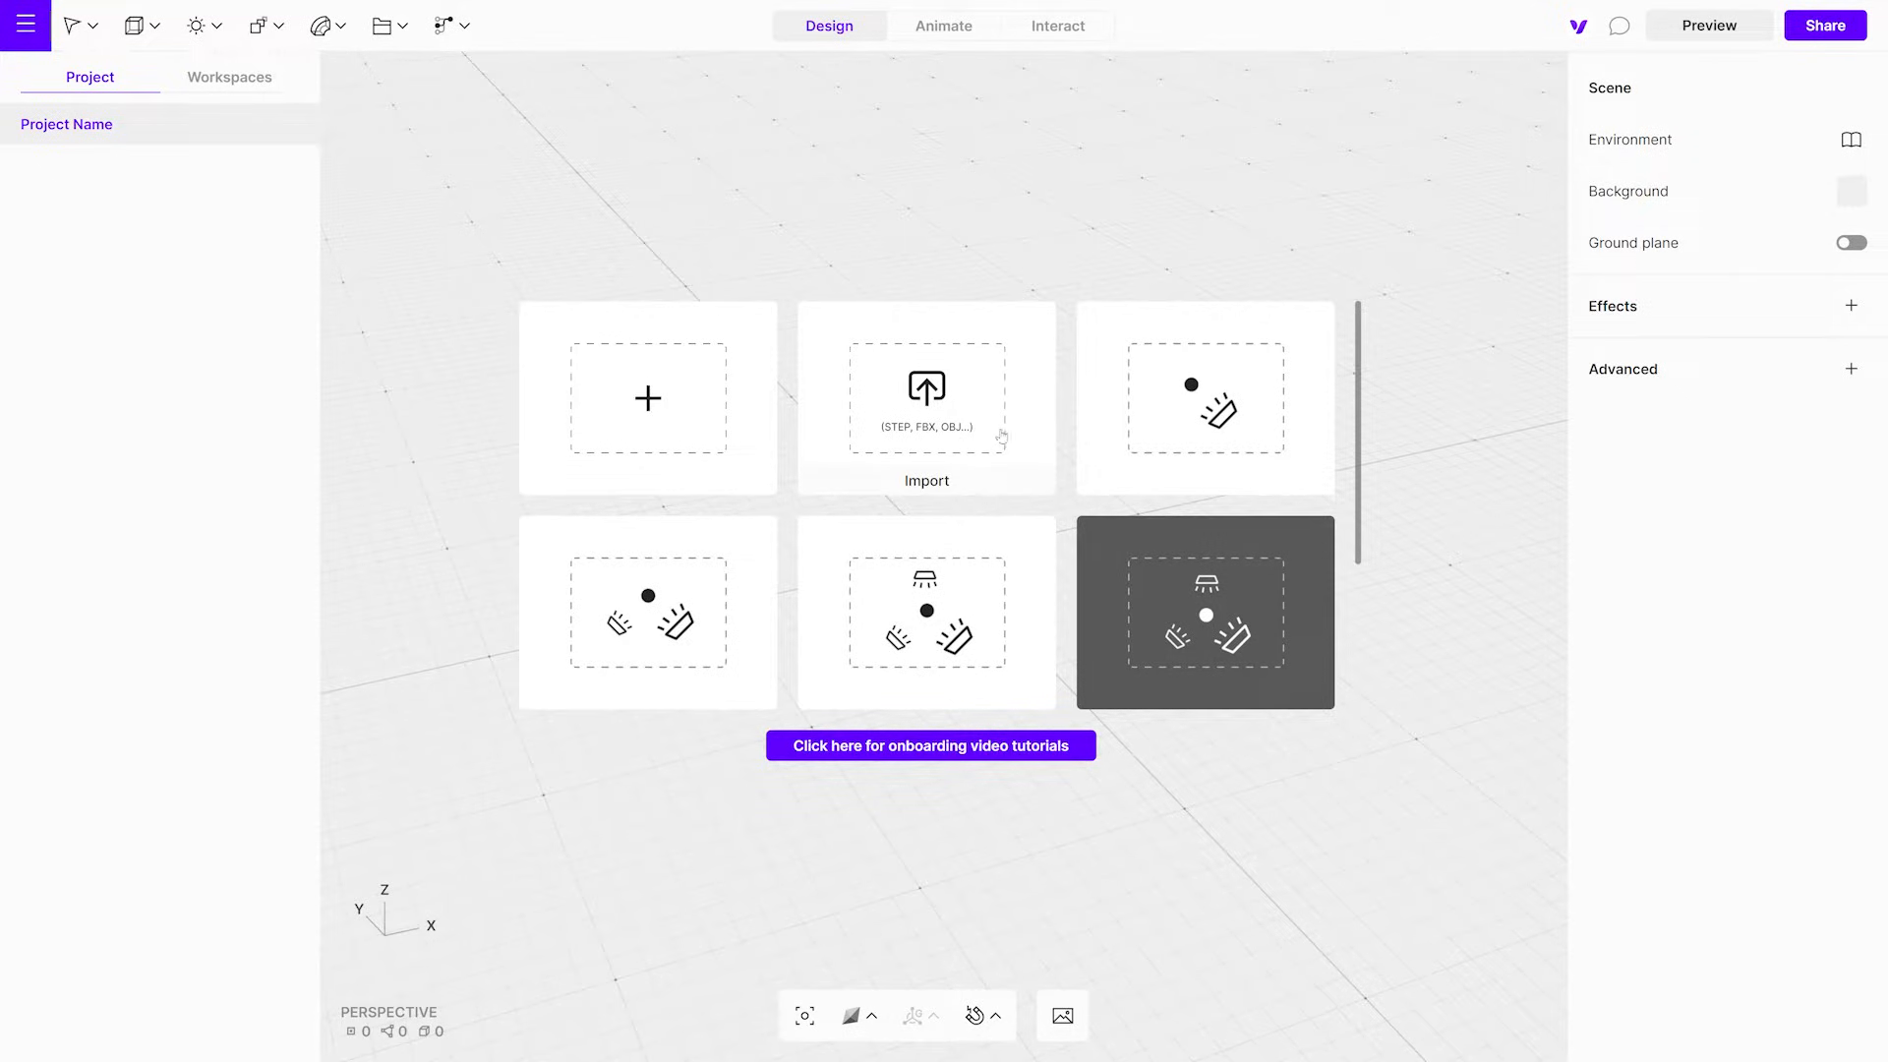
pyautogui.moveTo(717, 623)
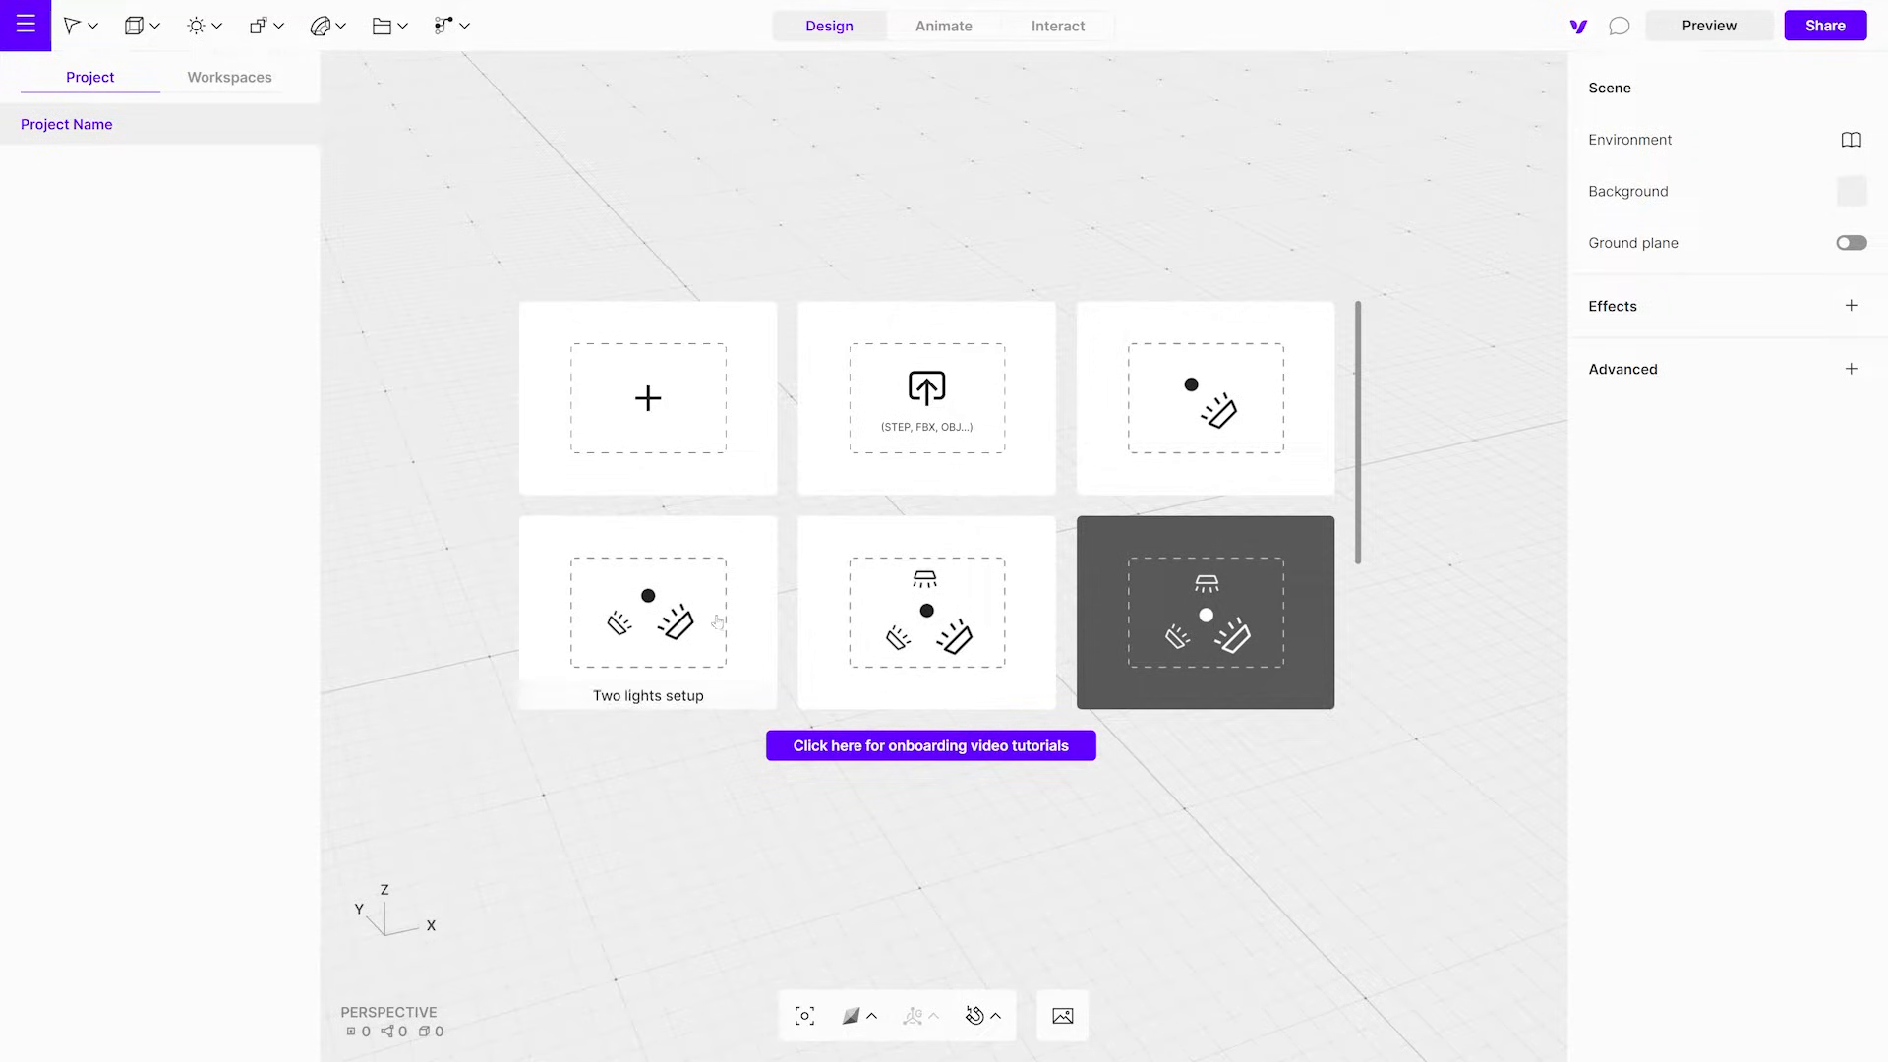
pyautogui.moveTo(936, 619)
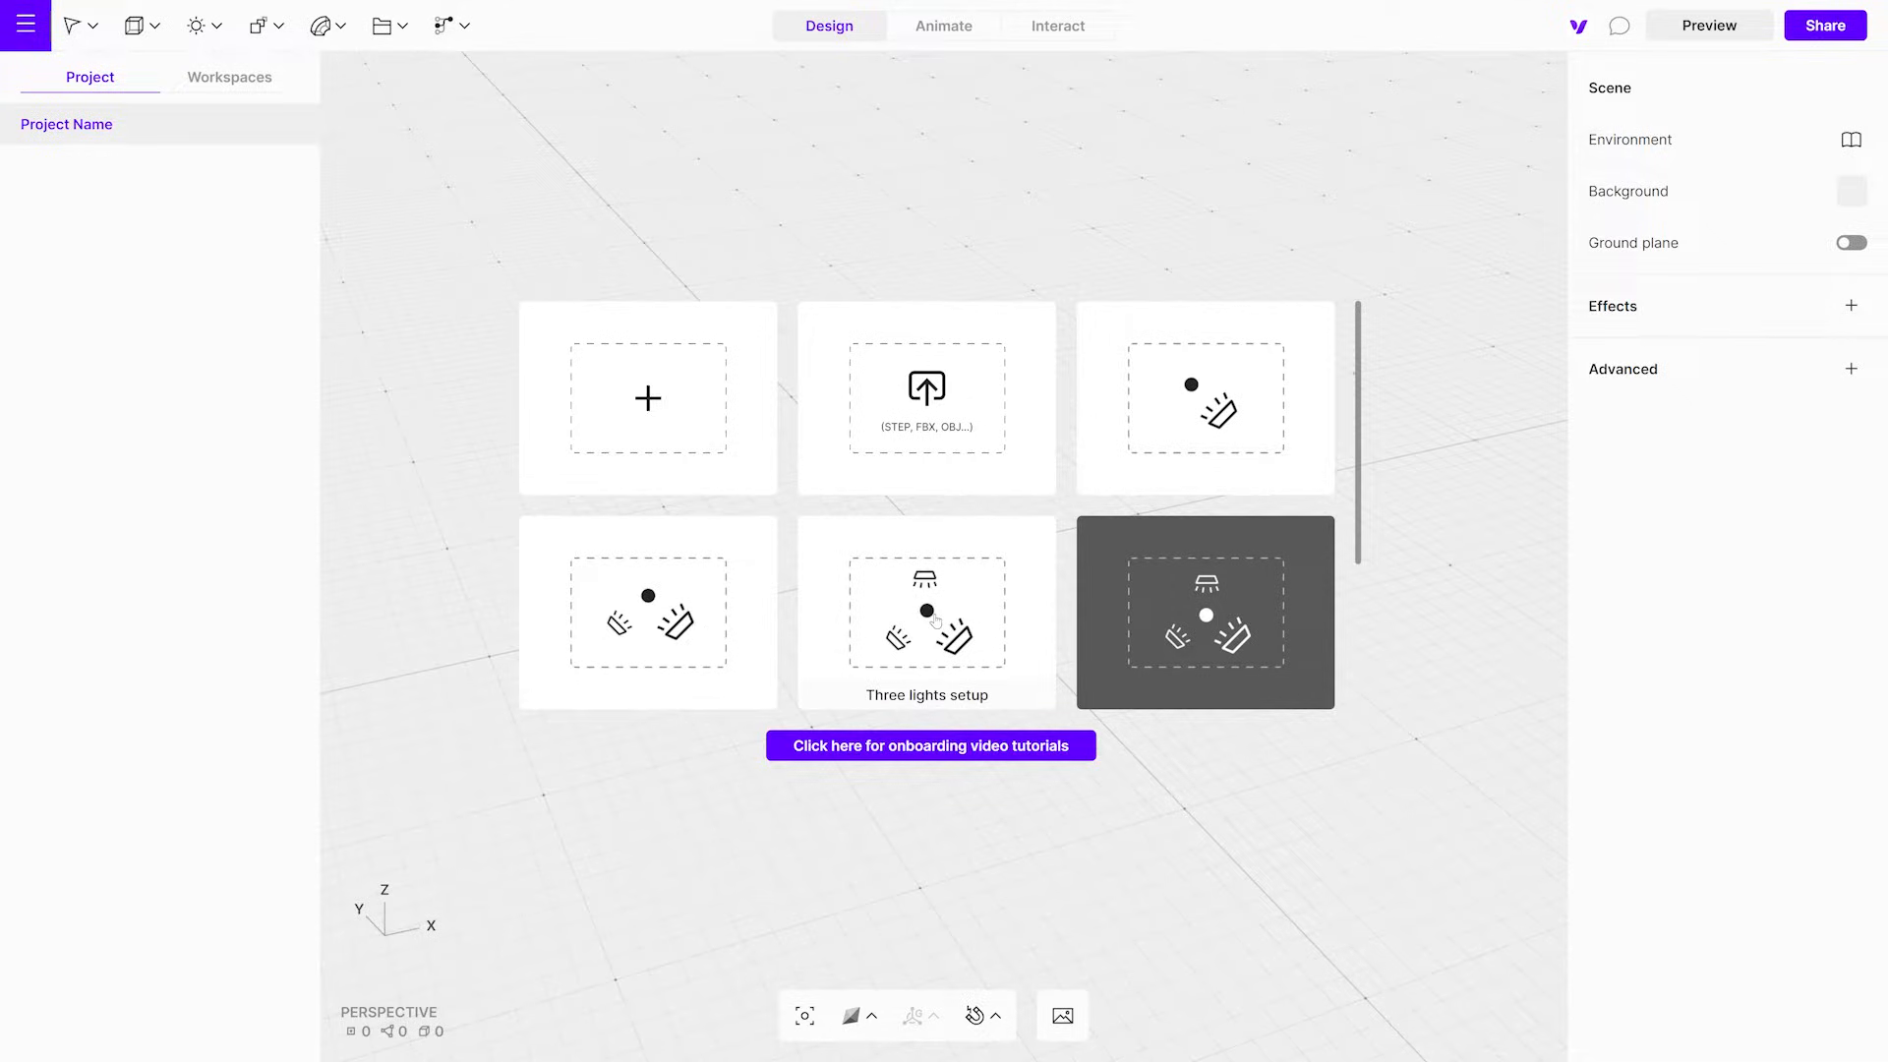
# Start the new scene from one of the preset lighting setup cards
pyautogui.click(1203, 611)
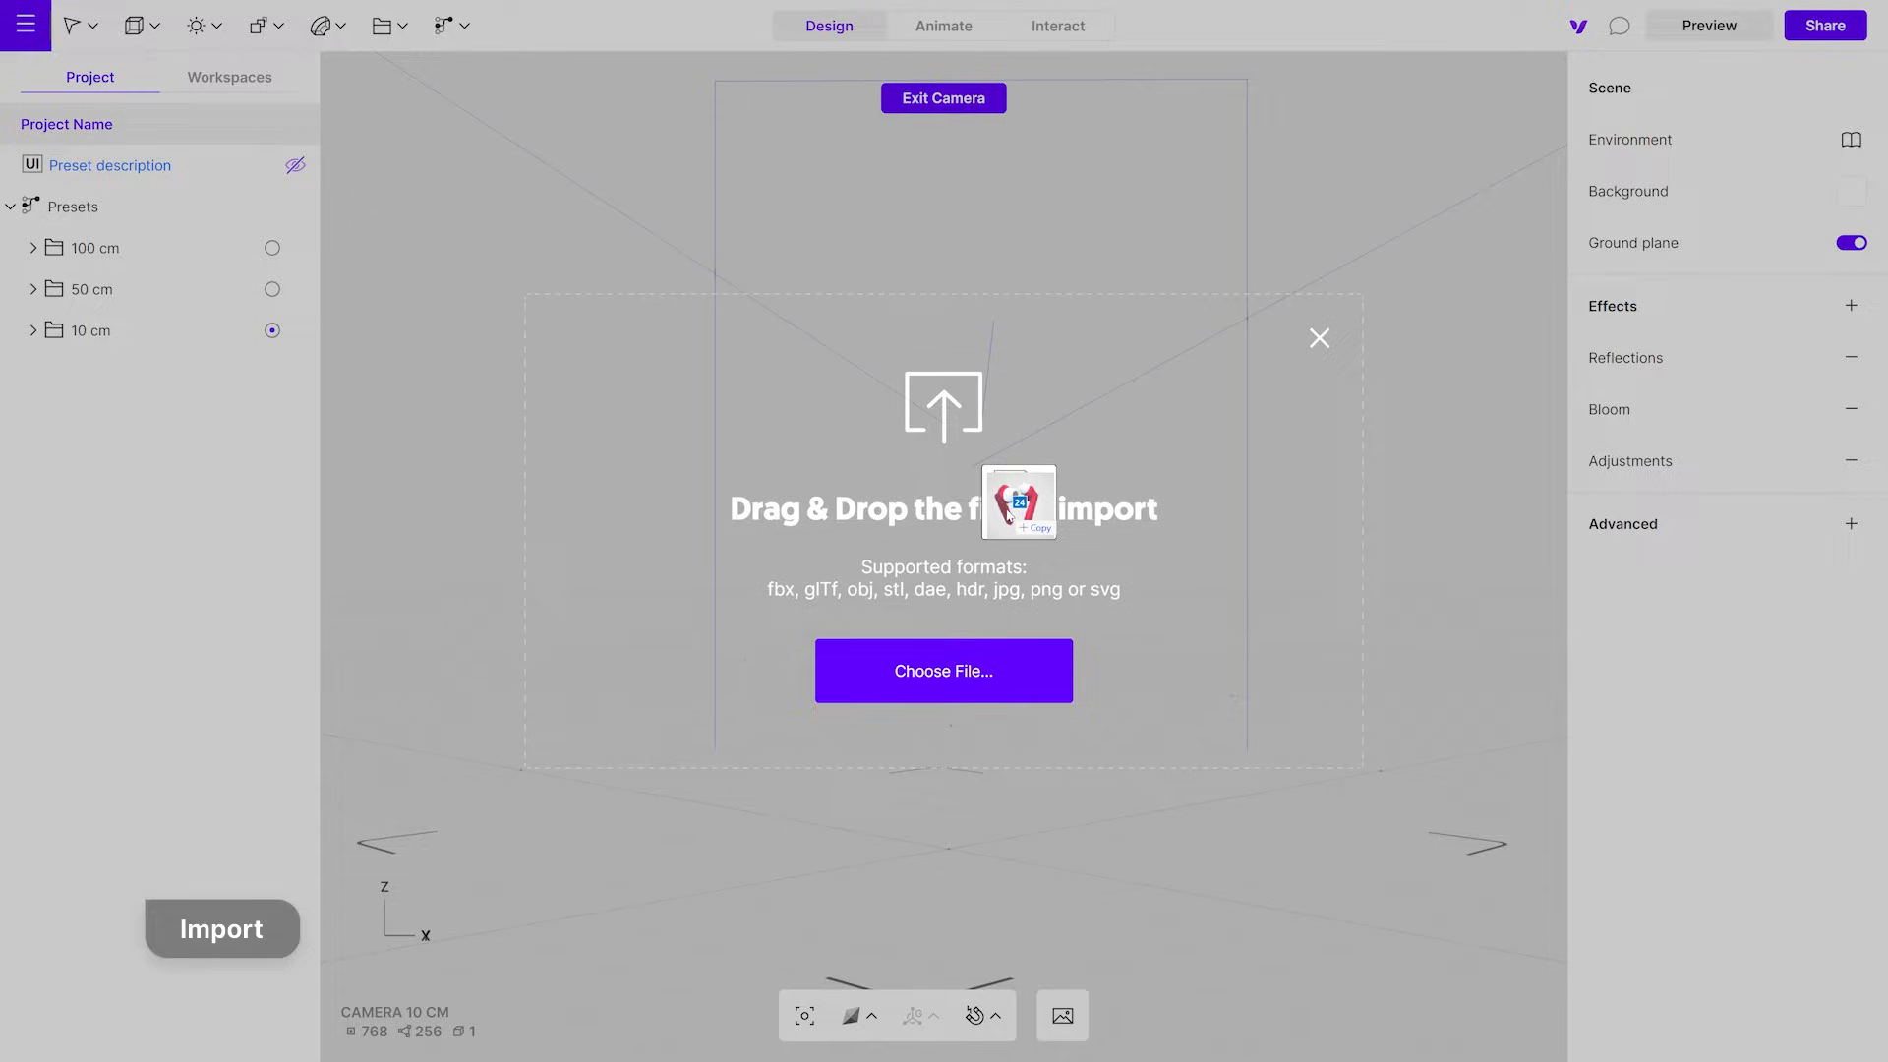
# Dismiss the Drag & Drop import prompt so a Box primitive can be added
pyautogui.click(1018, 501)
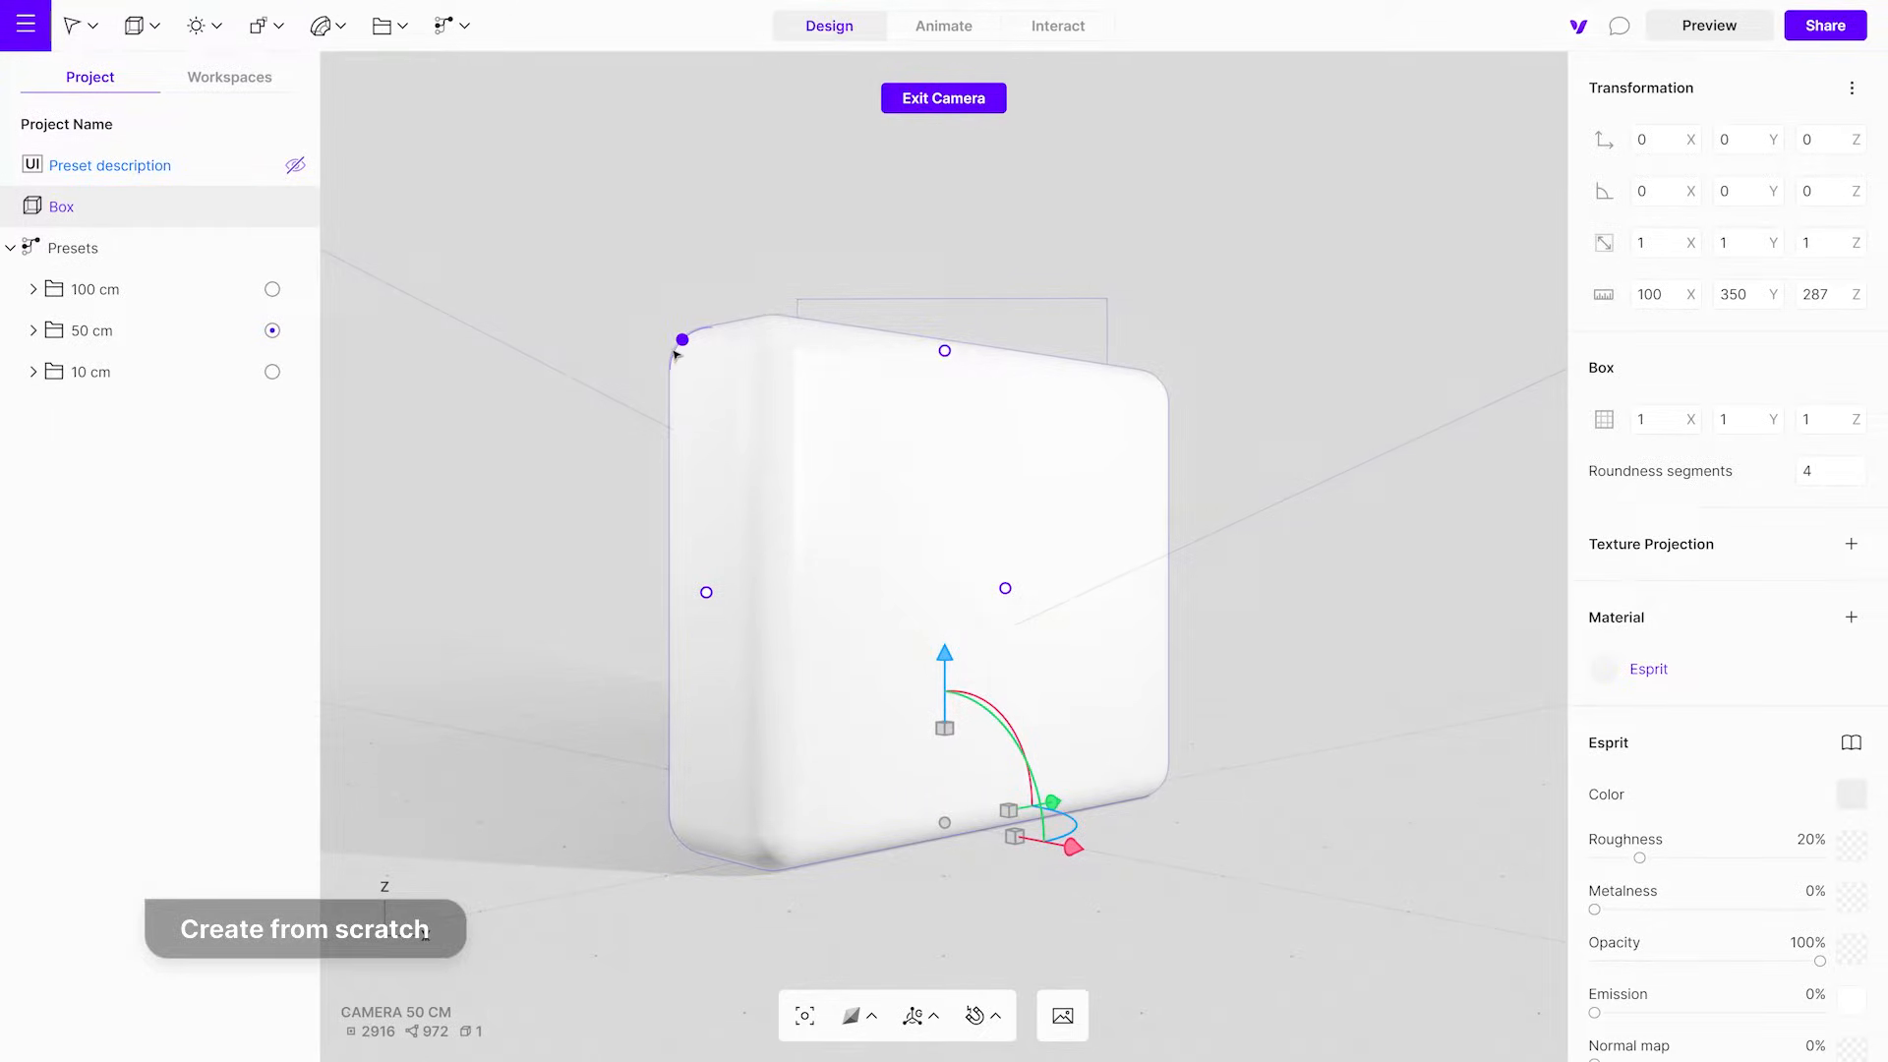
# Add a second Box primitive, select both boxes and combine them with a Boolean modifier
pyautogui.click(142, 24)
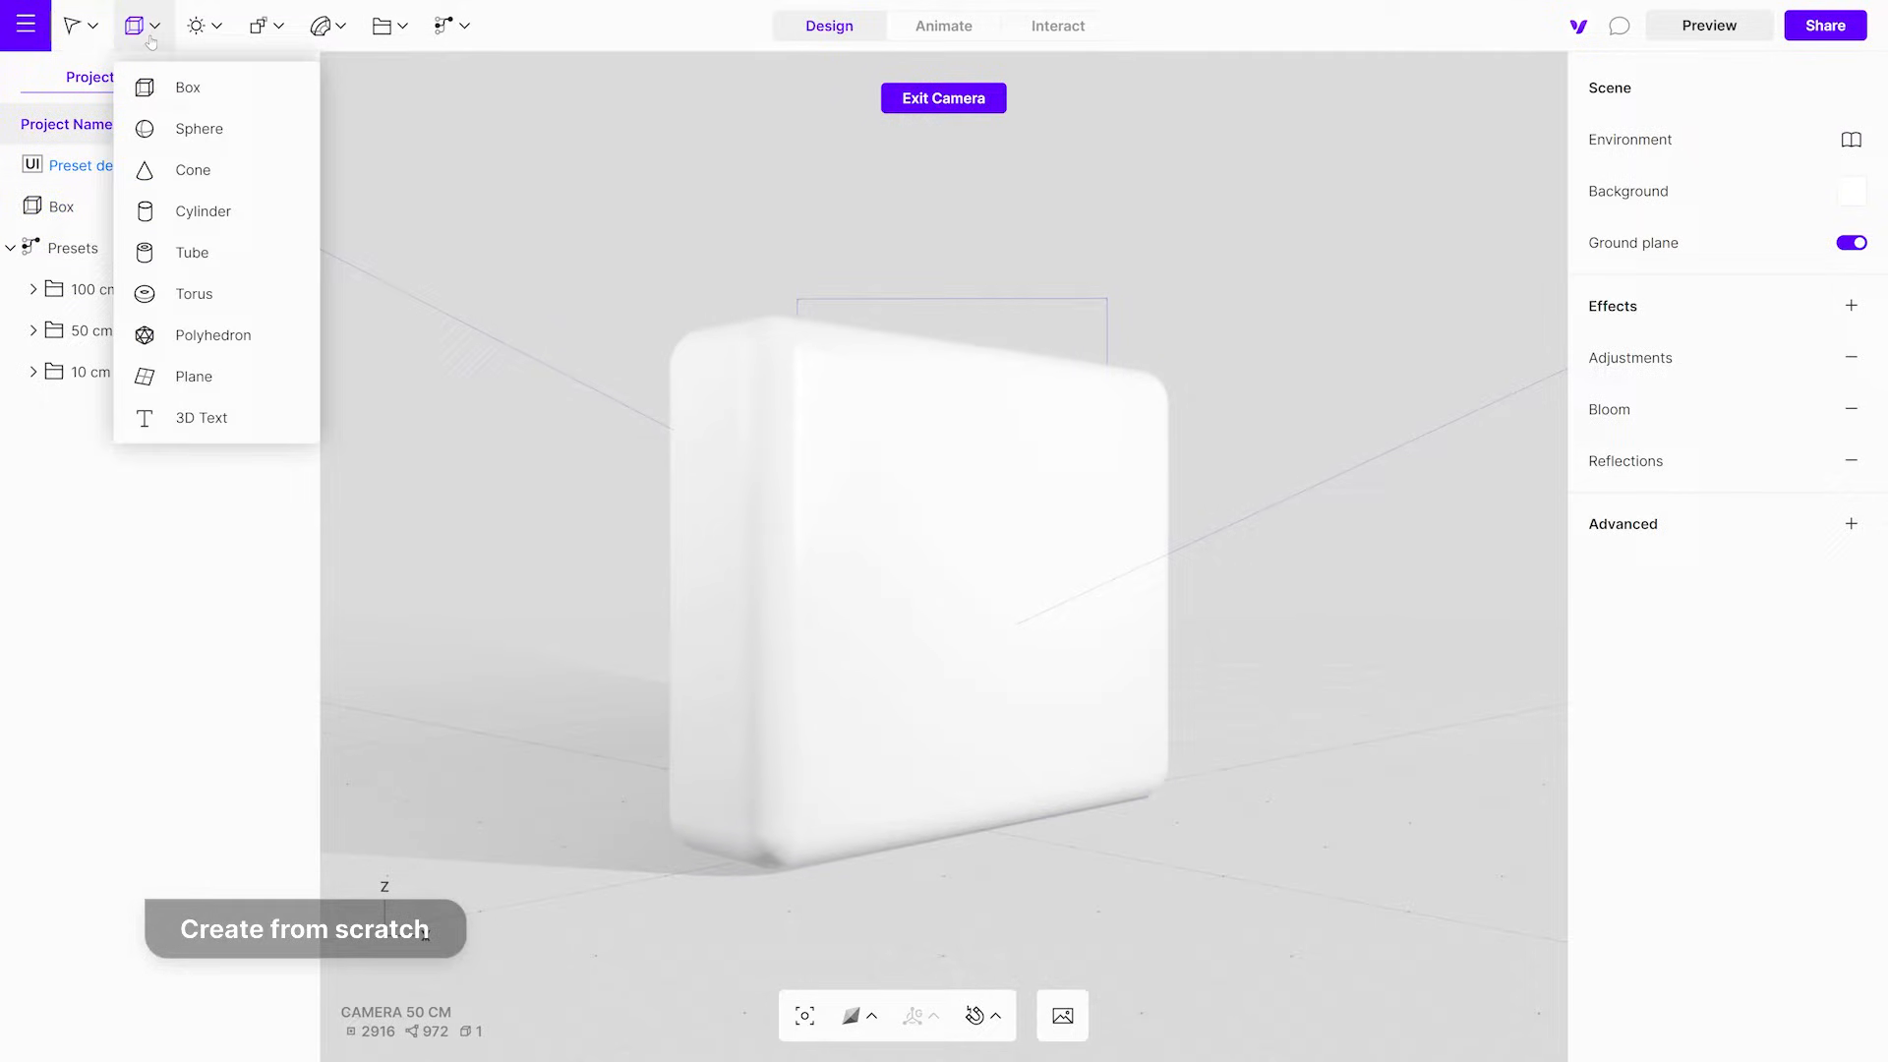
pyautogui.click(188, 87)
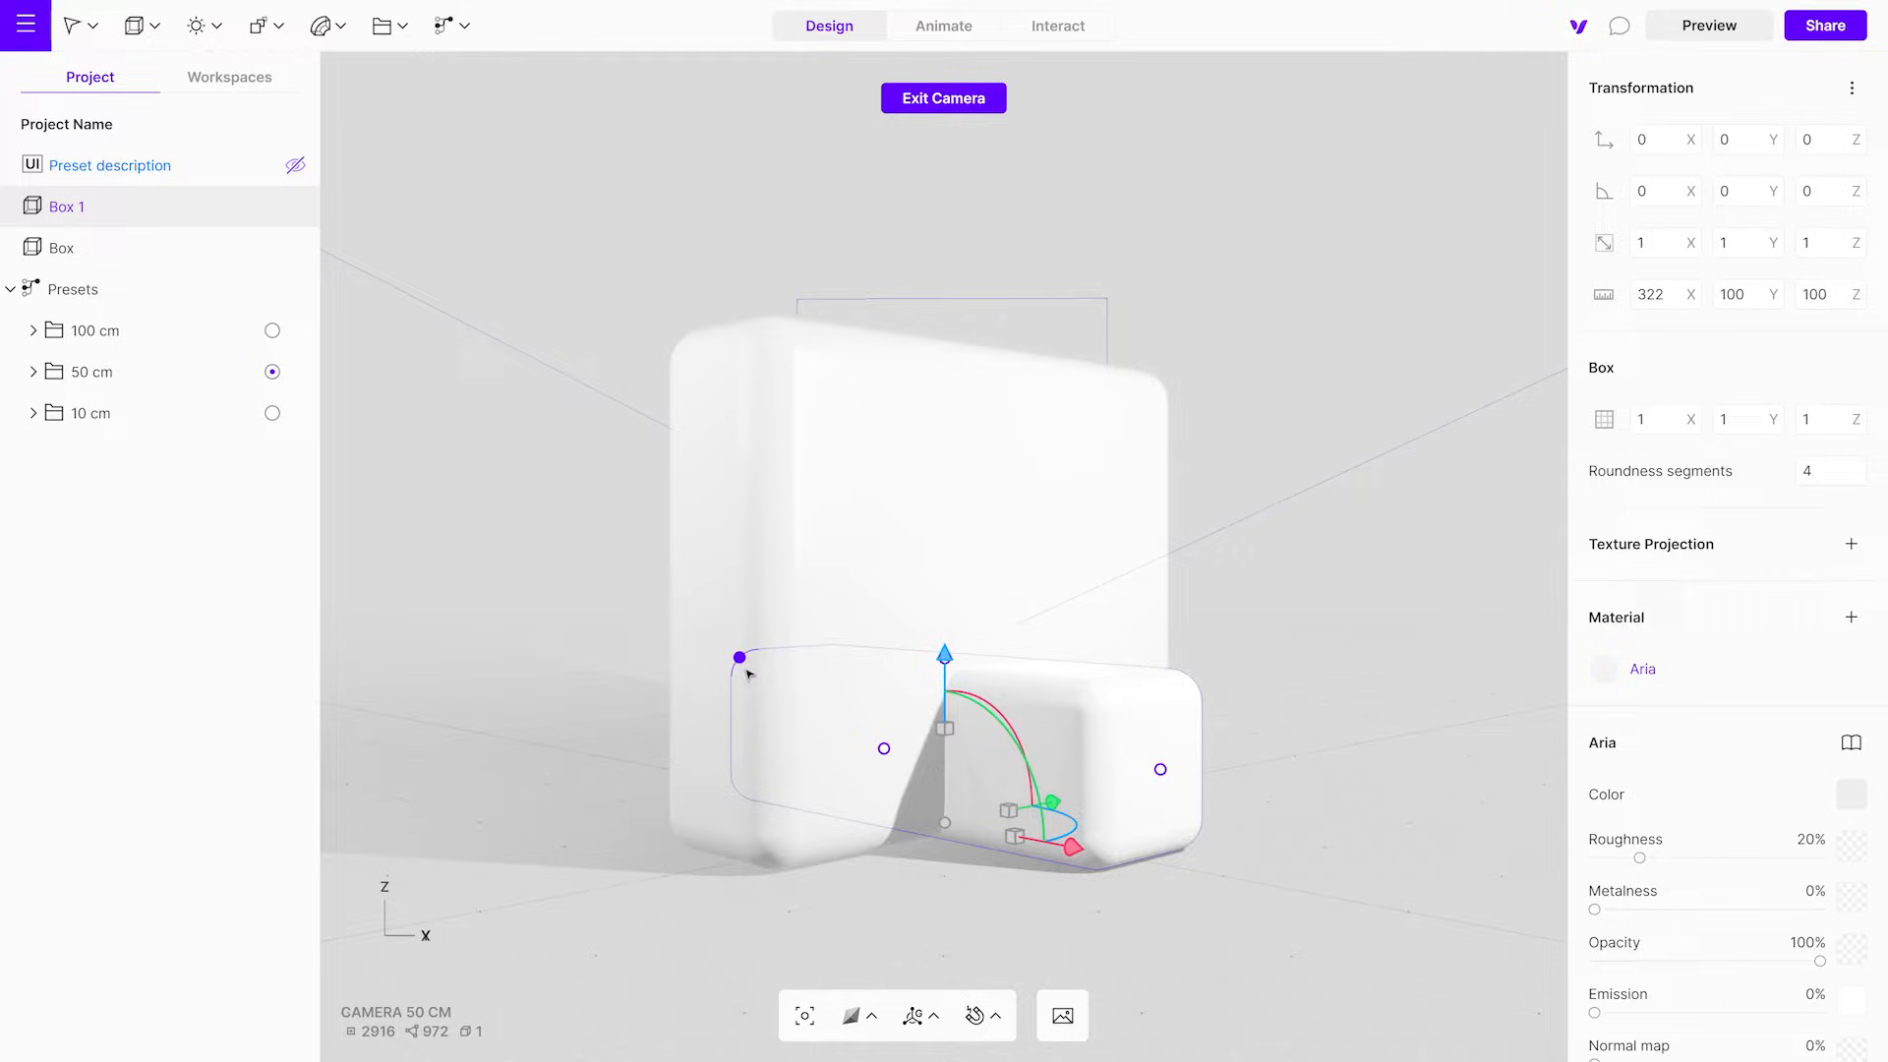
pyautogui.click(61, 248)
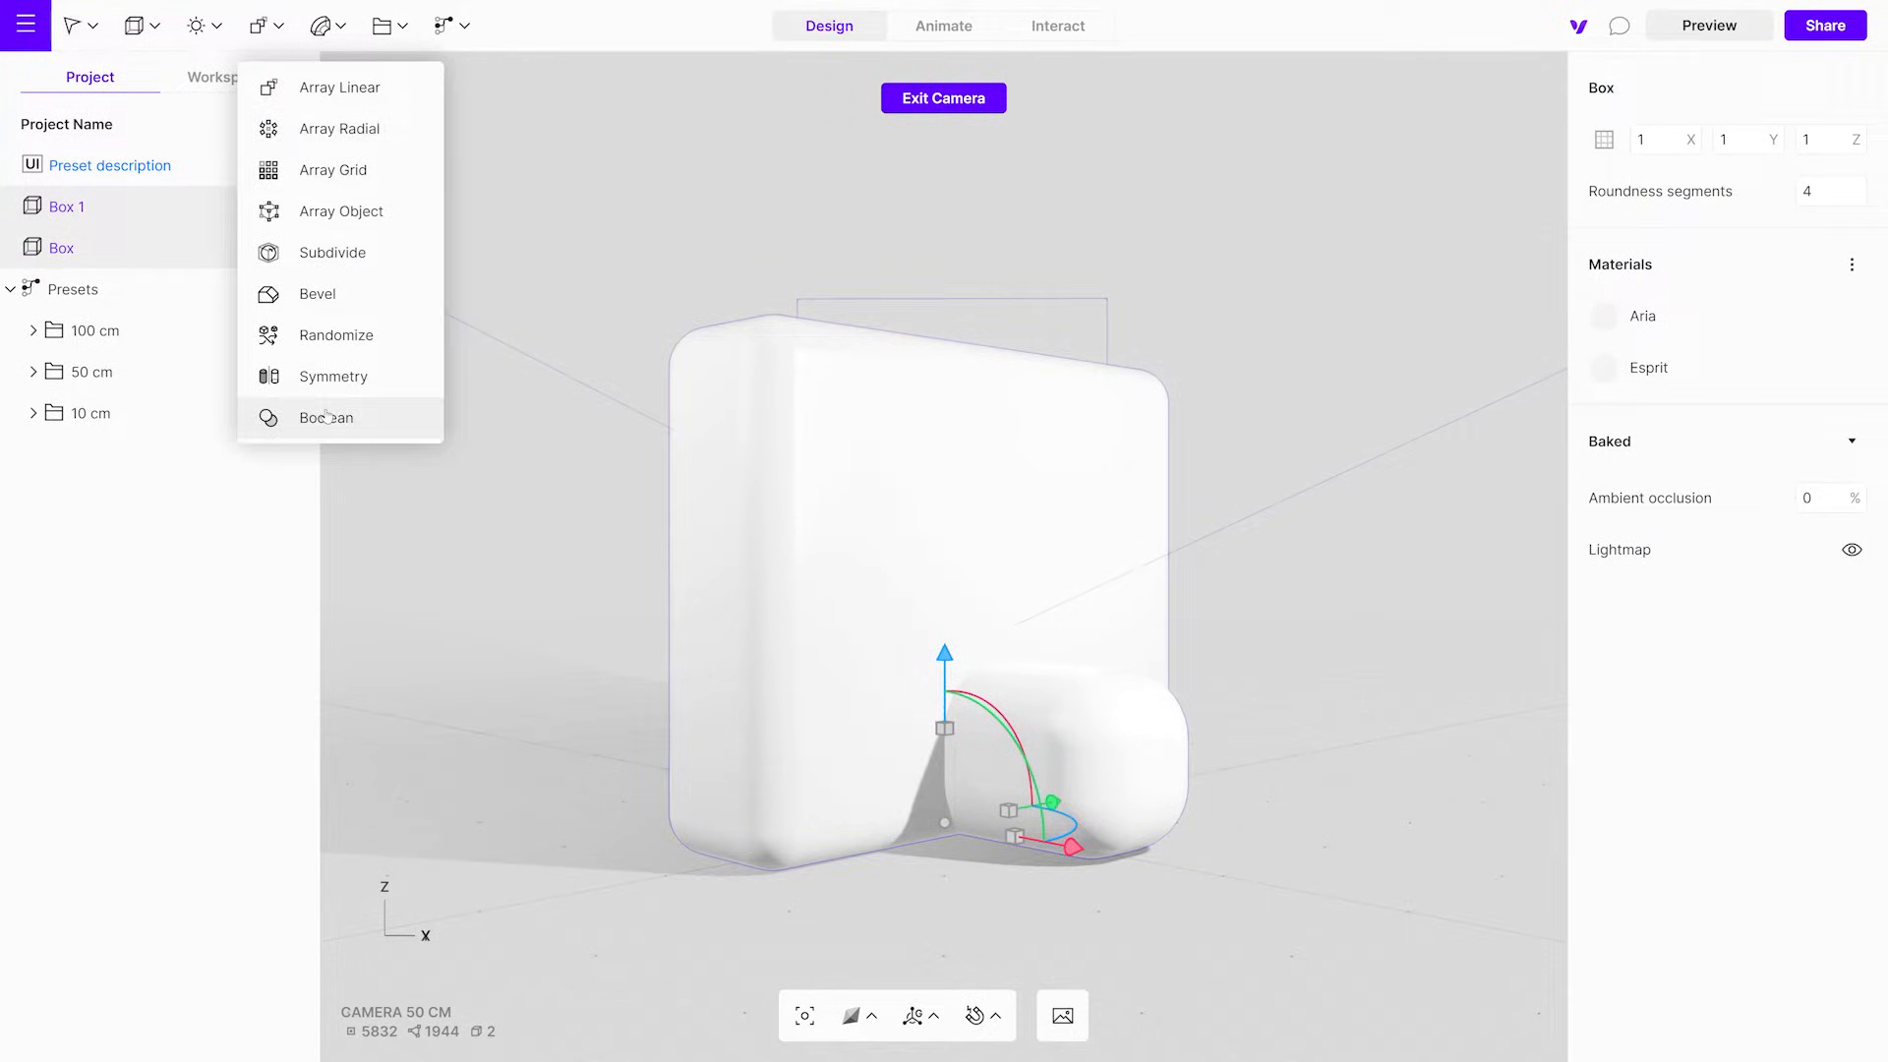
pyautogui.click(324, 417)
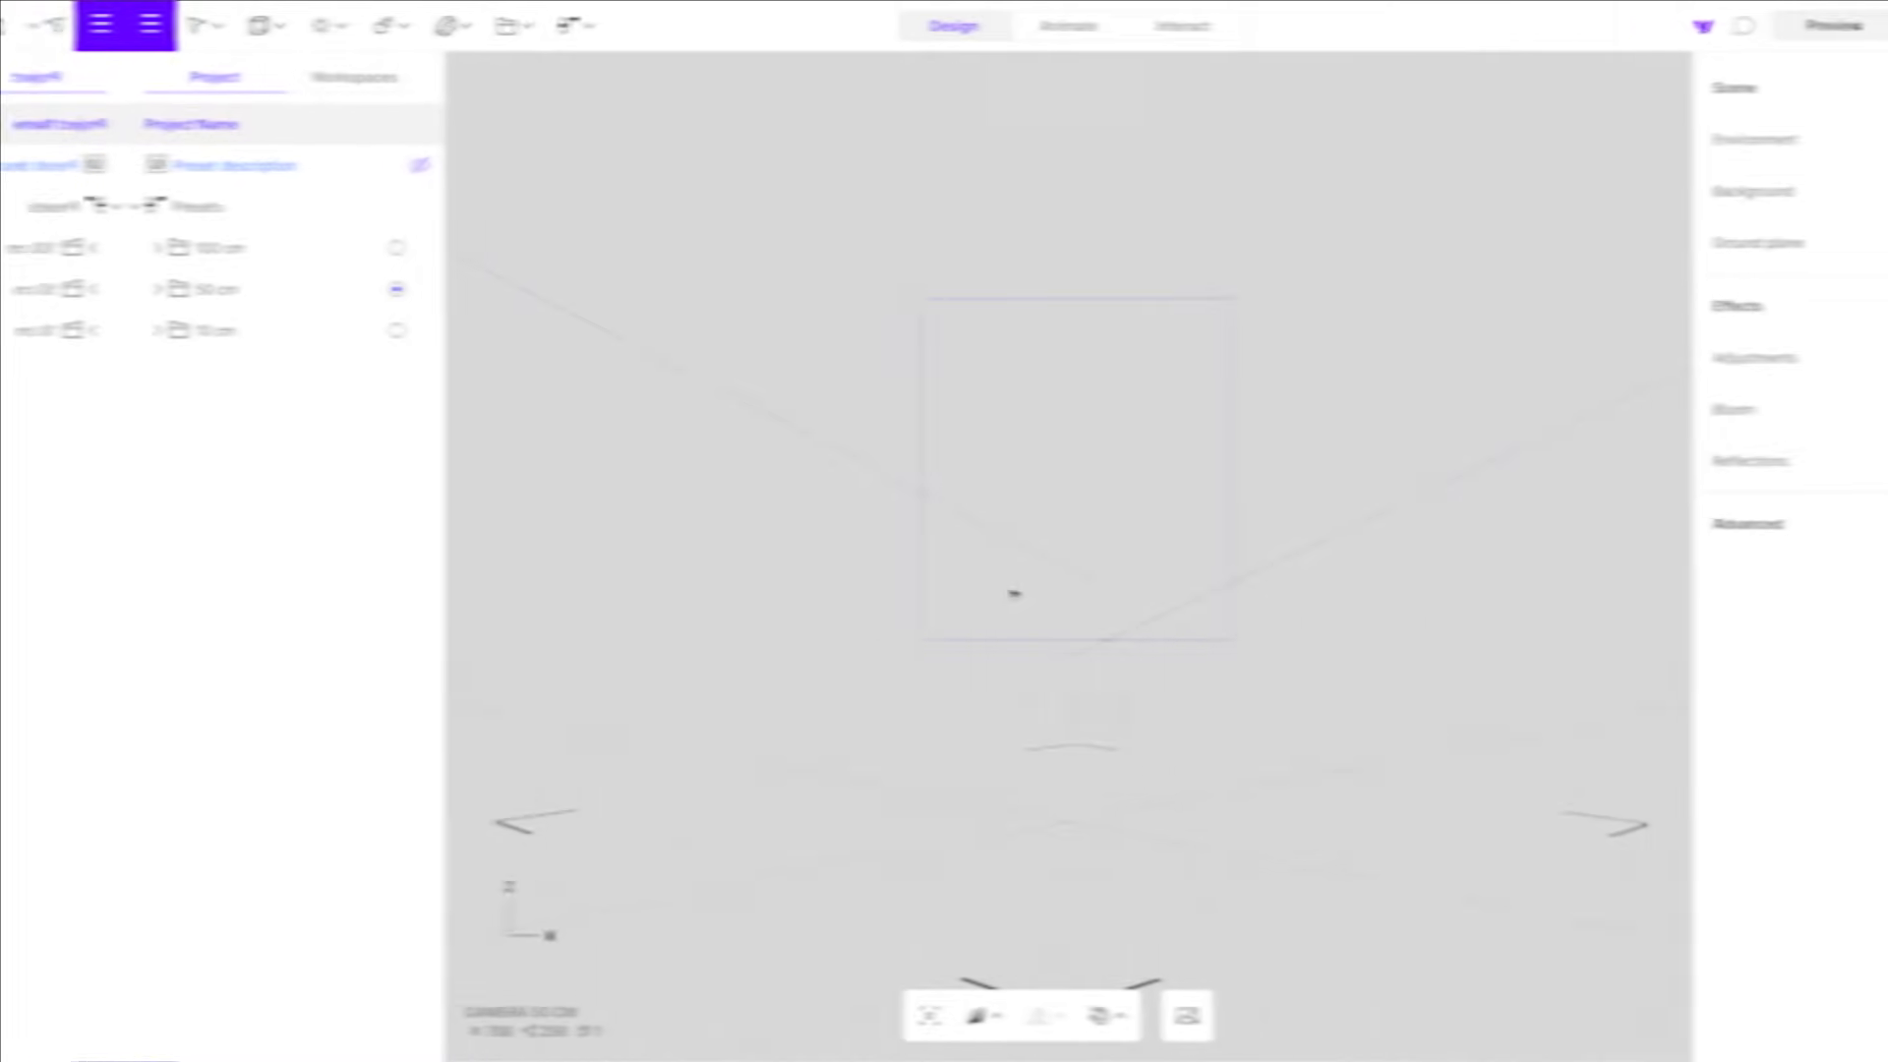
# Browse the Vectary Elements mockups and go to the Software development workspace dashboard
pyautogui.click(228, 77)
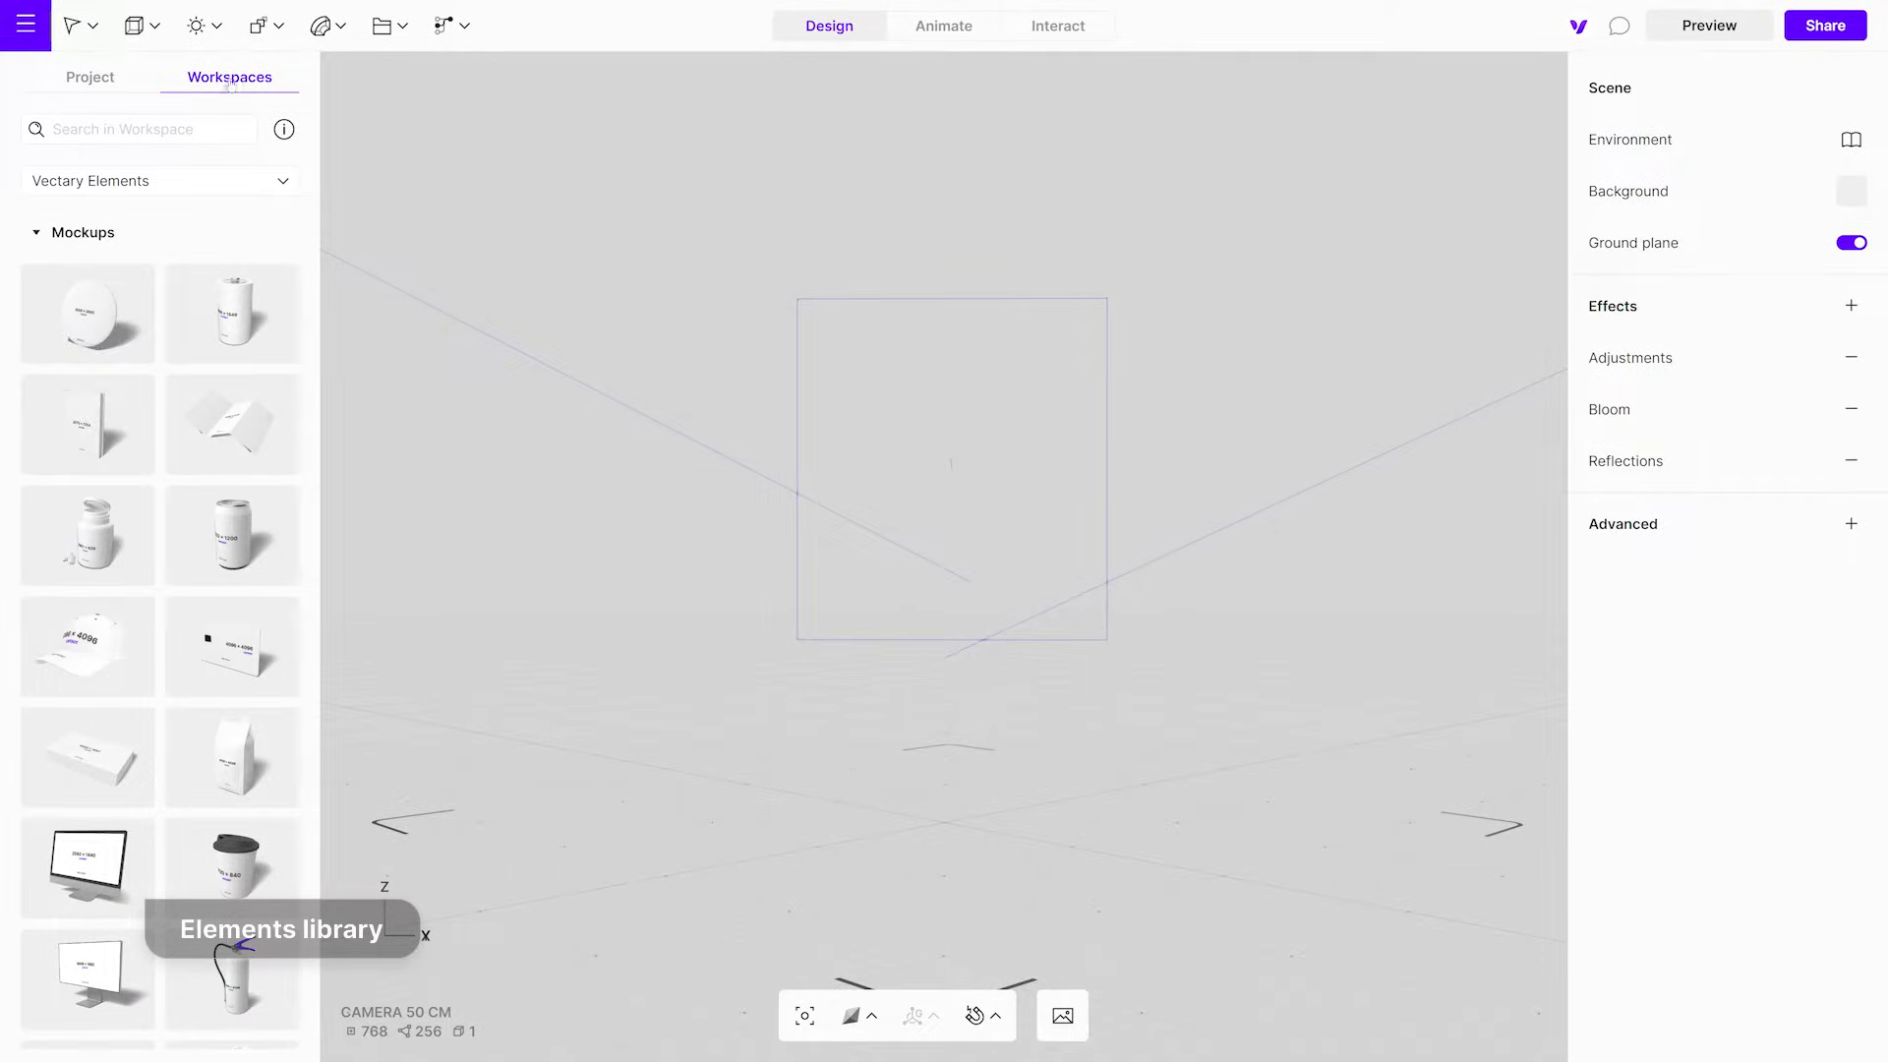
pyautogui.scroll(-3)
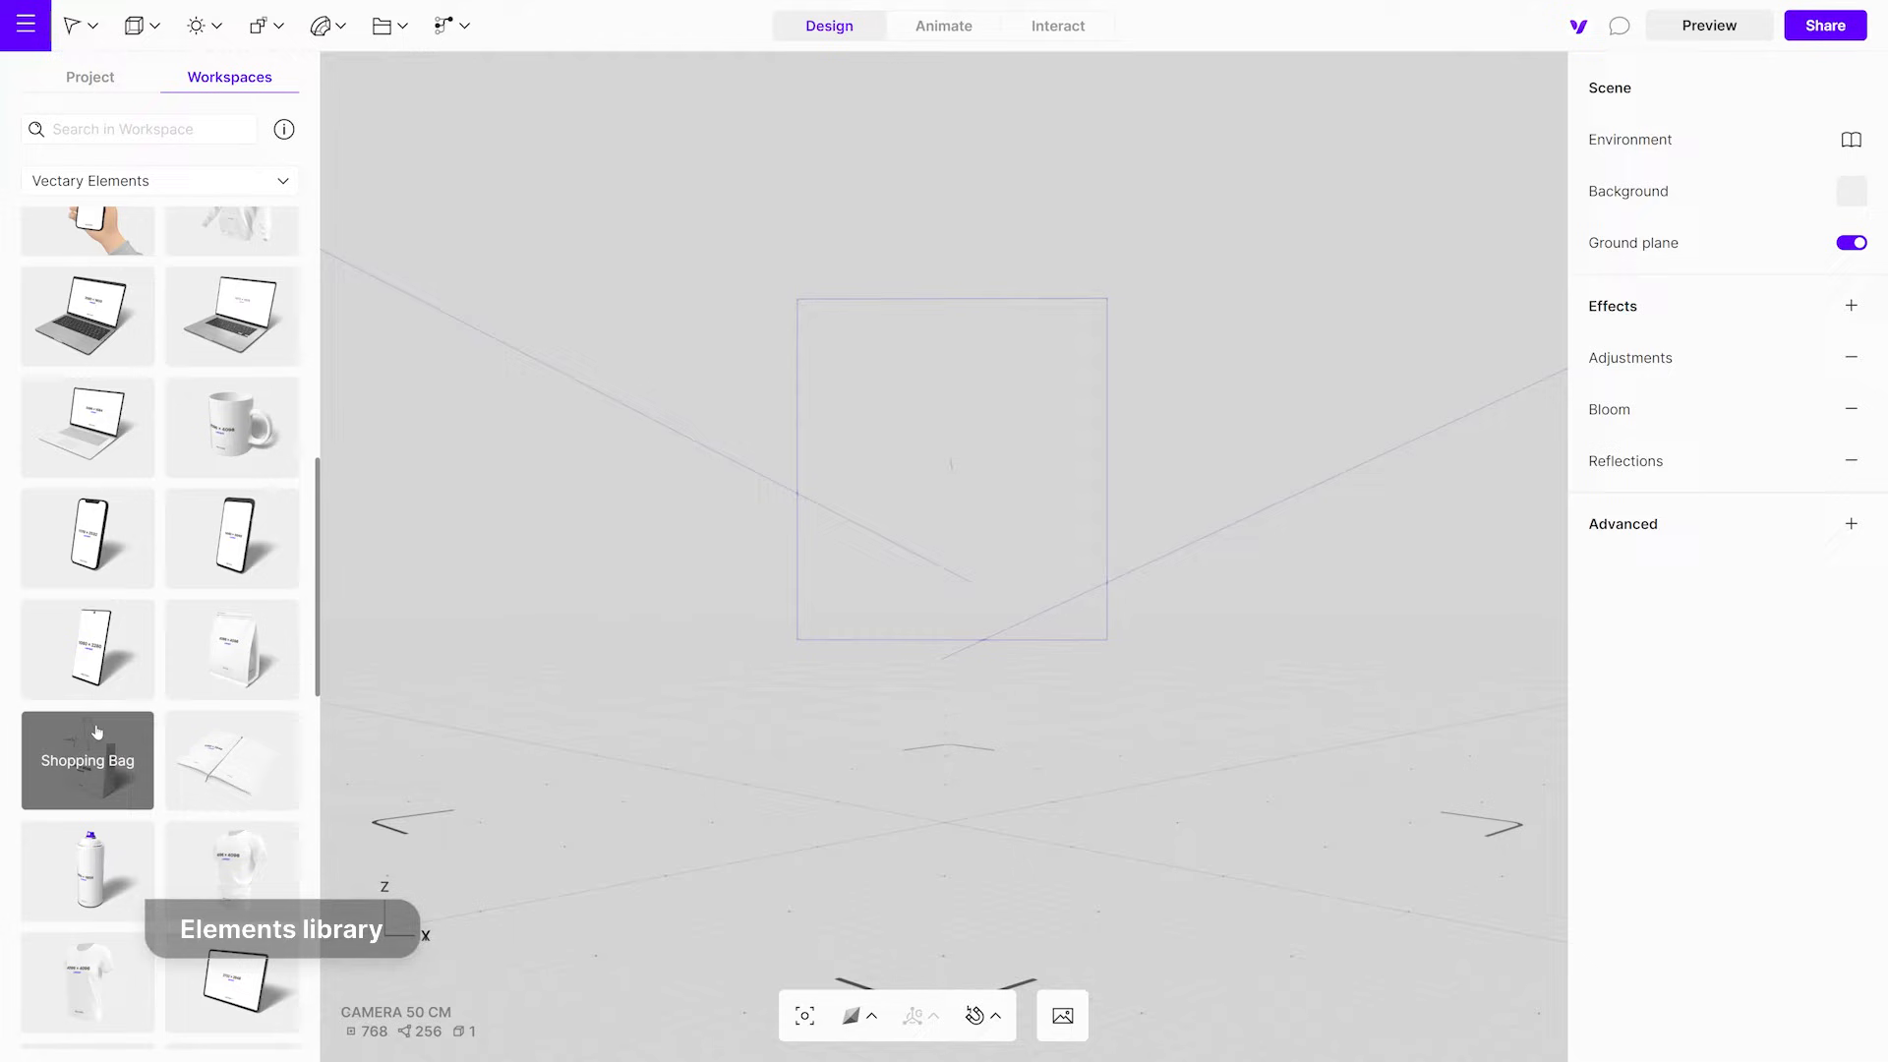
pyautogui.click(87, 759)
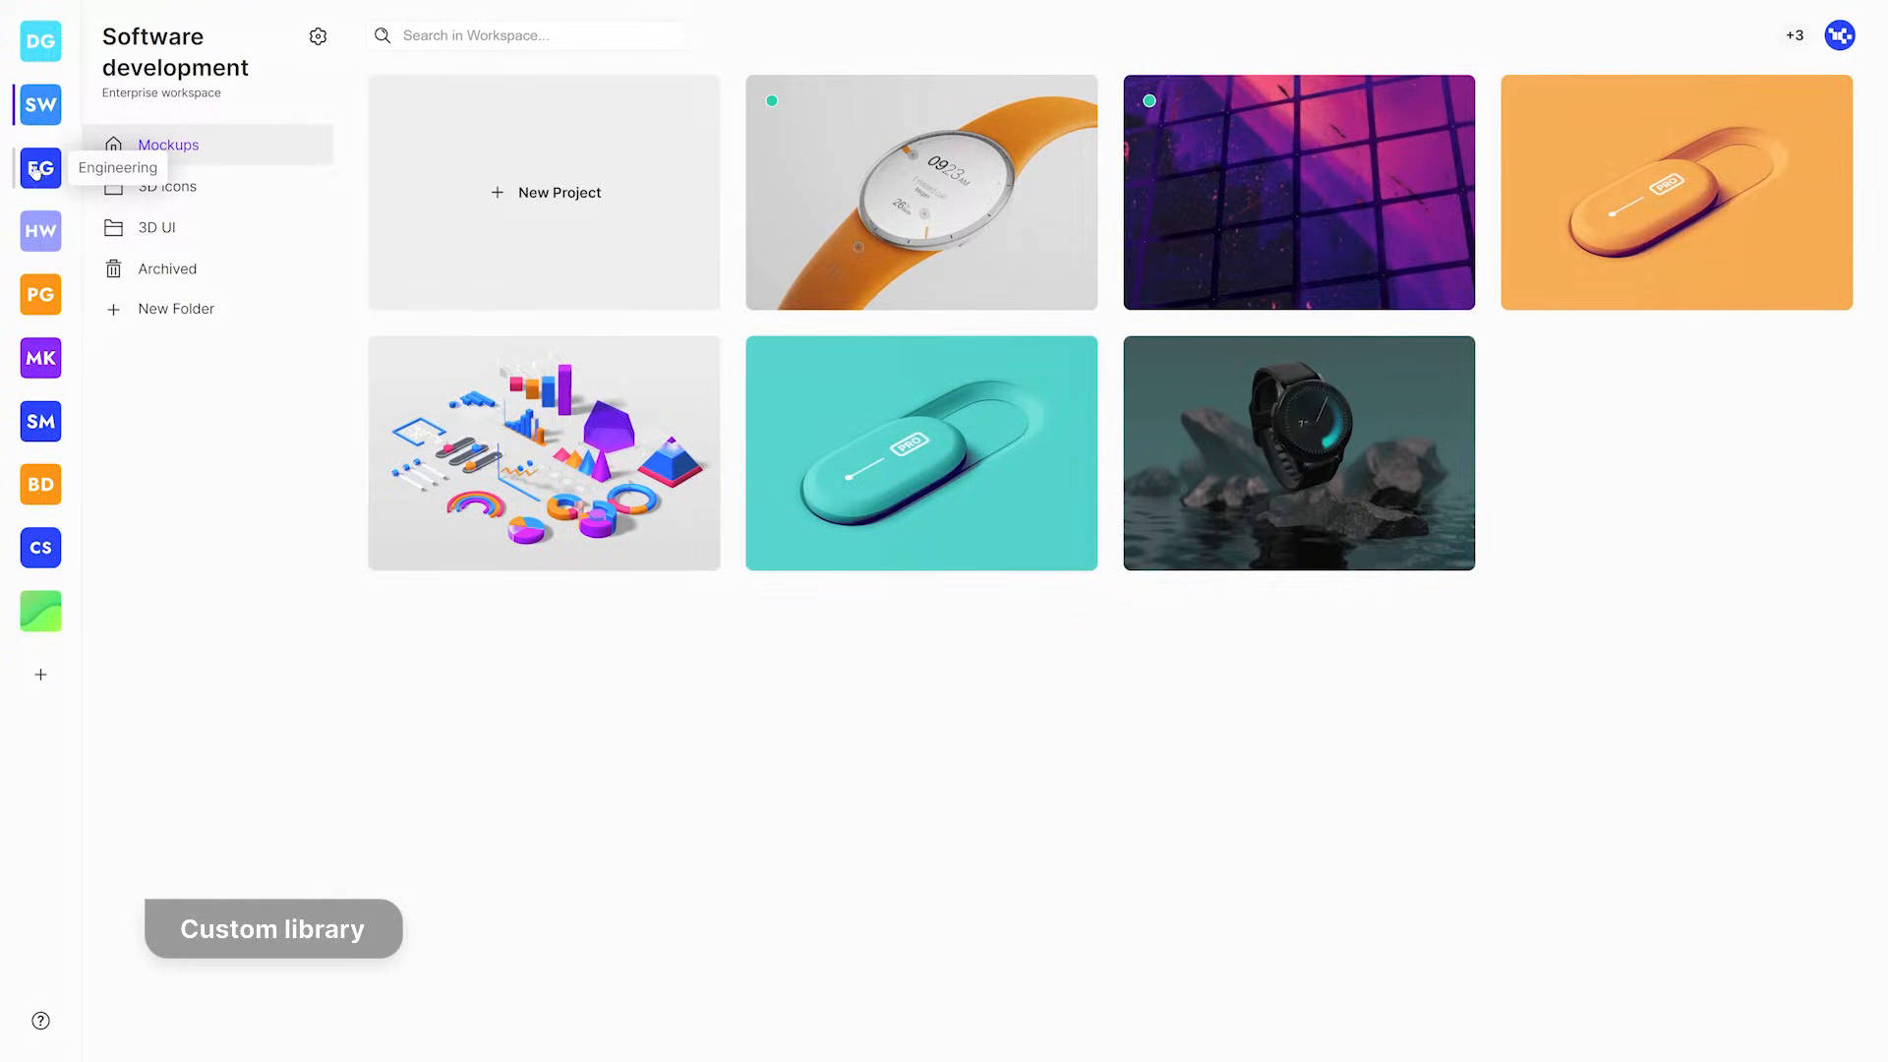
# Browse the Engineering workspace's Manufacturing parts folder
pyautogui.click(39, 169)
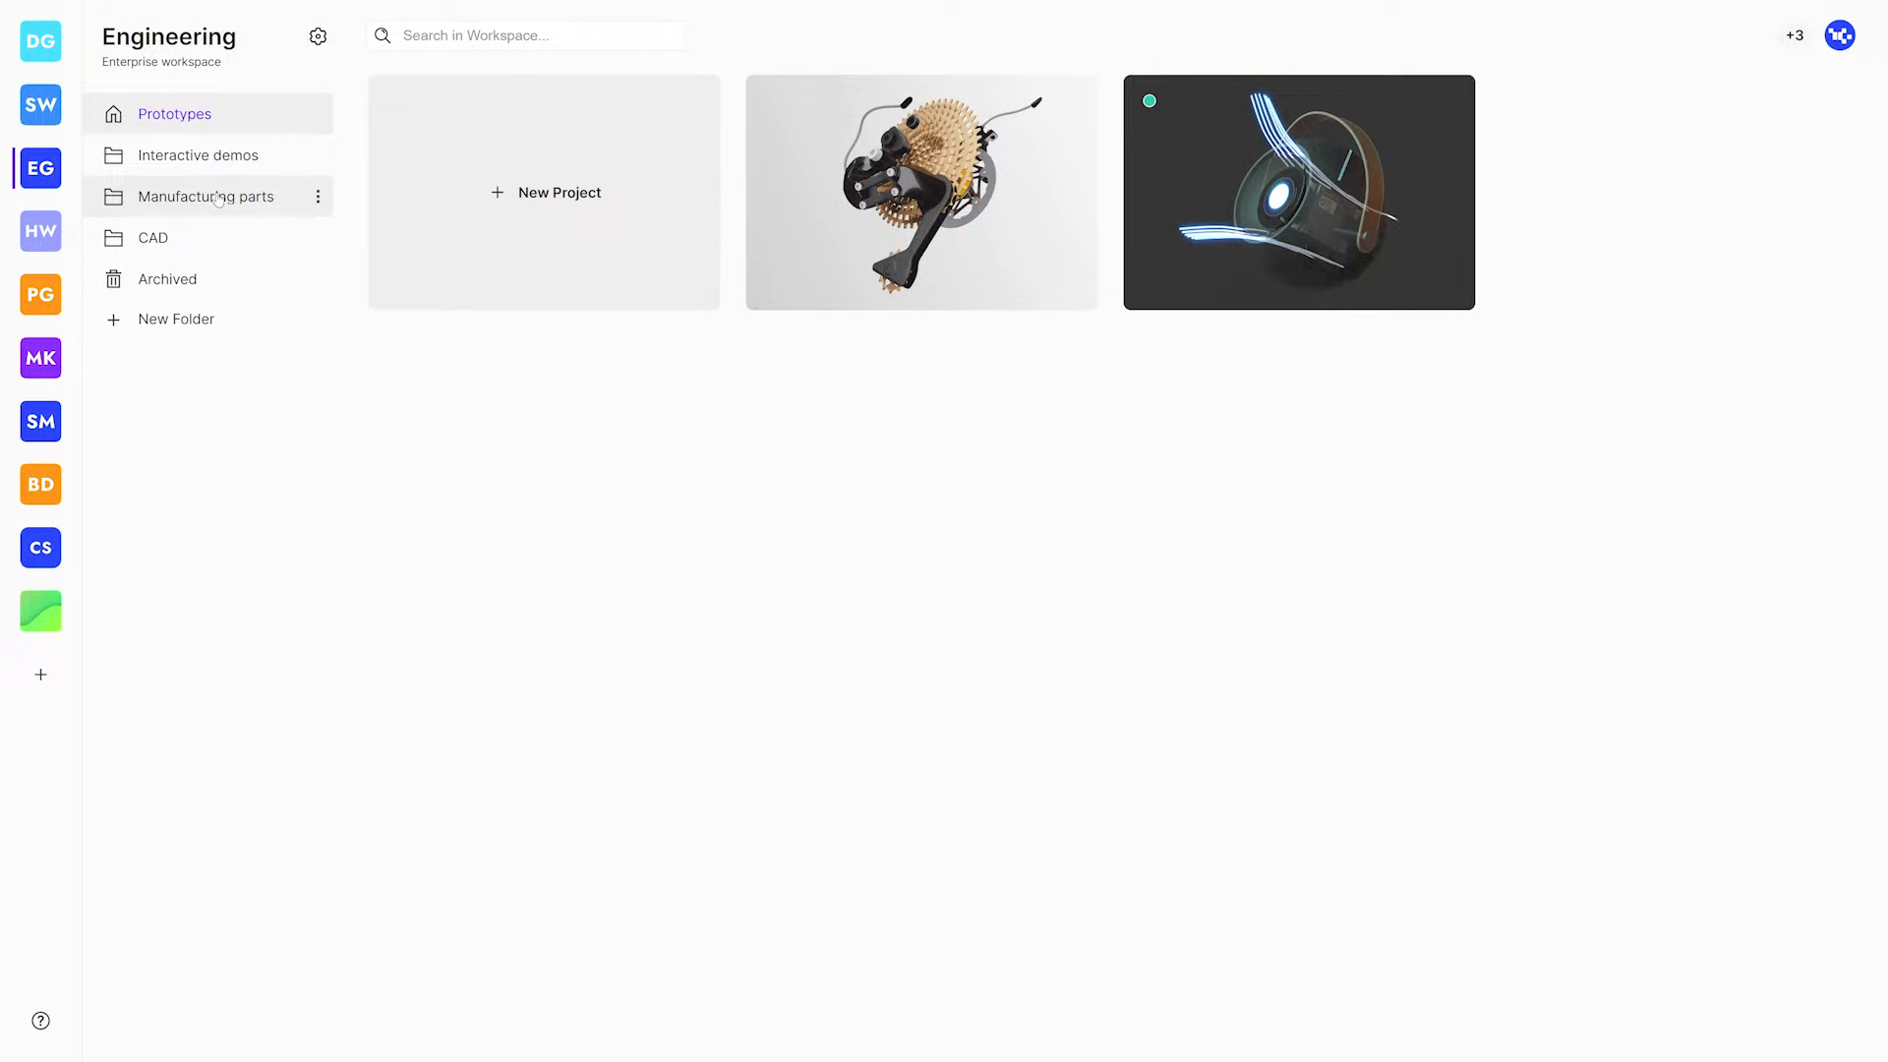
pyautogui.click(207, 196)
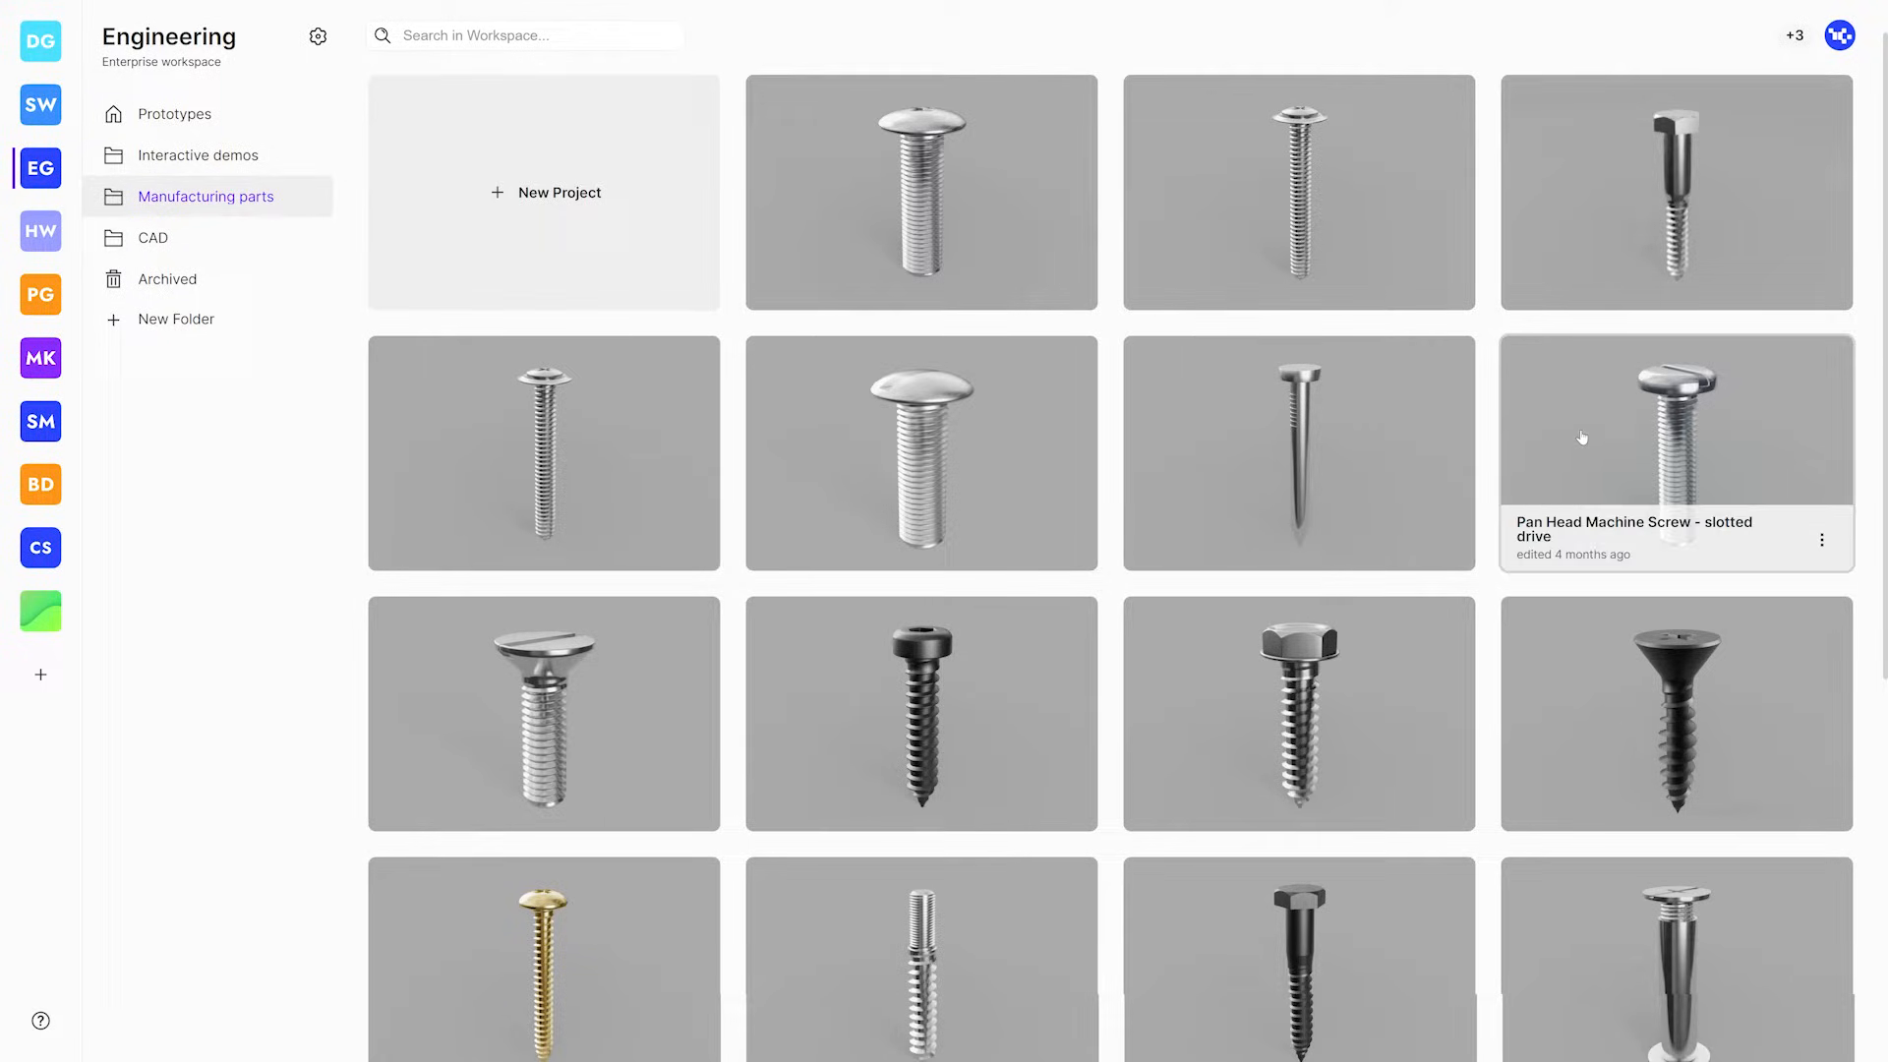
pyautogui.scroll(-3)
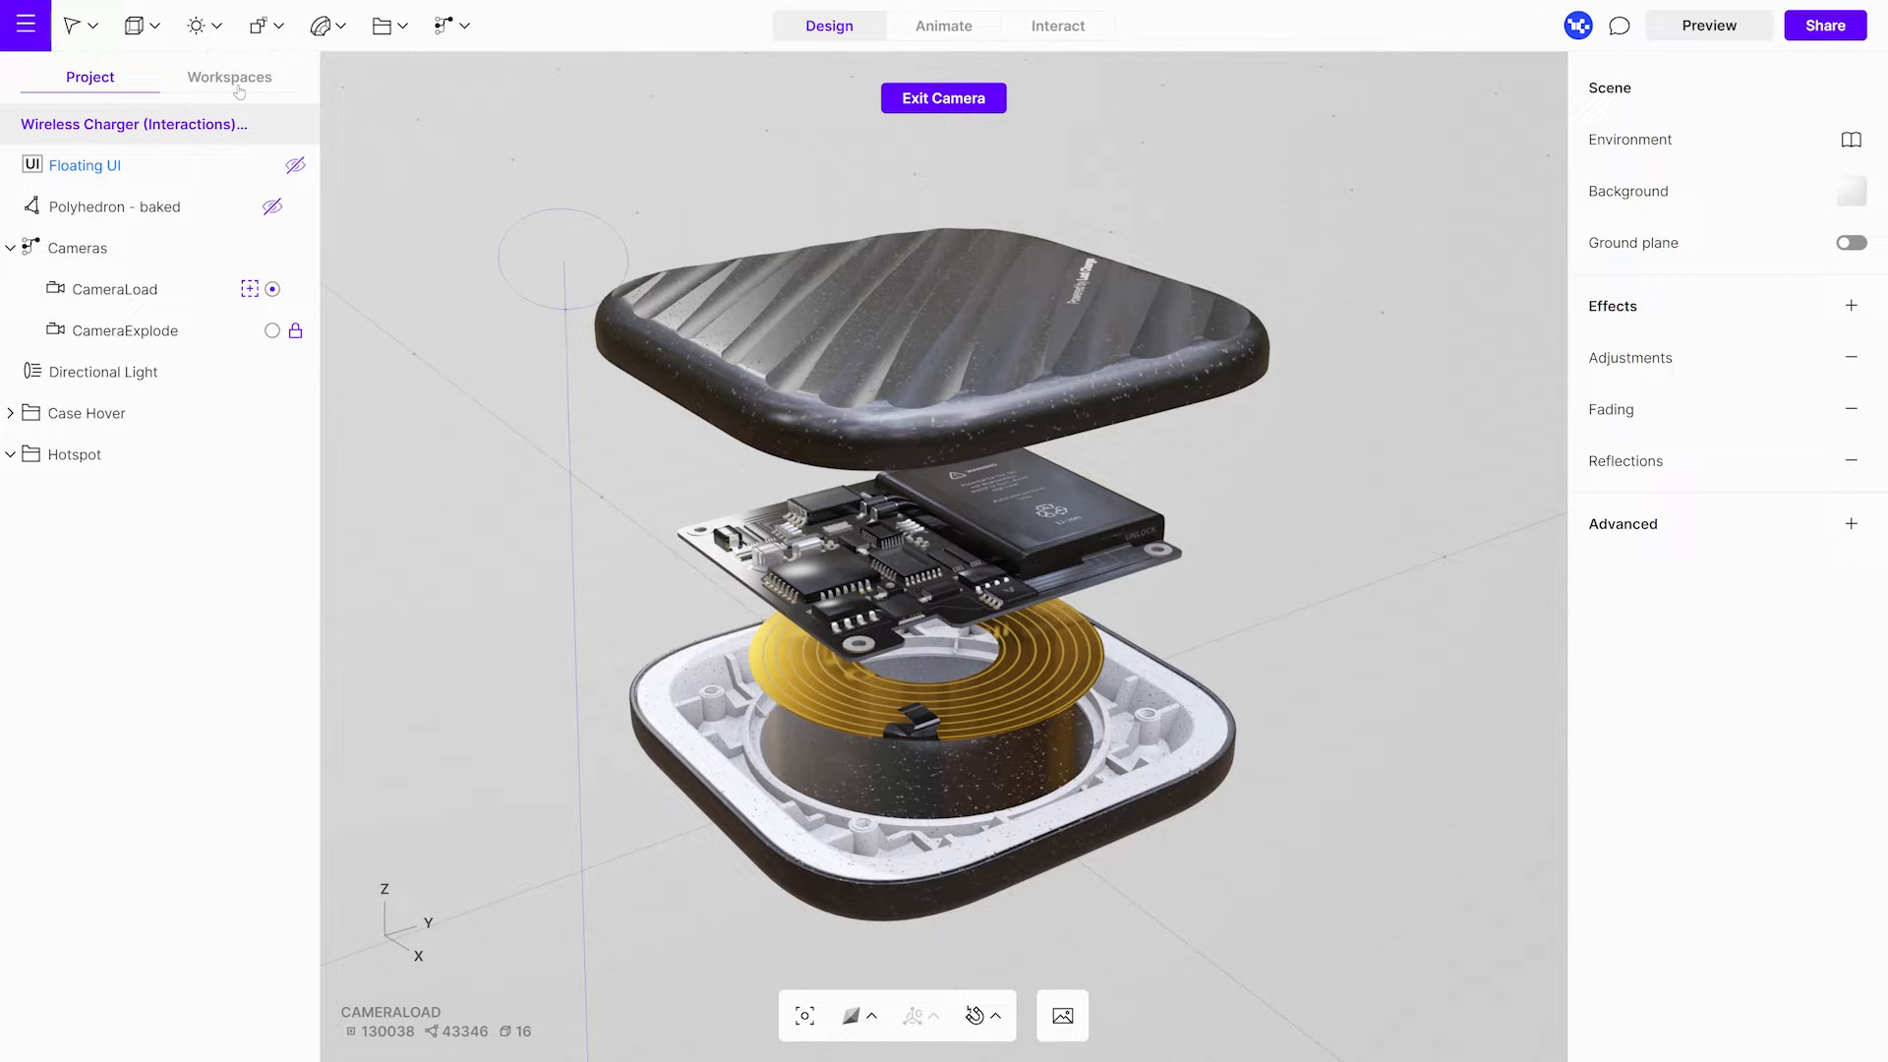
# Choose the Engineering workspace library and return to the red earbuds project
pyautogui.click(228, 77)
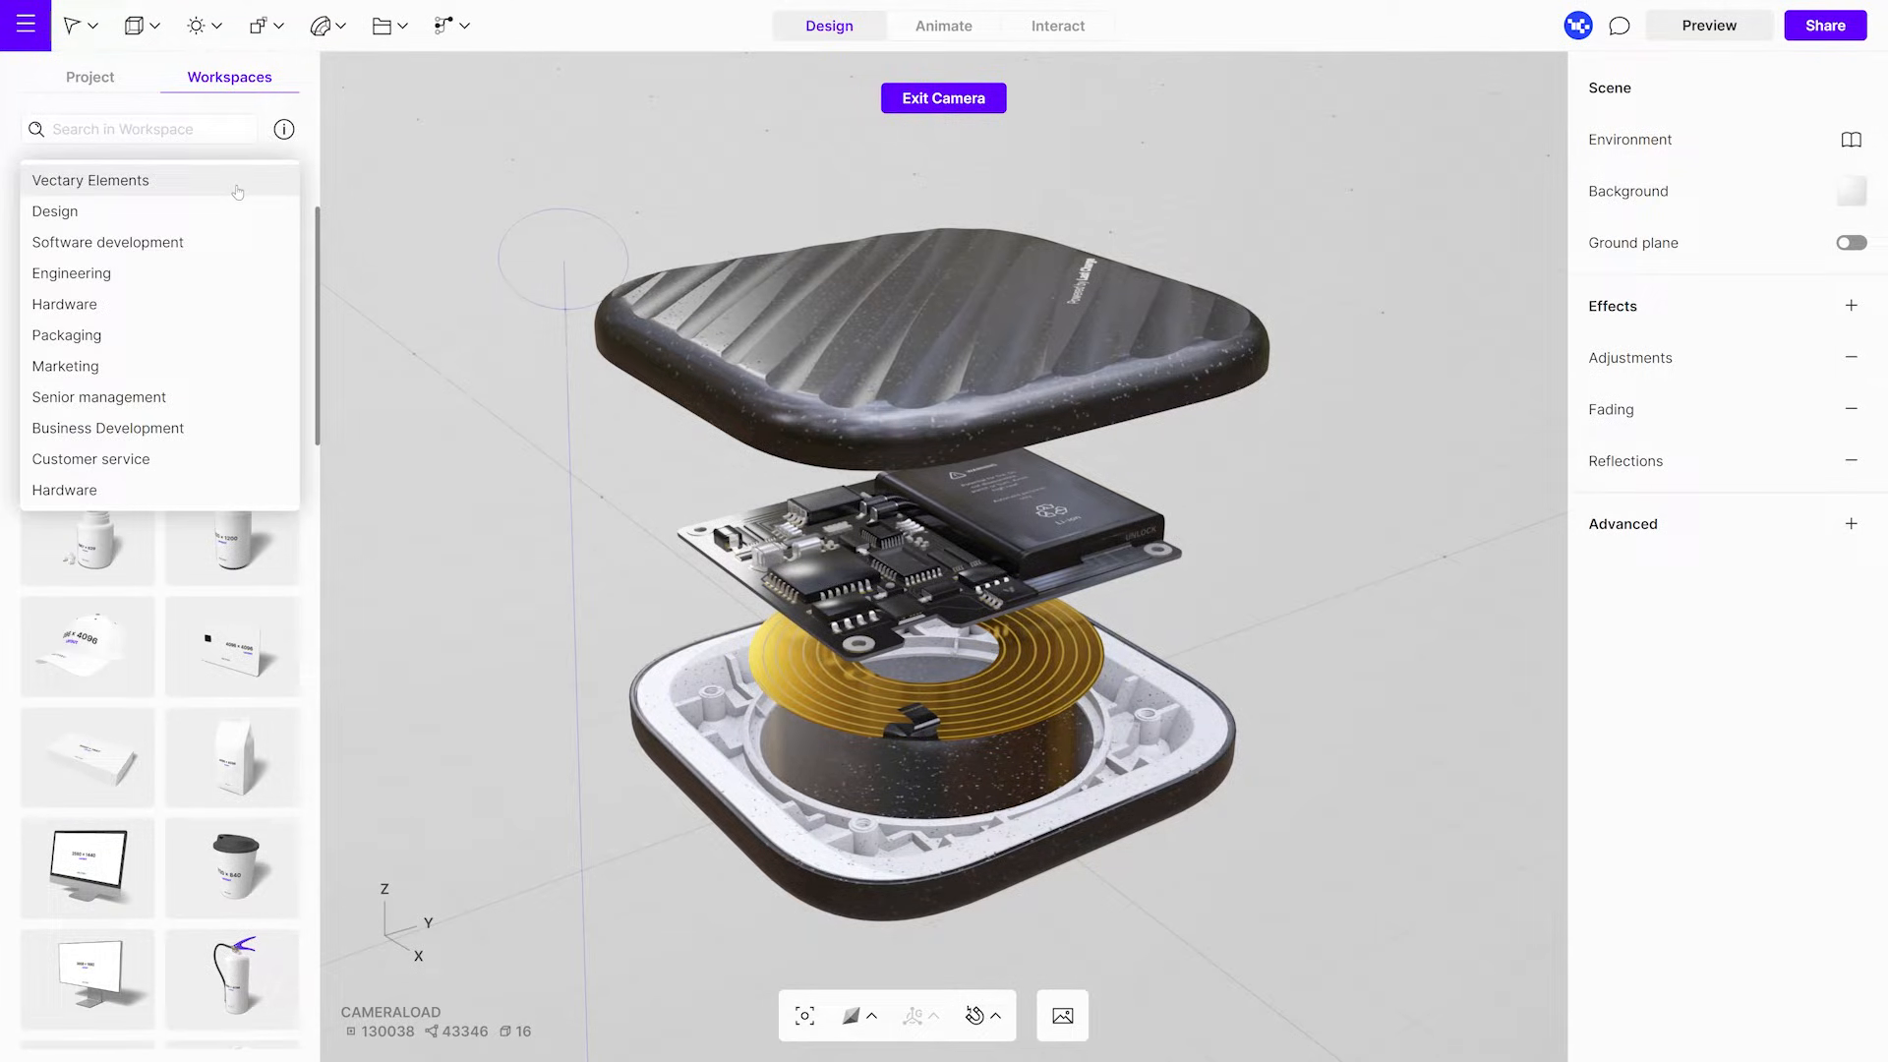
pyautogui.click(70, 273)
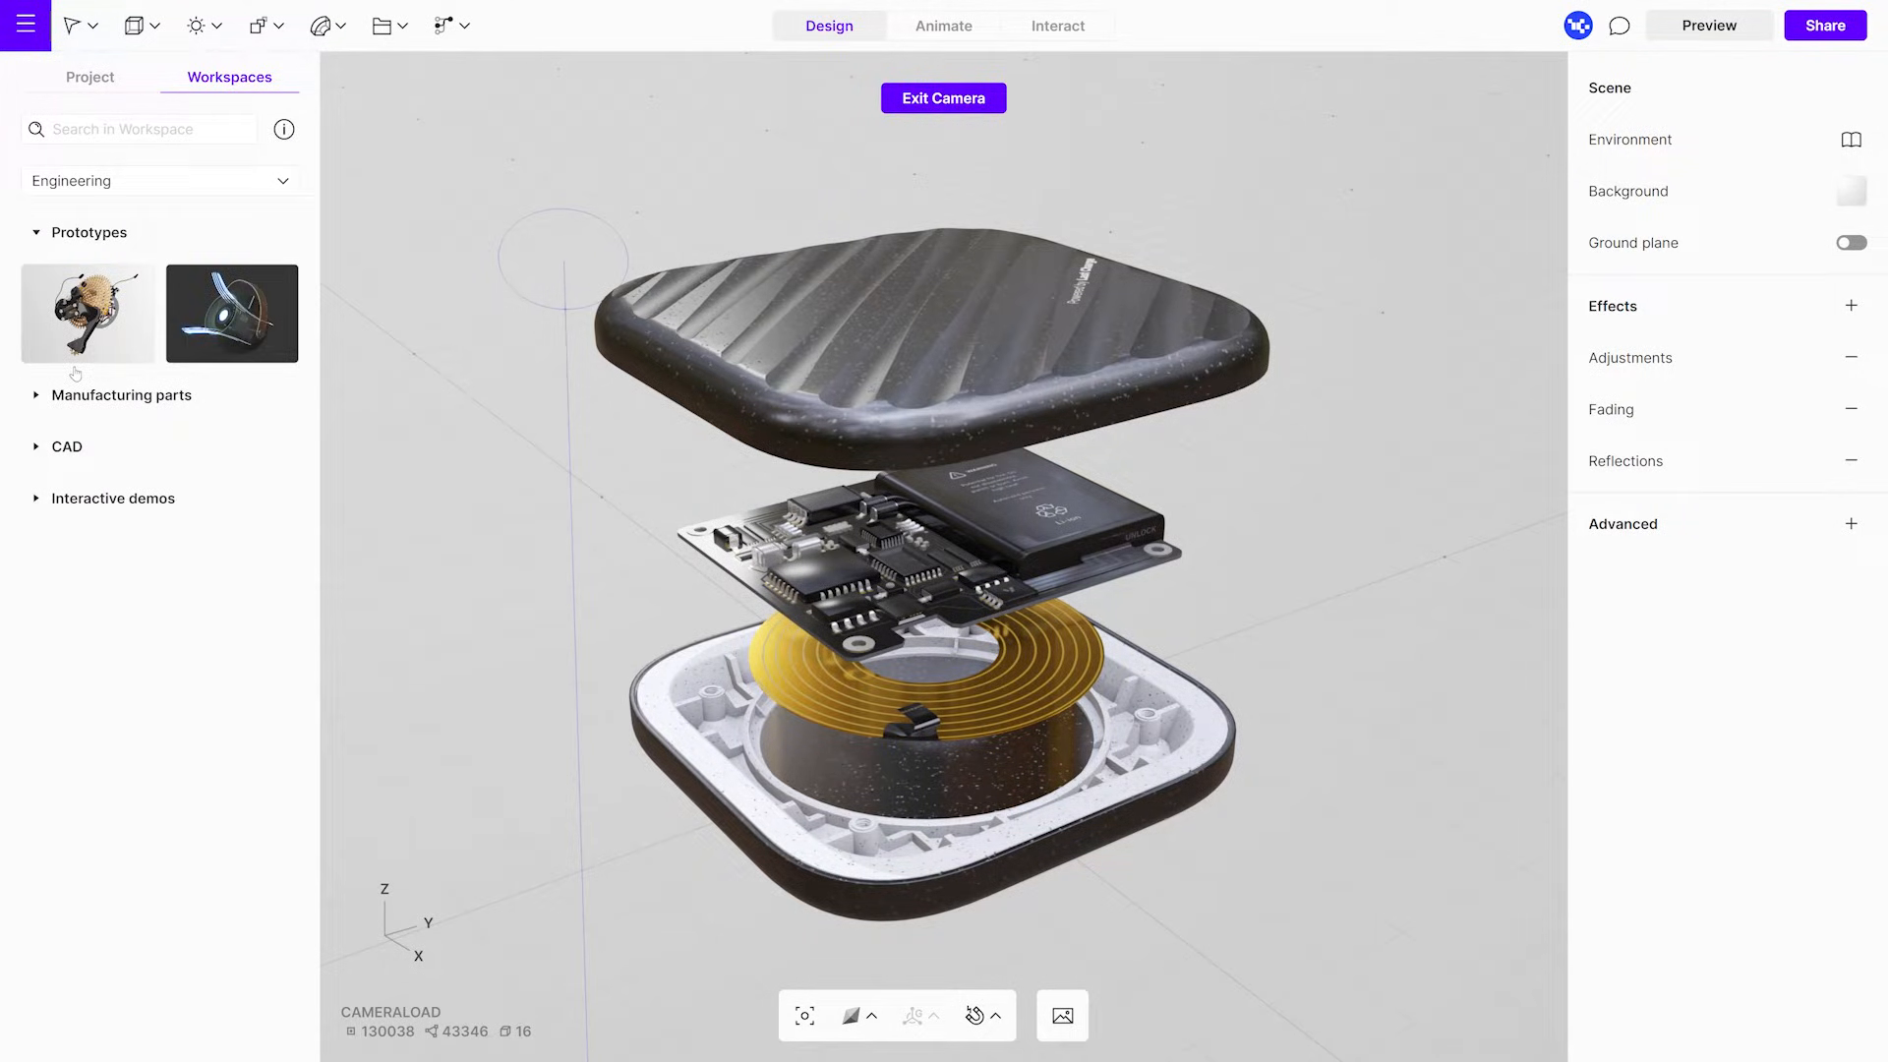
pyautogui.click(124, 395)
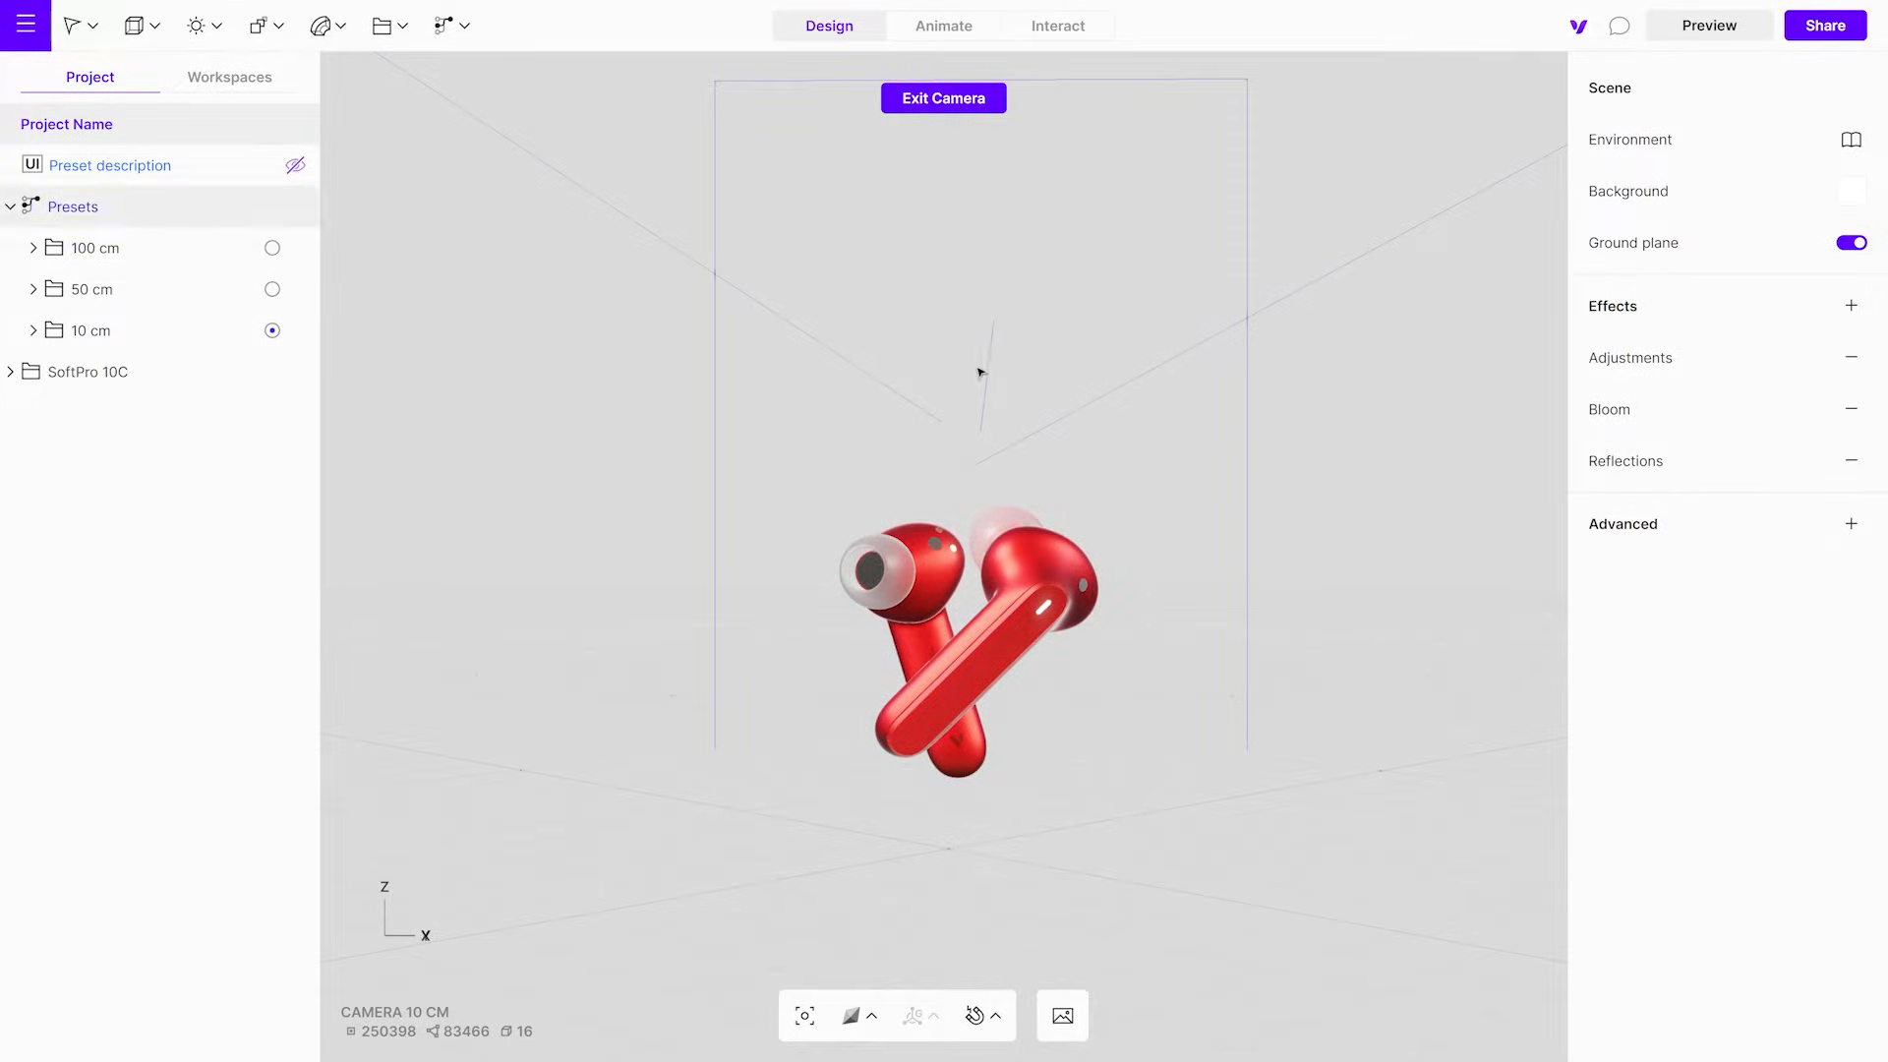
# Select the SoftPro 10C group and frame the earbuds close up in the perspective view
pyautogui.click(941, 98)
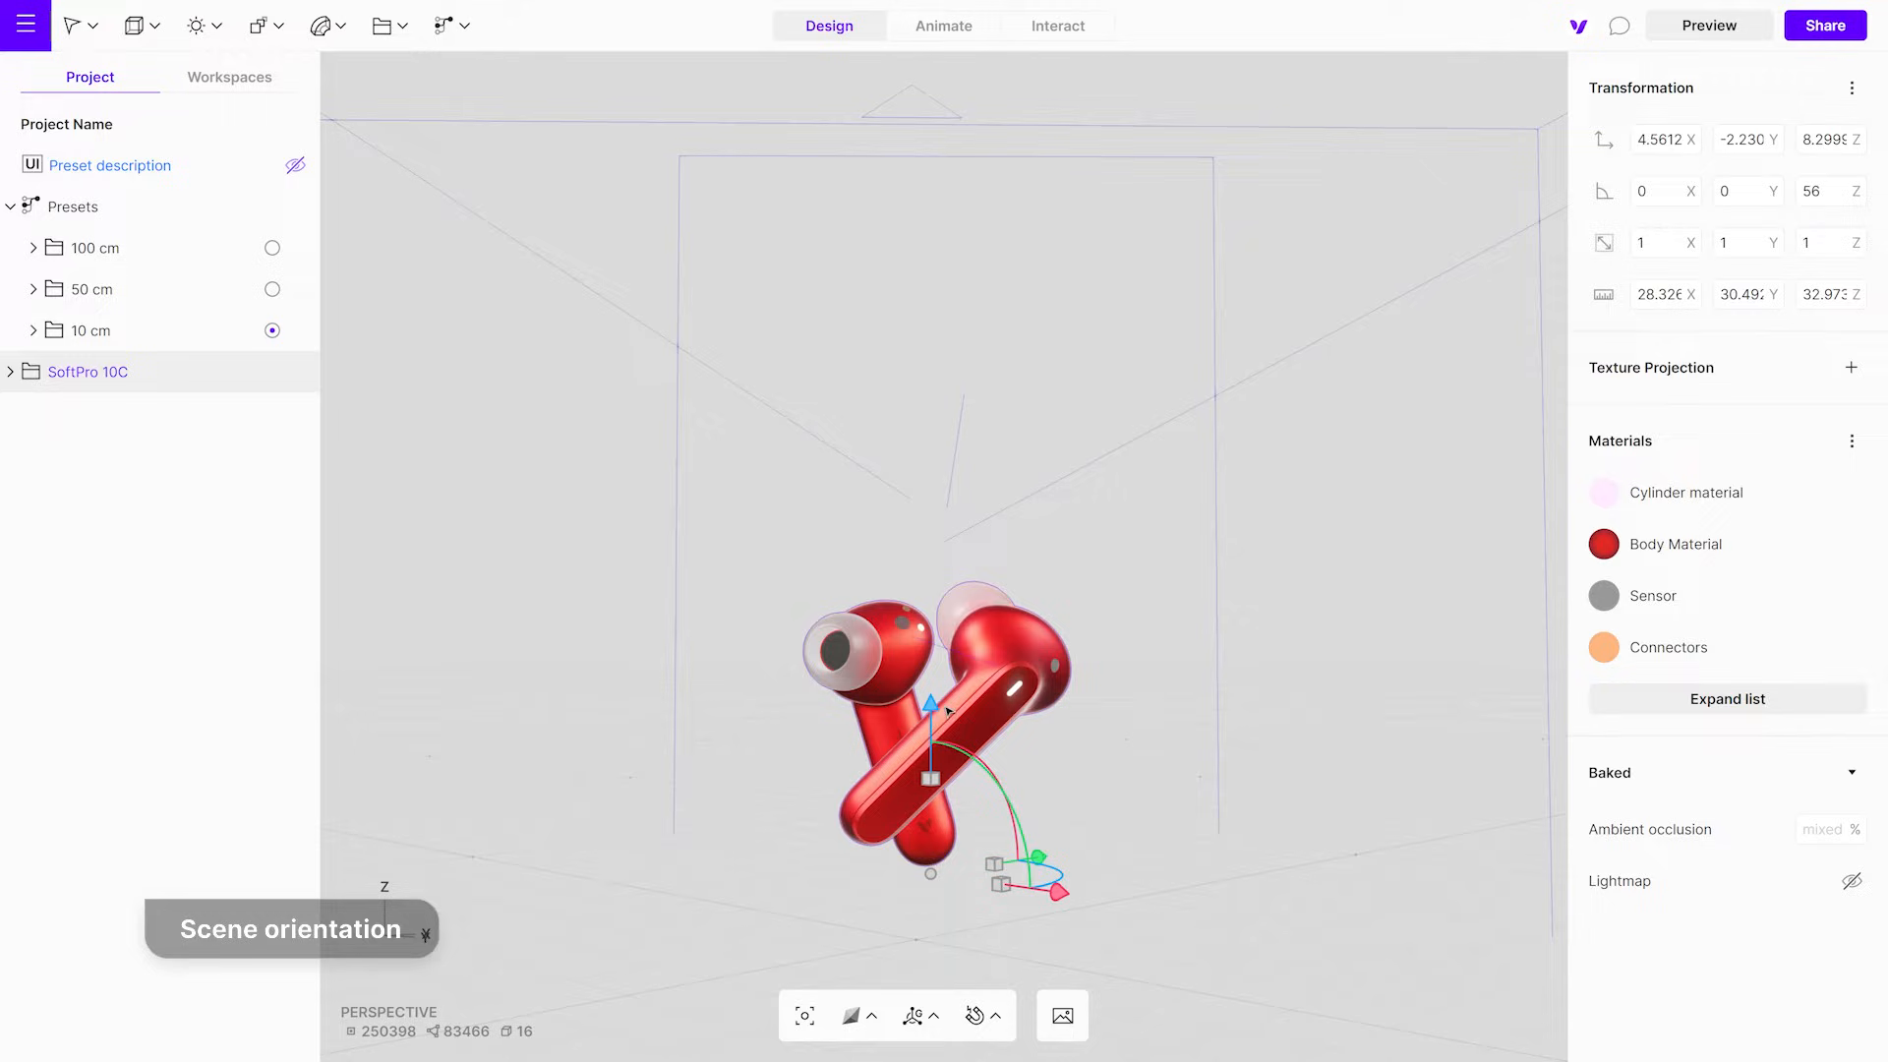
pyautogui.moveTo(118, 398)
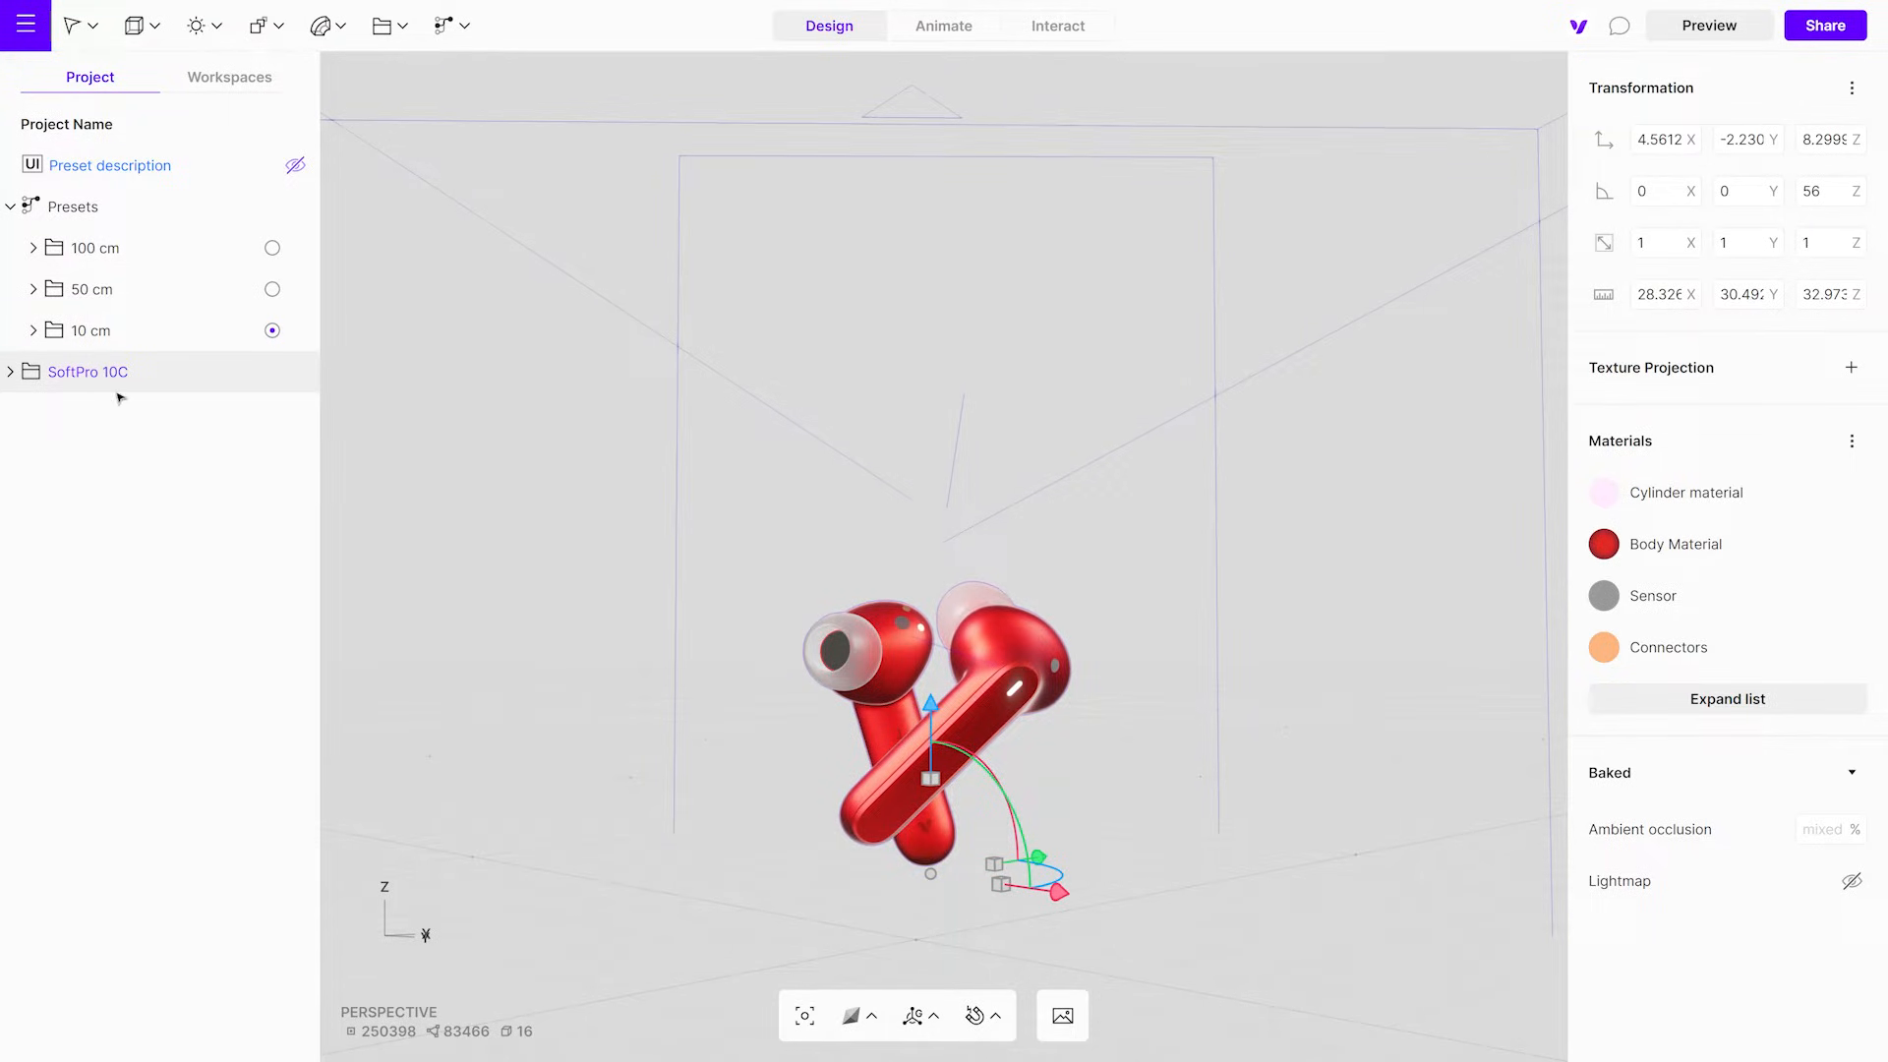
pyautogui.press('a')
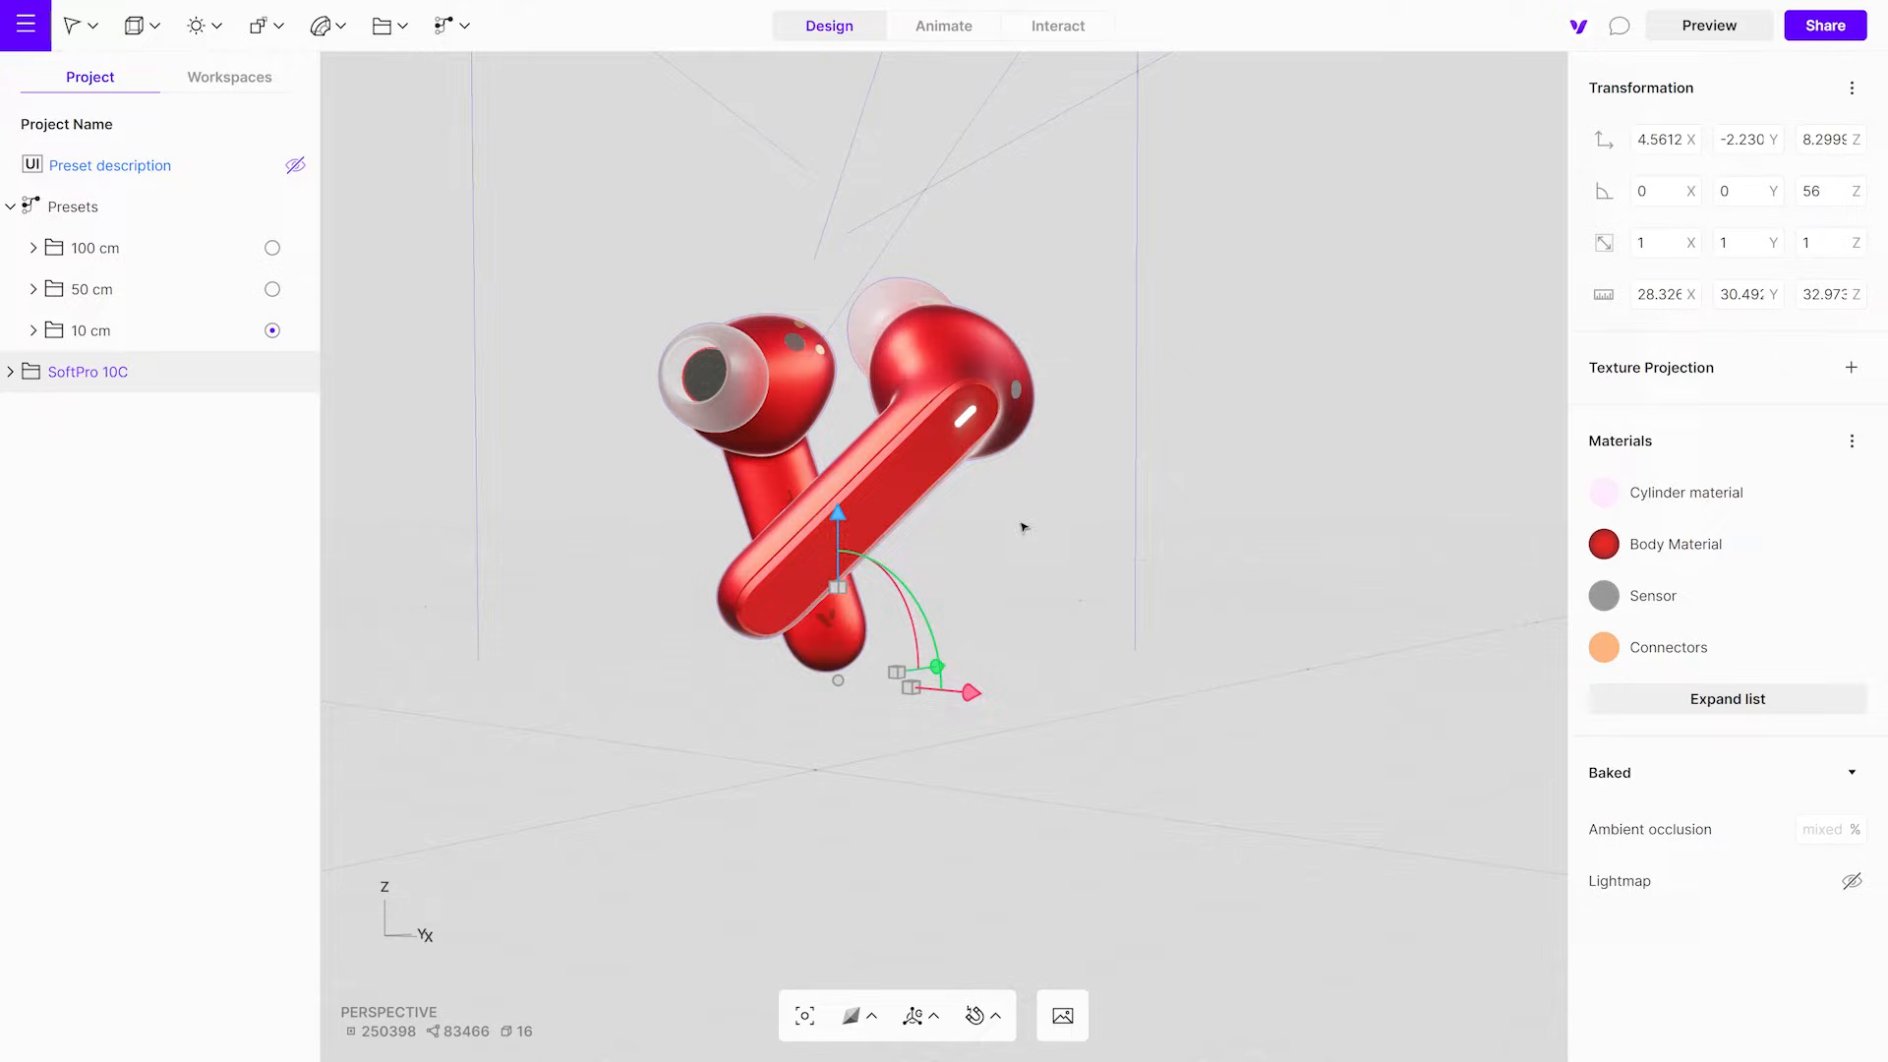
pyautogui.press('Tab')
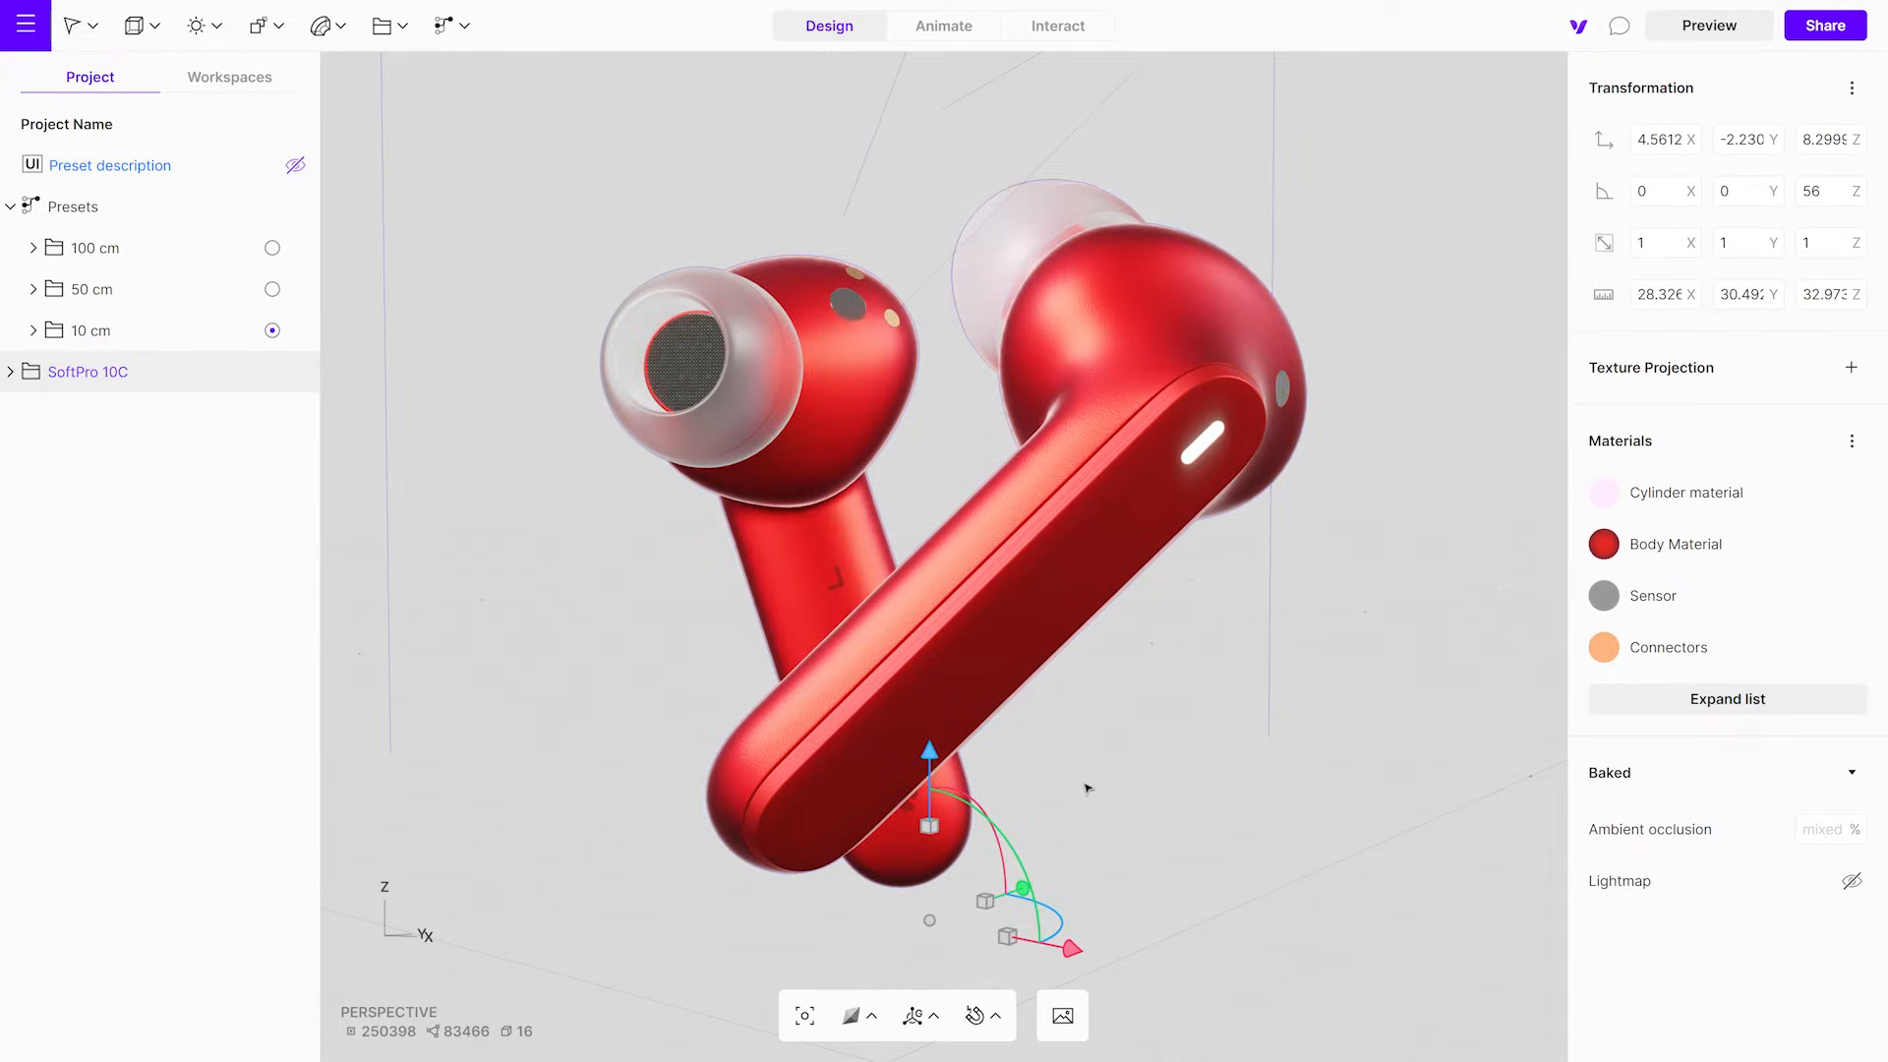
pyautogui.moveTo(193, 559)
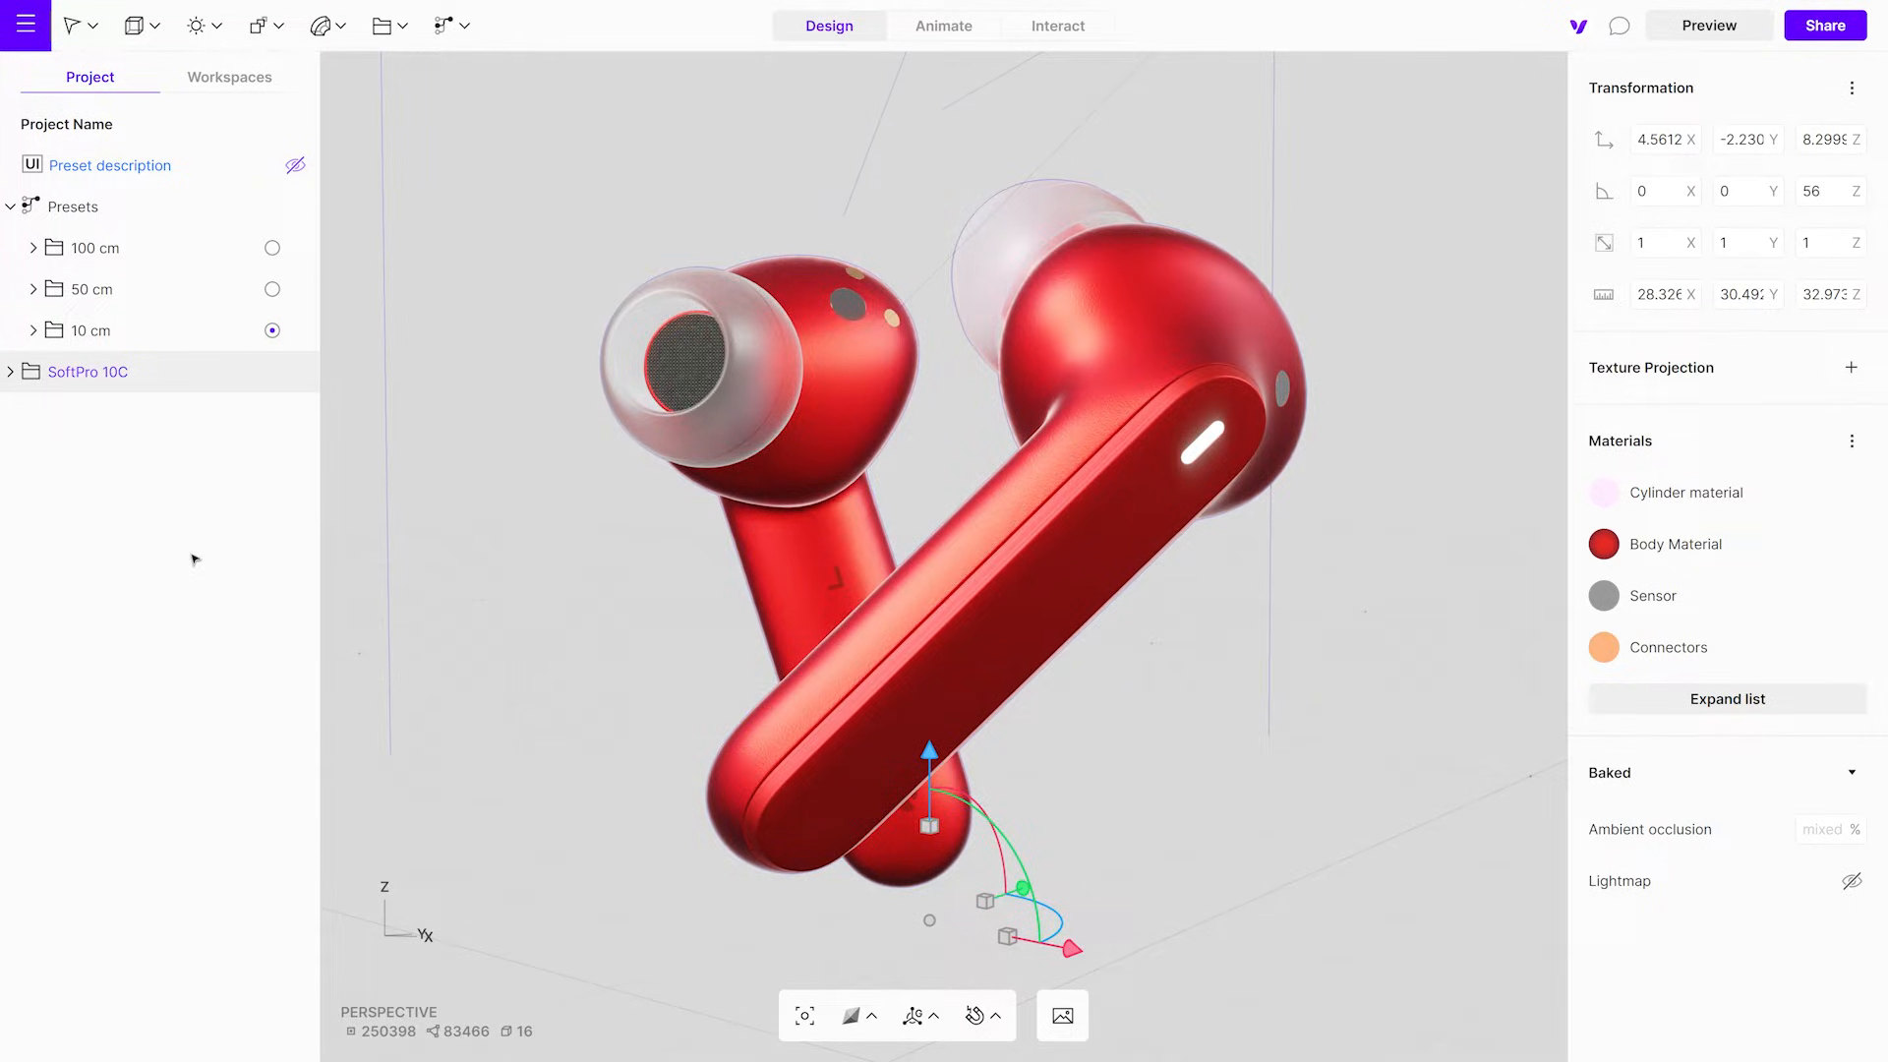
pyautogui.click(10, 371)
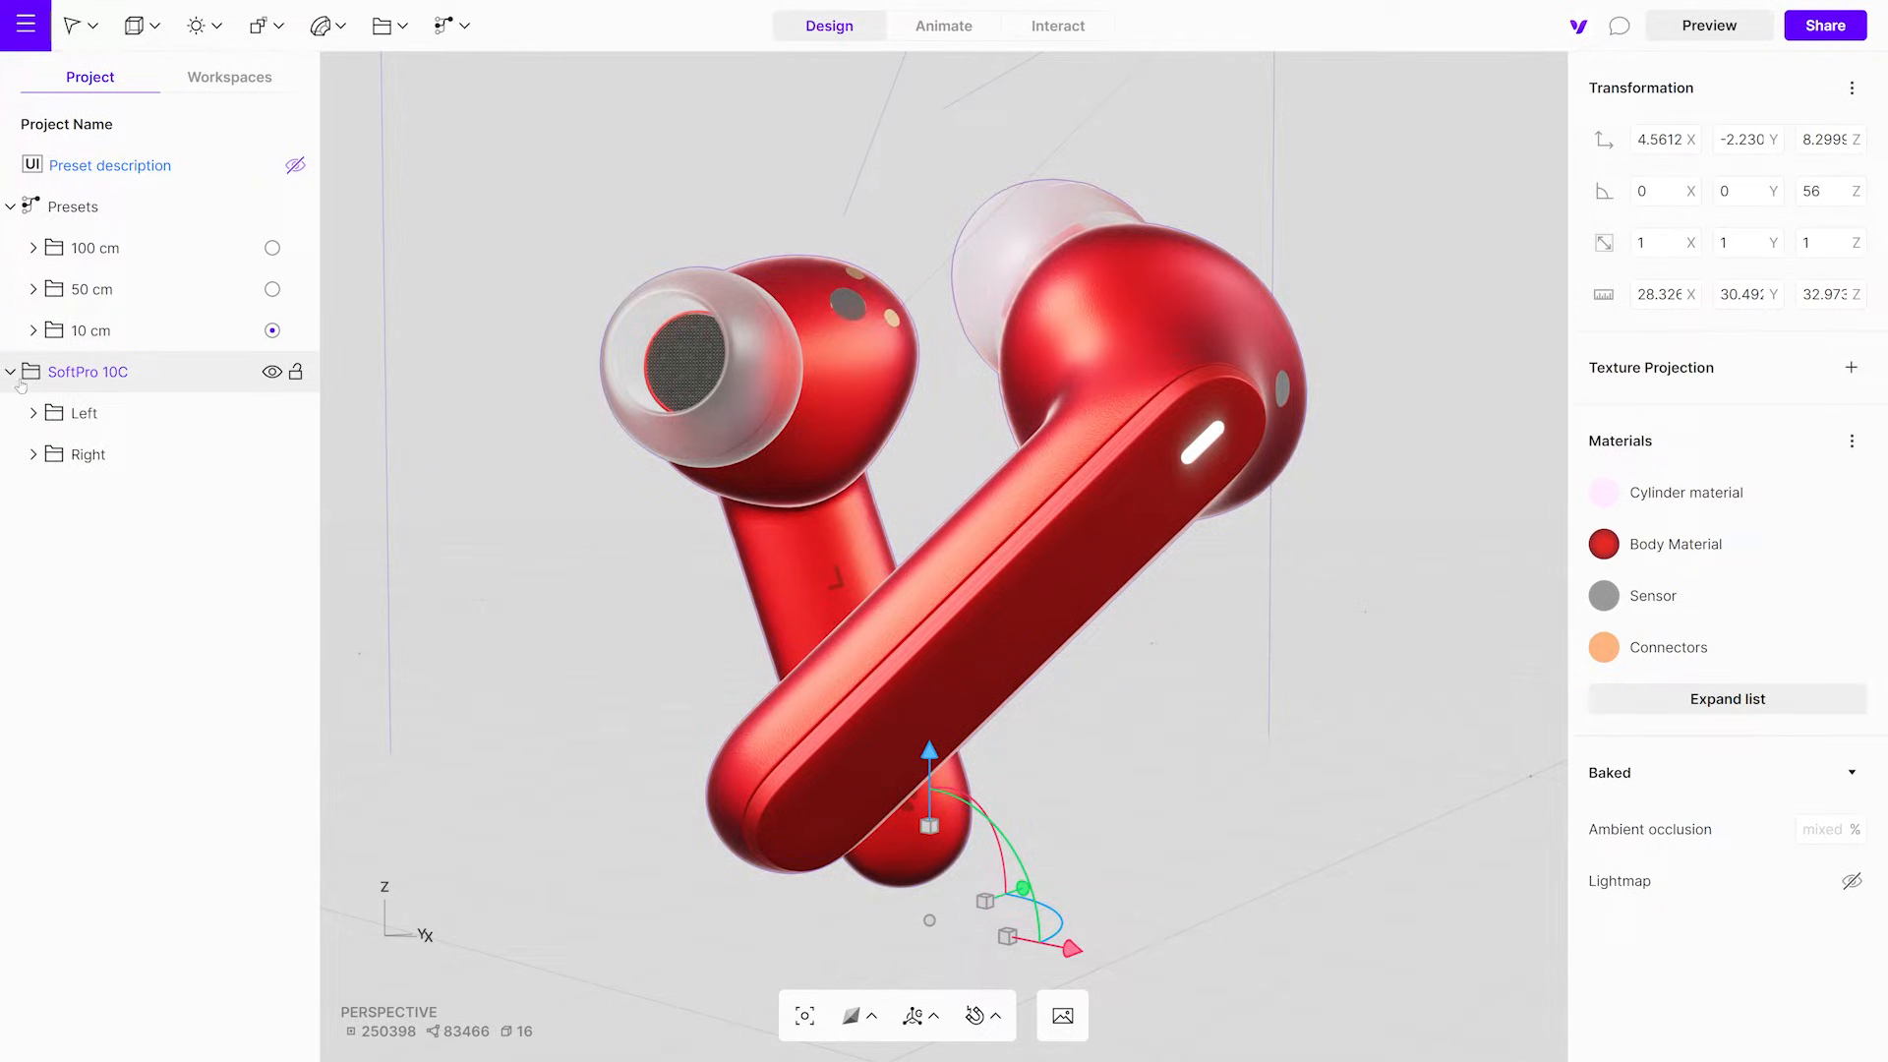
pyautogui.click(86, 454)
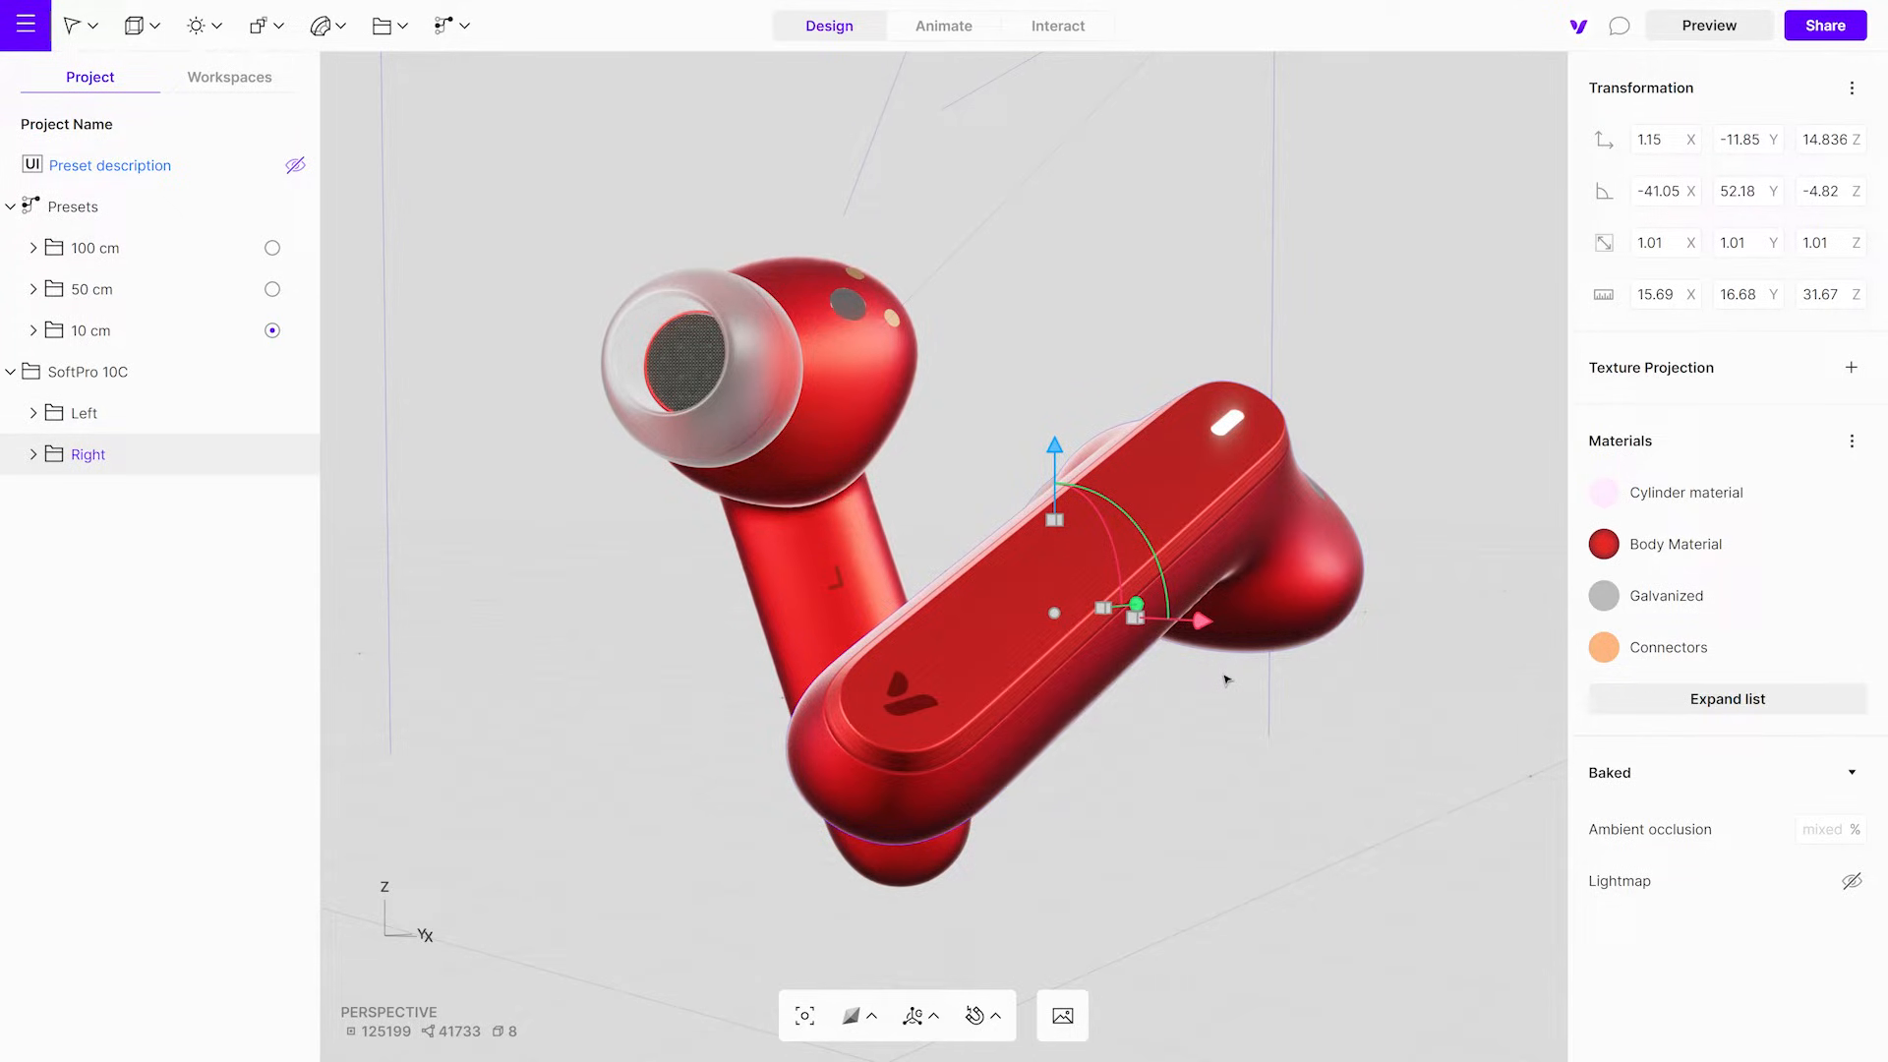
pyautogui.press('ctrl+z')
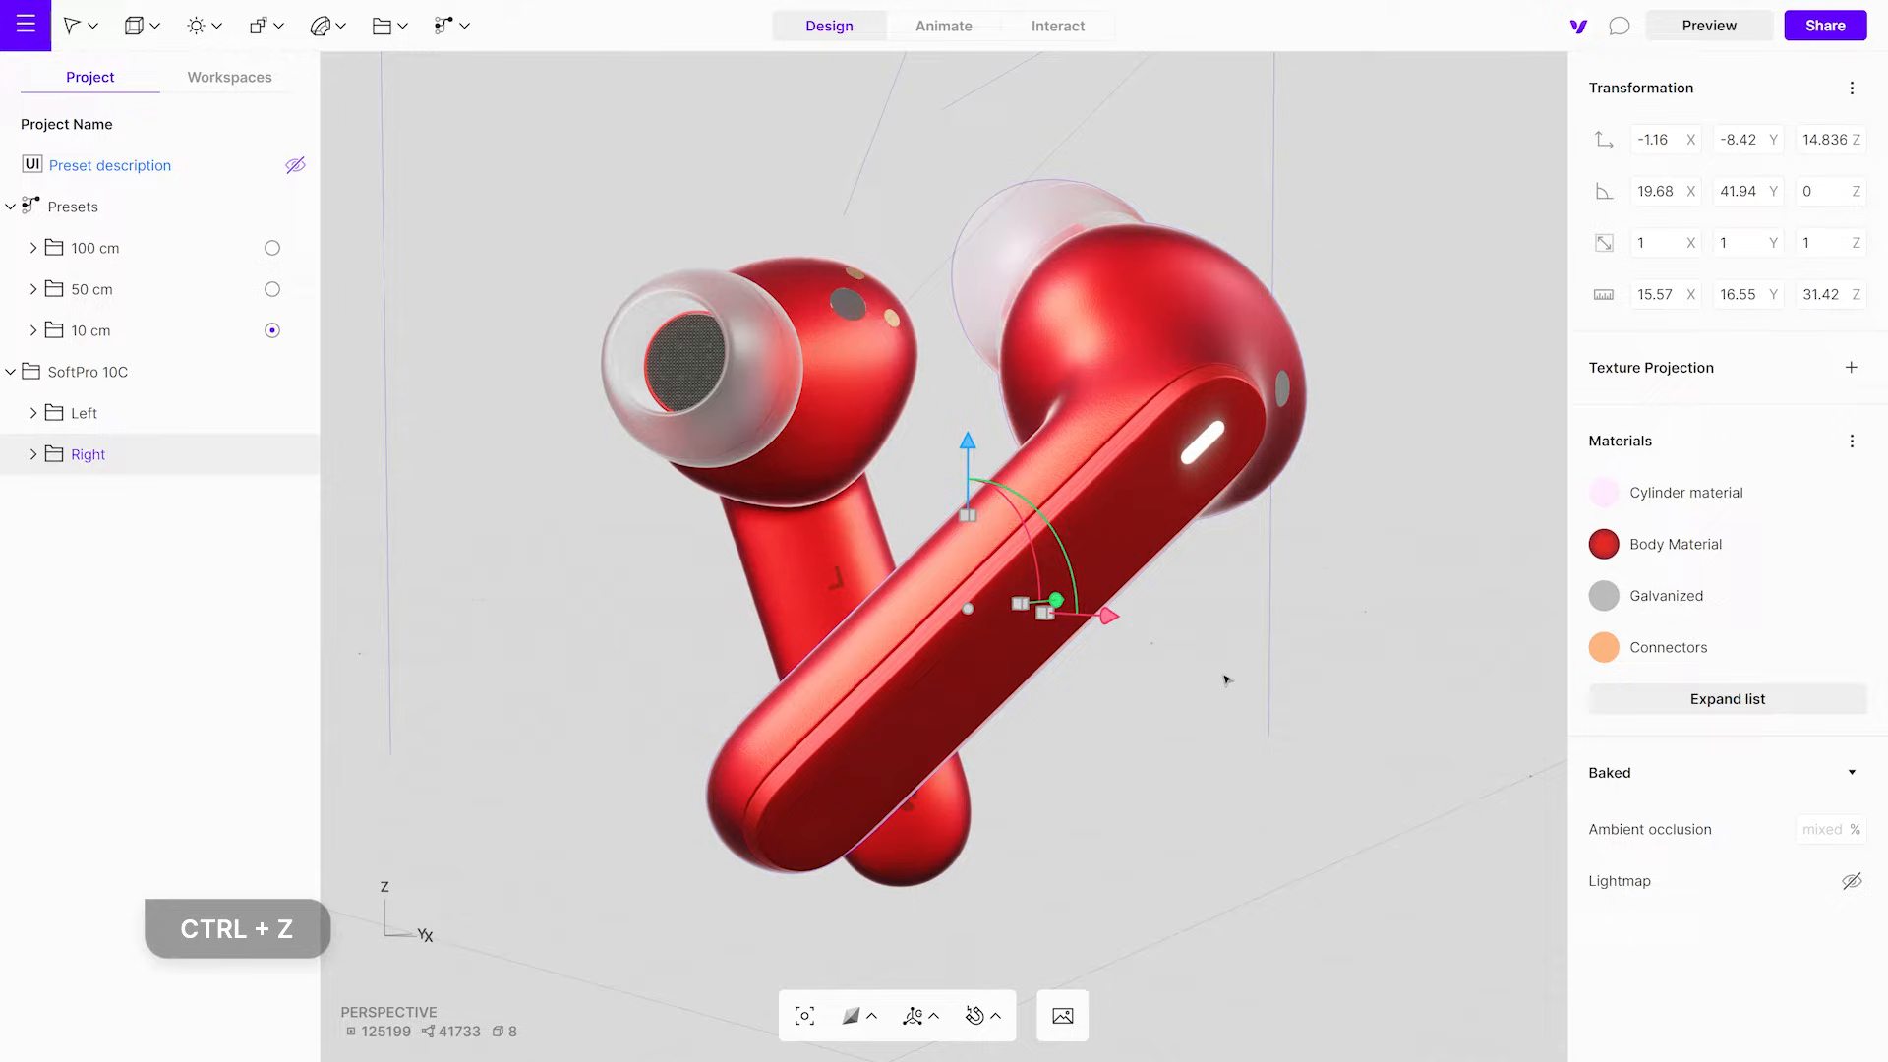
pyautogui.press('ctrl+z')
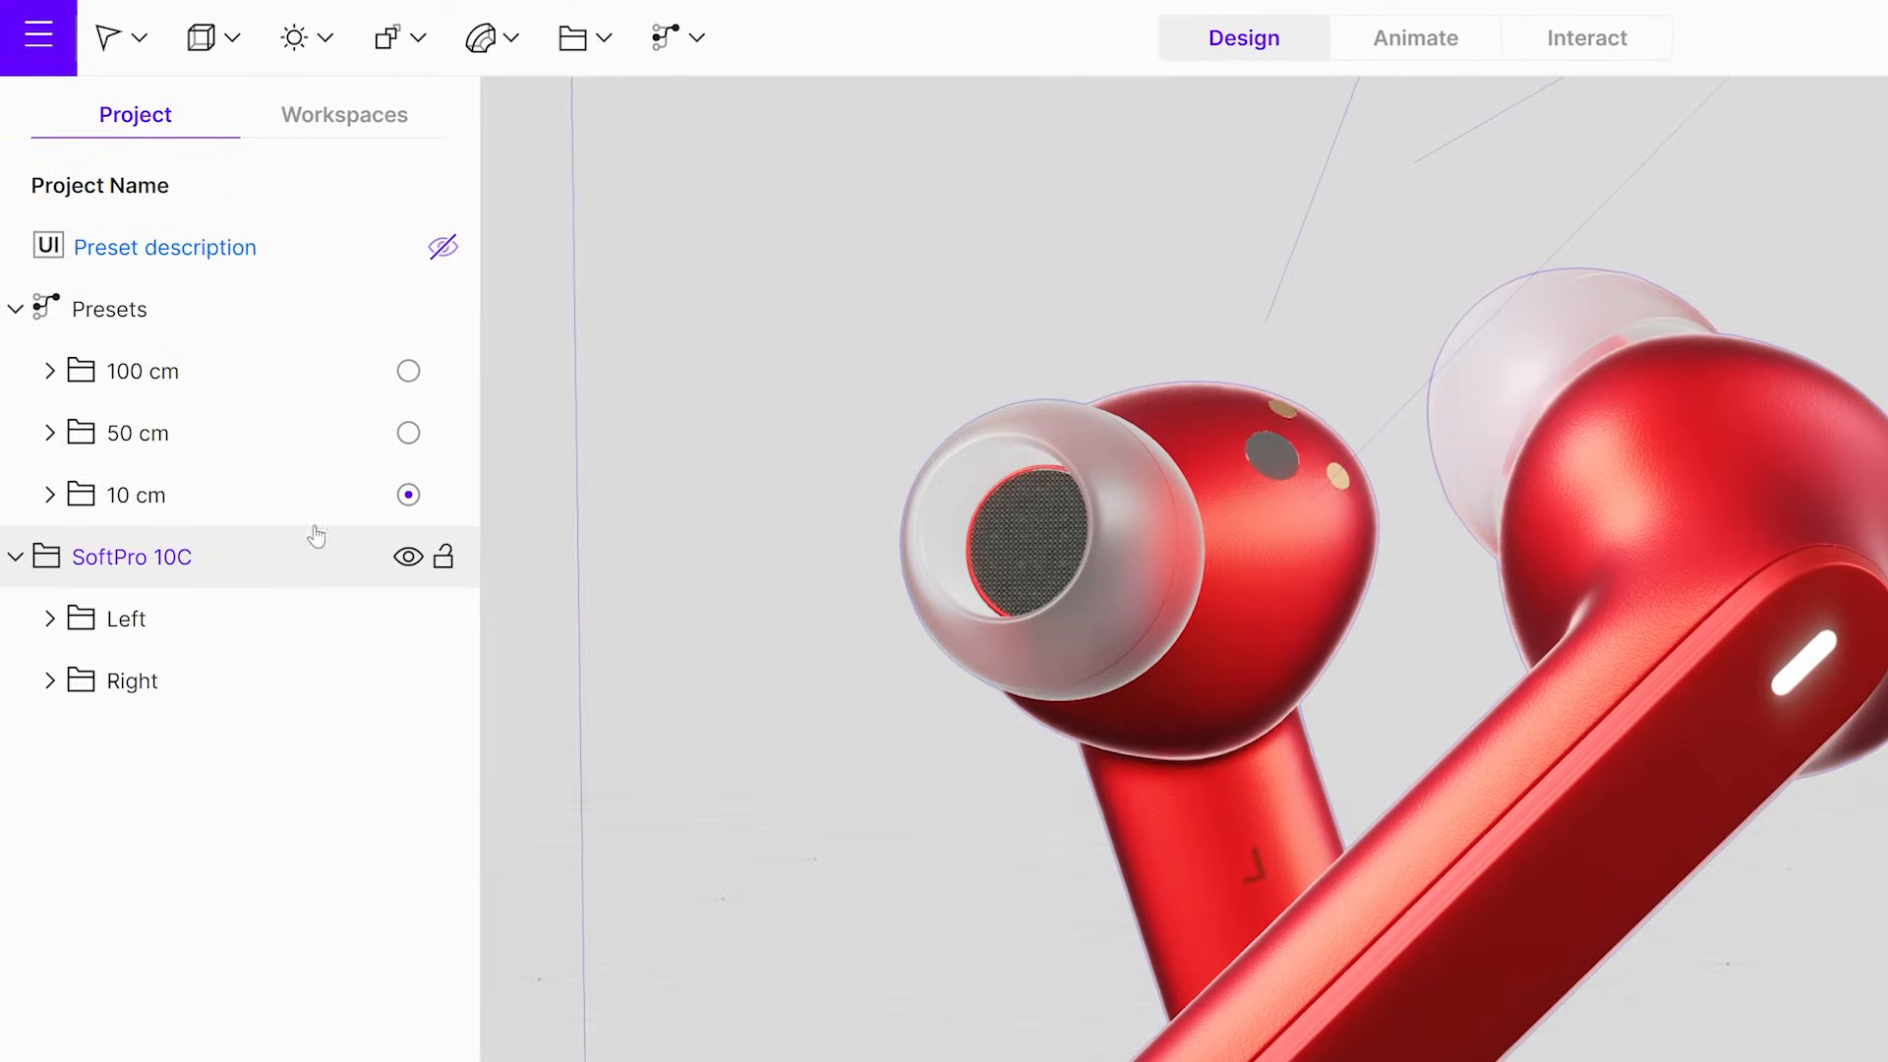
# Show the project's Version History from the main menu, then return to the earbud Body
pyautogui.click(40, 36)
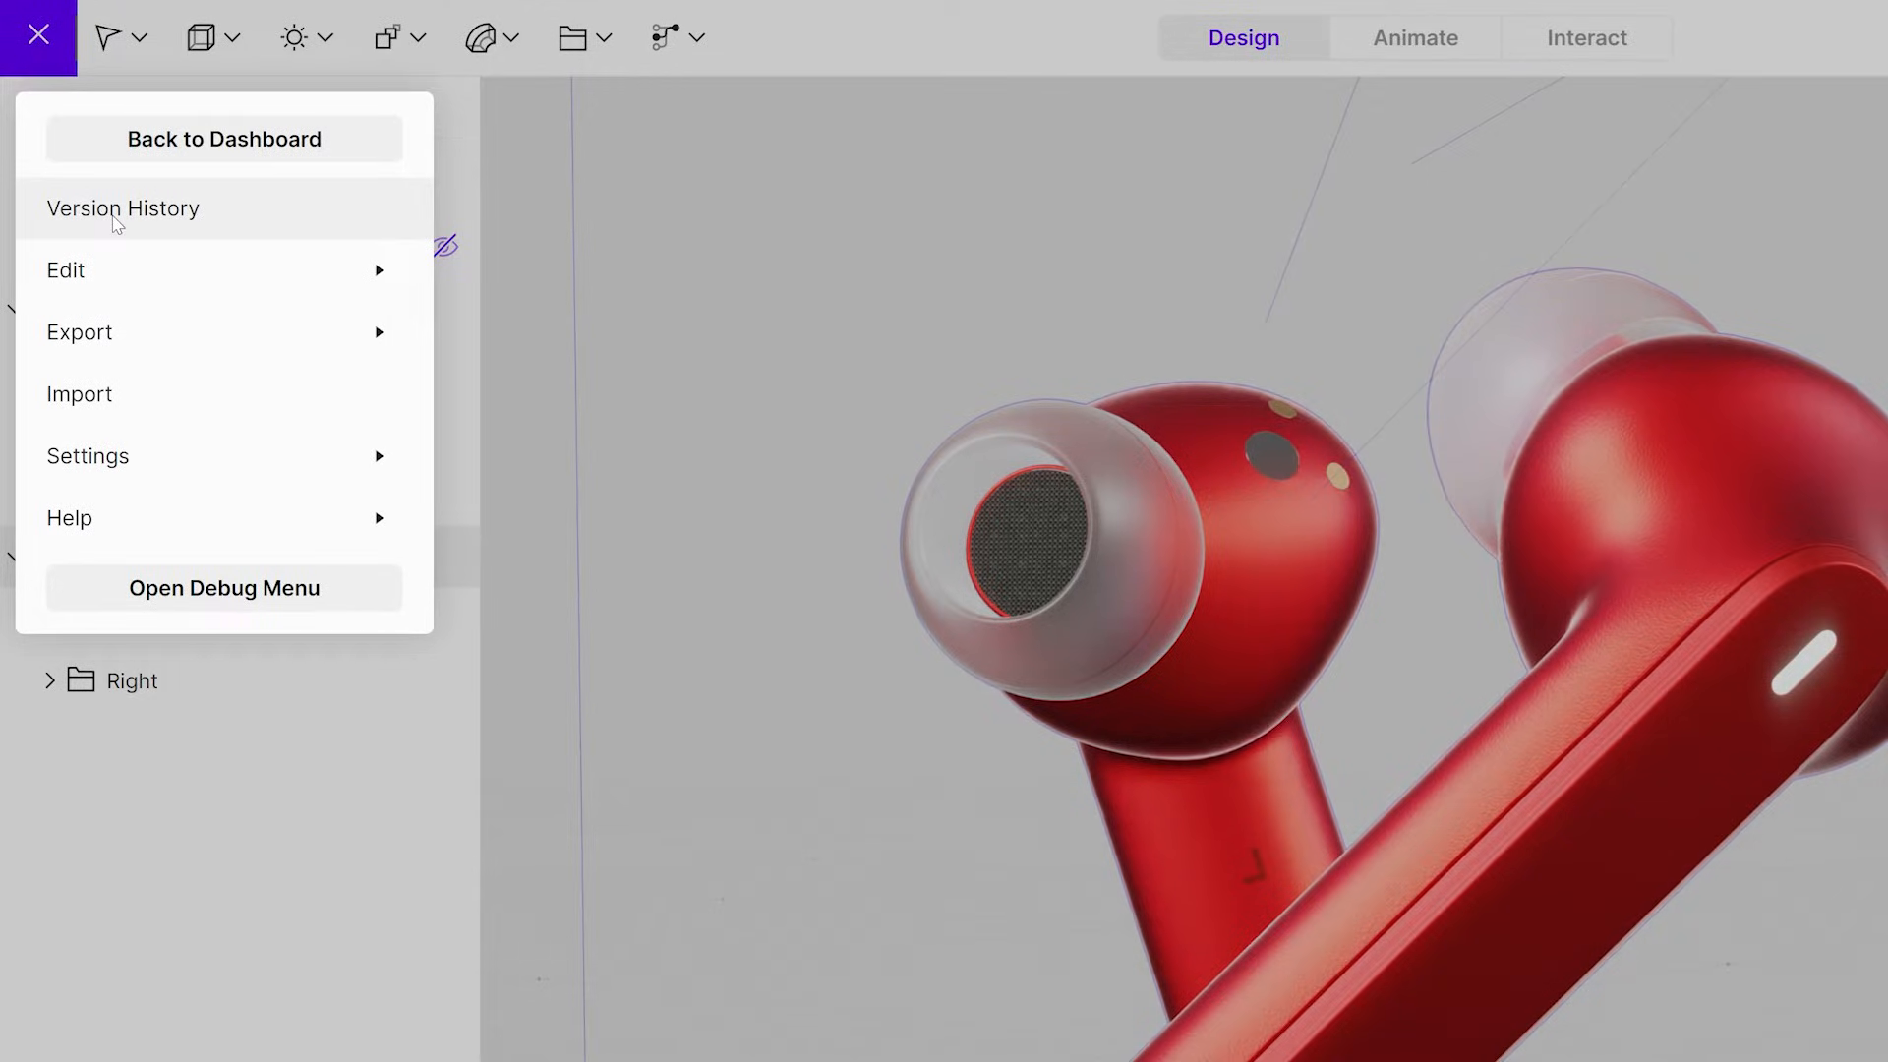
pyautogui.click(122, 209)
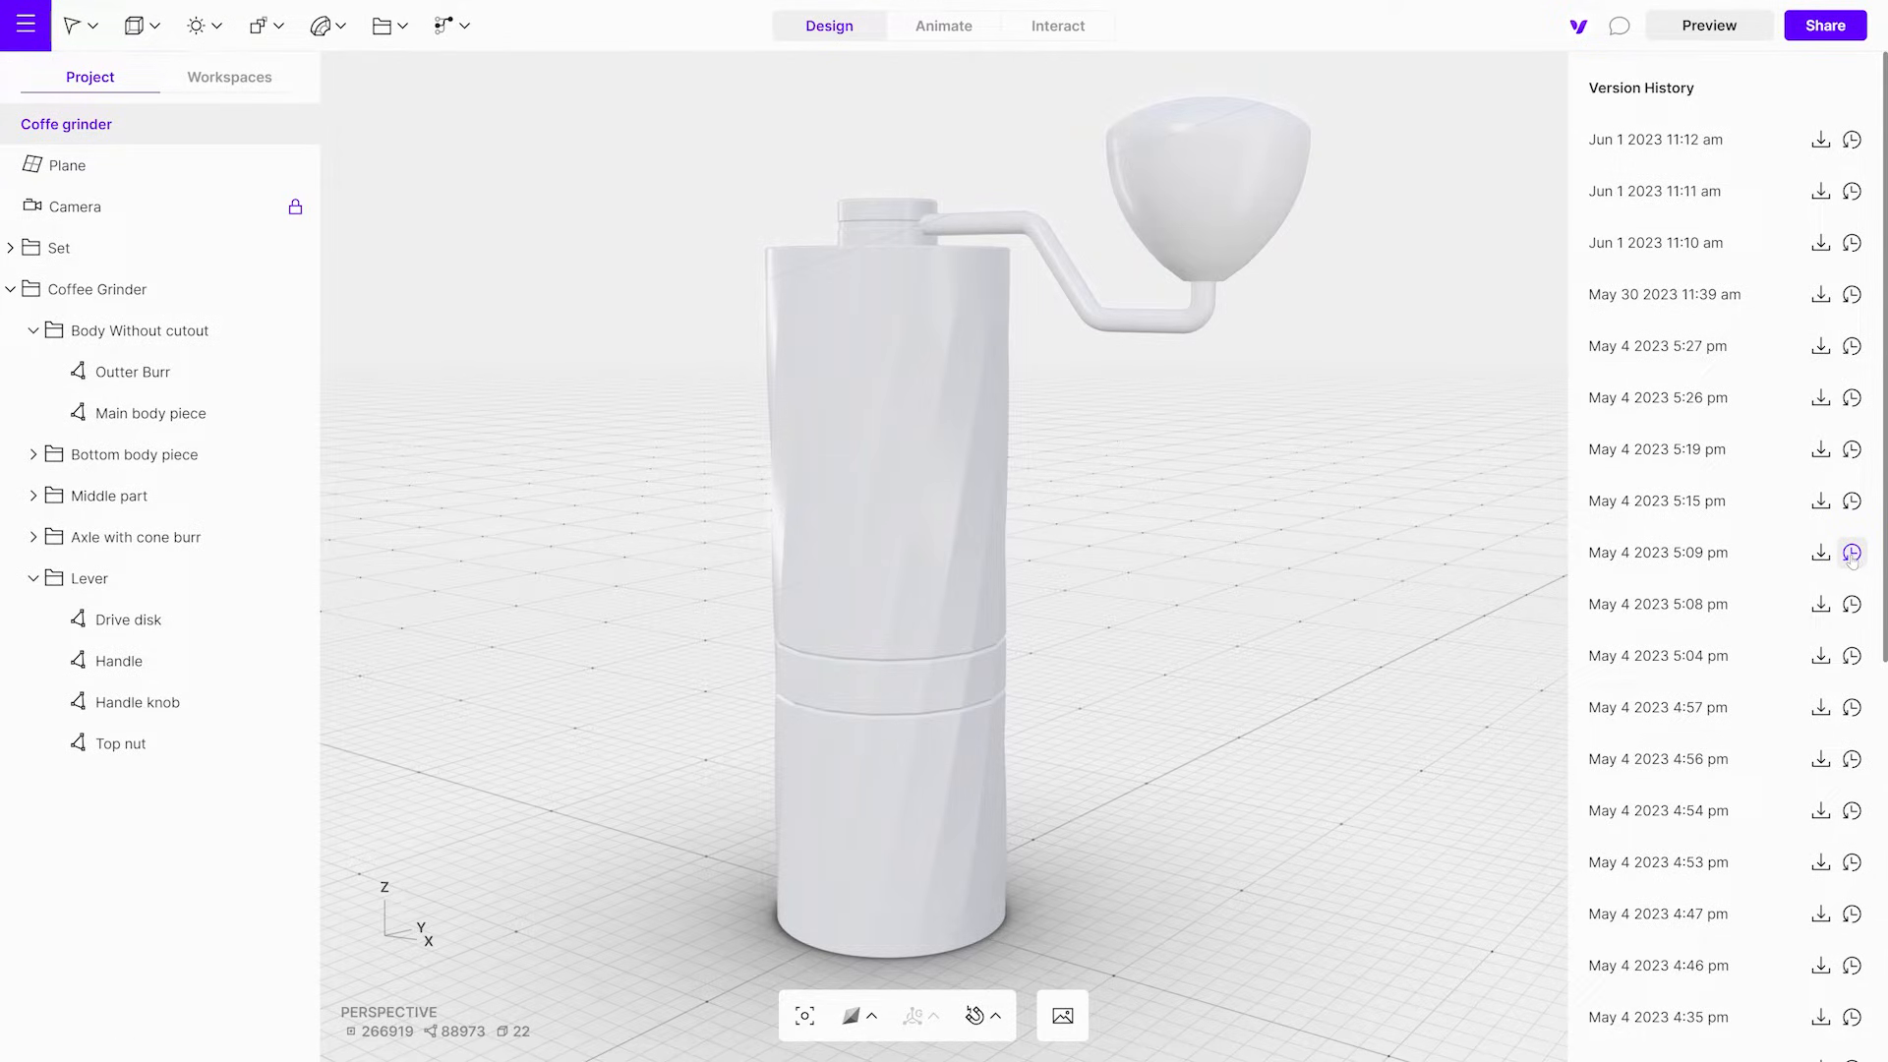
pyautogui.click(1852, 552)
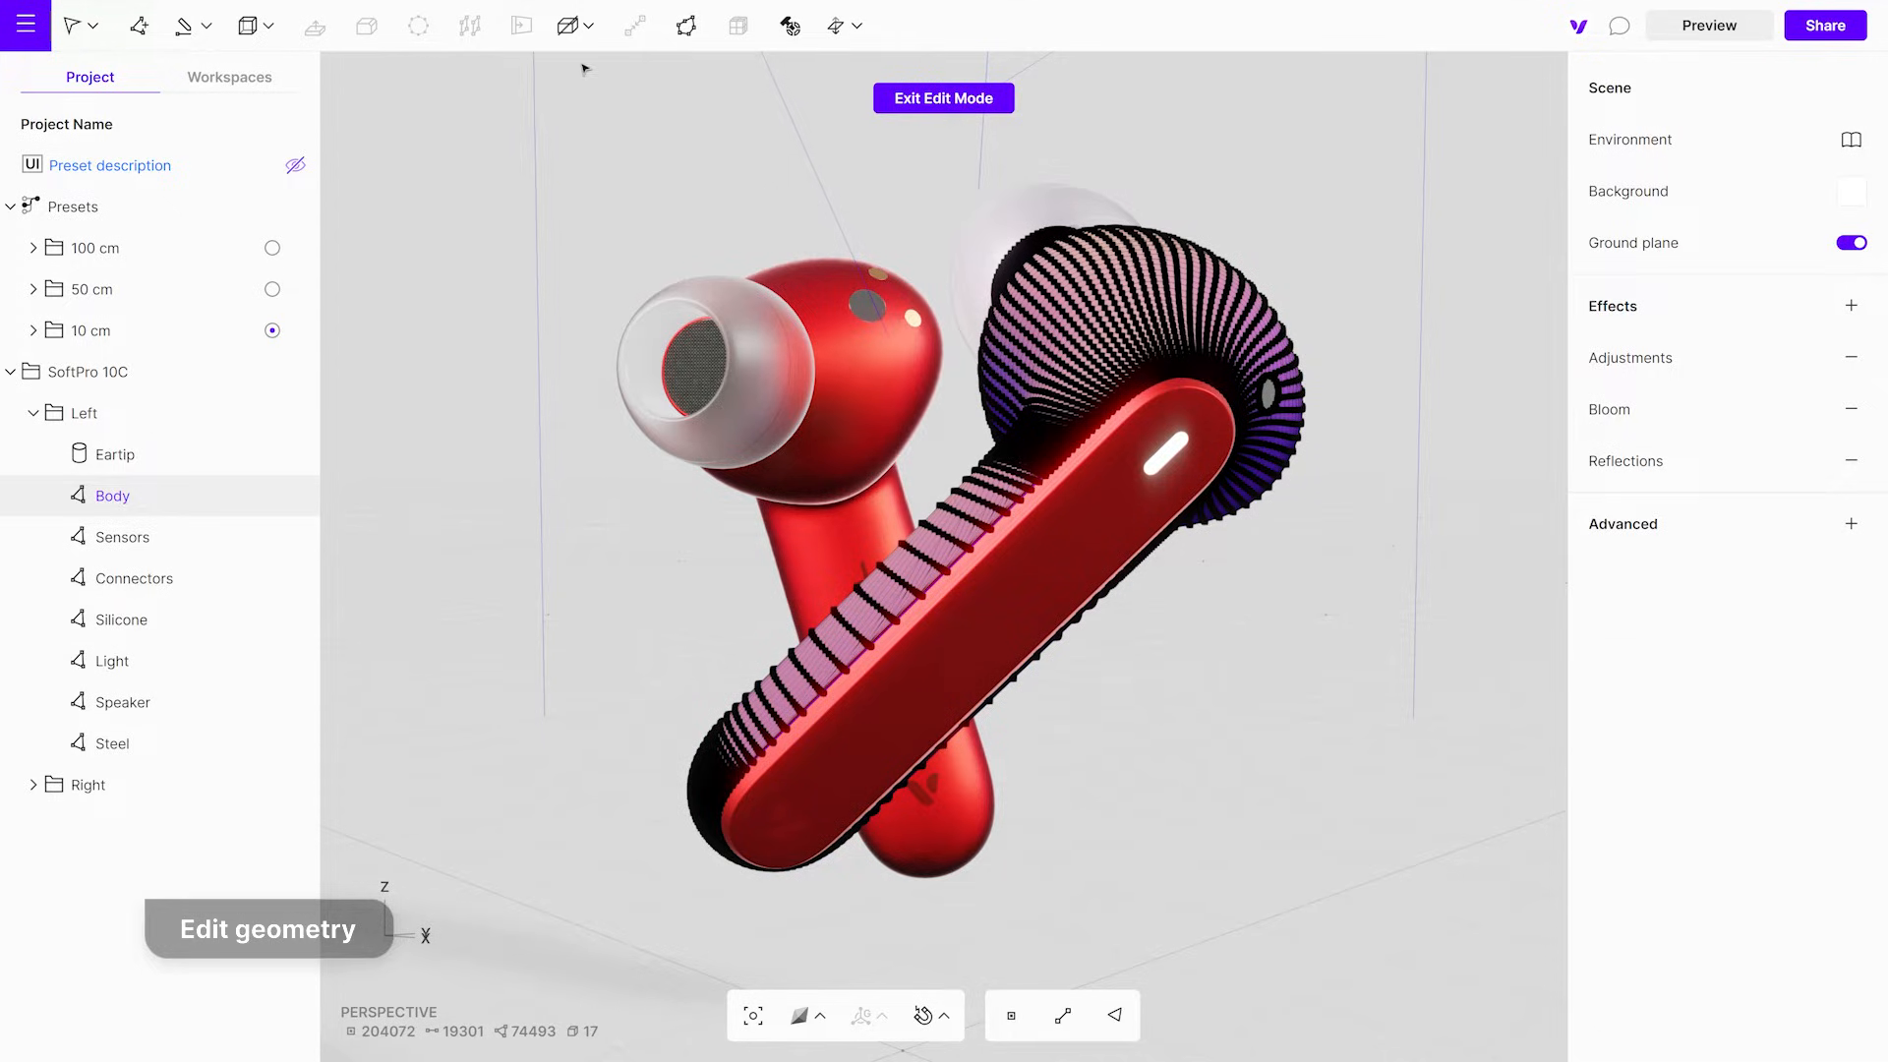
pyautogui.moveTo(791, 26)
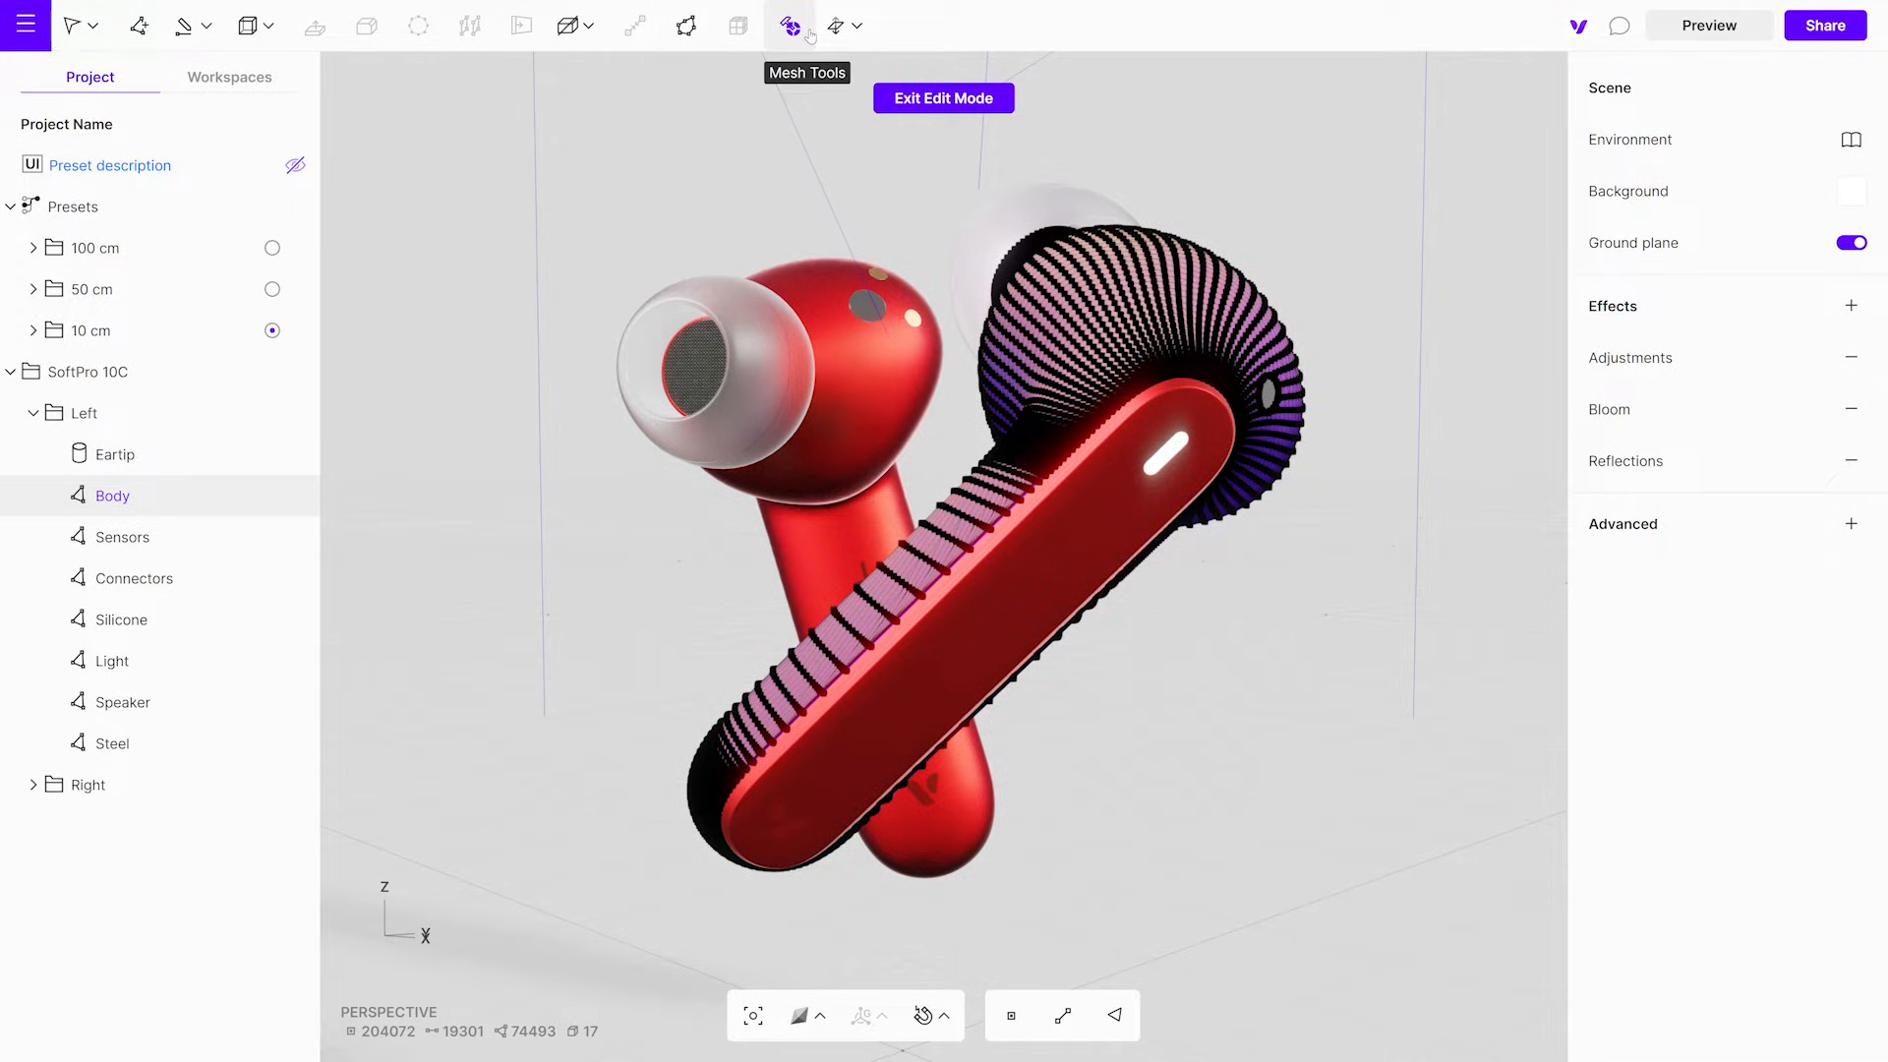
pyautogui.click(789, 26)
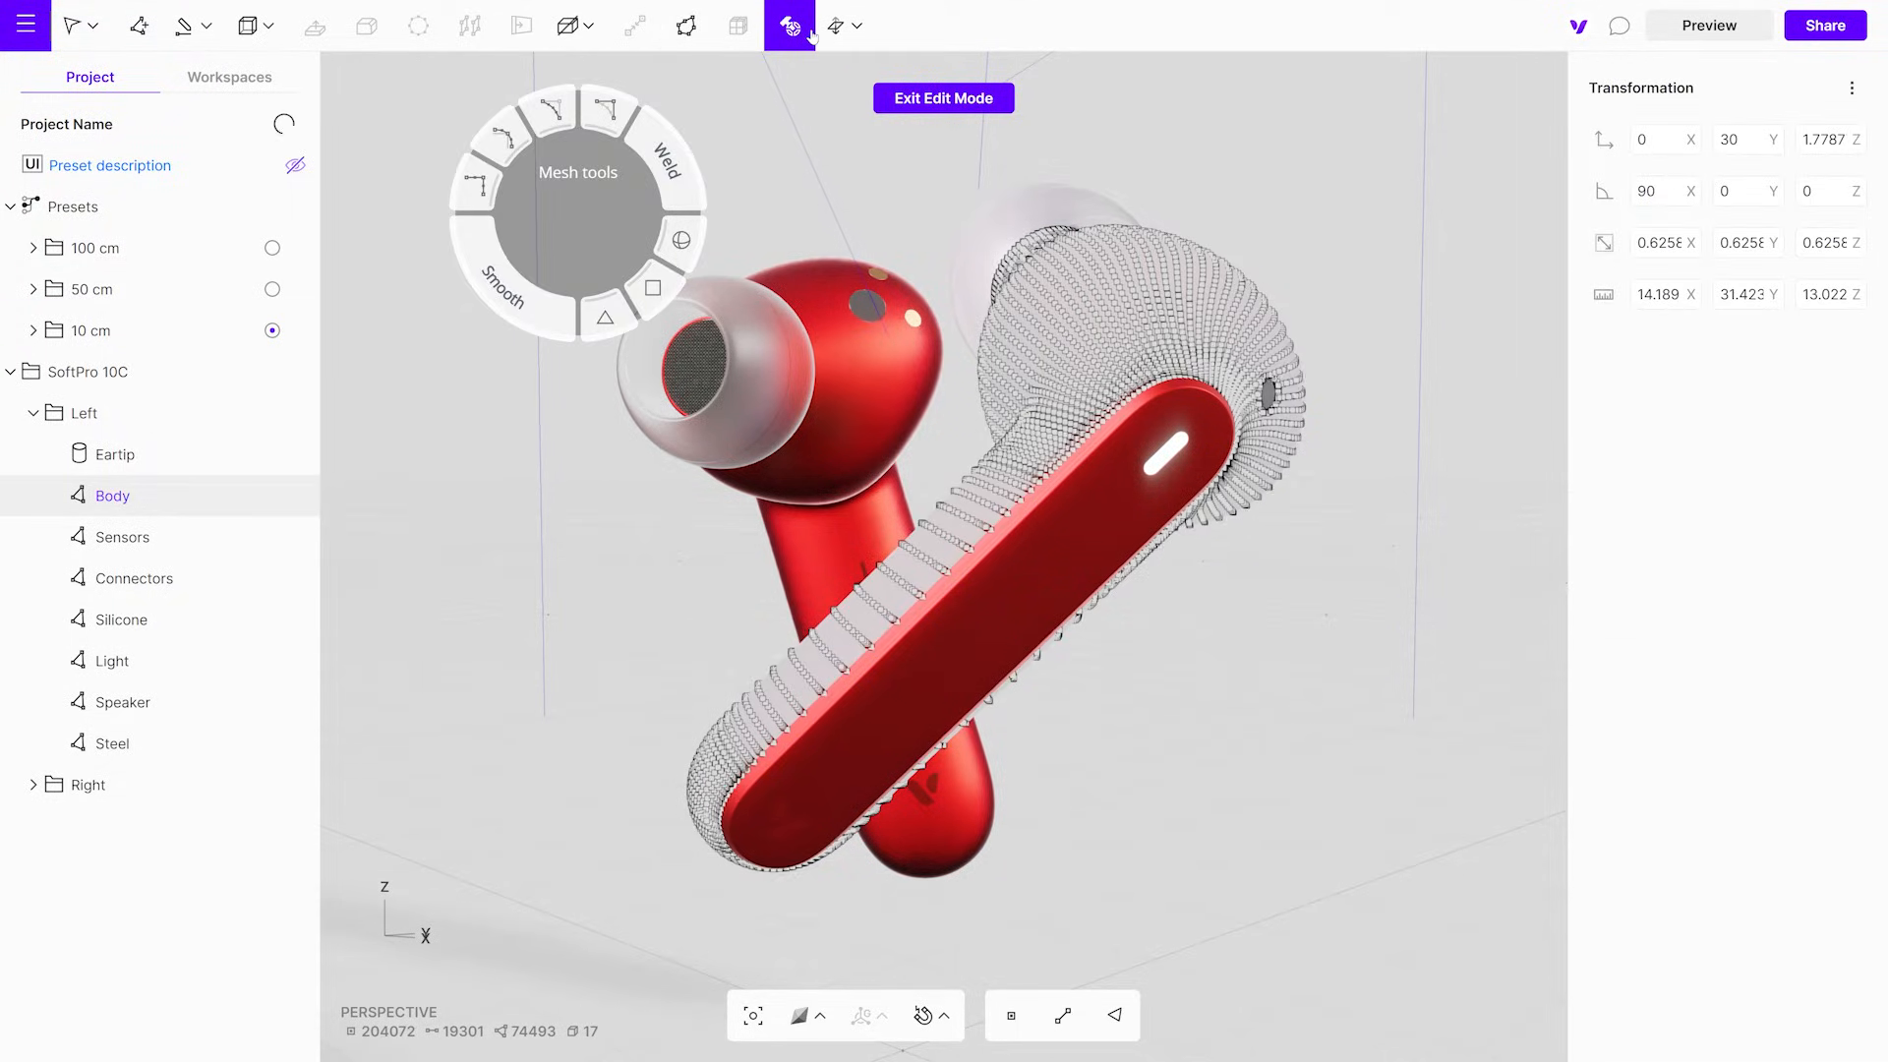
pyautogui.moveTo(494, 277)
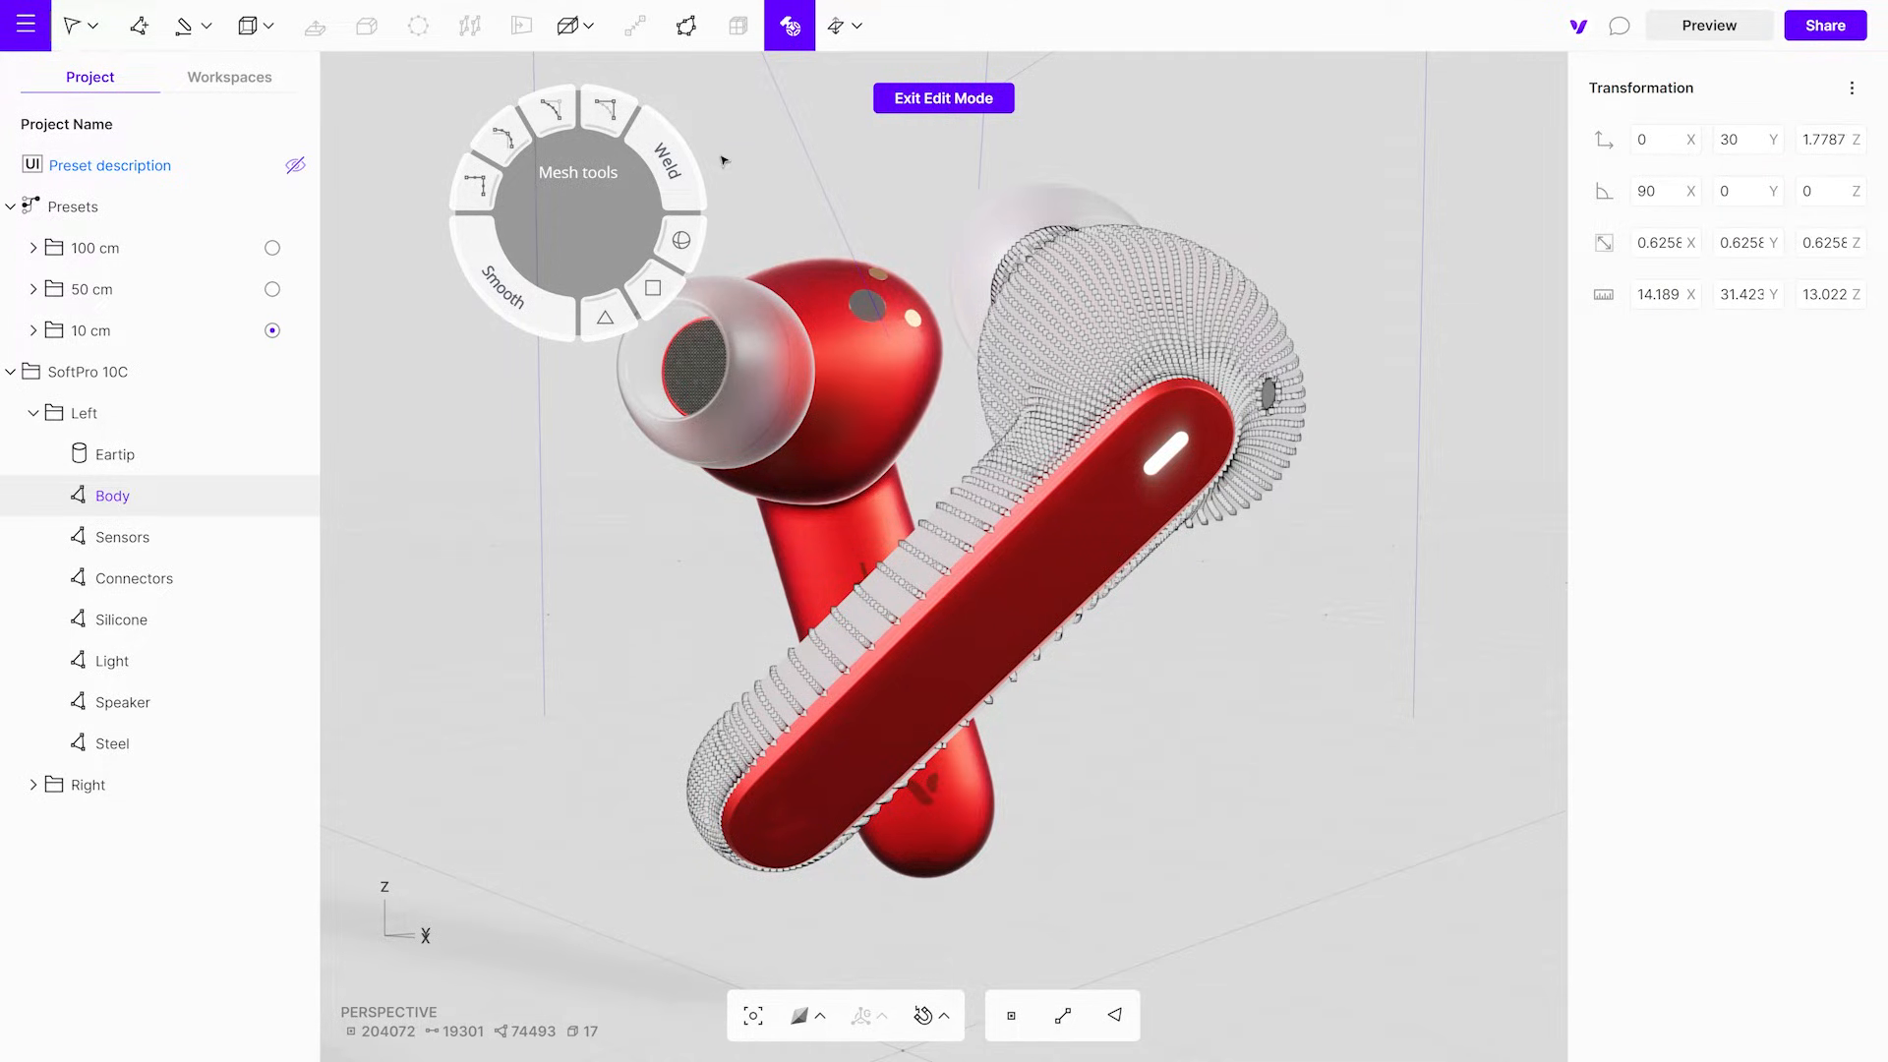
pyautogui.click(942, 99)
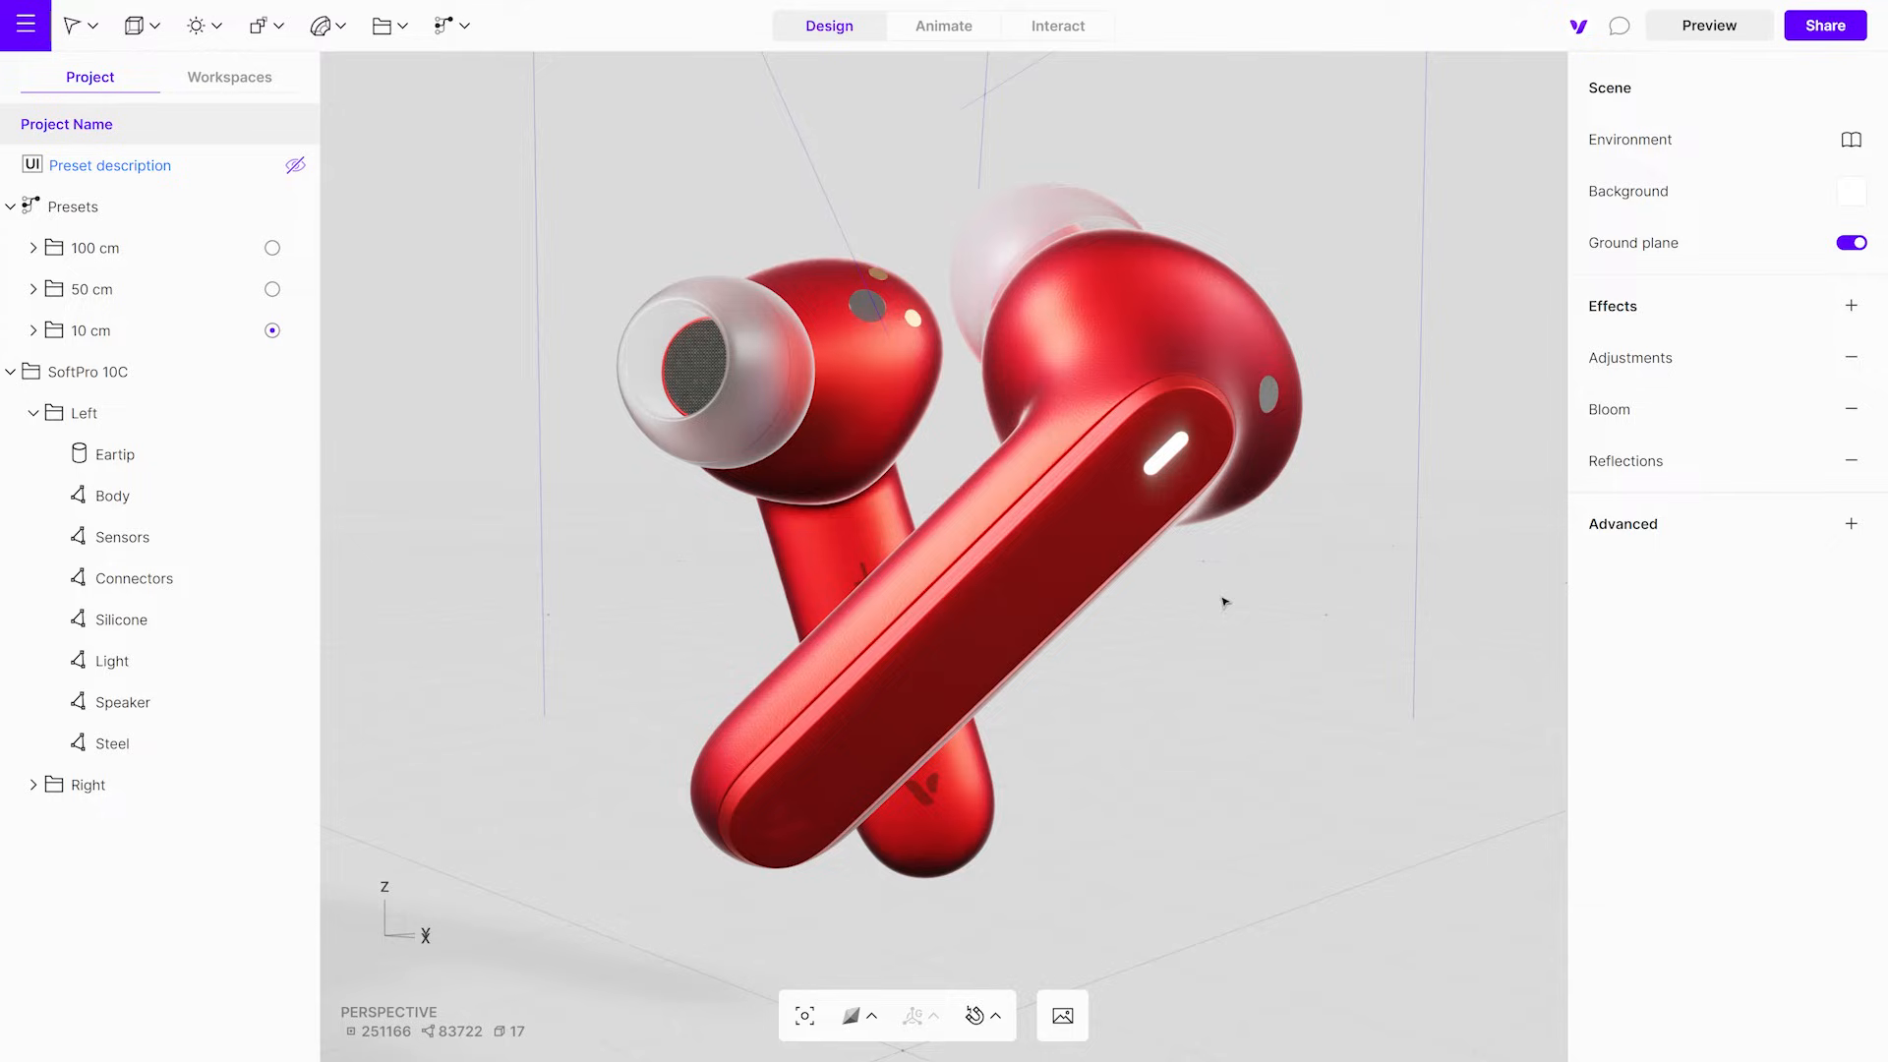
# Apply an Outdoor HDR environment preset from the environment library to light the earbuds
pyautogui.click(1630, 140)
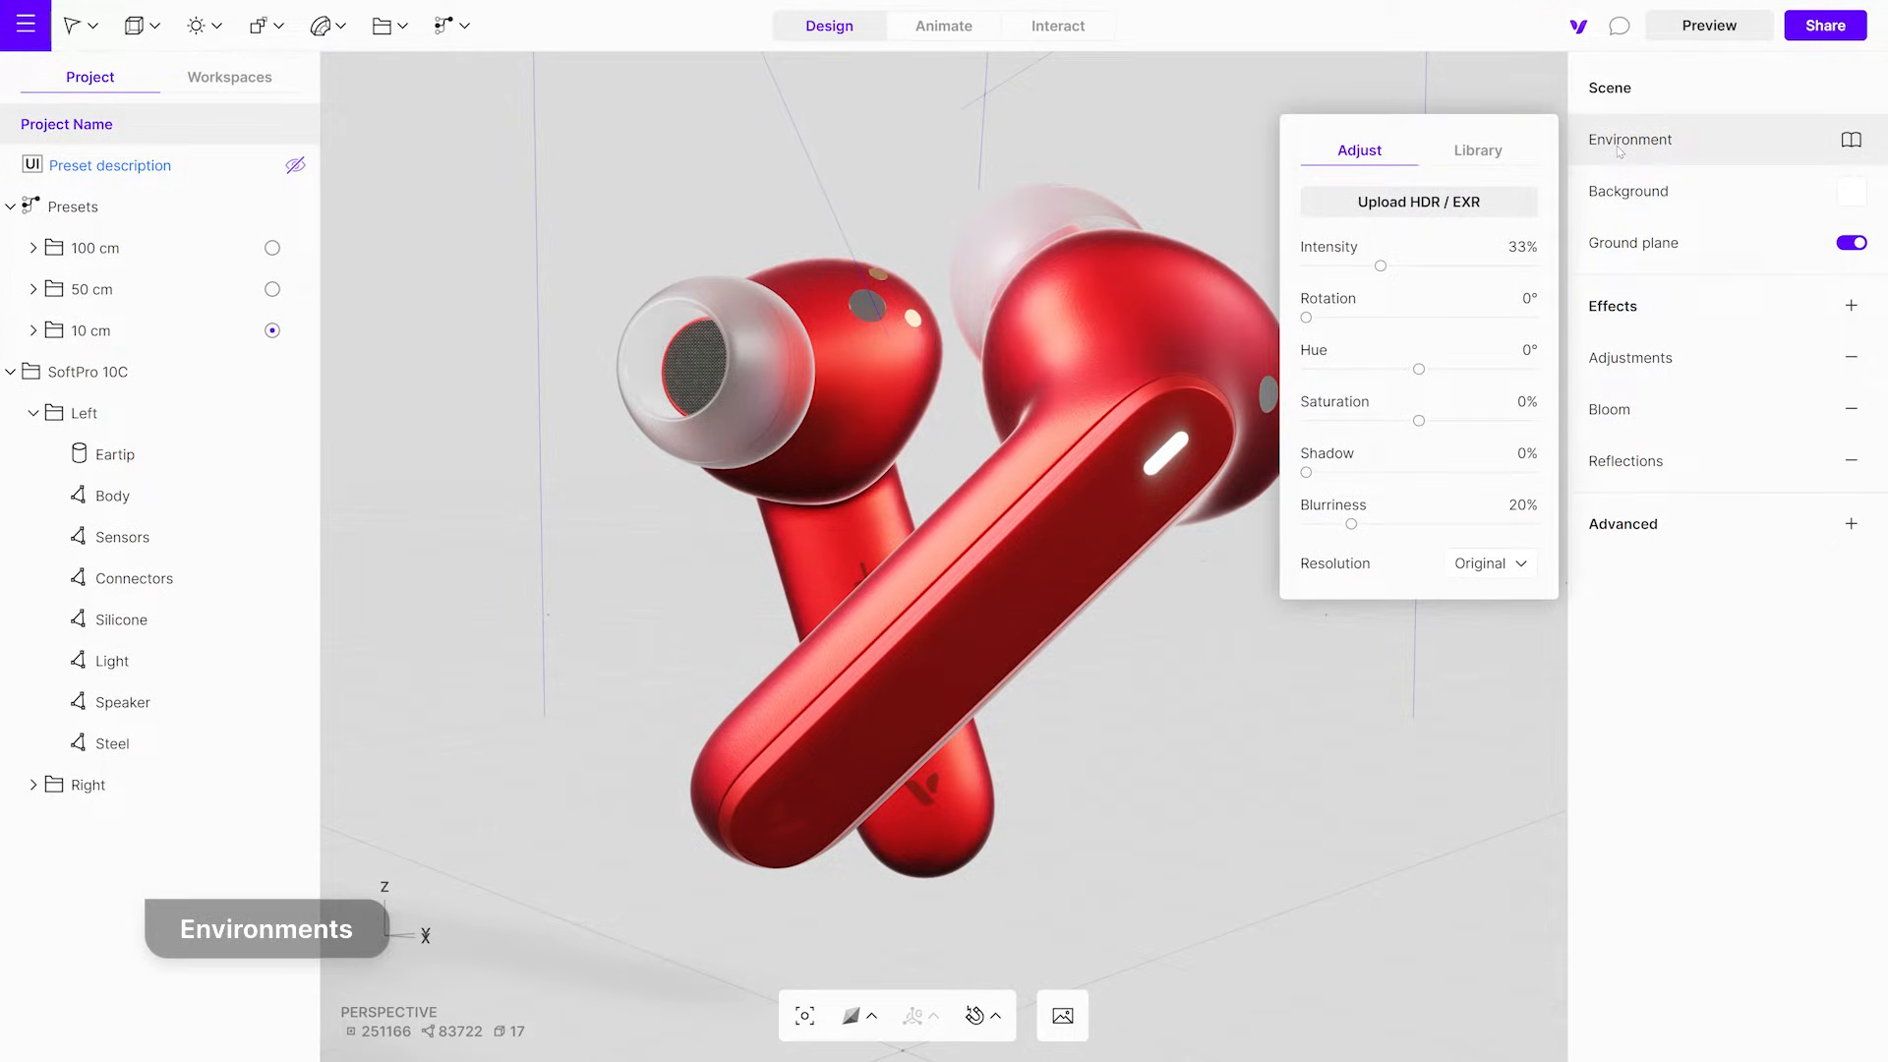
pyautogui.click(1477, 150)
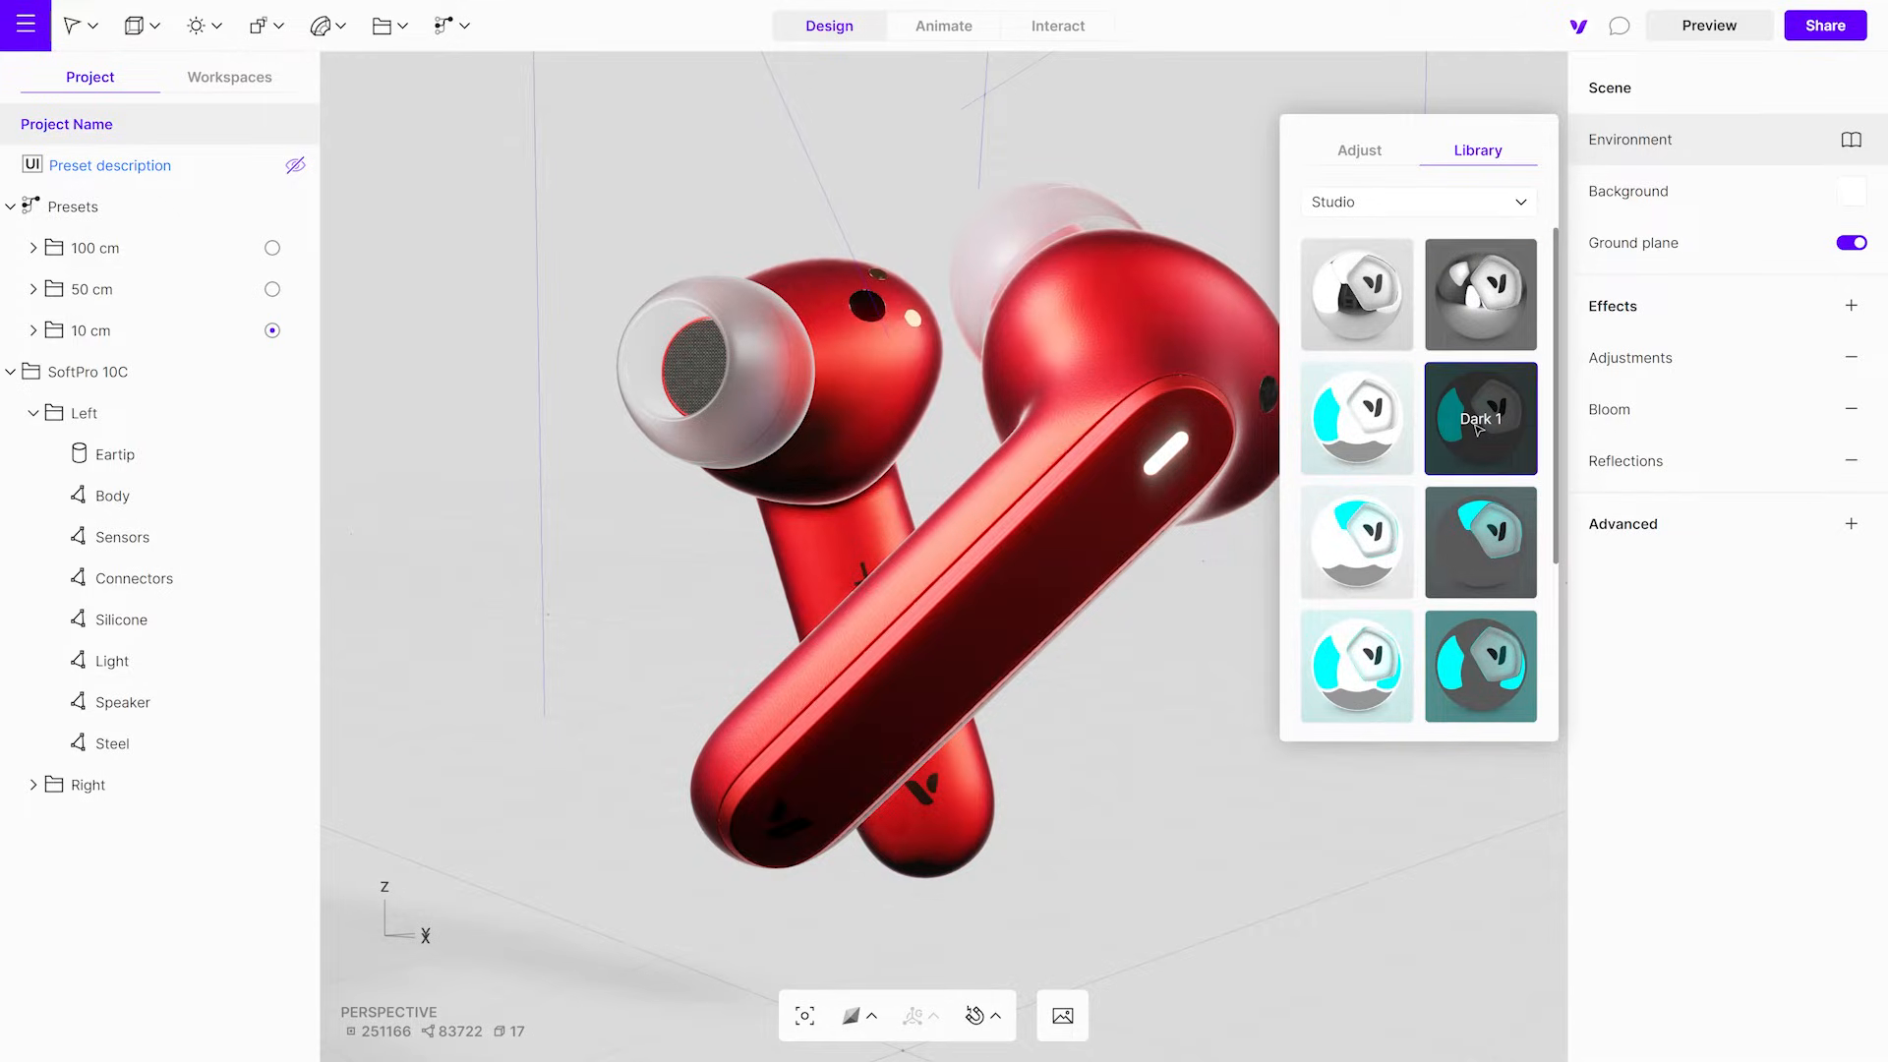
pyautogui.click(1418, 201)
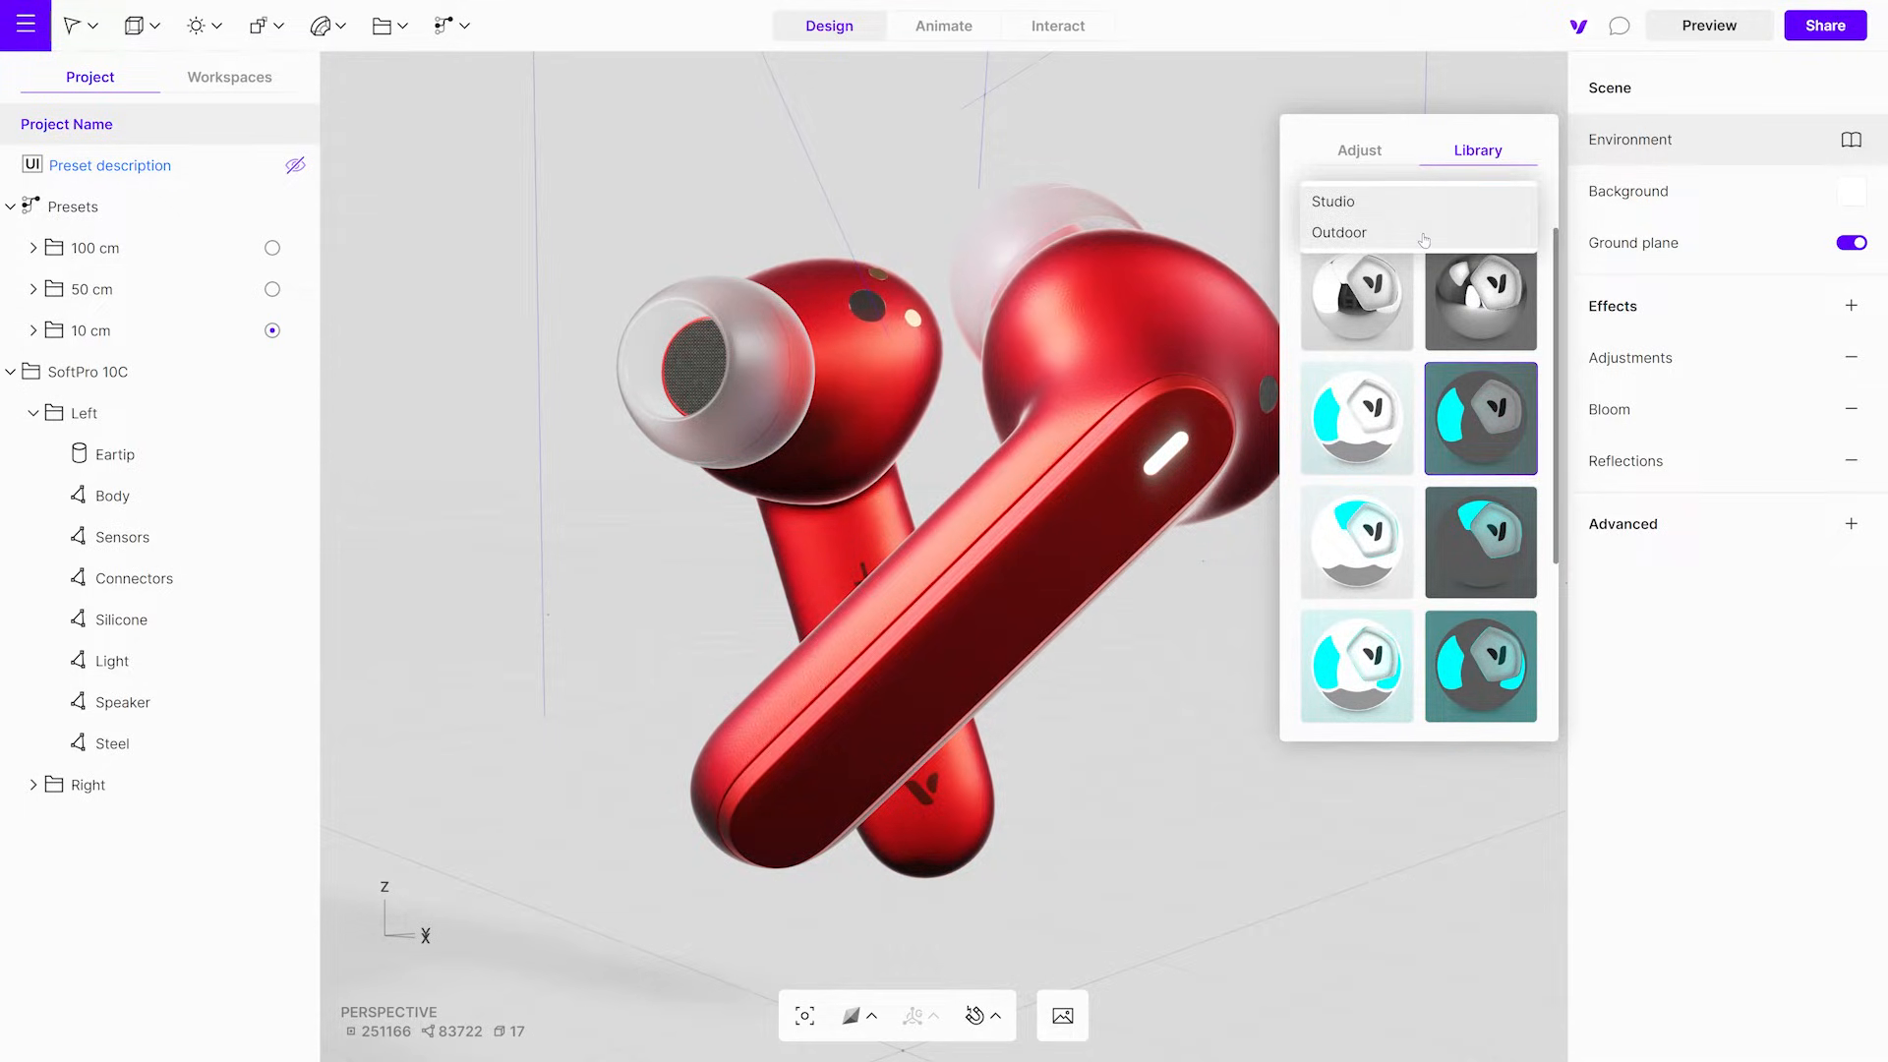
pyautogui.click(1337, 232)
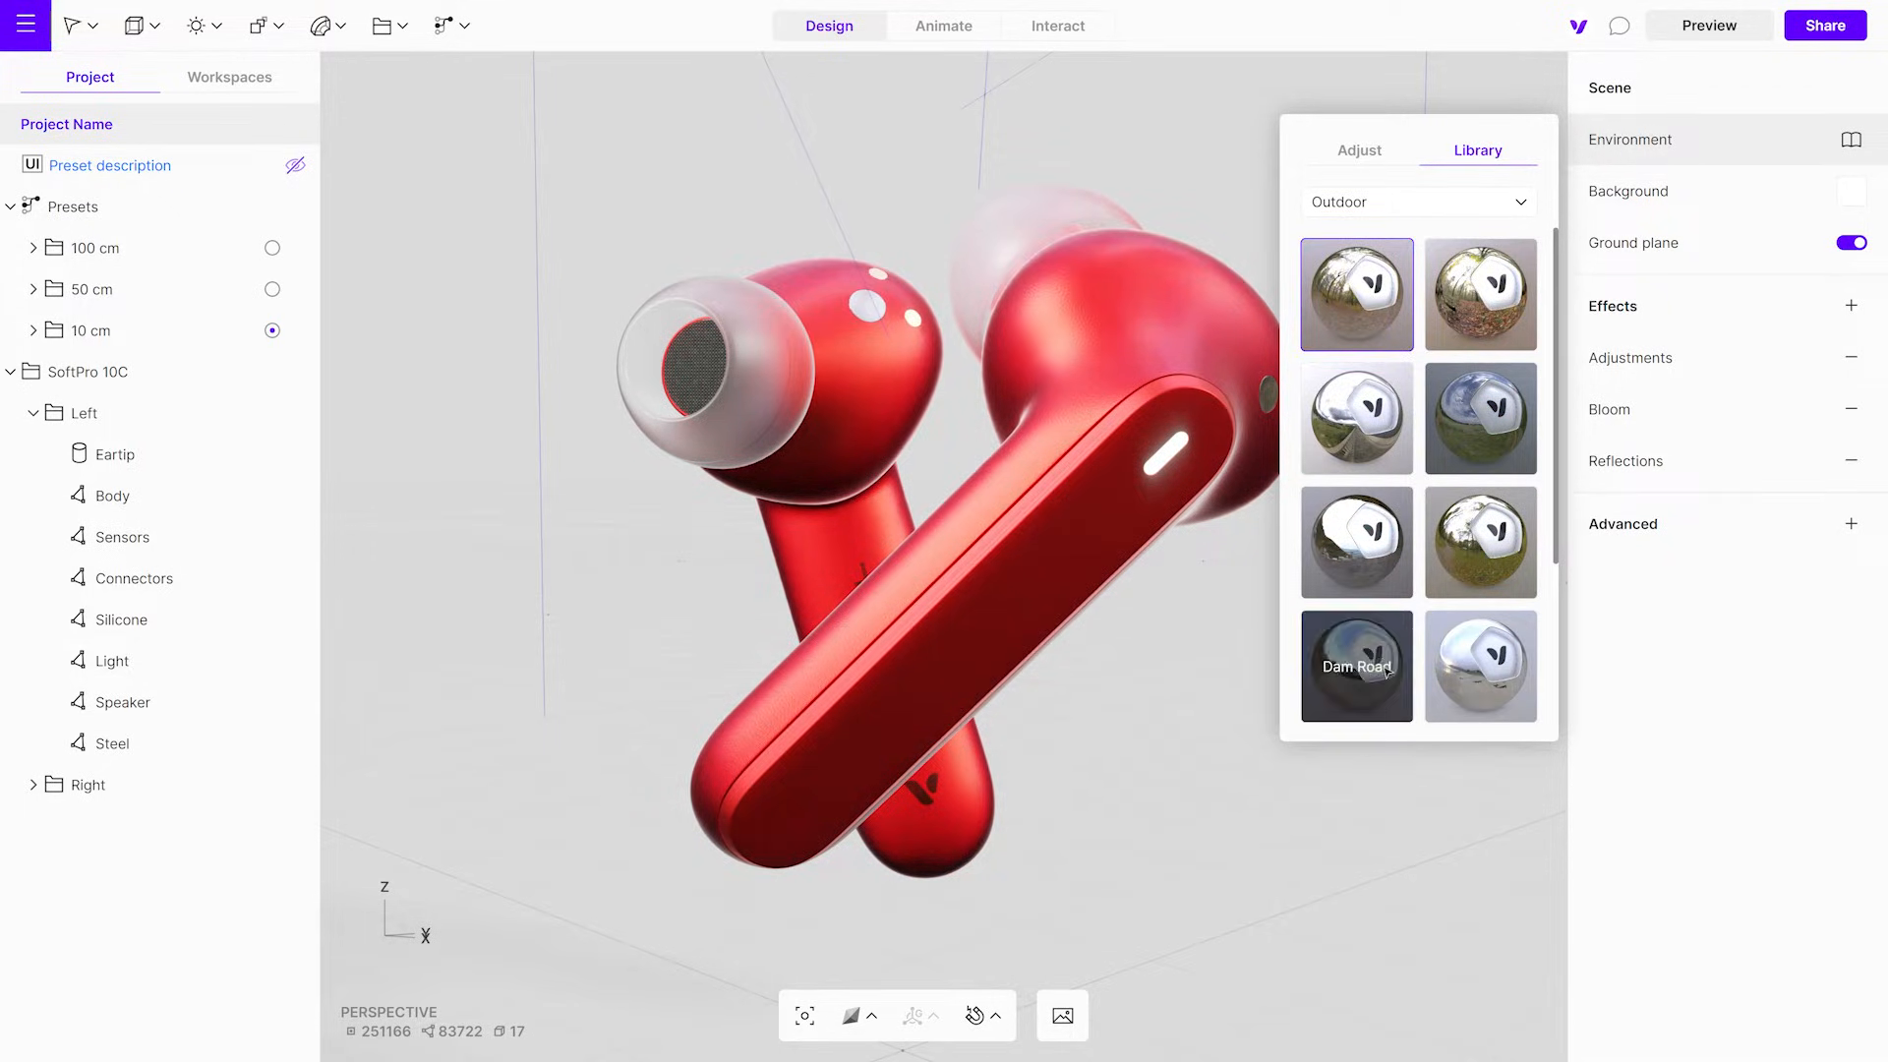
pyautogui.click(1359, 152)
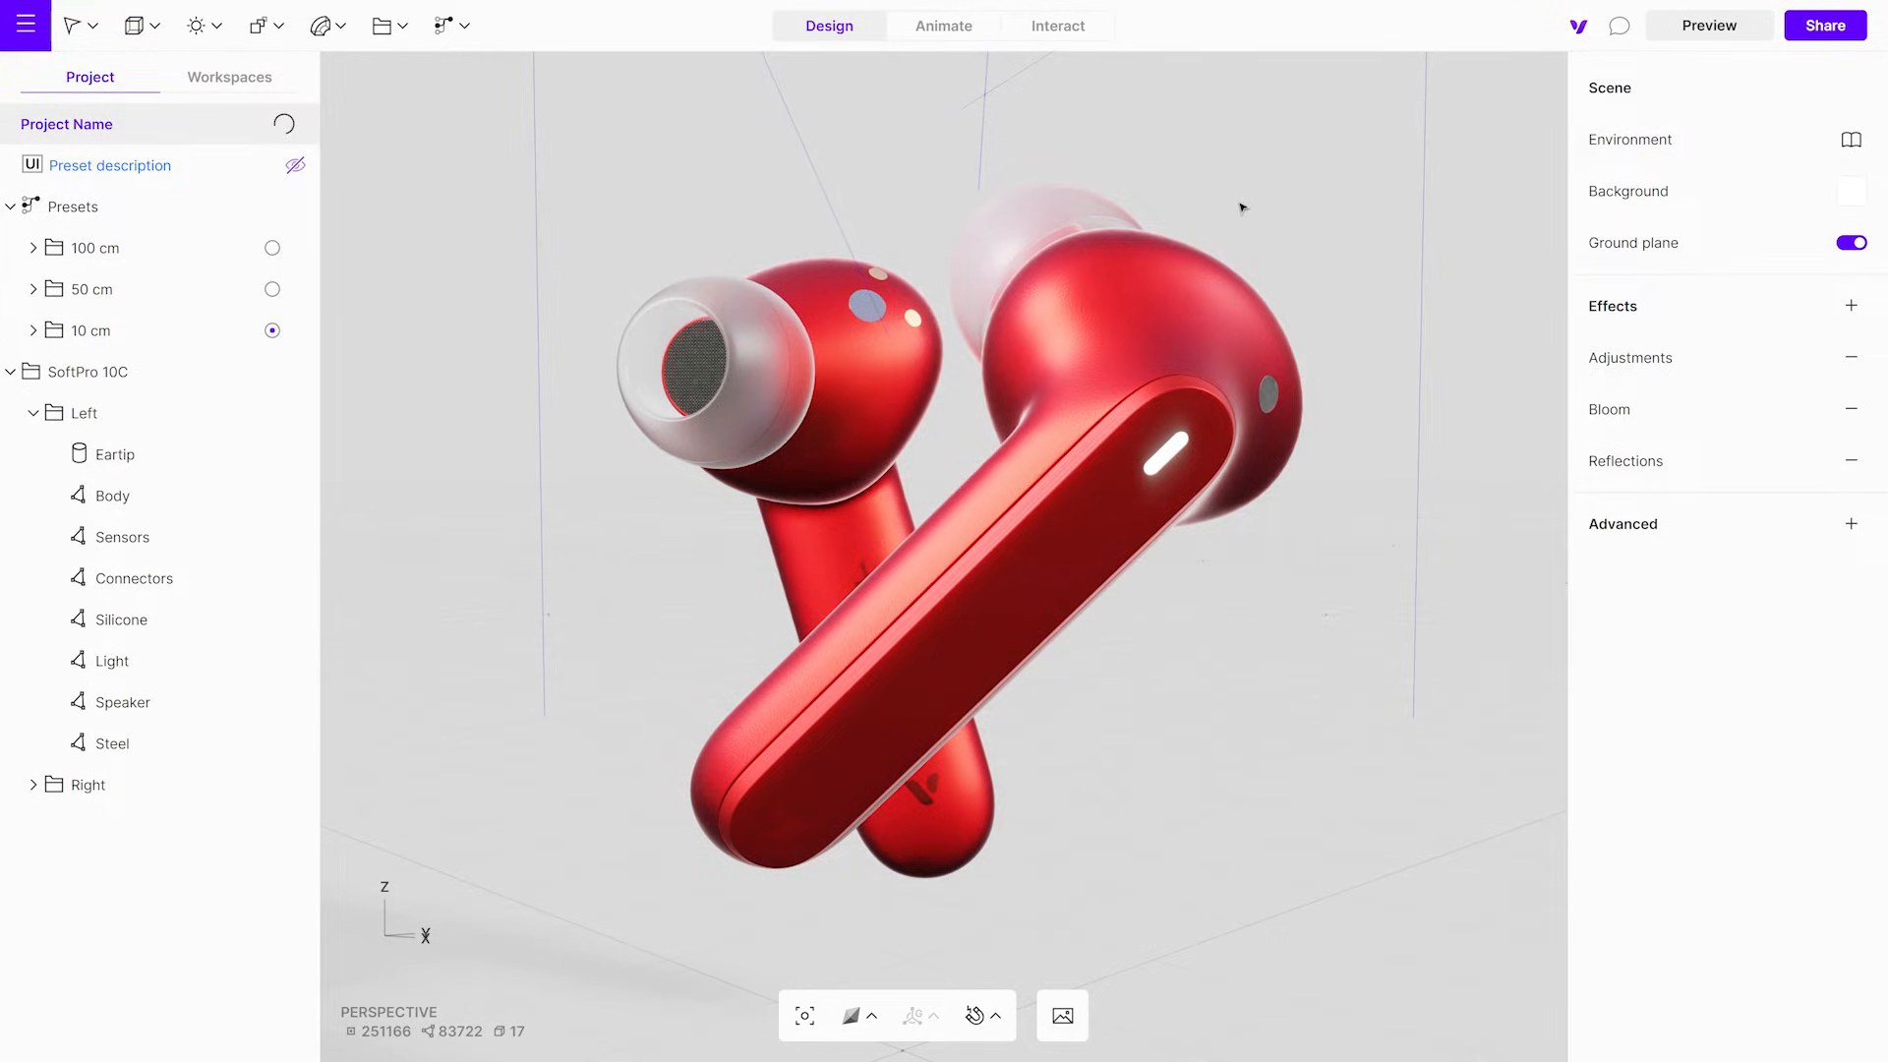
# Add the earbud Body Material to the material library and browse the library's swatches
pyautogui.click(112, 496)
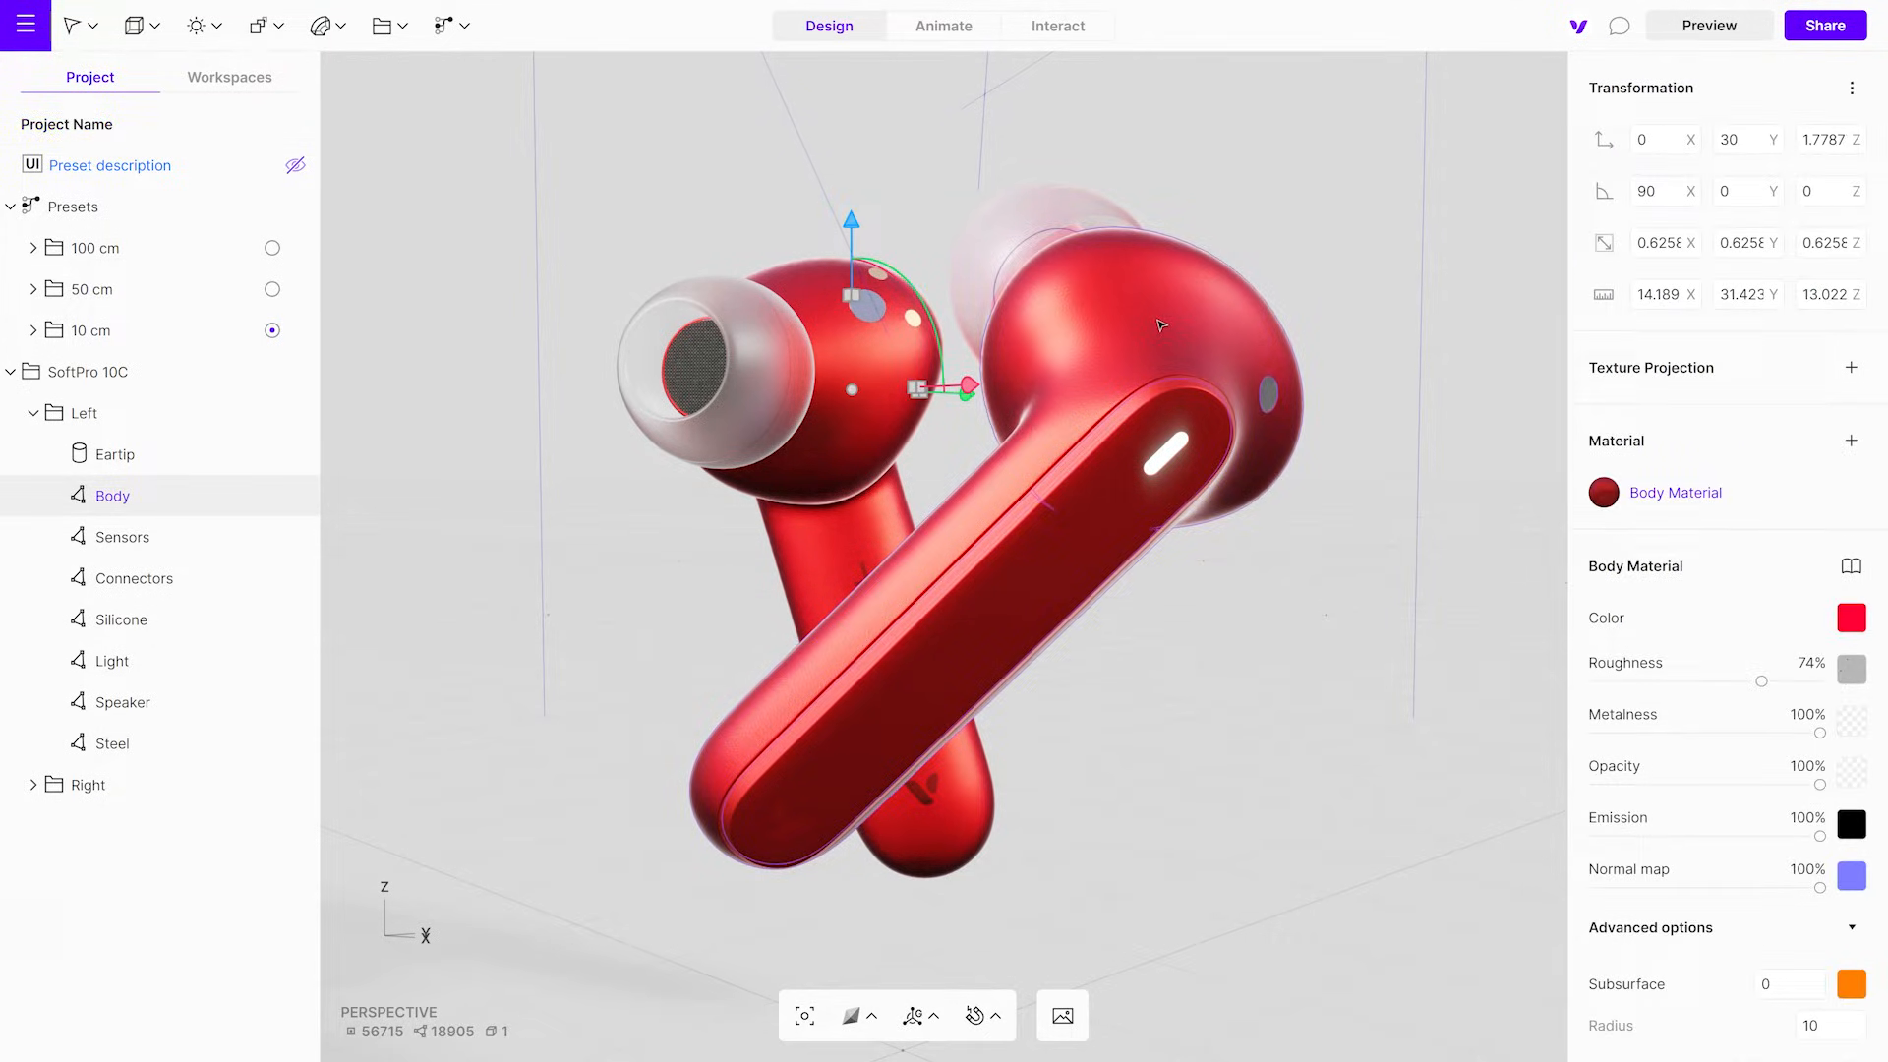
pyautogui.click(1852, 617)
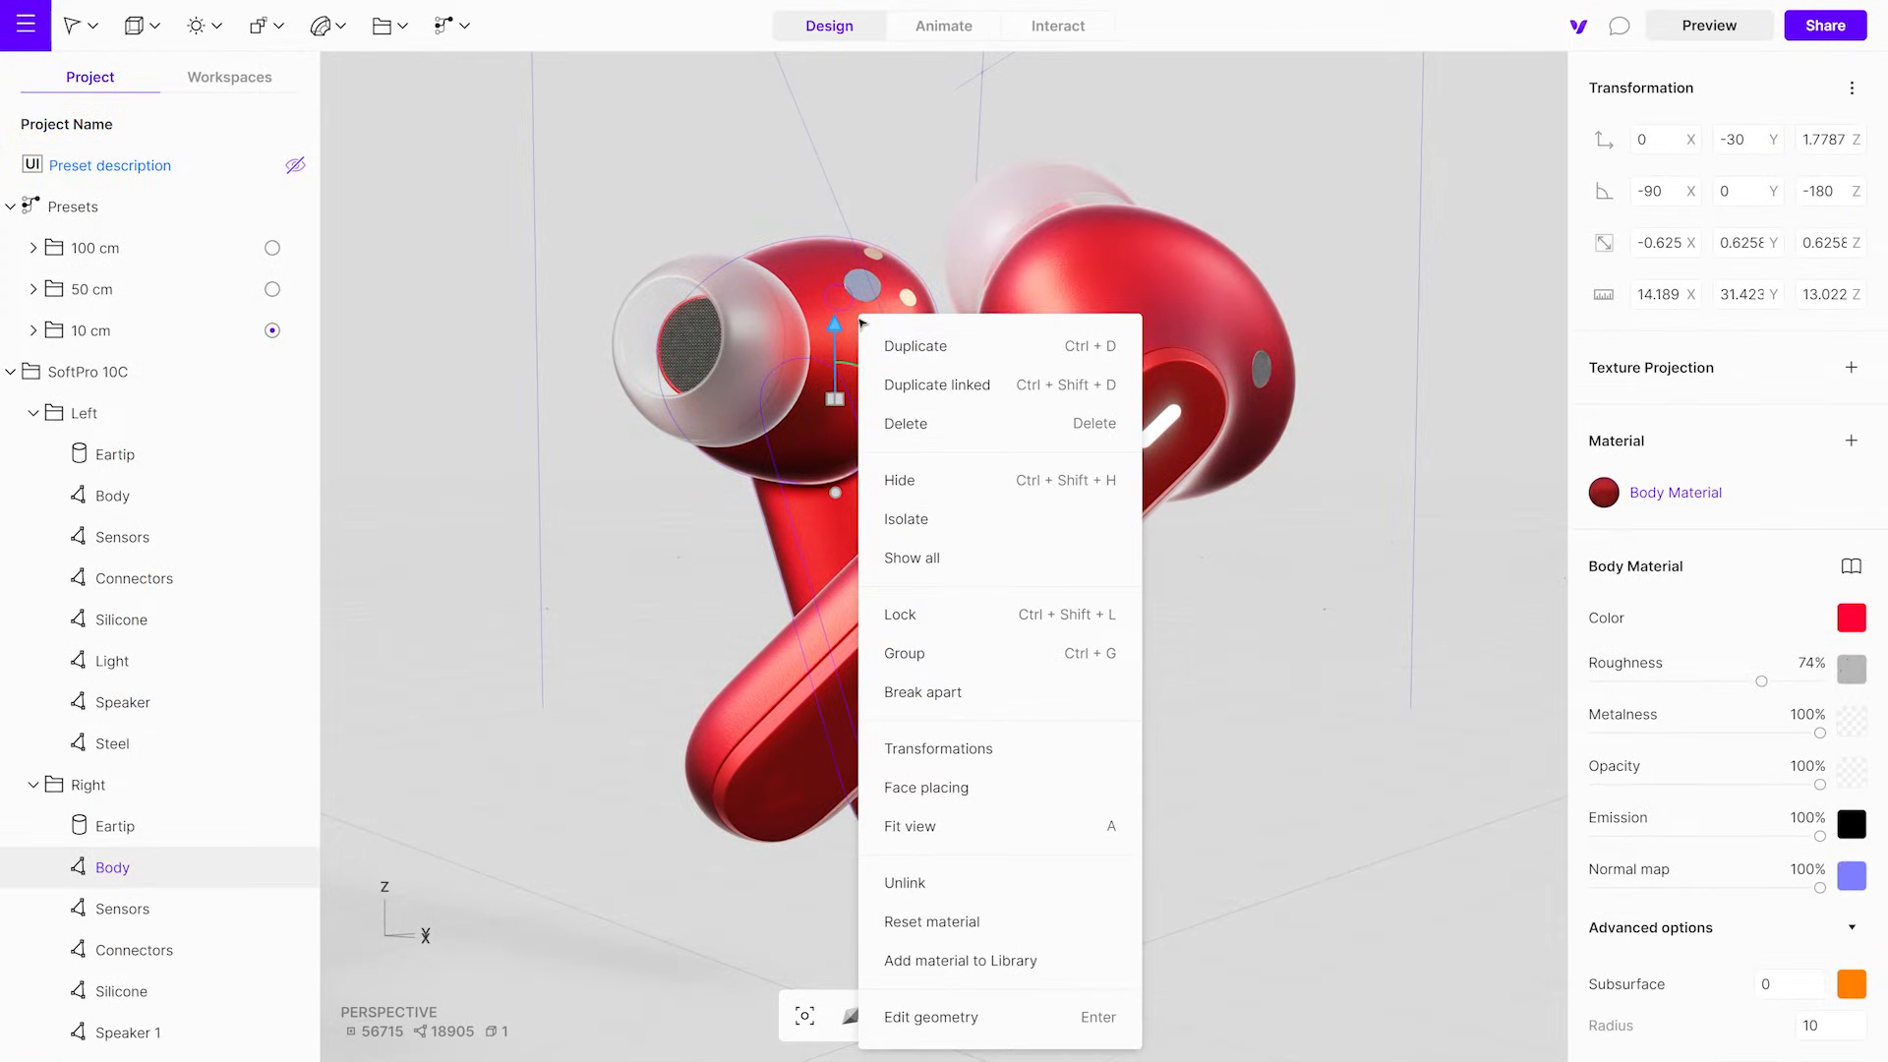
pyautogui.moveTo(873, 700)
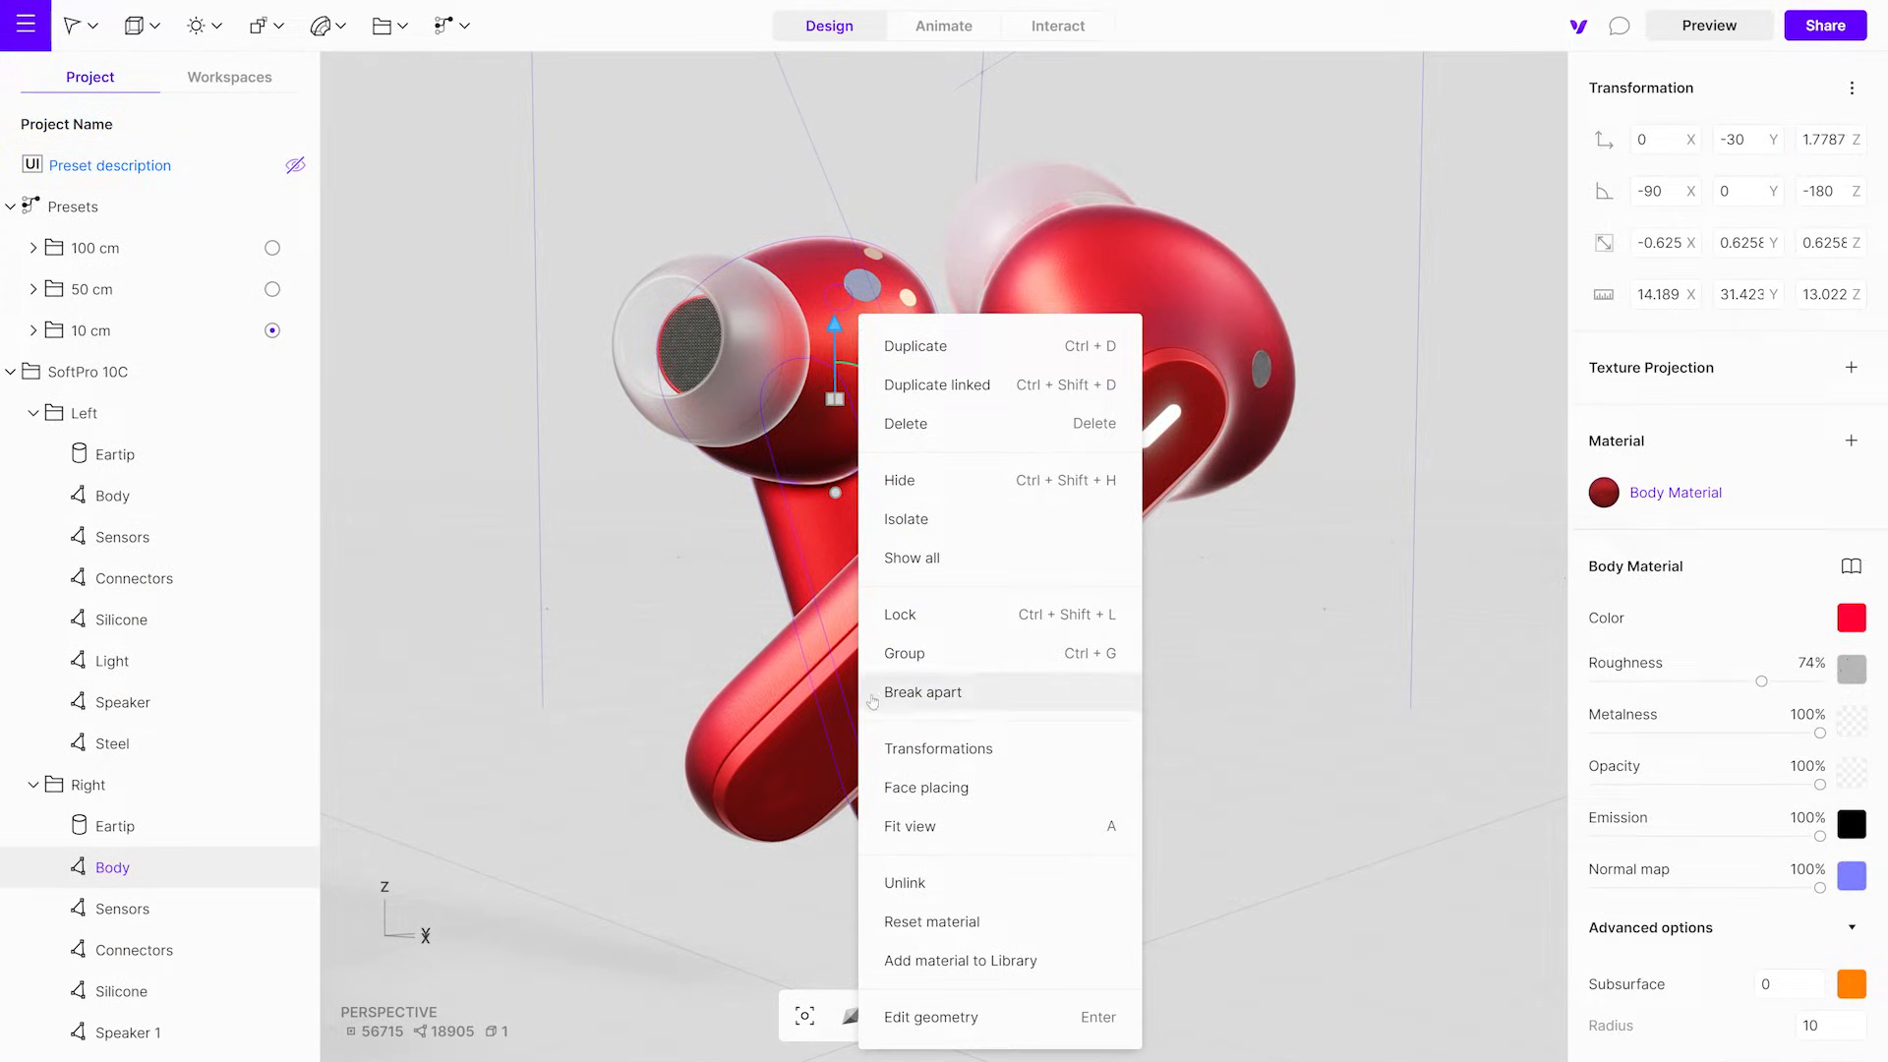
pyautogui.moveTo(985, 960)
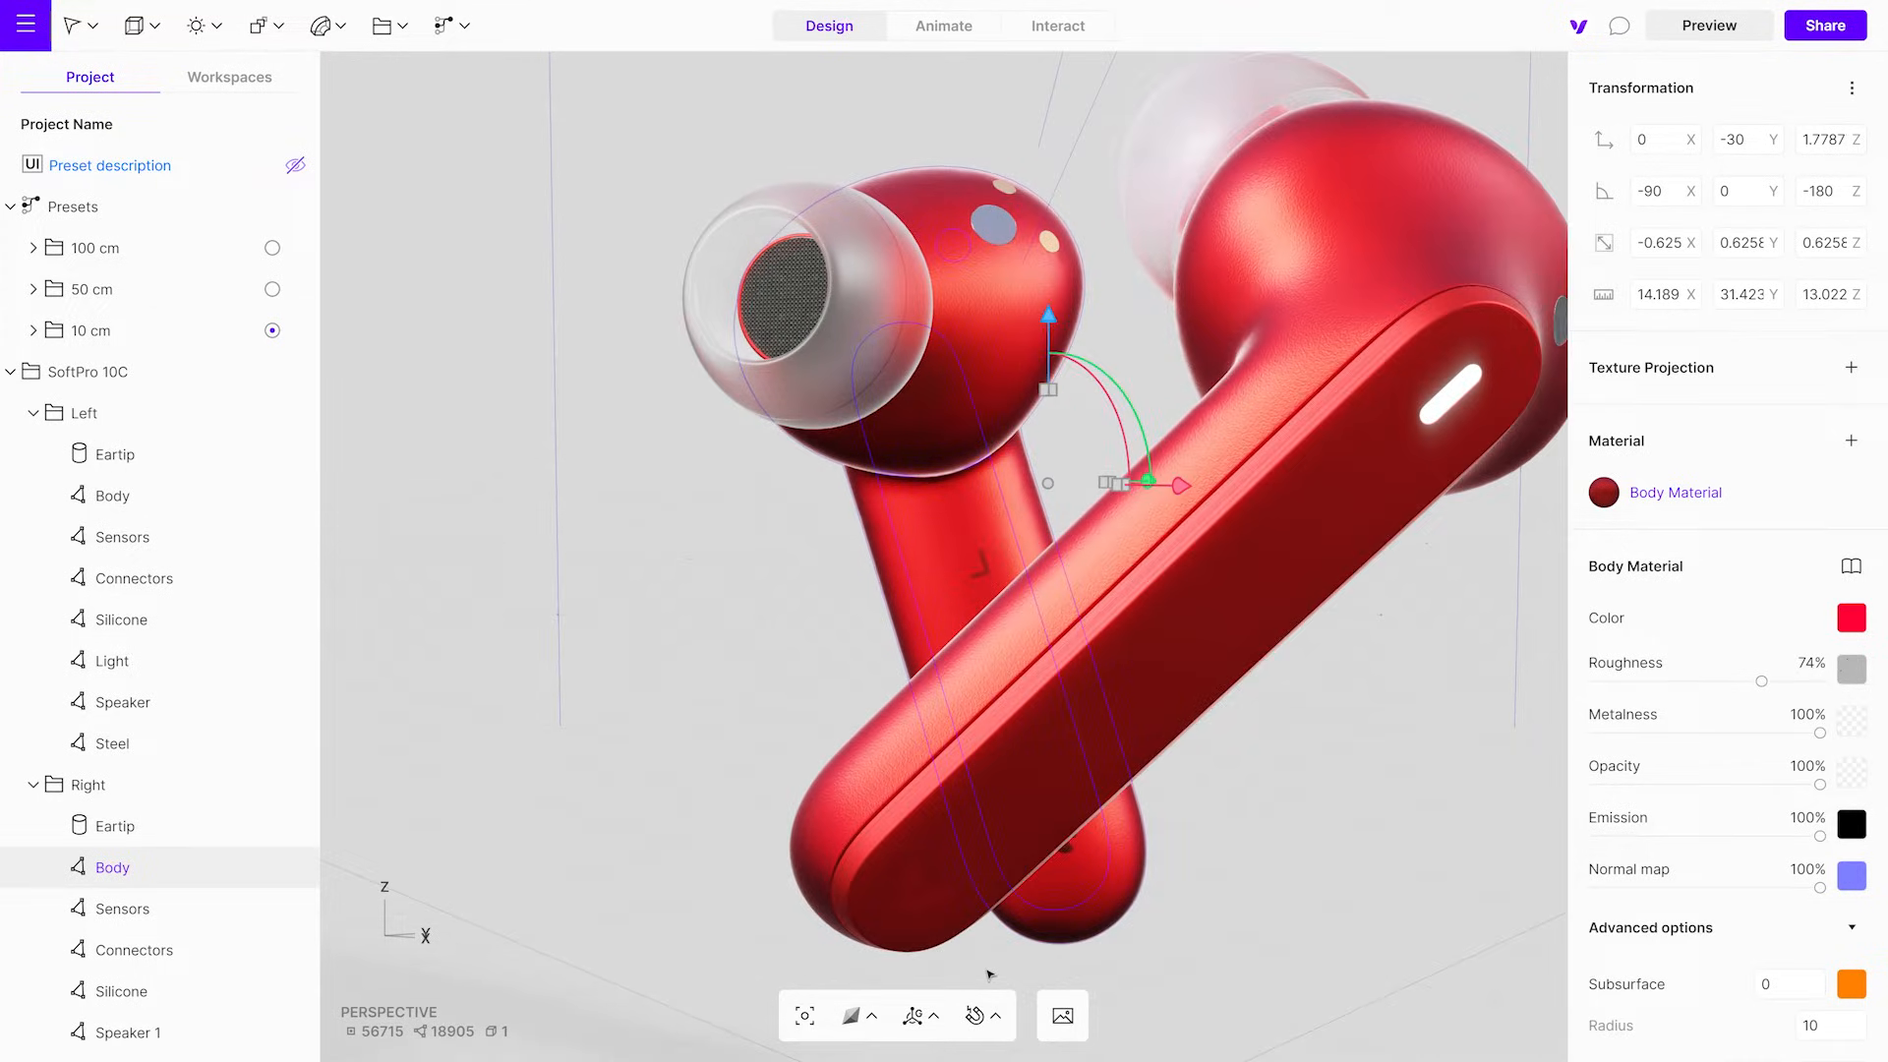
pyautogui.click(1852, 439)
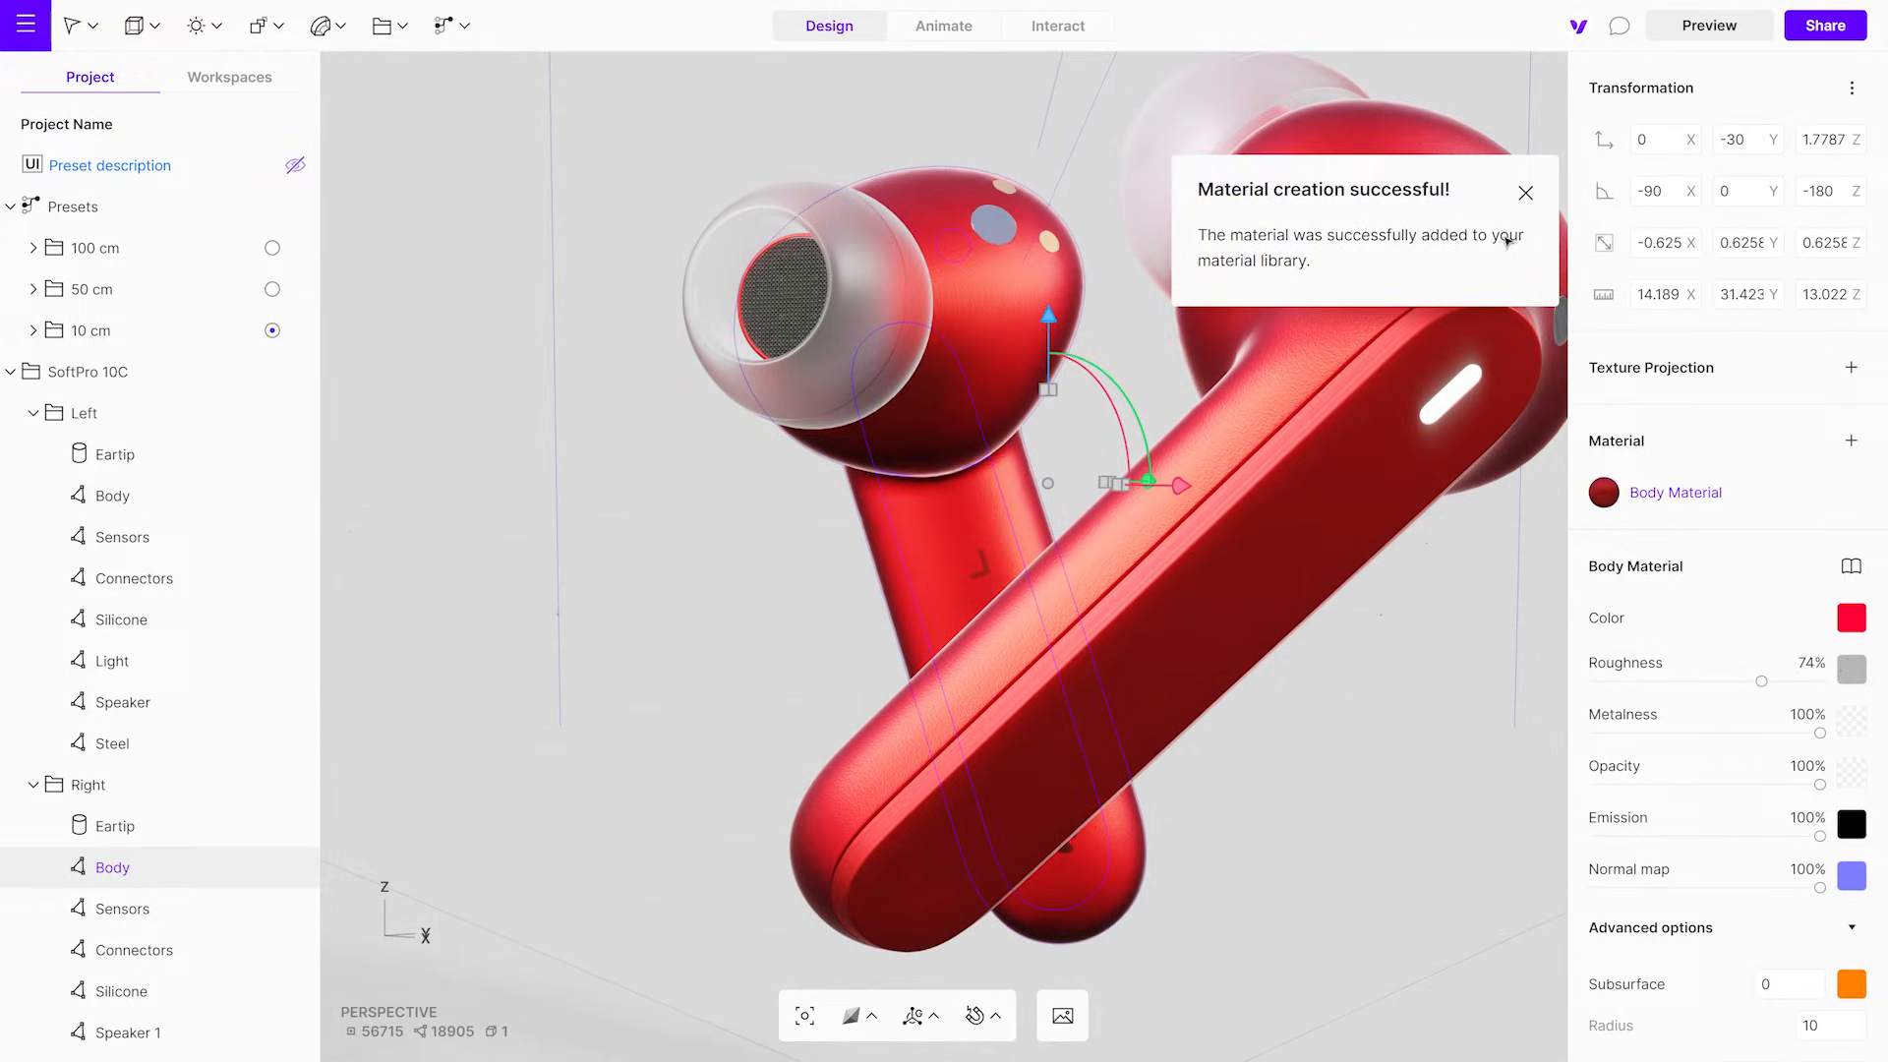
pyautogui.click(1524, 193)
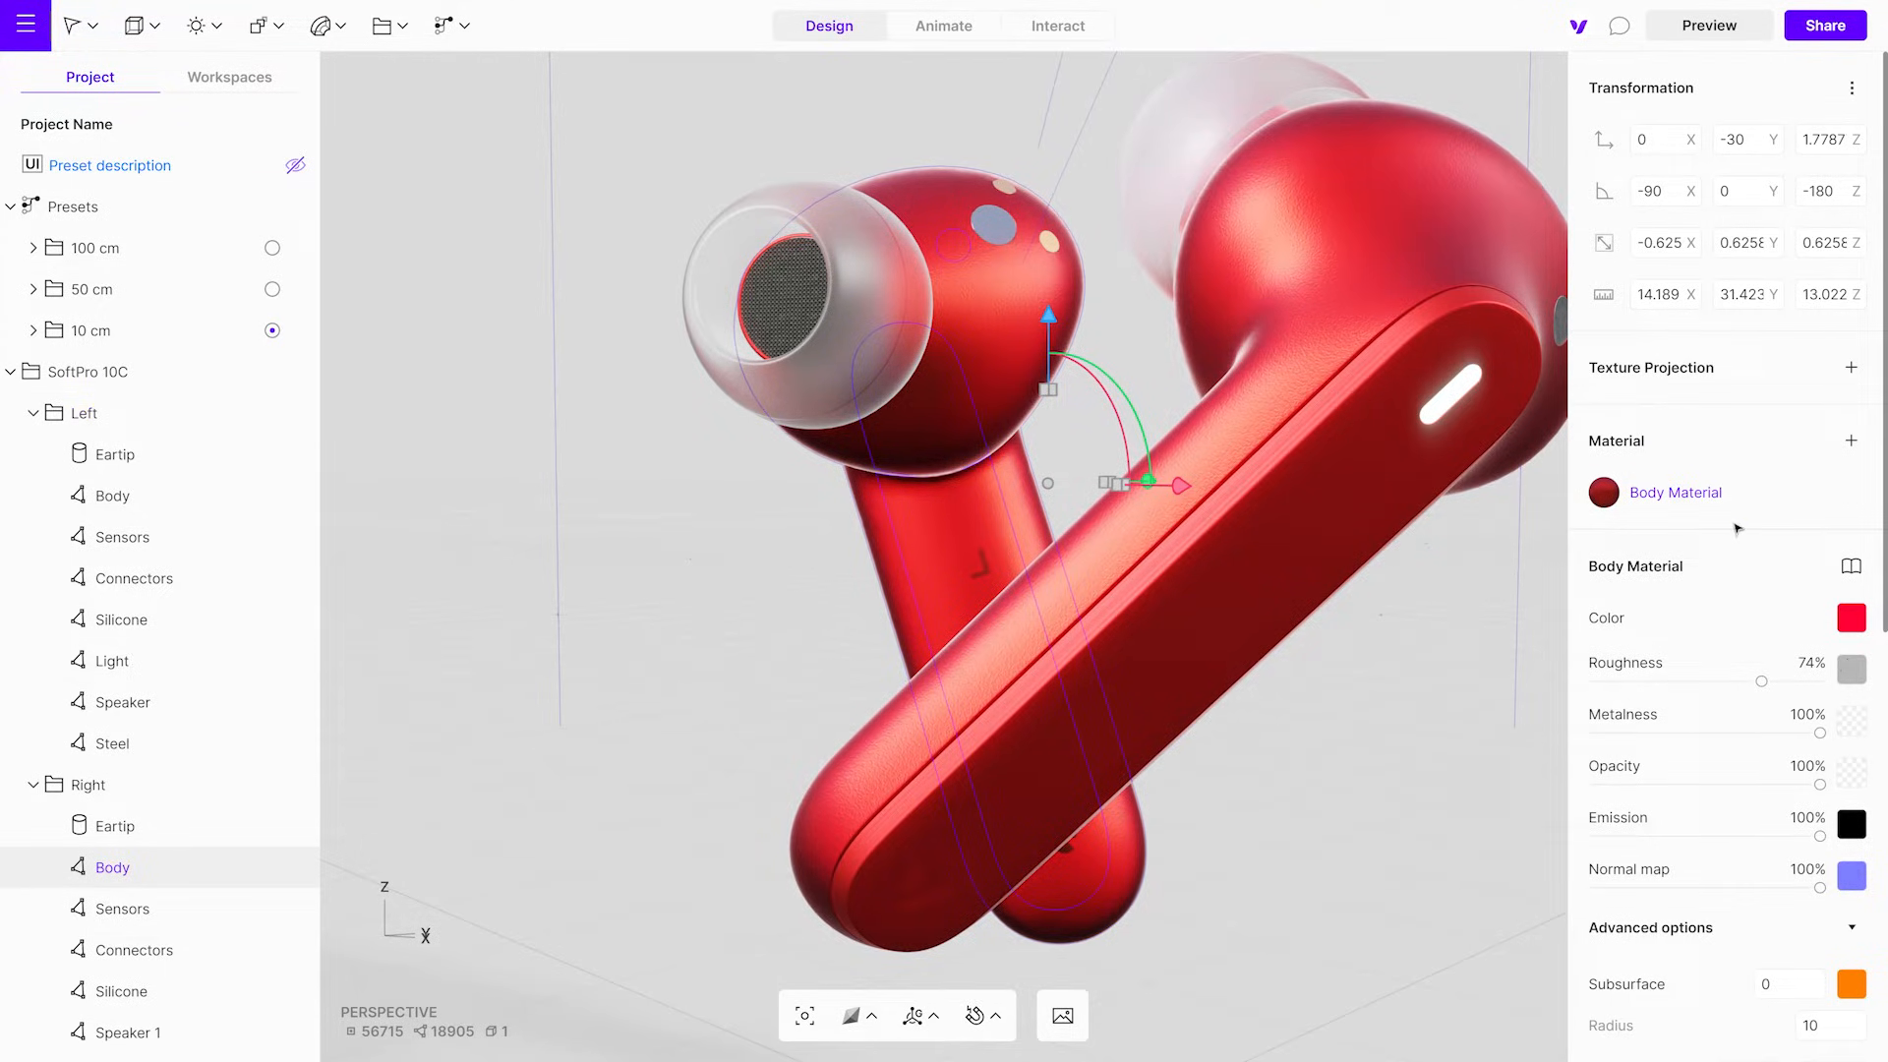
pyautogui.click(1852, 567)
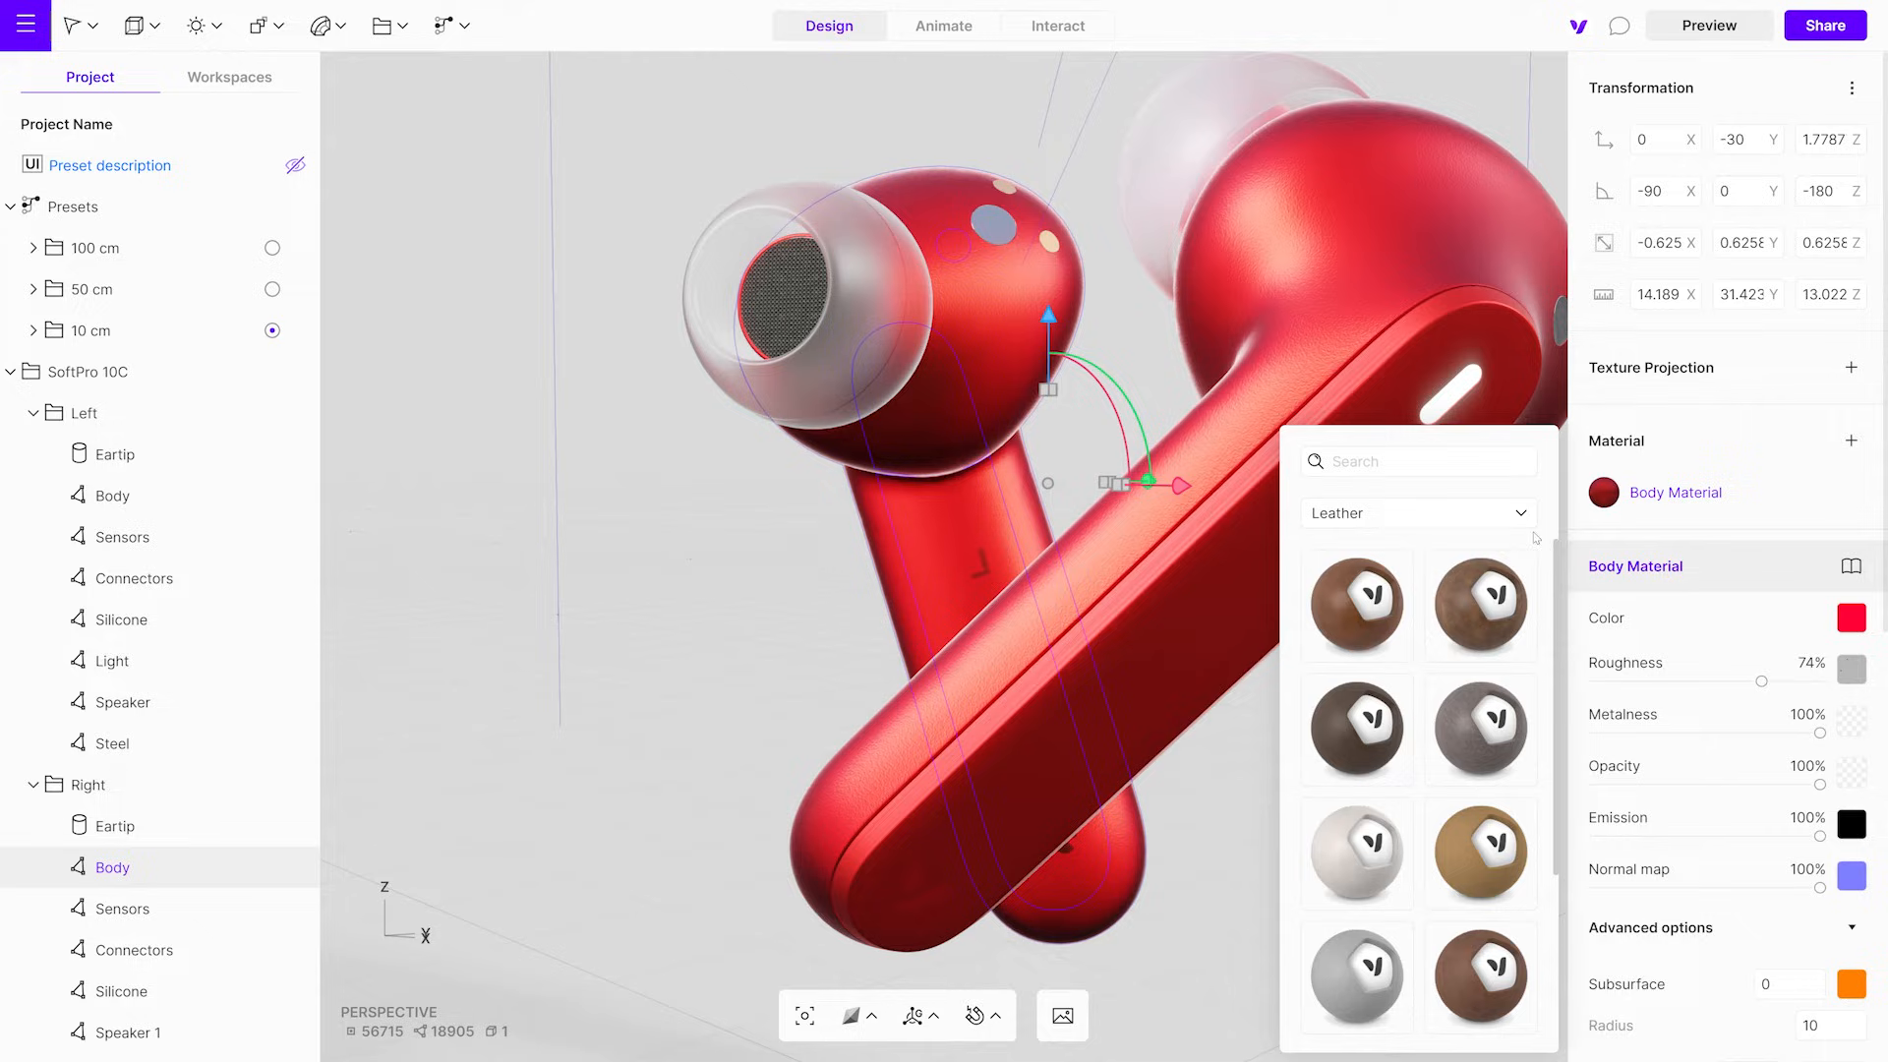
# Apply the SoftPro 10c text decal from the decals library onto the right earbud Body
pyautogui.click(1417, 513)
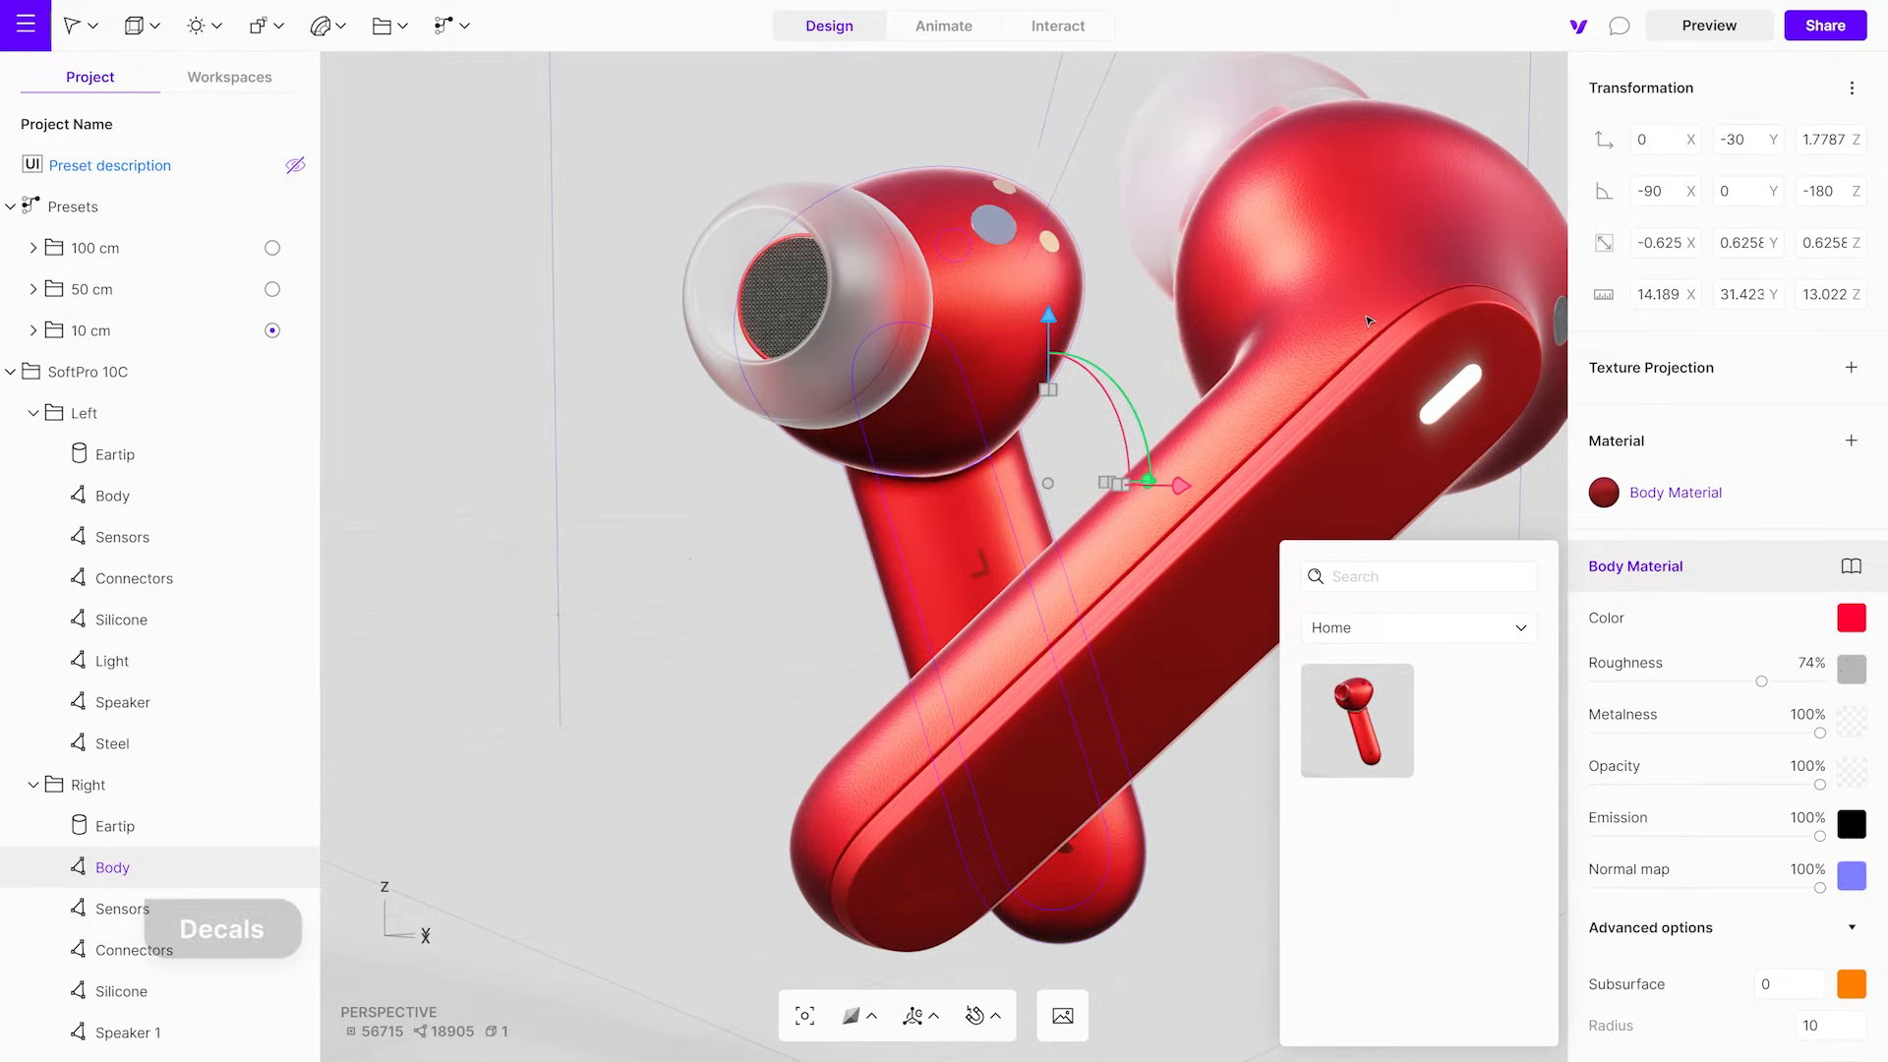
pyautogui.click(1056, 434)
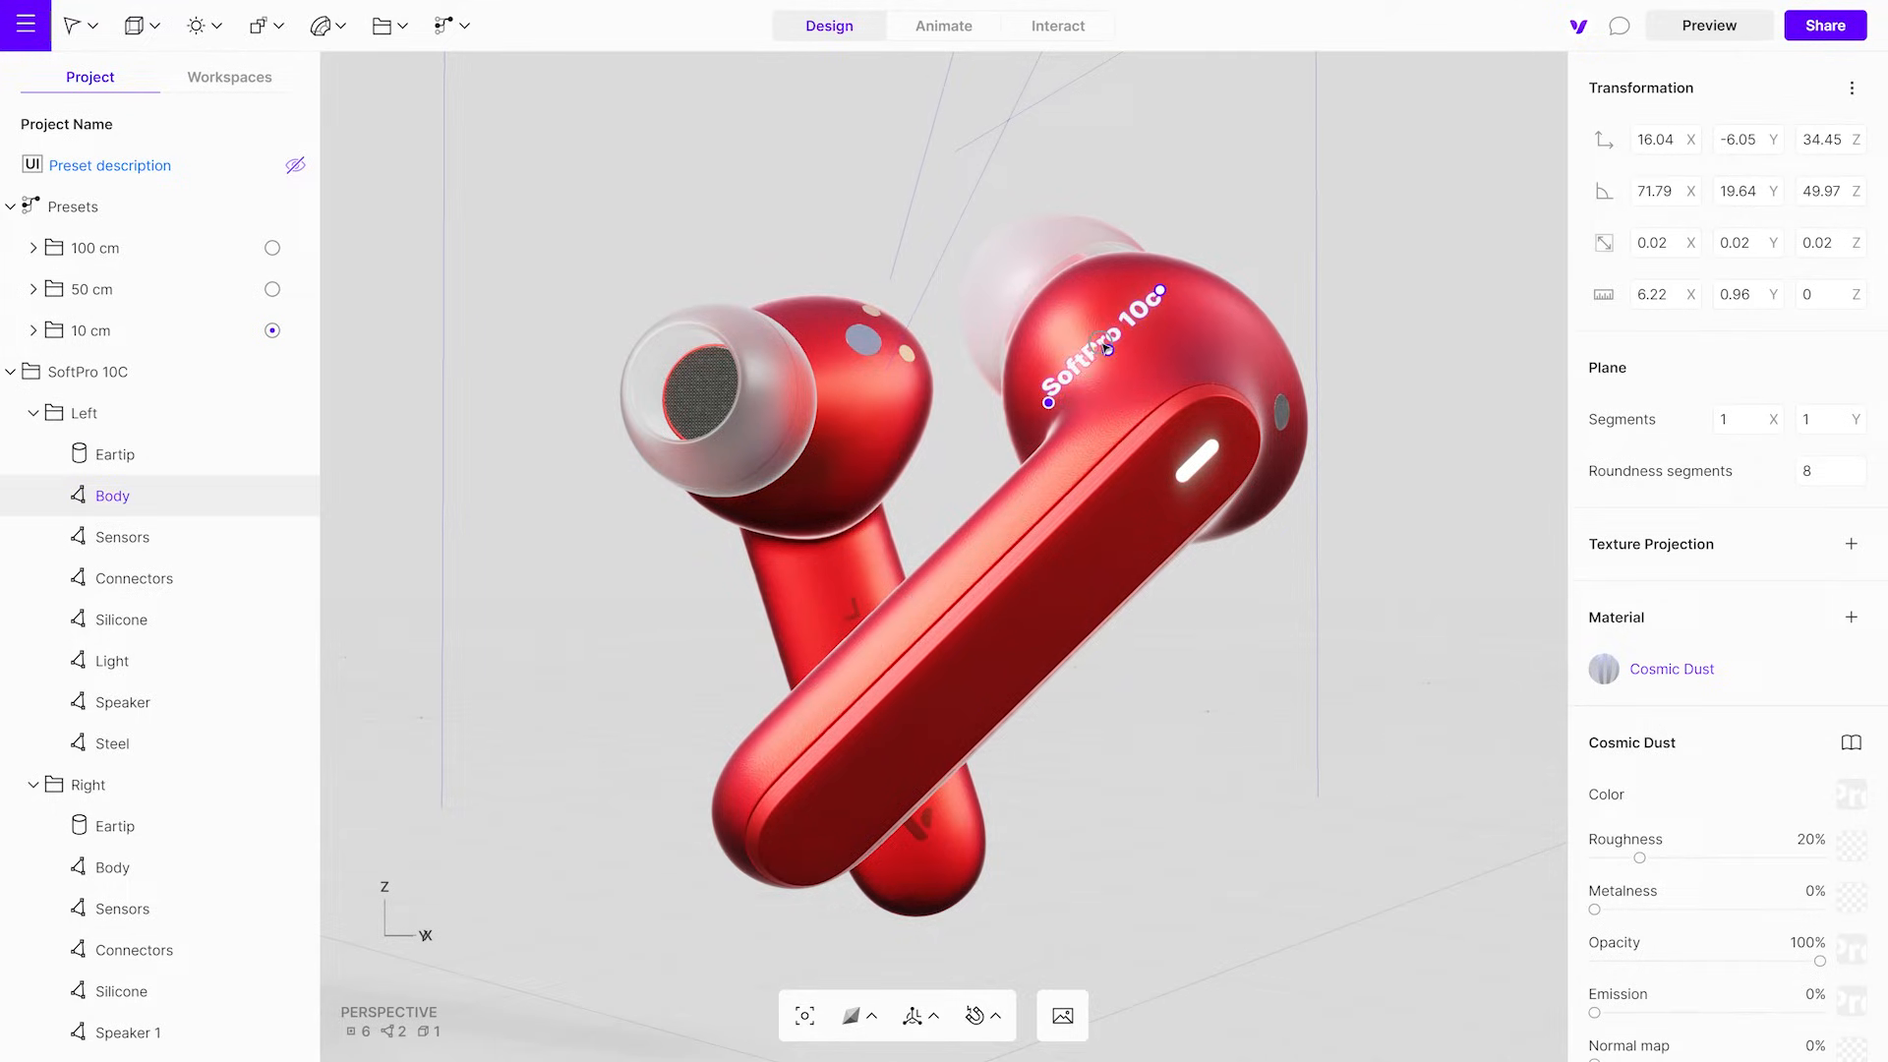
pyautogui.click(110, 743)
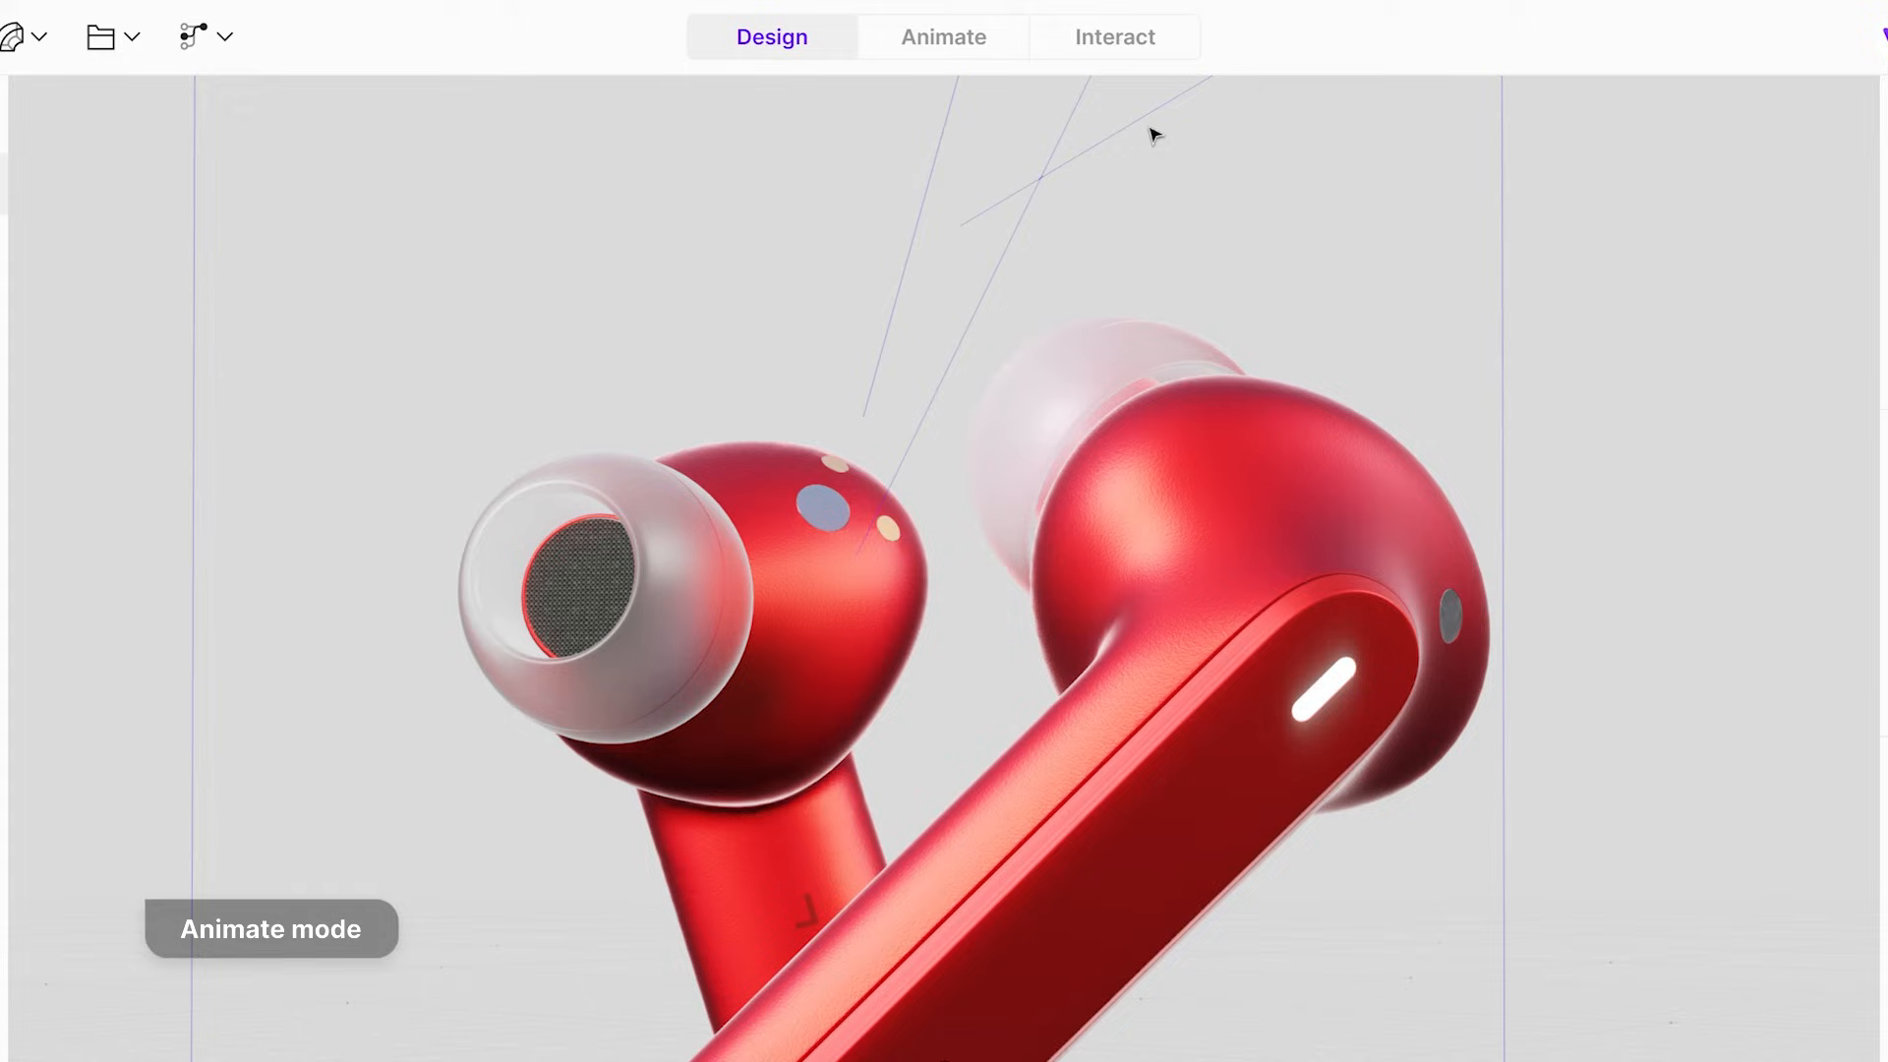
pyautogui.moveTo(967, 61)
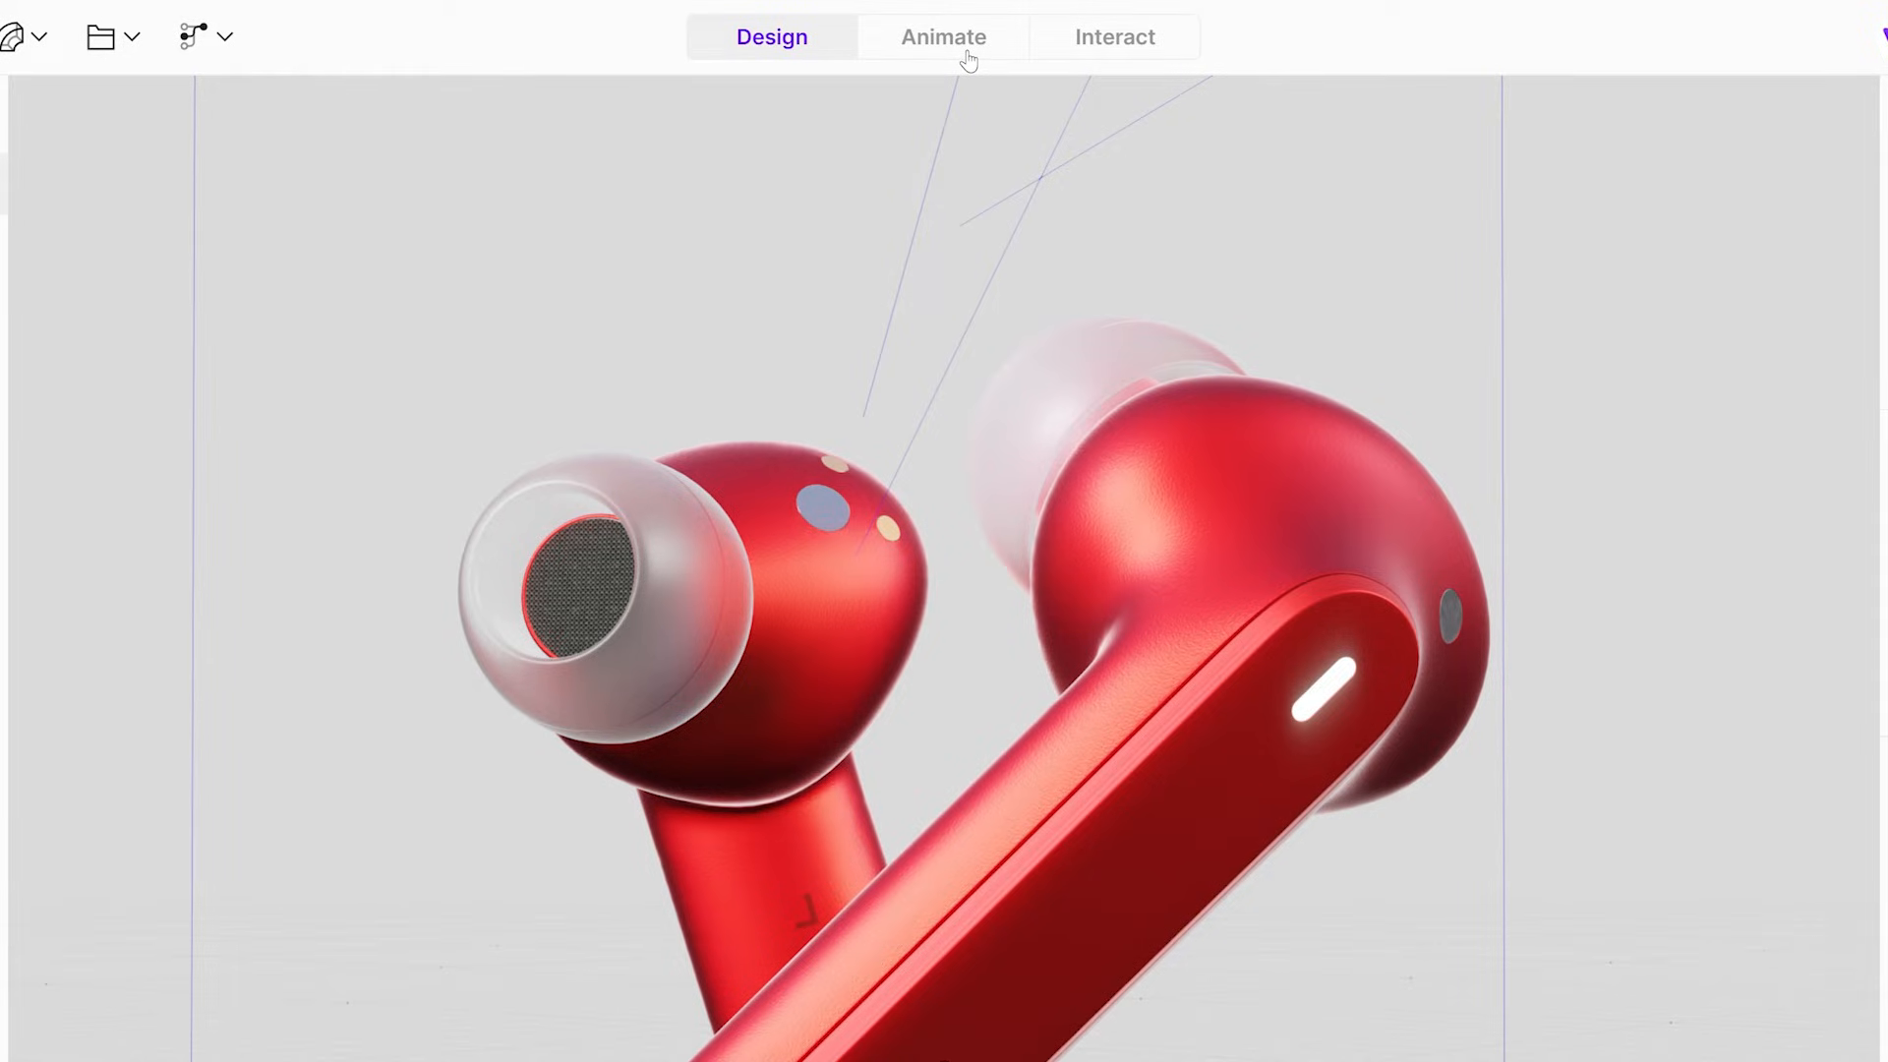
# Review the buckle scene's keyframed timeline in Animate mode, then move to Interact mode
pyautogui.click(944, 35)
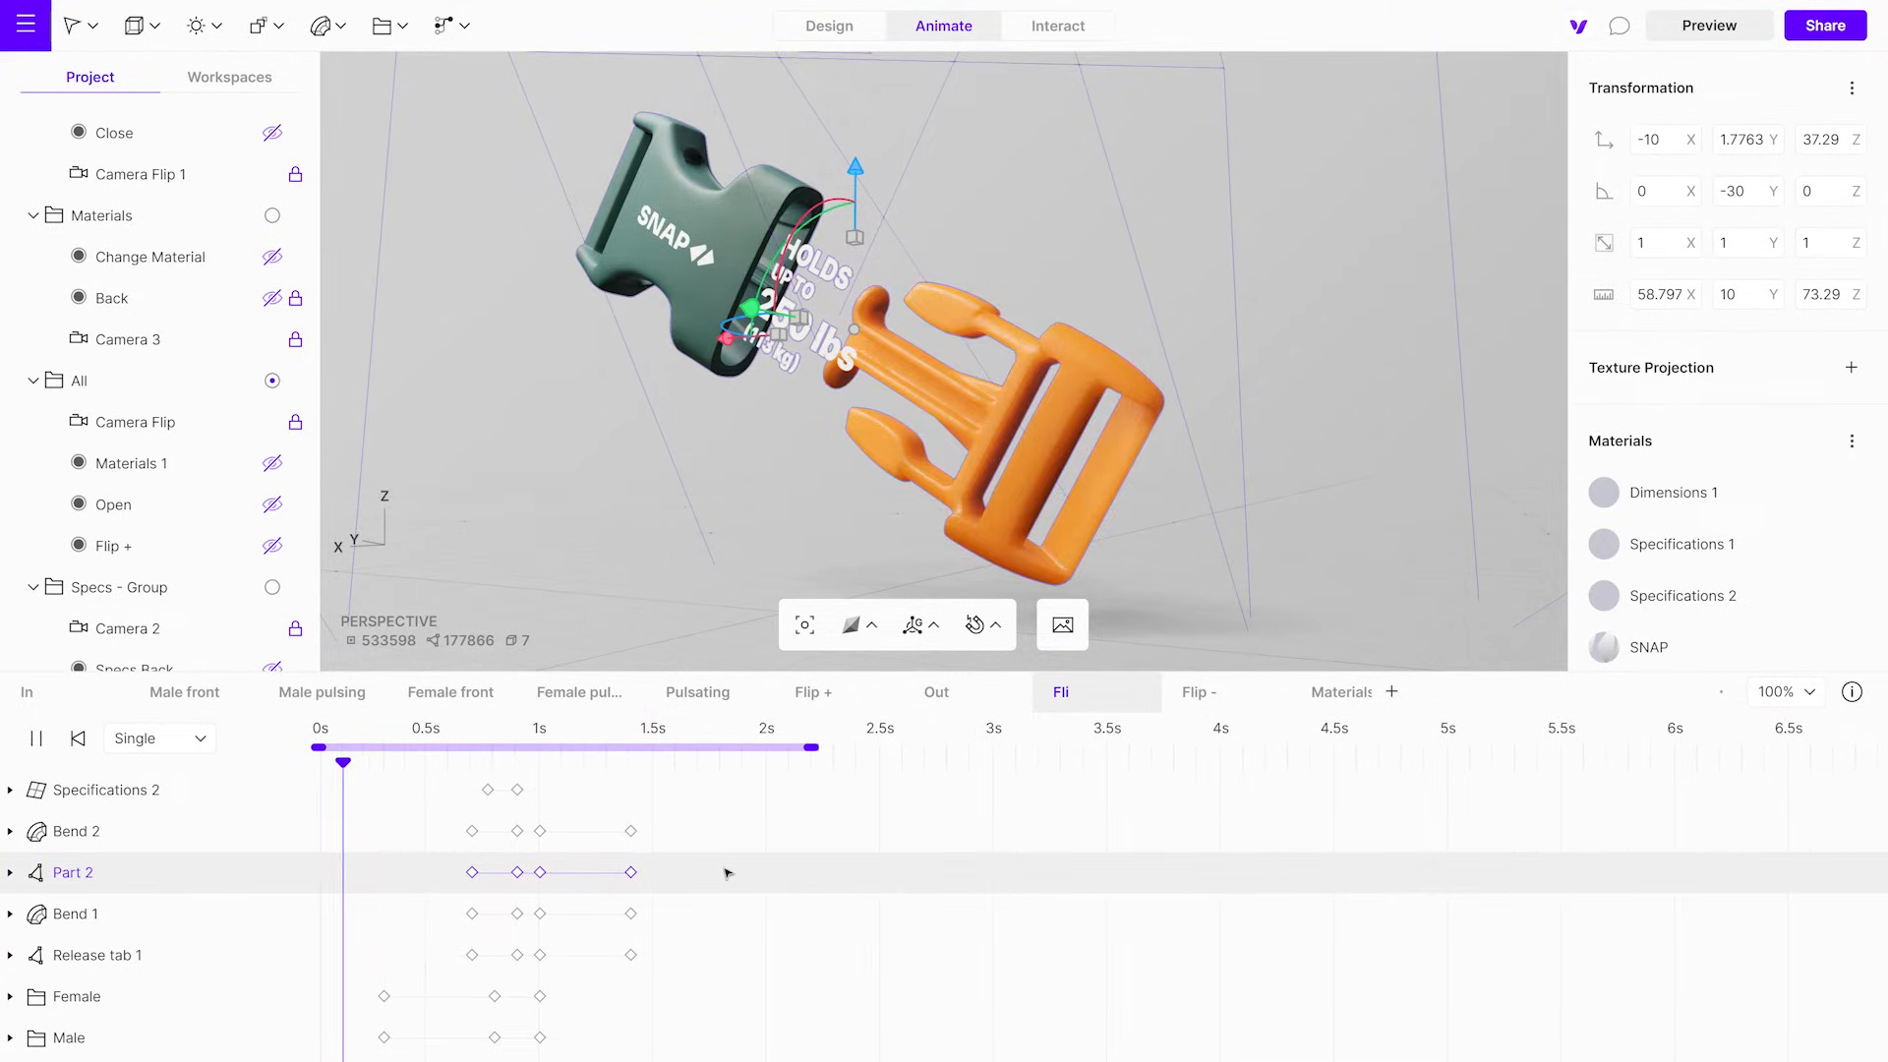
pyautogui.click(1057, 25)
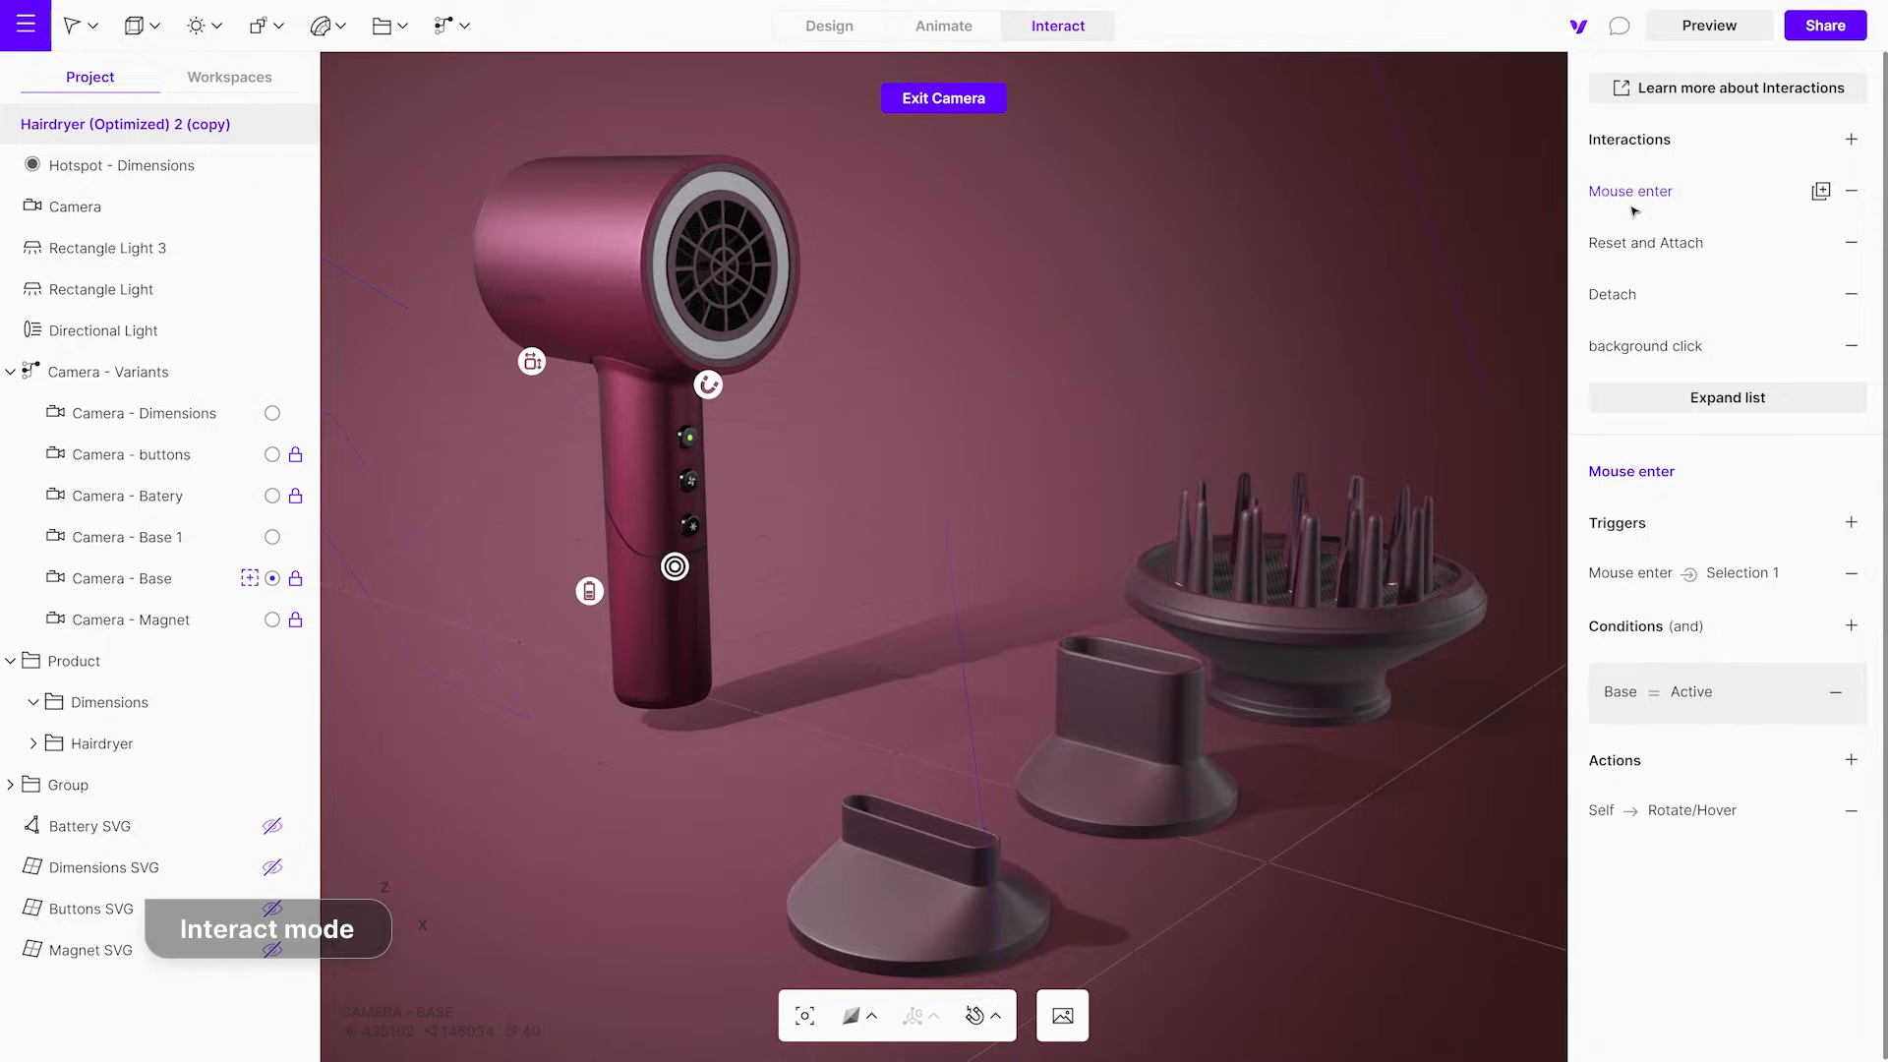
# Inspect the Mouse enter interaction's trigger, condition and rotate action
pyautogui.click(1646, 241)
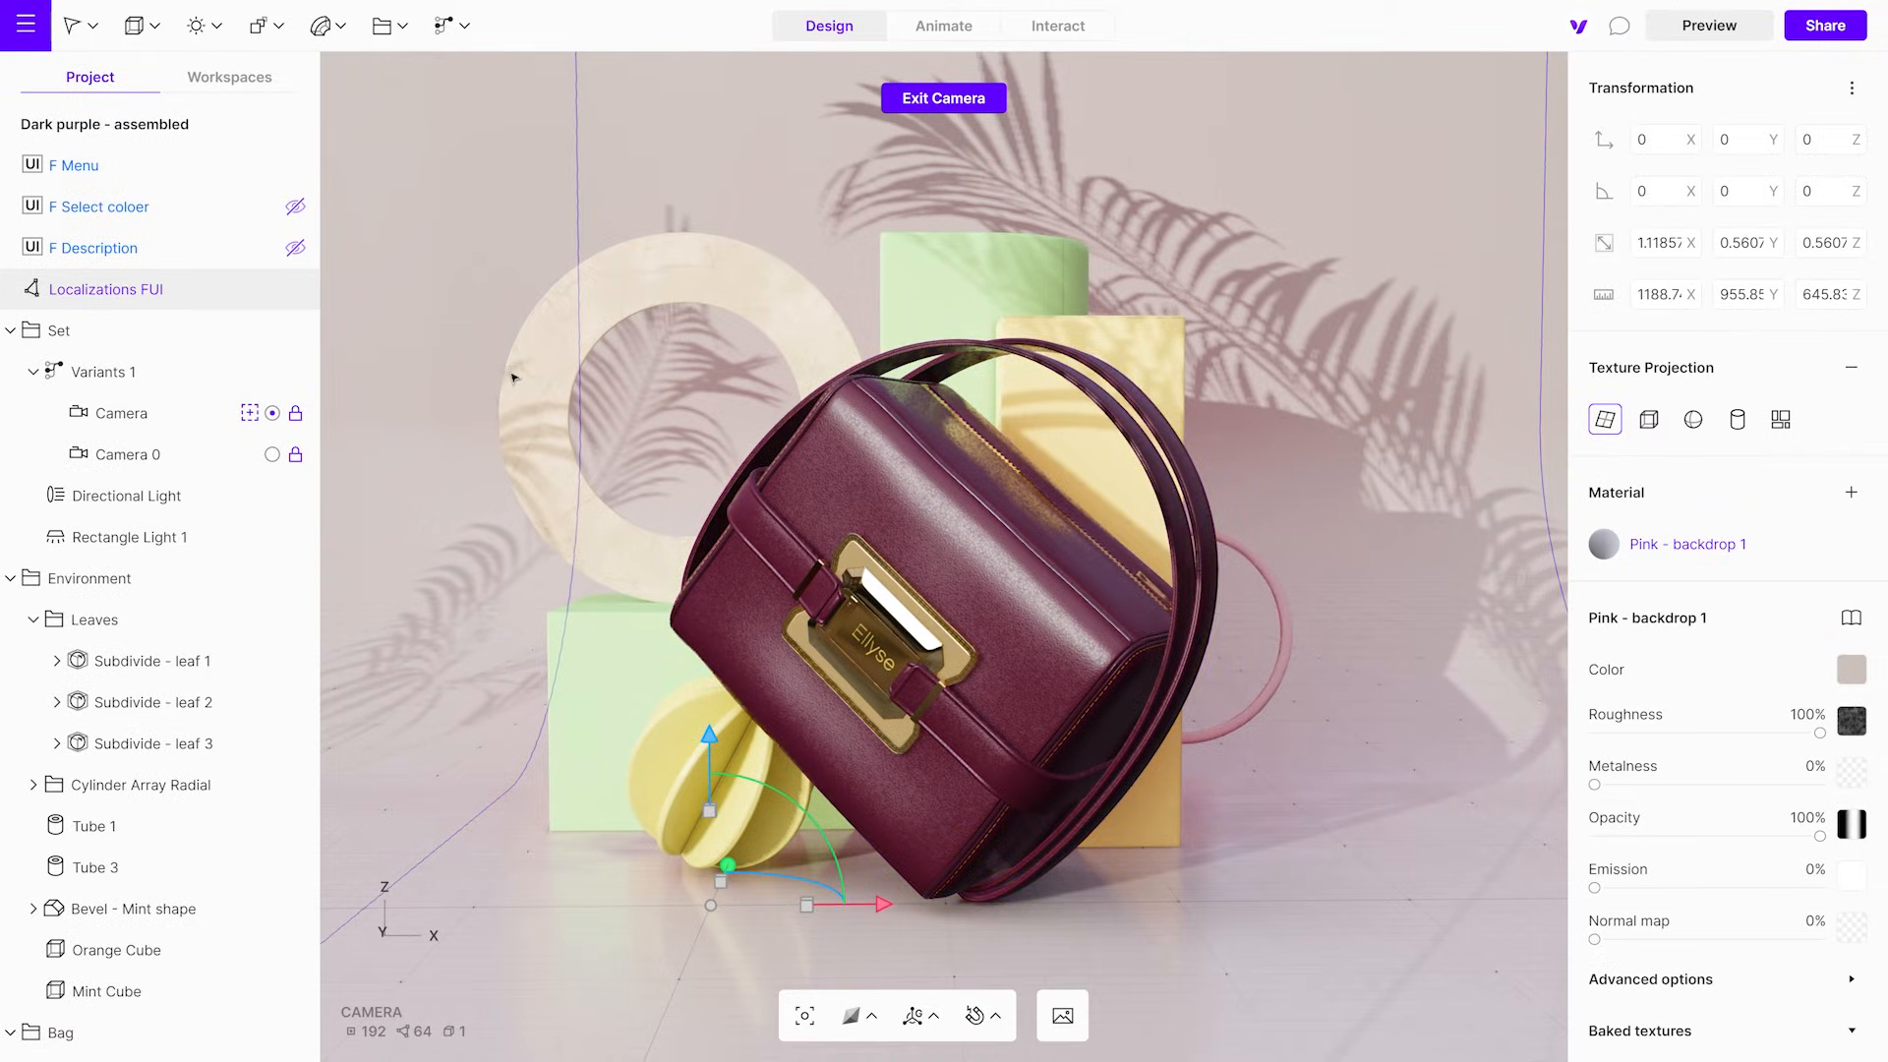
# Show the F Description and F Menu floating panels, preview them and reveal the bag's Select color choices
pyautogui.click(443, 23)
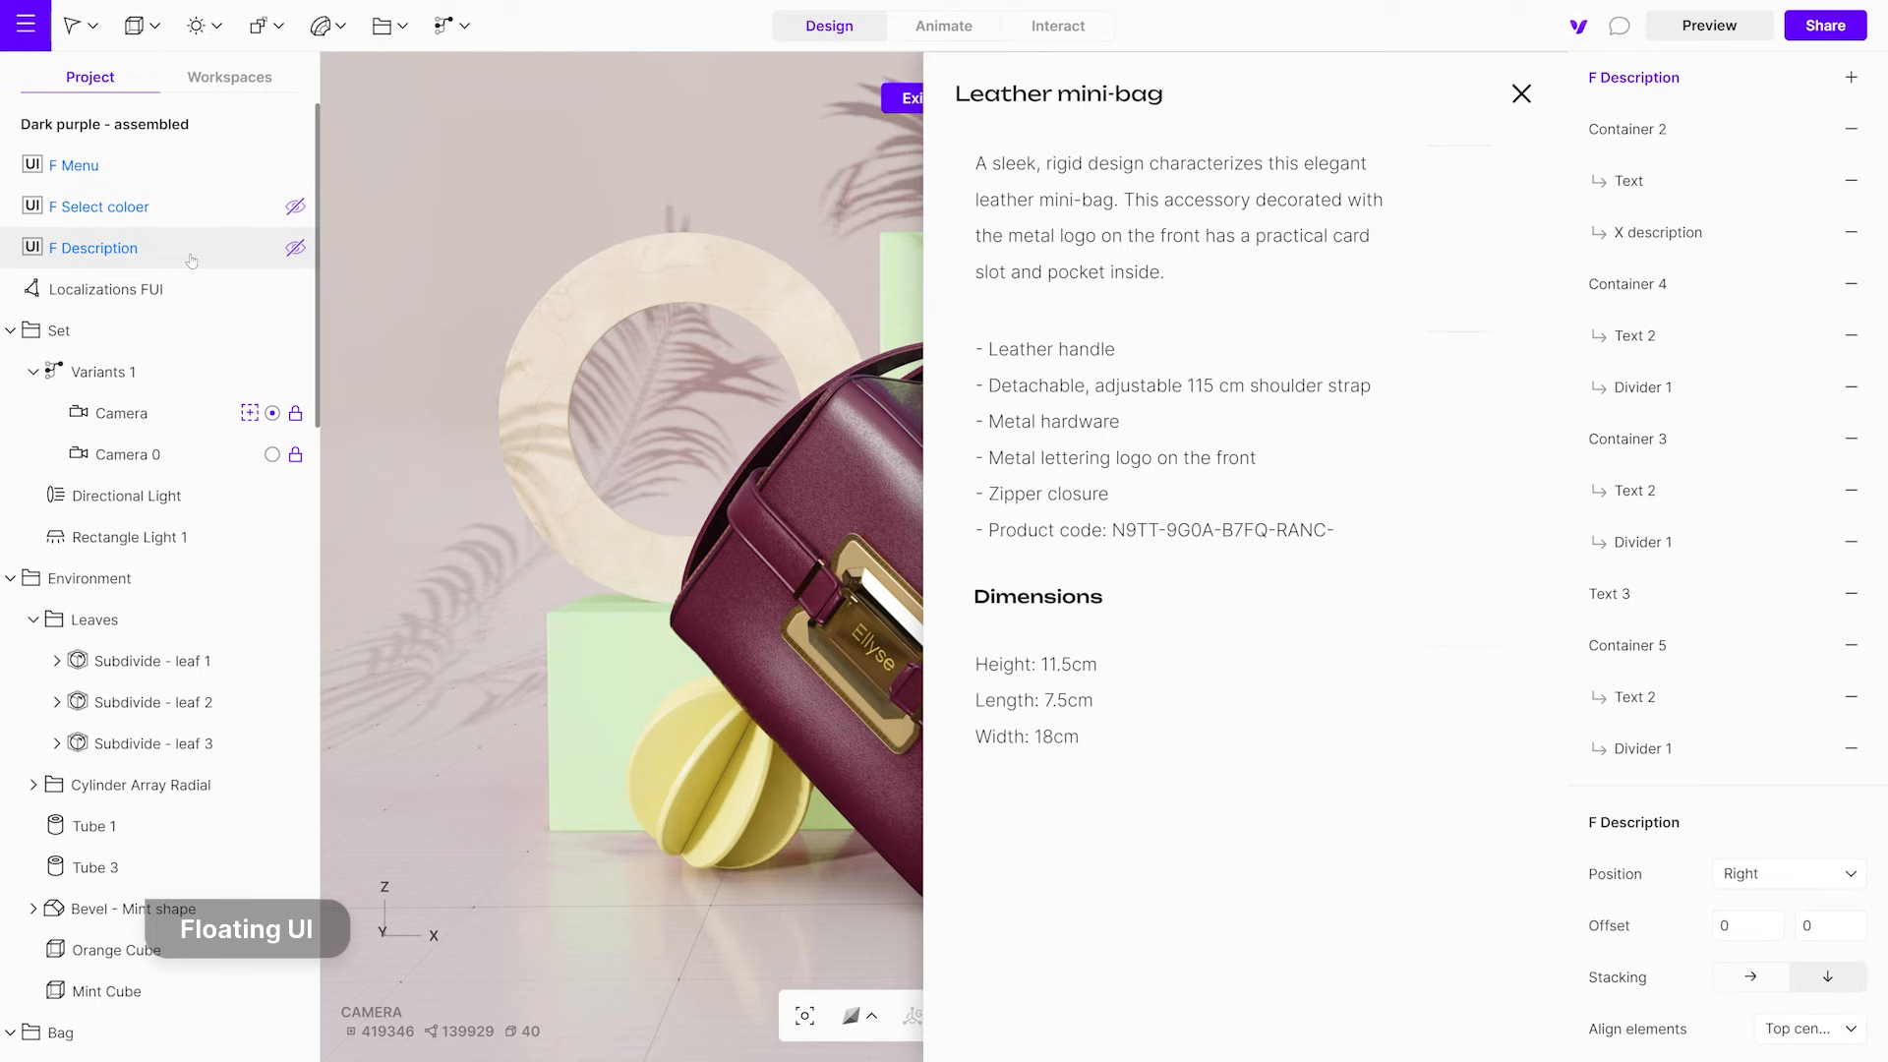
pyautogui.click(100, 207)
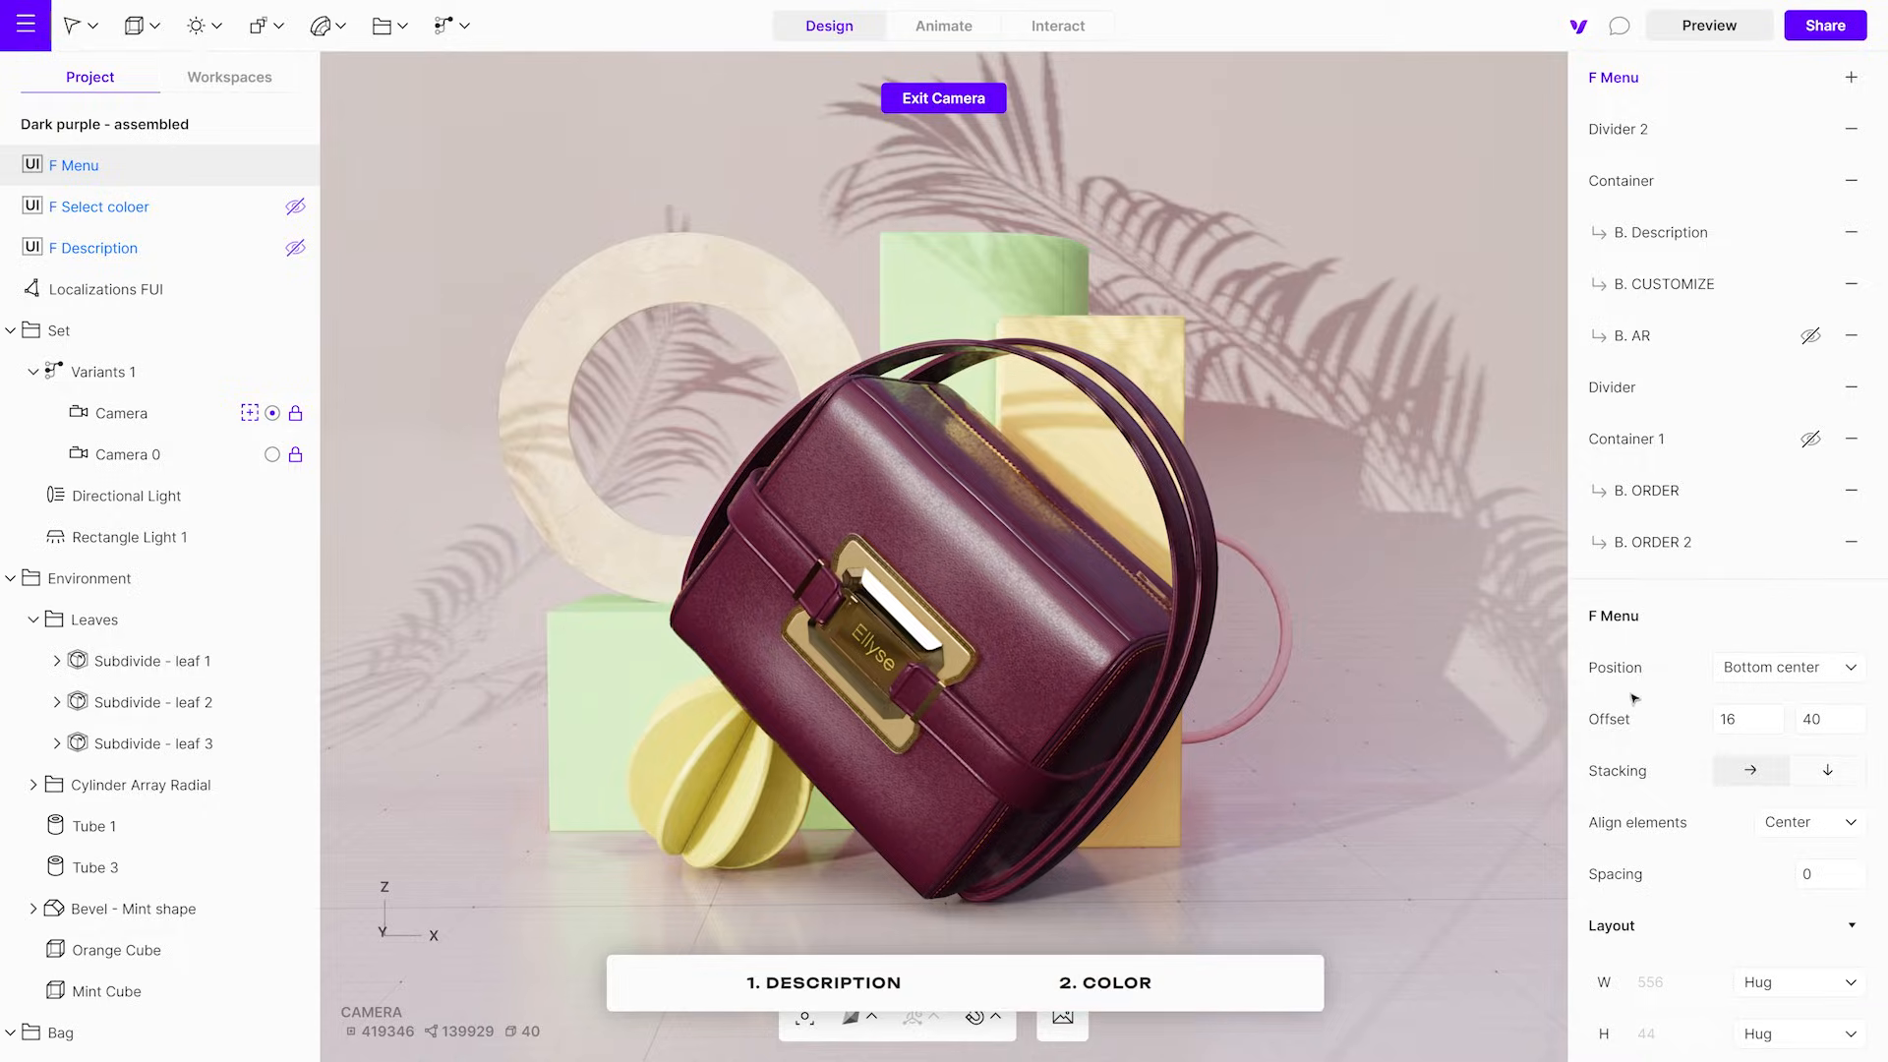
pyautogui.click(1706, 24)
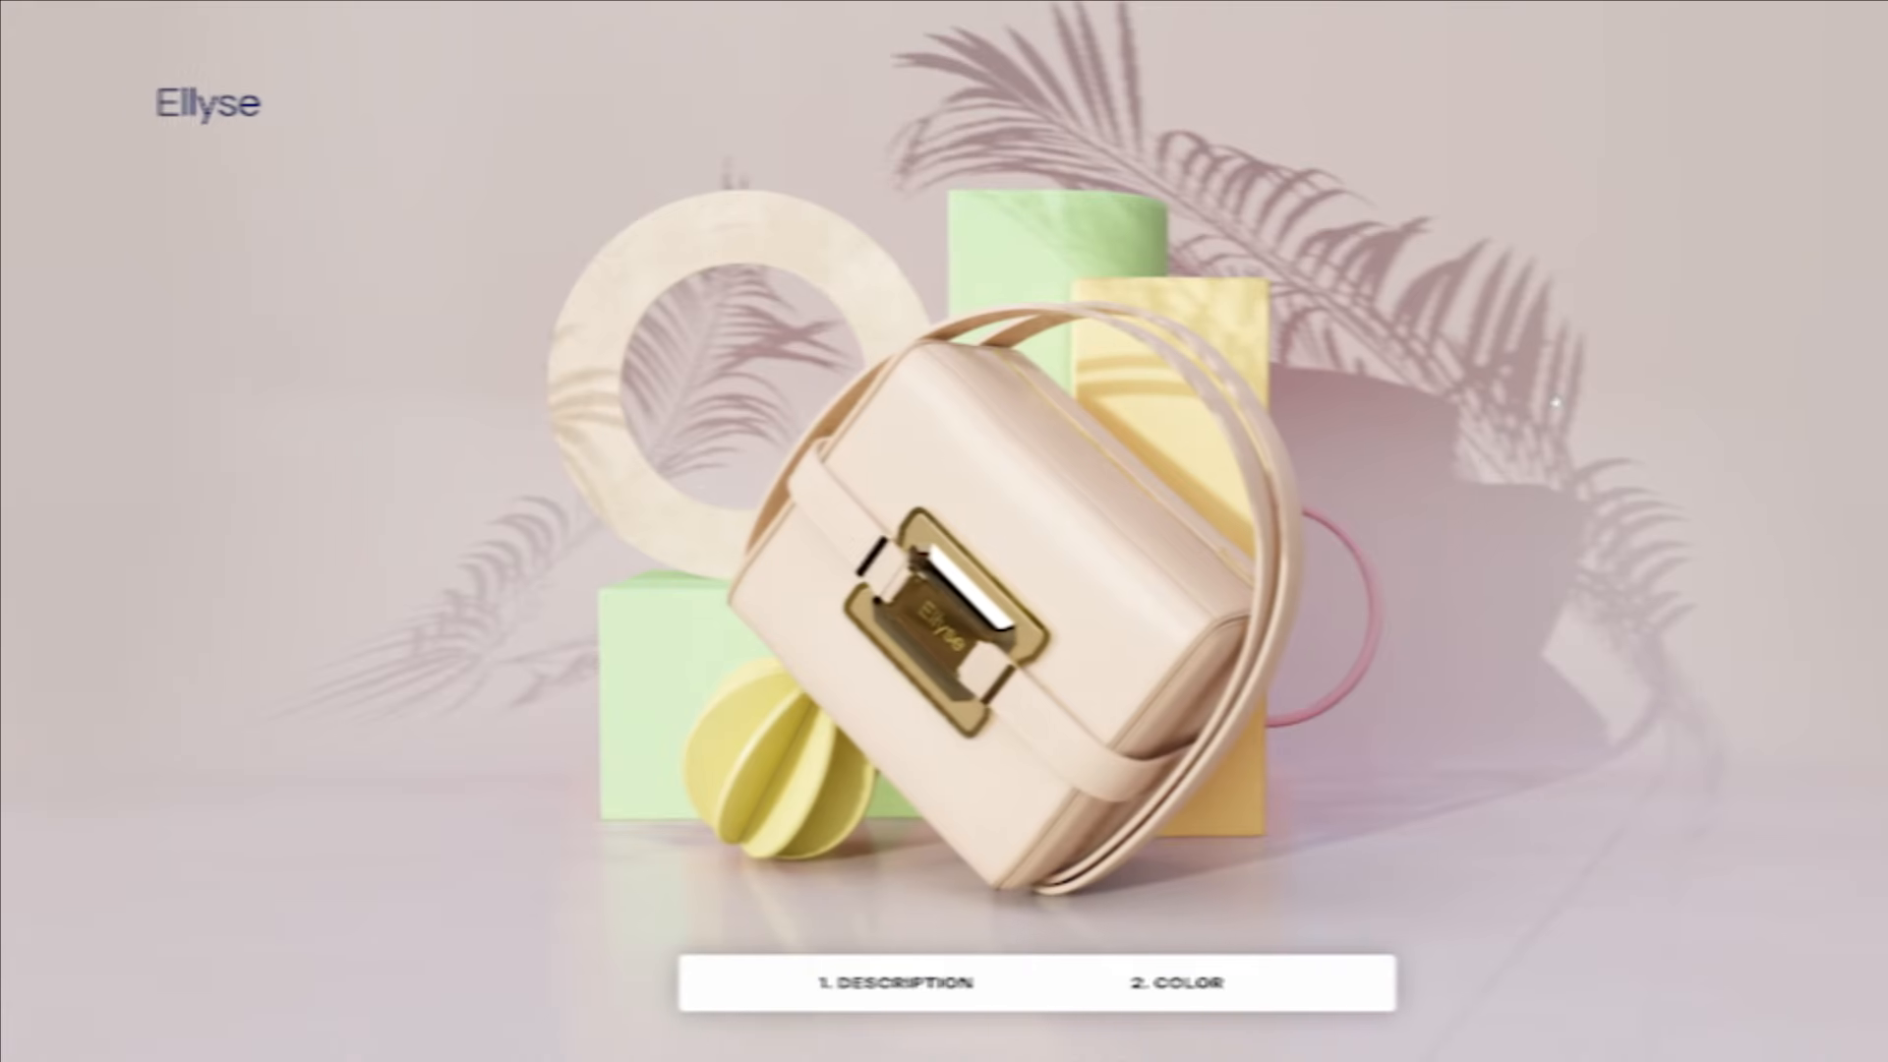
pyautogui.click(1168, 983)
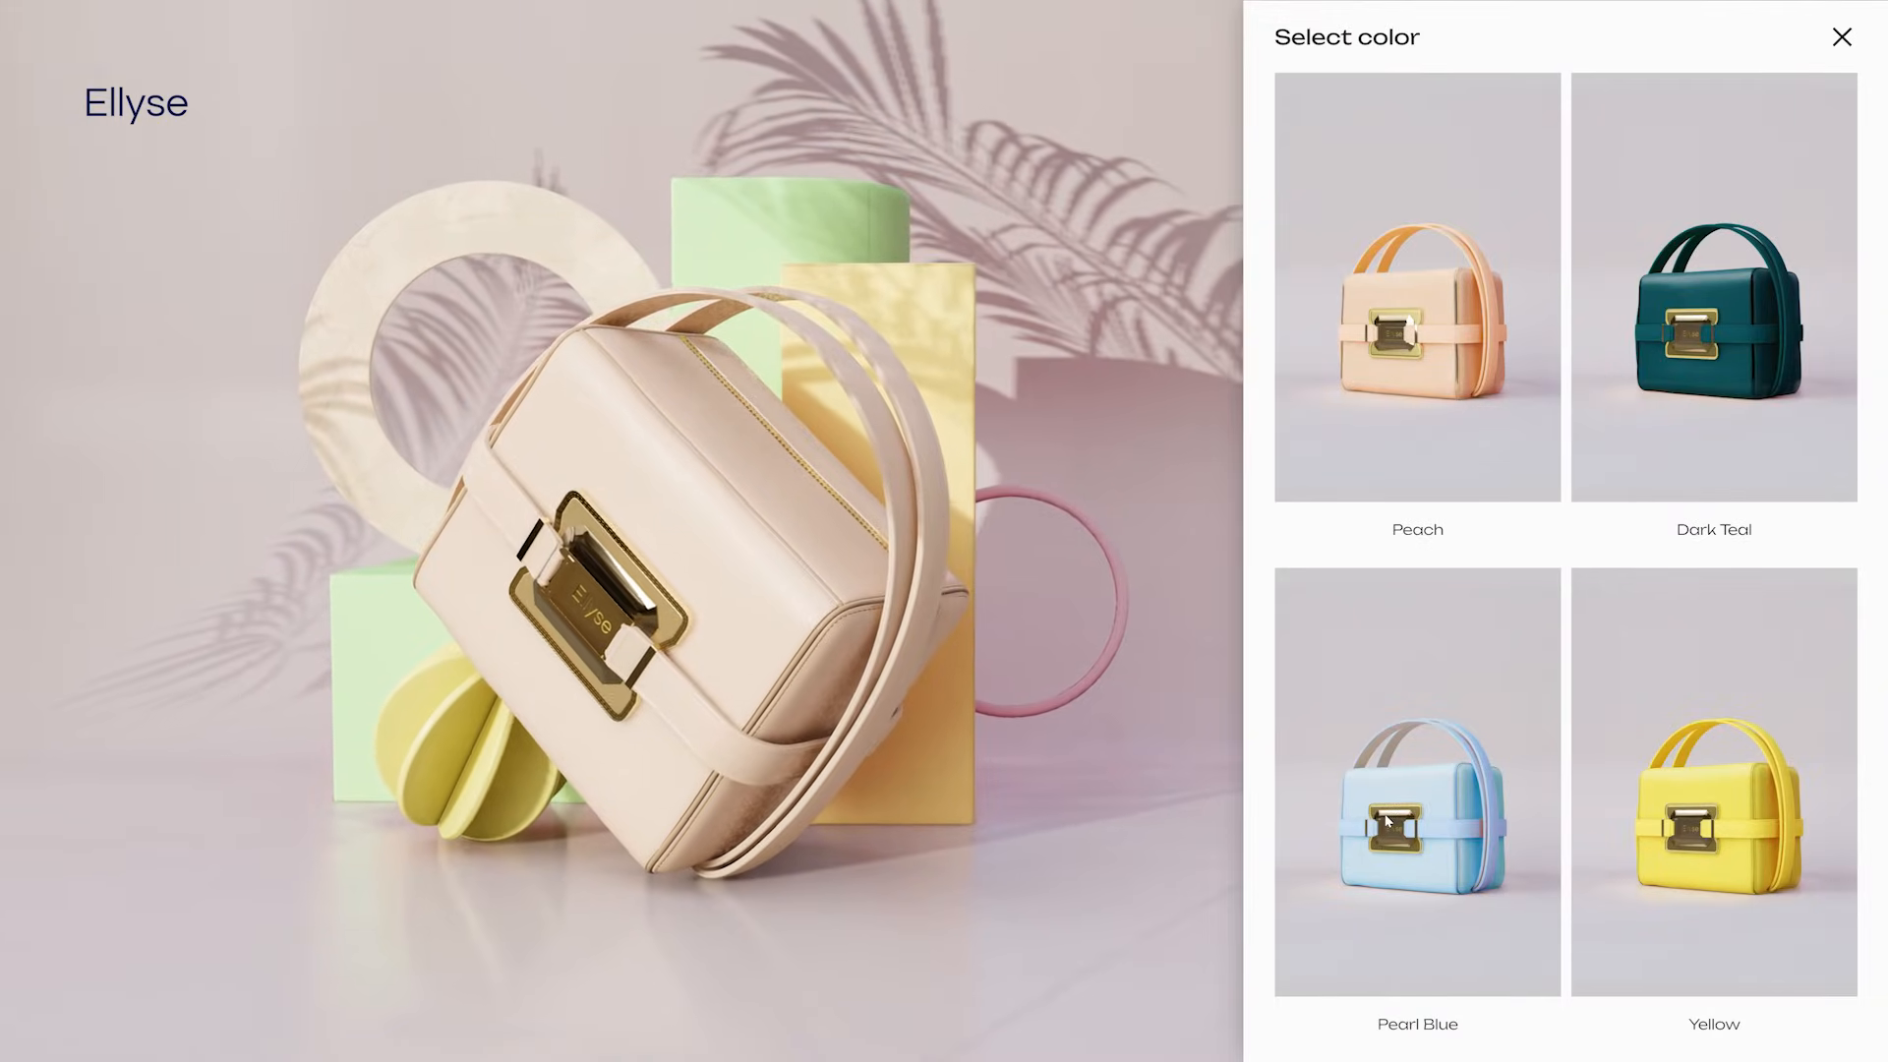
pyautogui.click(1713, 289)
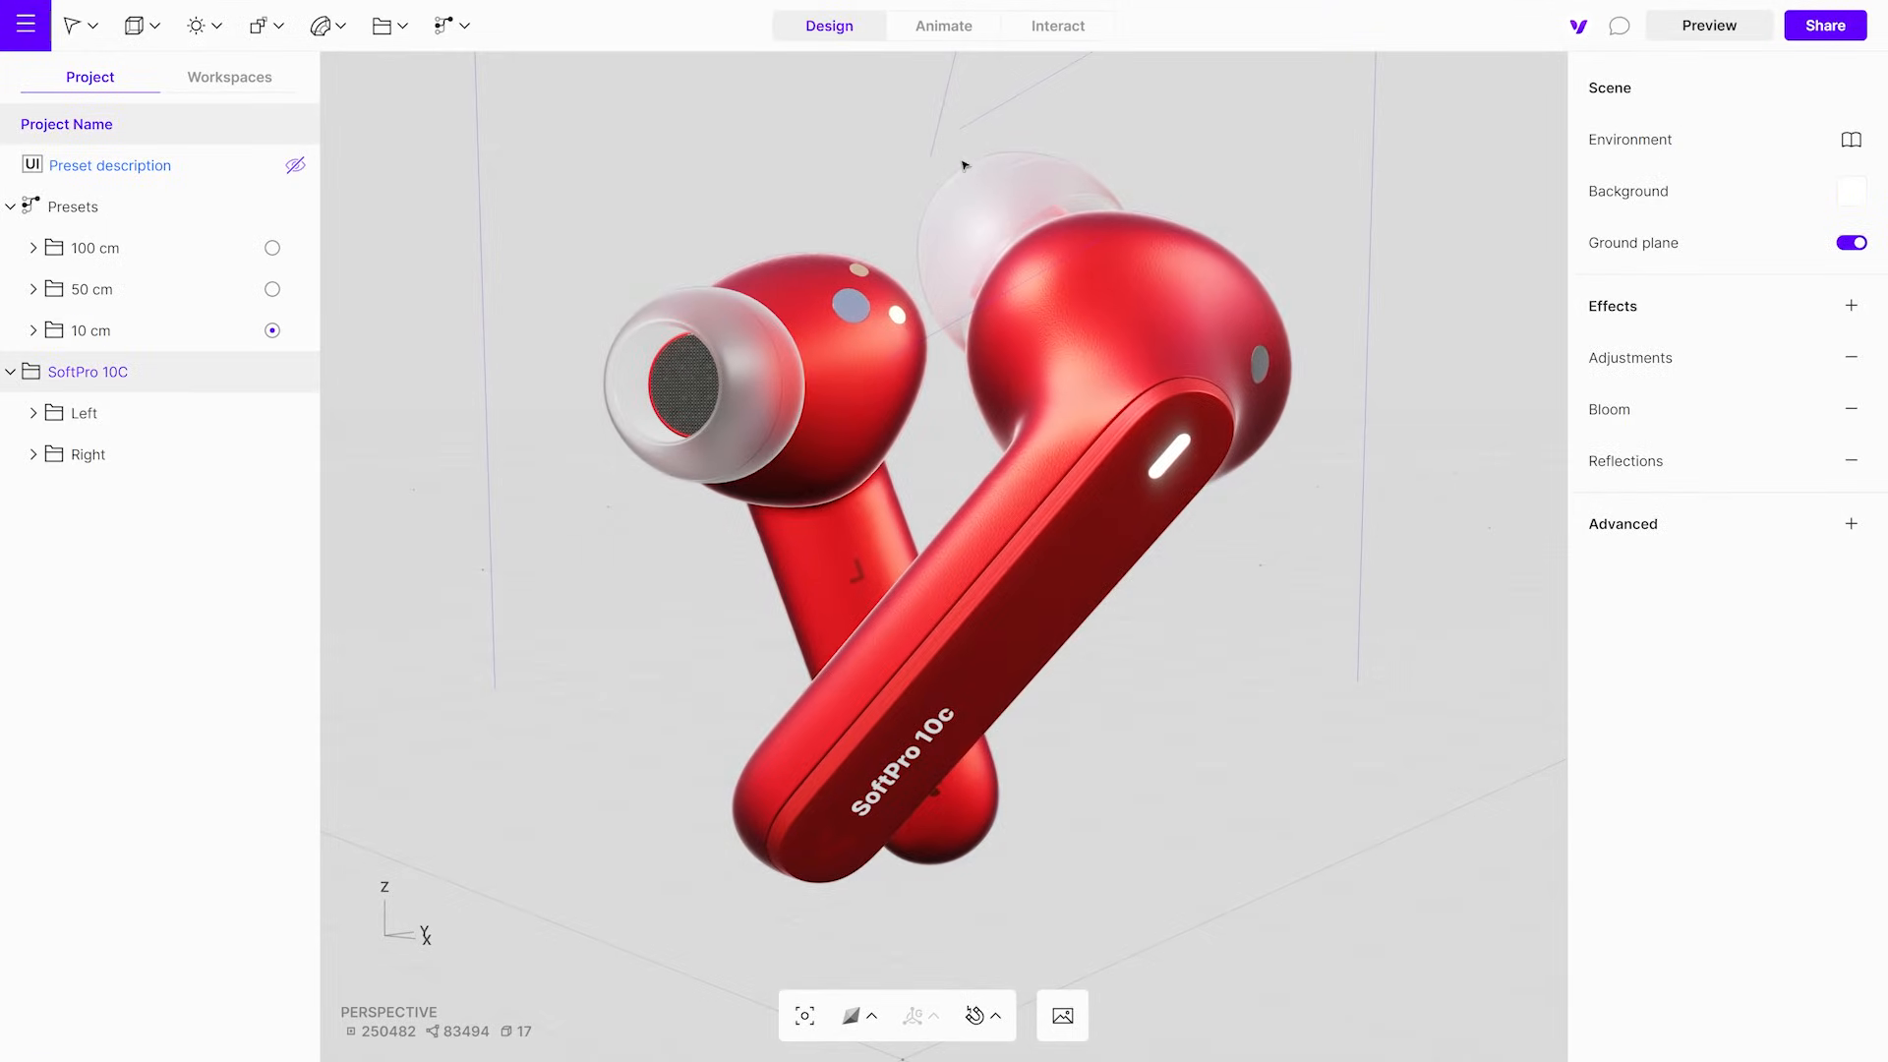
# Check the earbuds' Floating and Spin animations and interactions, then preview the scene's optimisation statistics
pyautogui.click(943, 26)
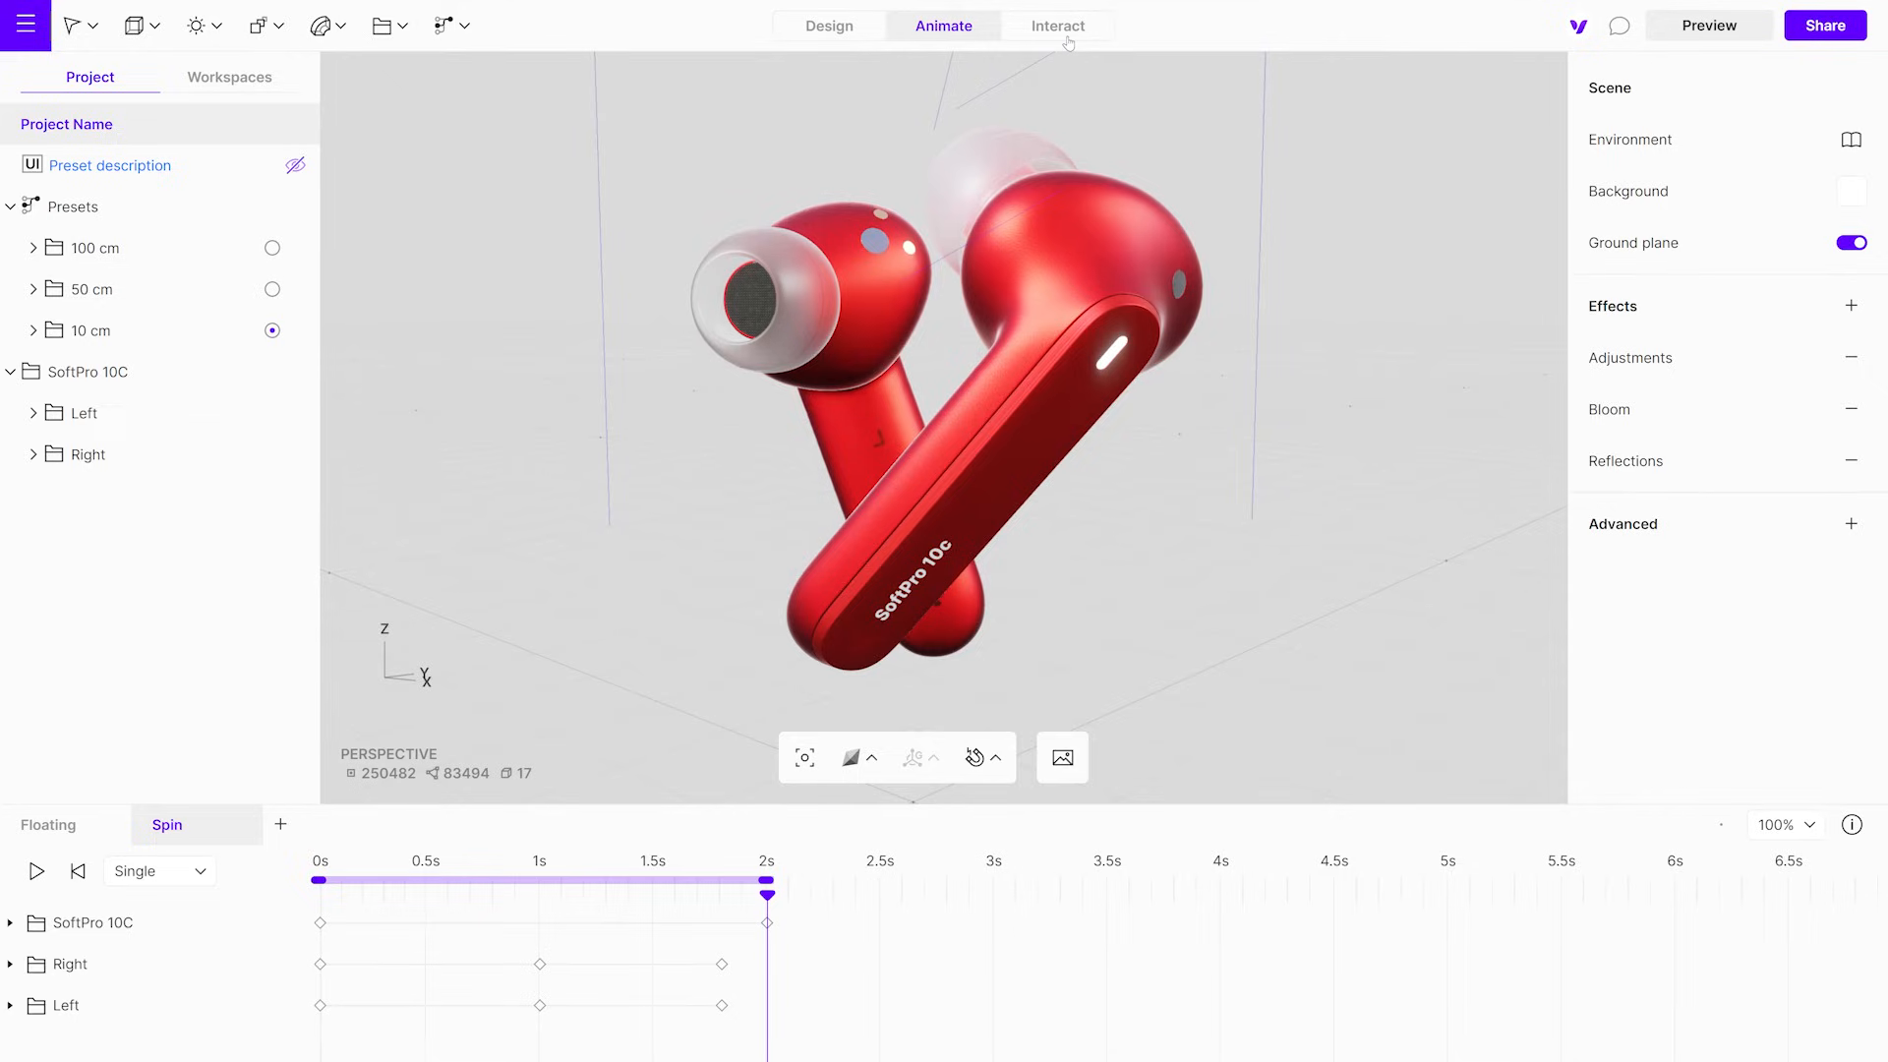
pyautogui.click(1056, 26)
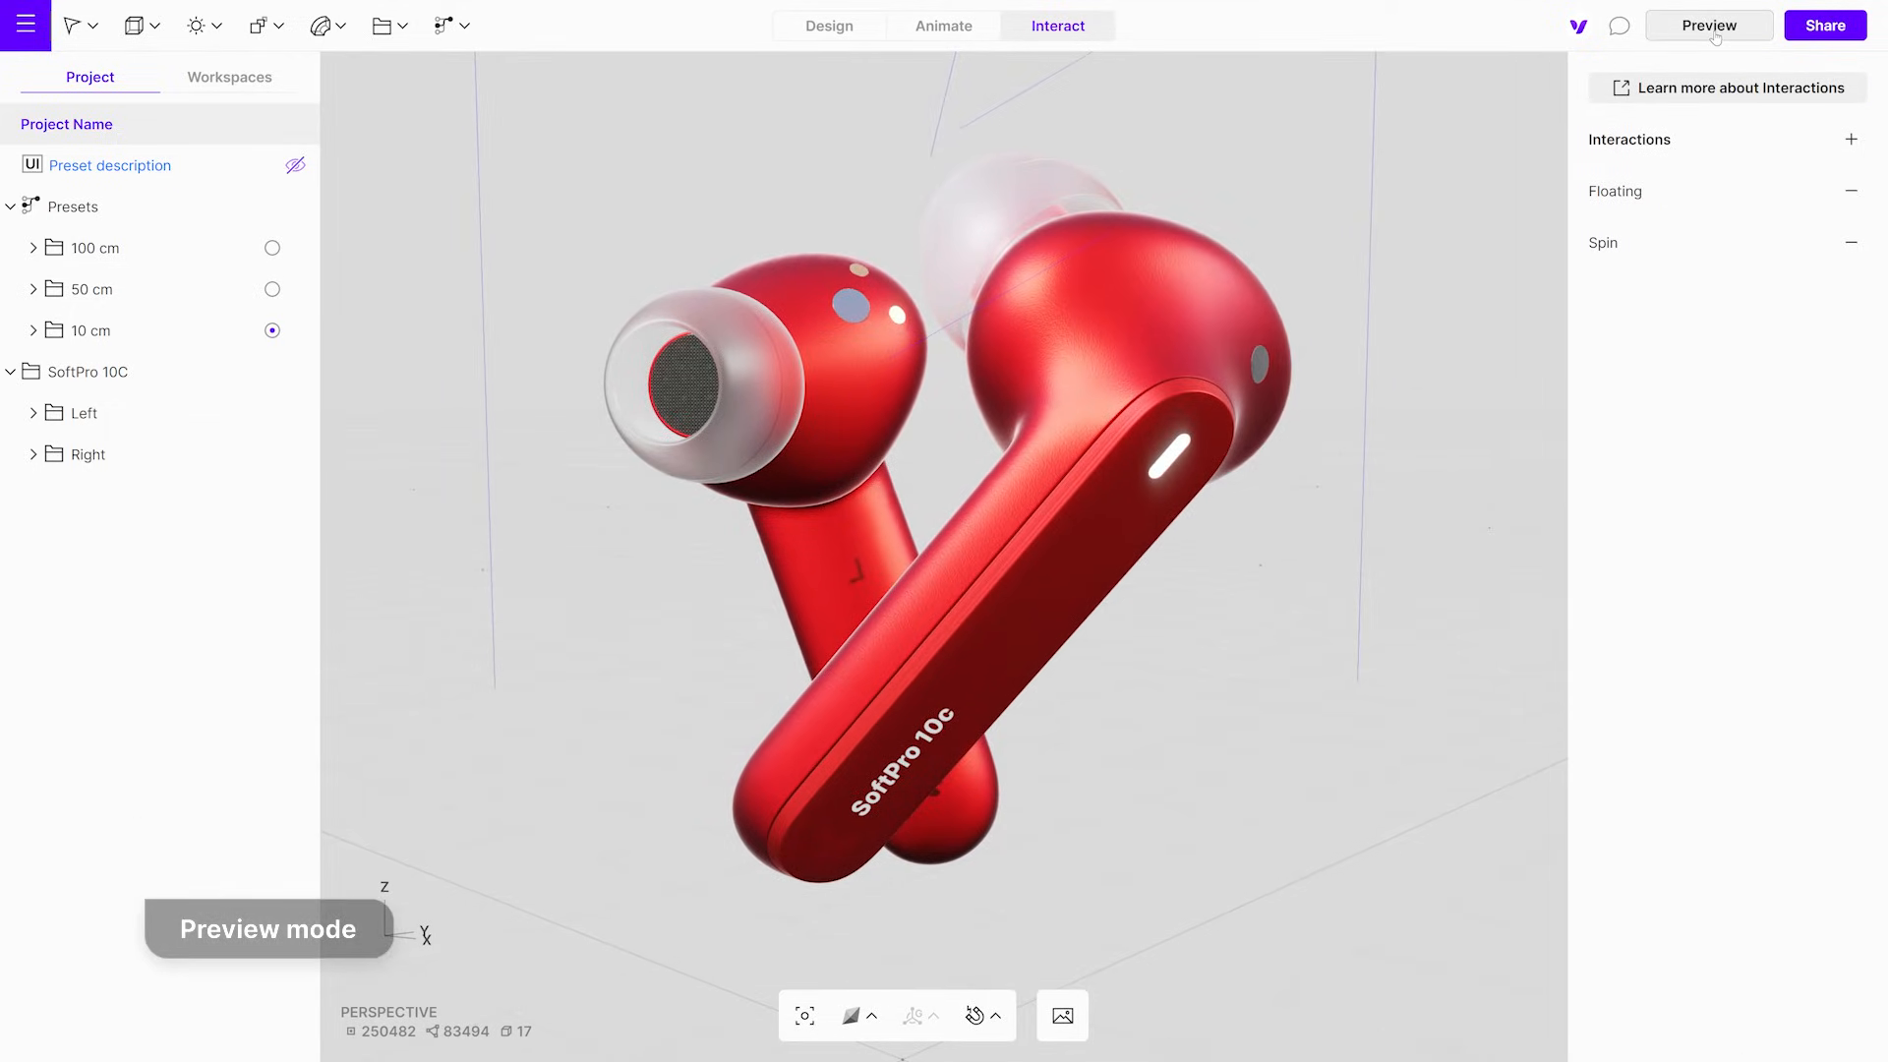
pyautogui.click(1706, 24)
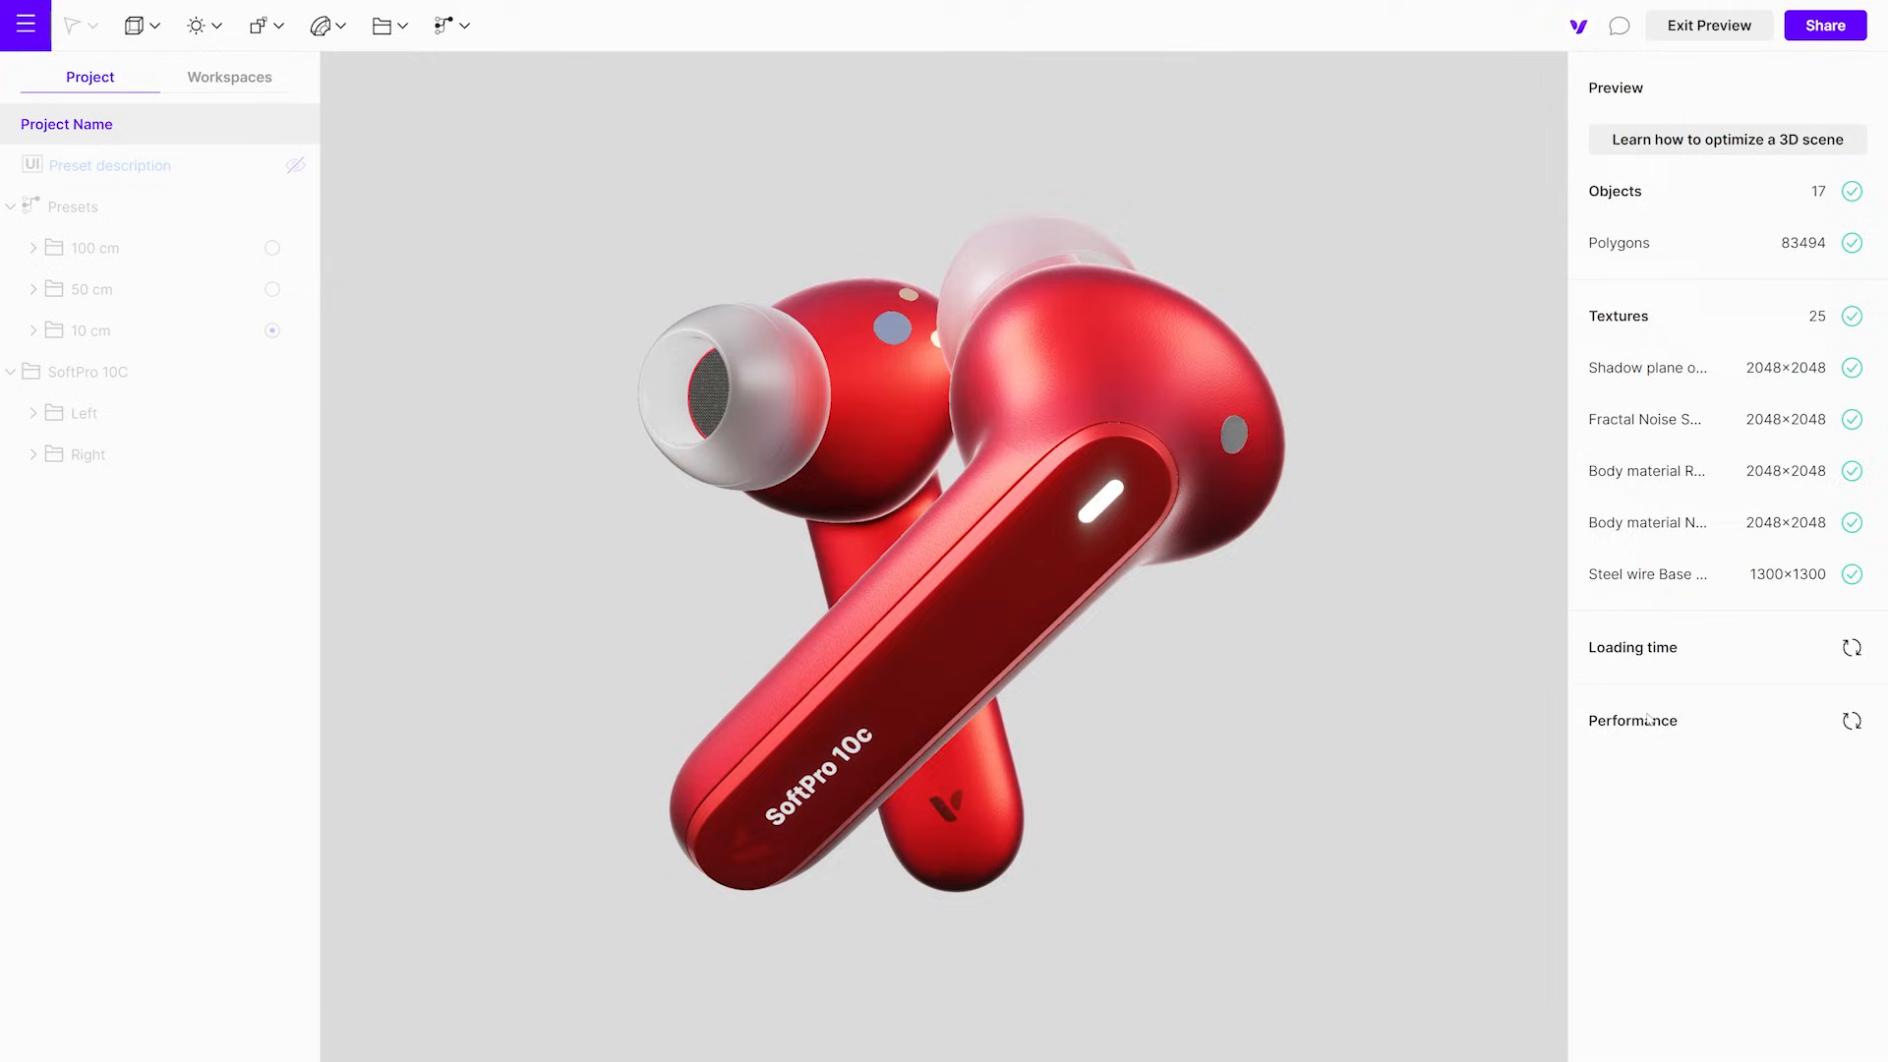
# Measure loading time (4.1 s) and performance (136 fps) for the 5.75 MB scene, then exit the preview
pyautogui.click(1850, 647)
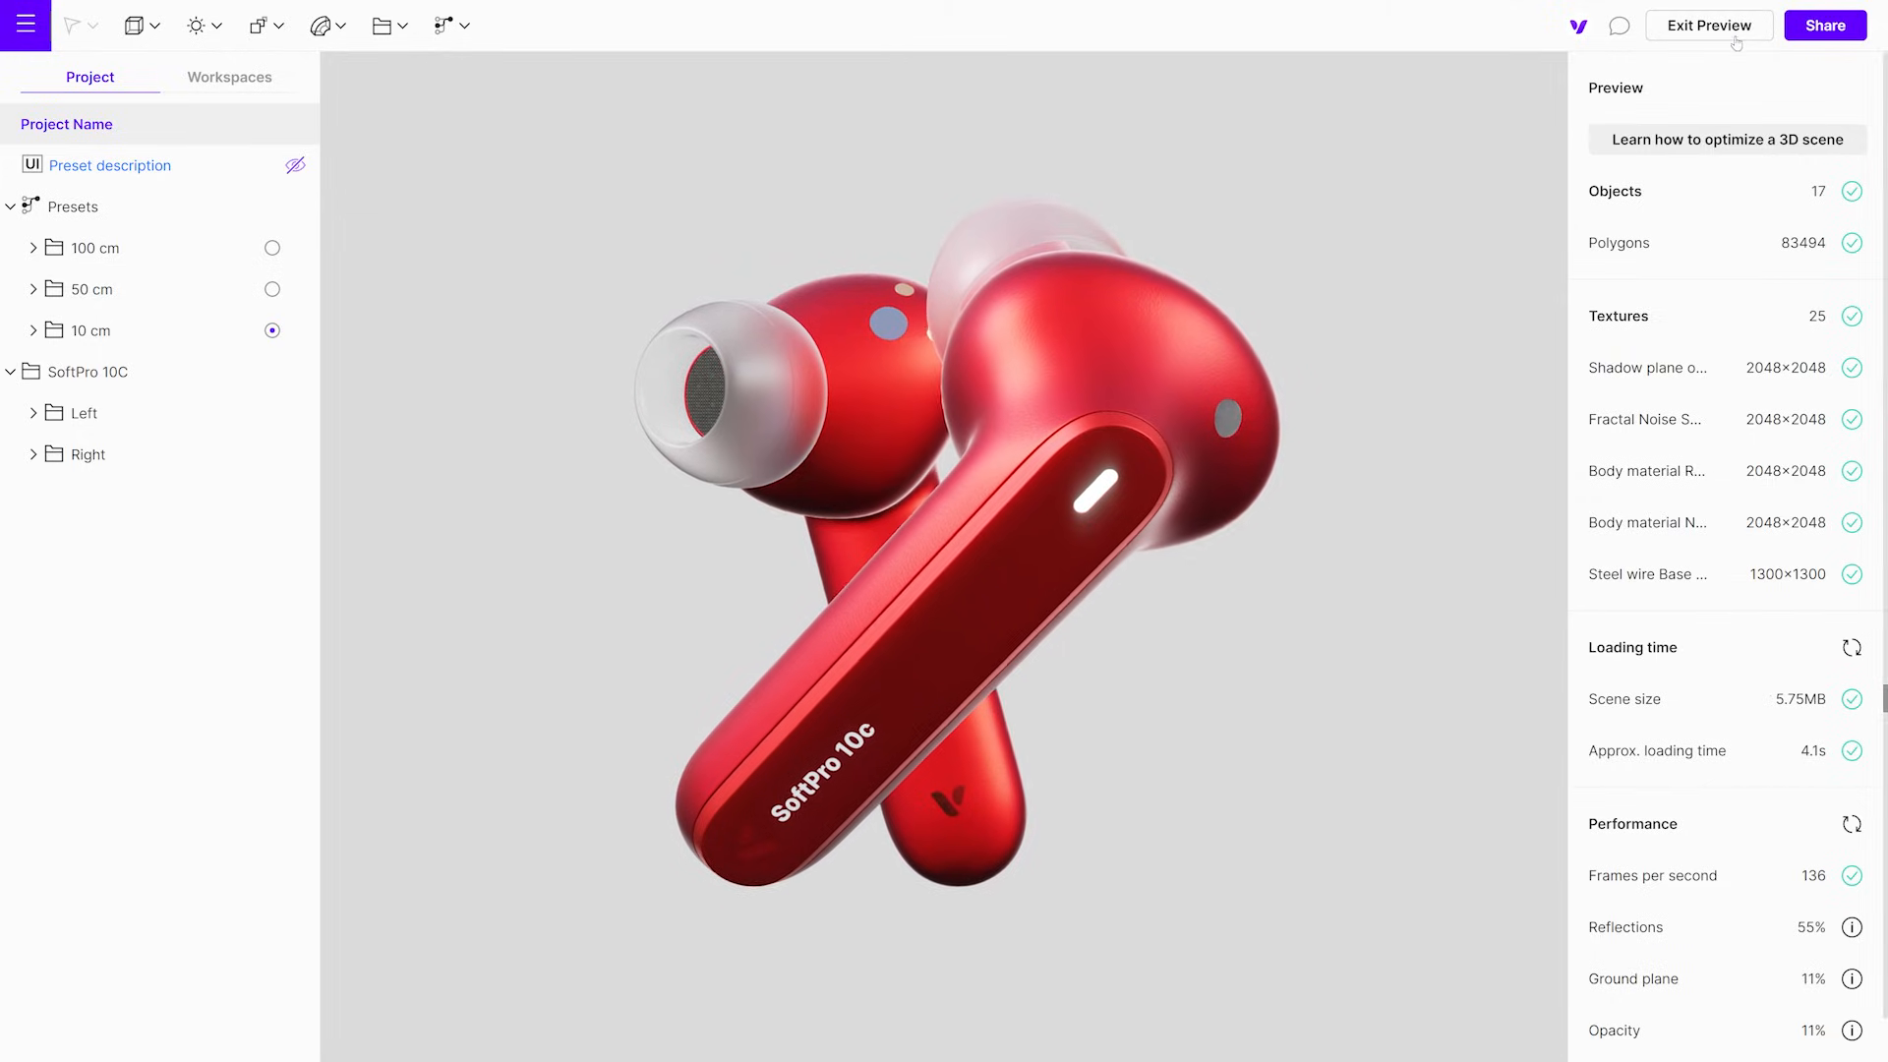
pyautogui.click(1706, 26)
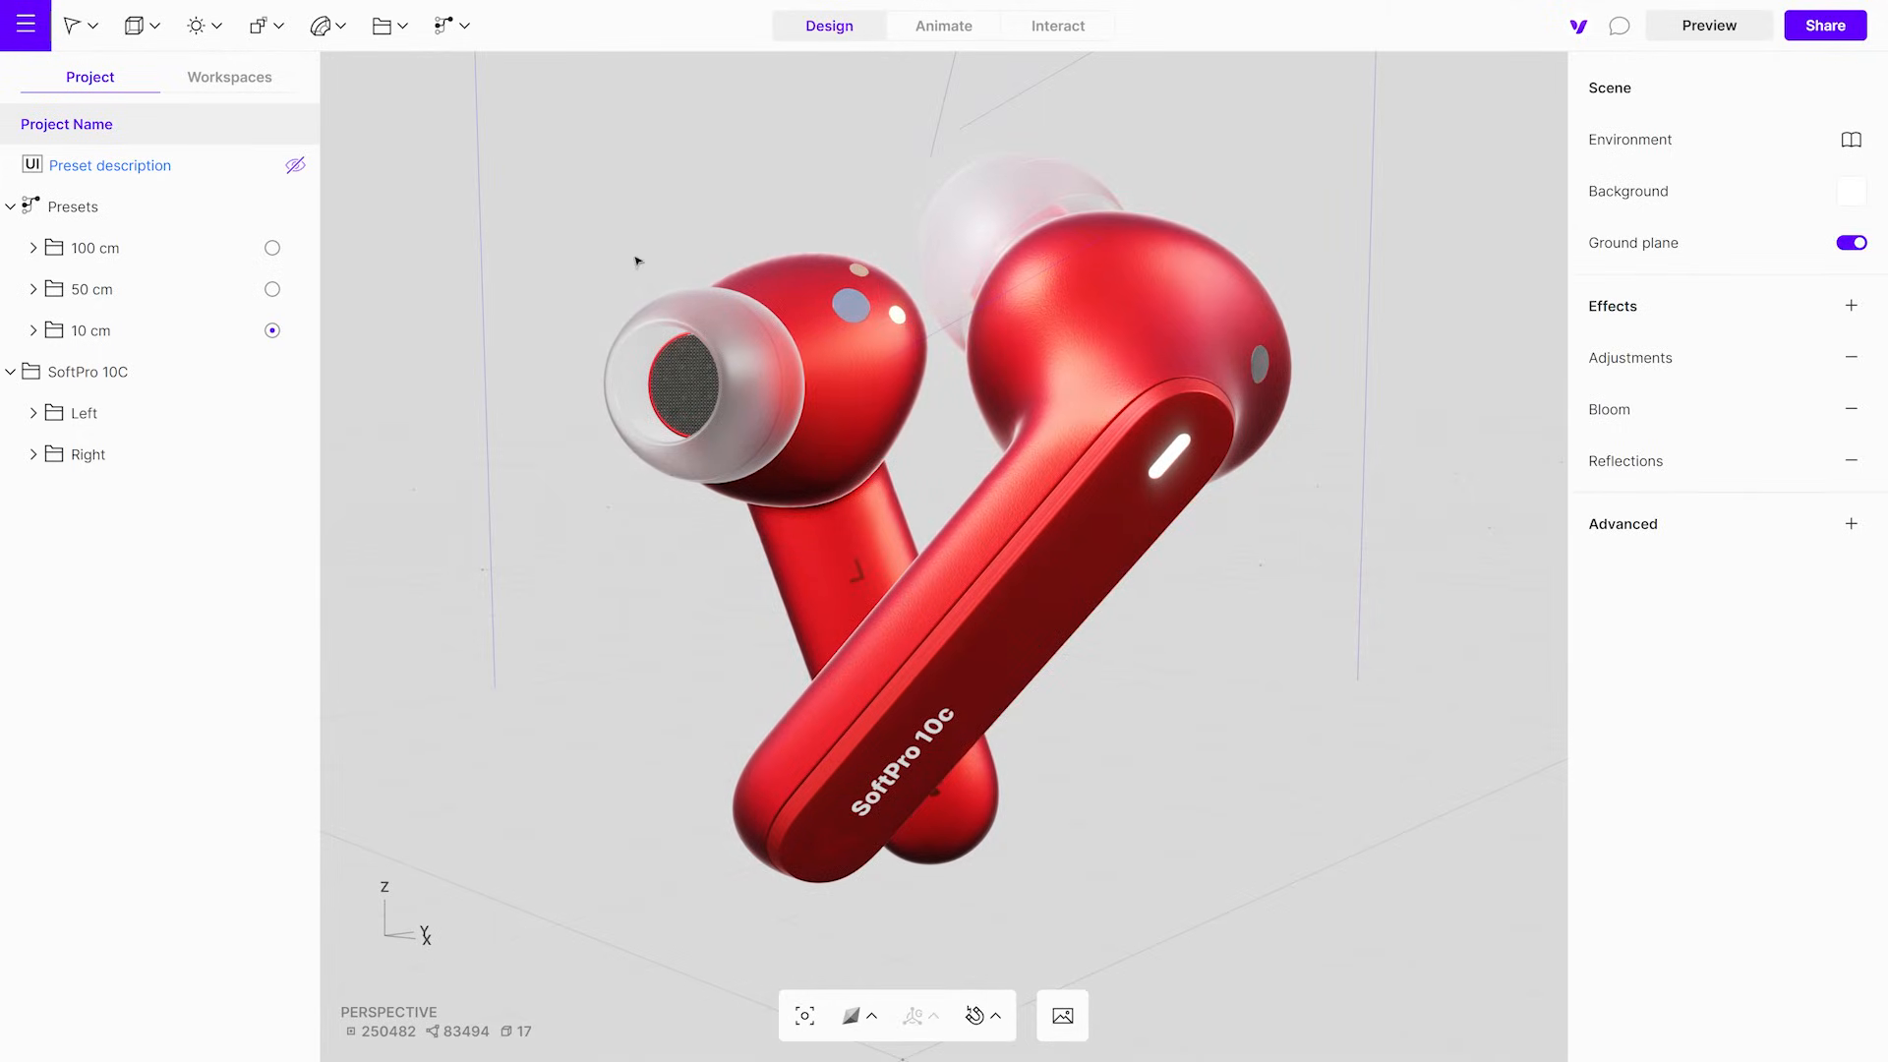
# Add a Camera to the earbuds scene with a custom 4:3 aspect ratio enabled
pyautogui.click(318, 24)
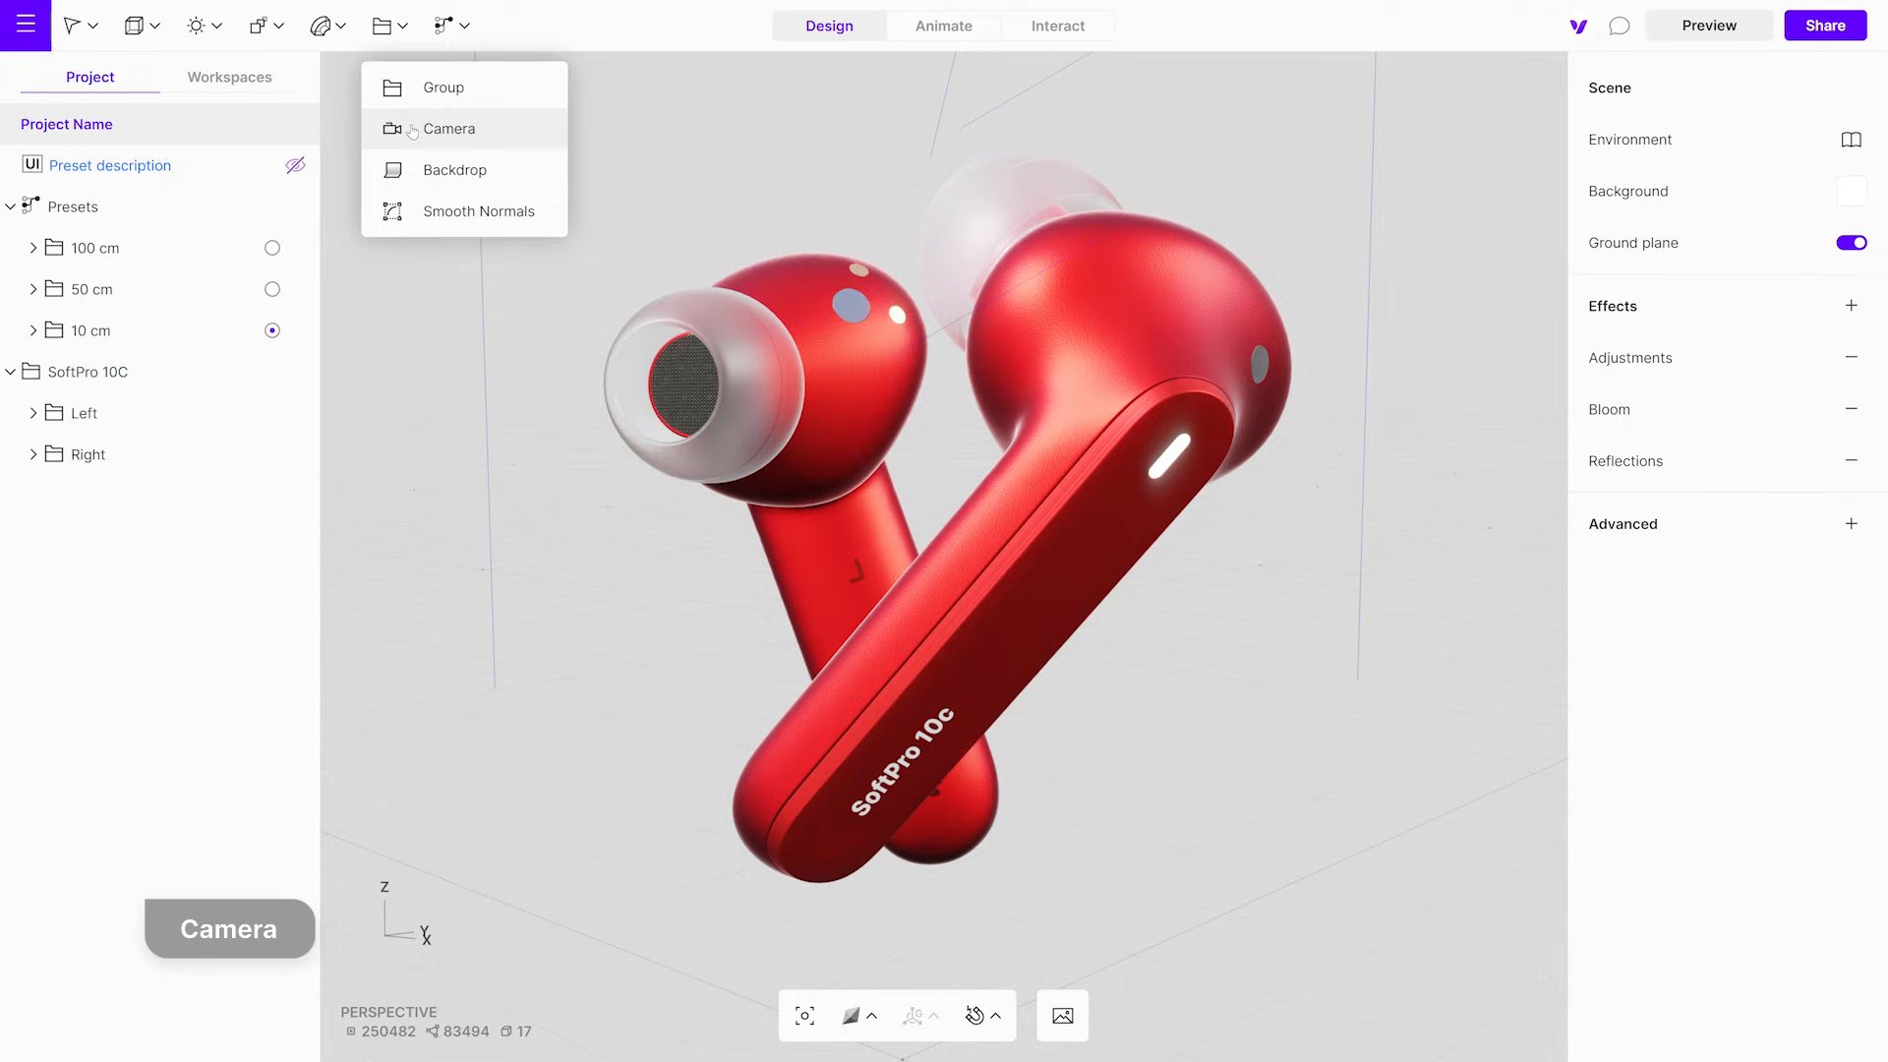
pyautogui.click(448, 129)
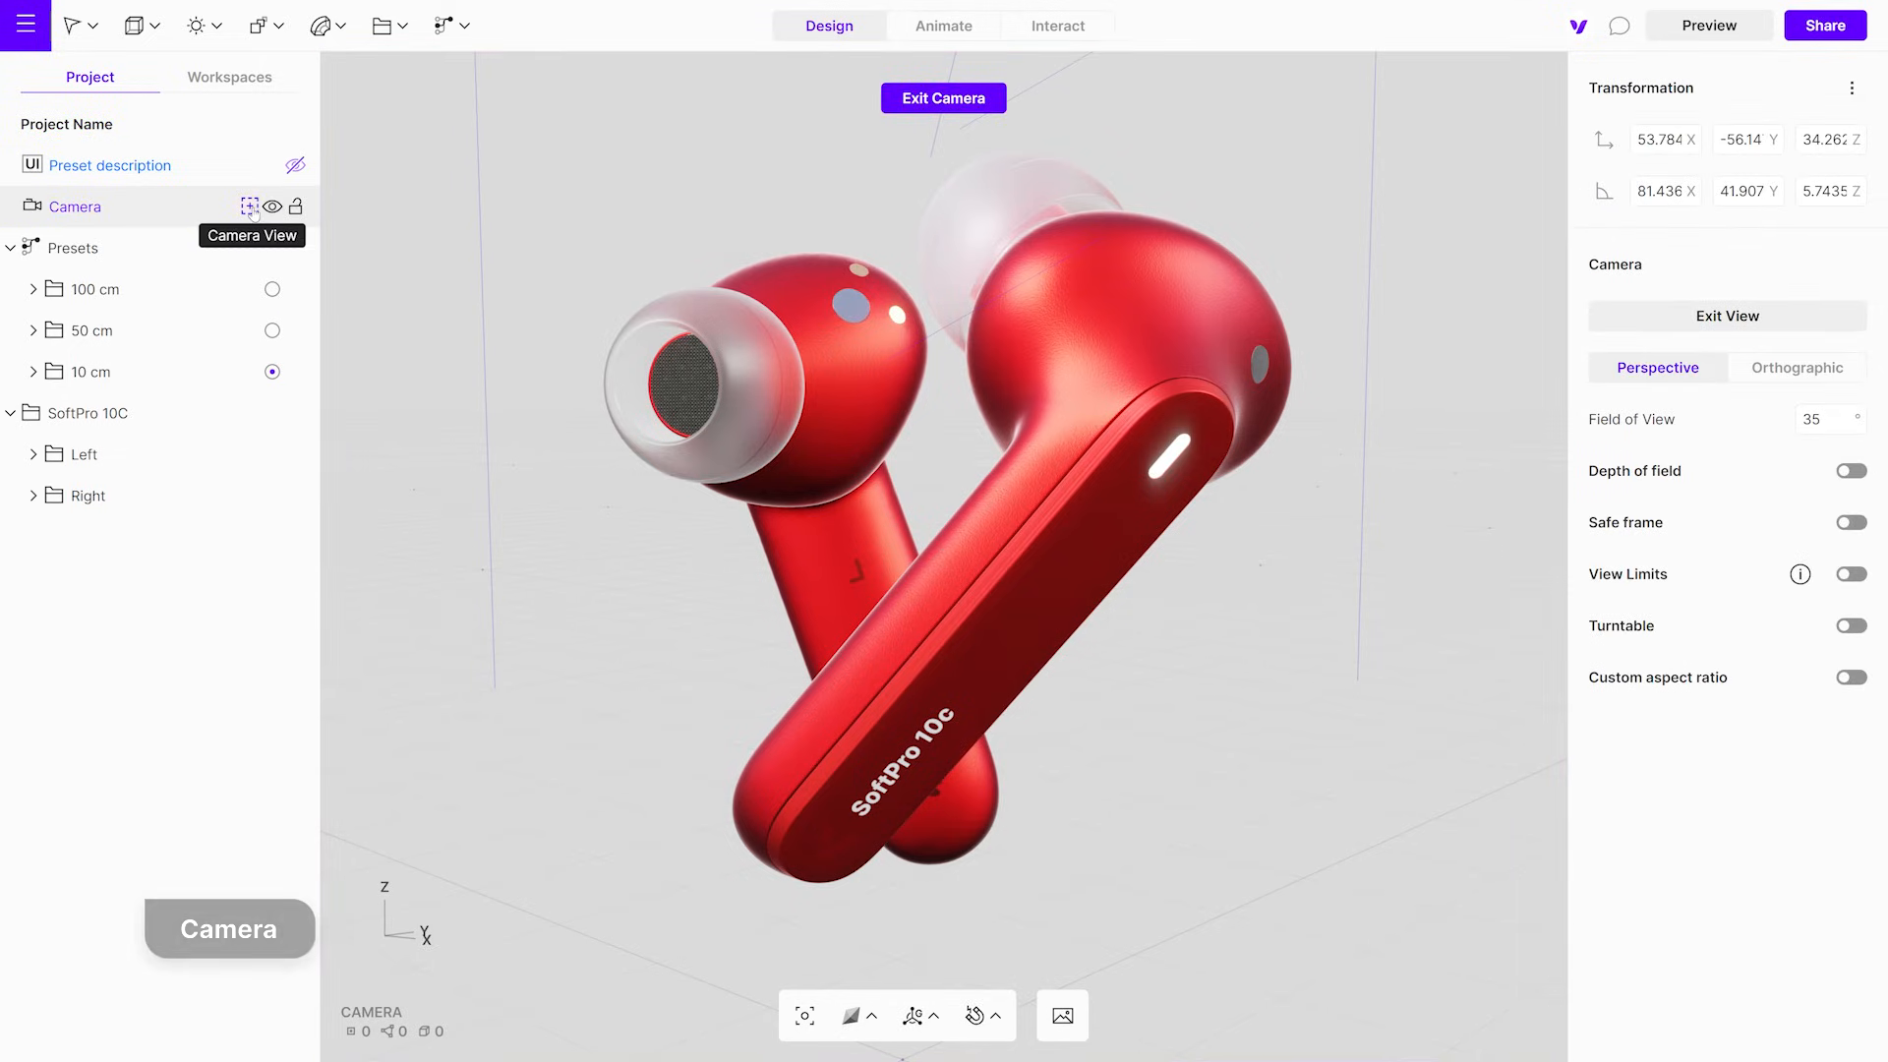
pyautogui.moveTo(1611, 774)
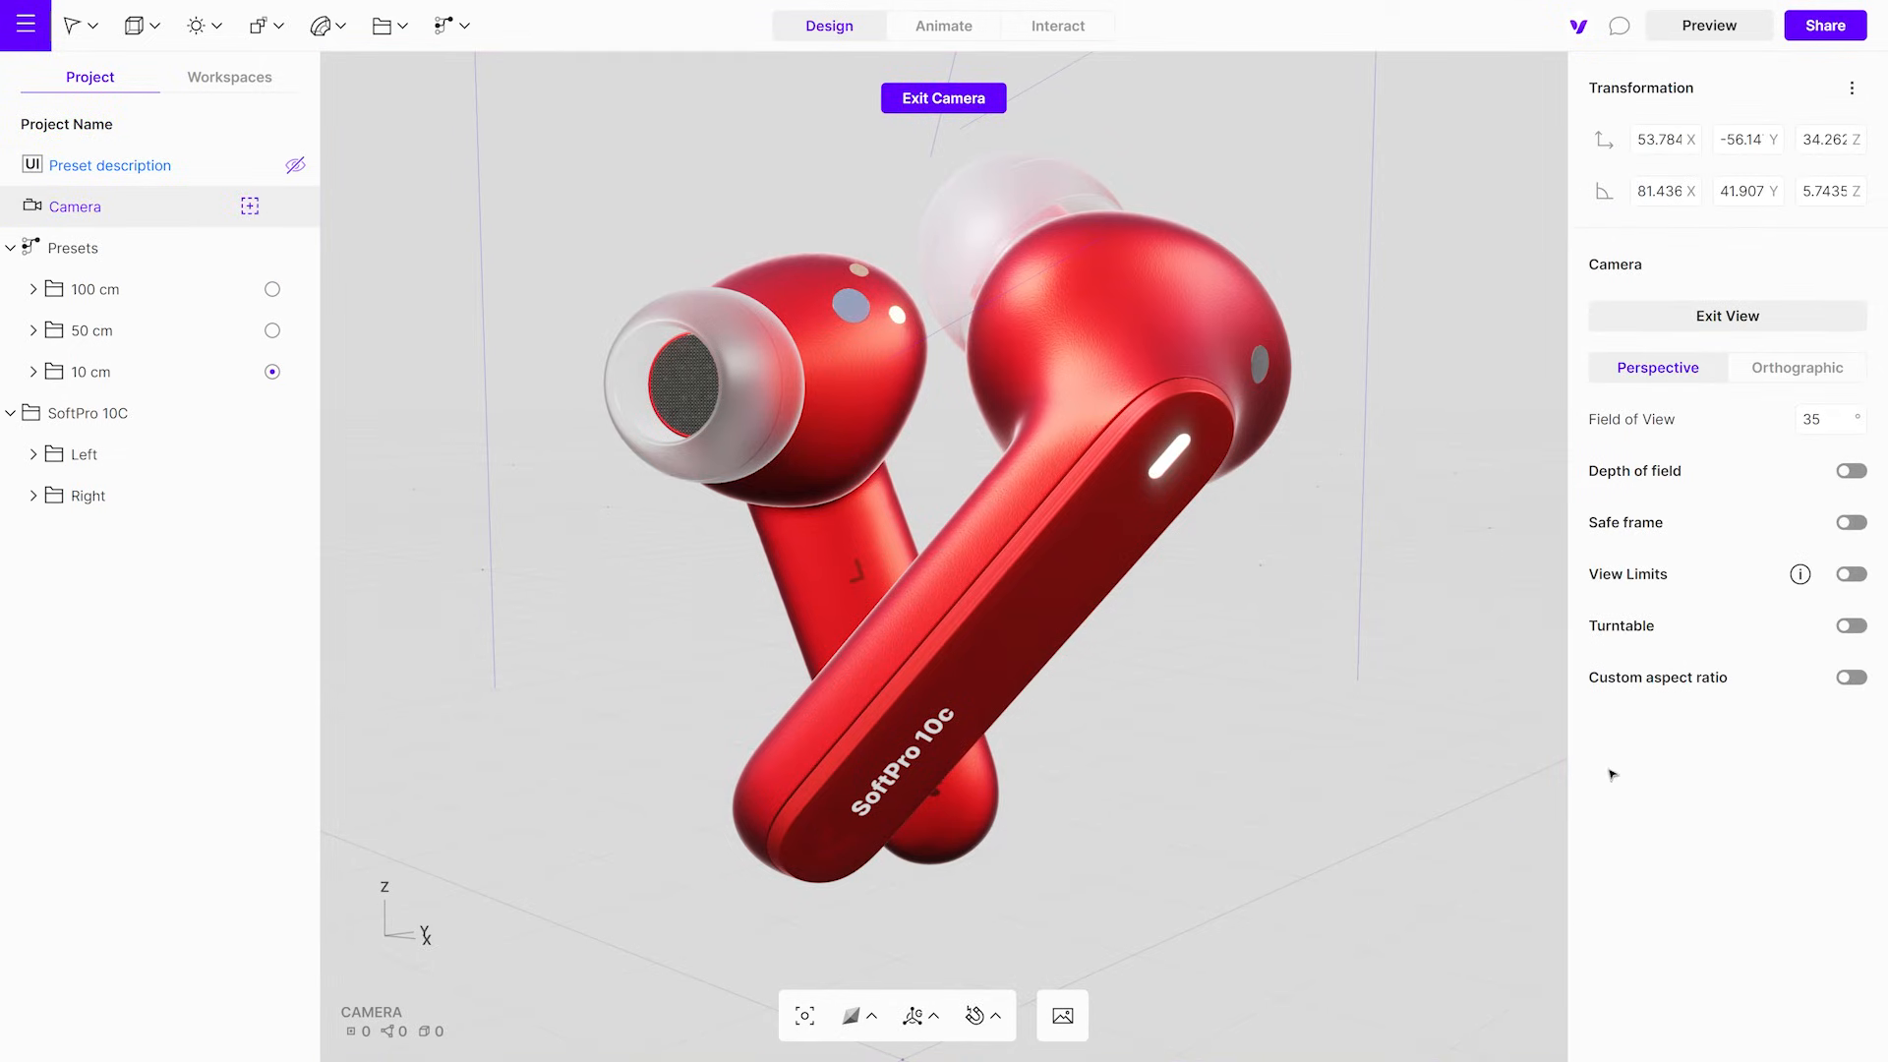
pyautogui.click(1848, 676)
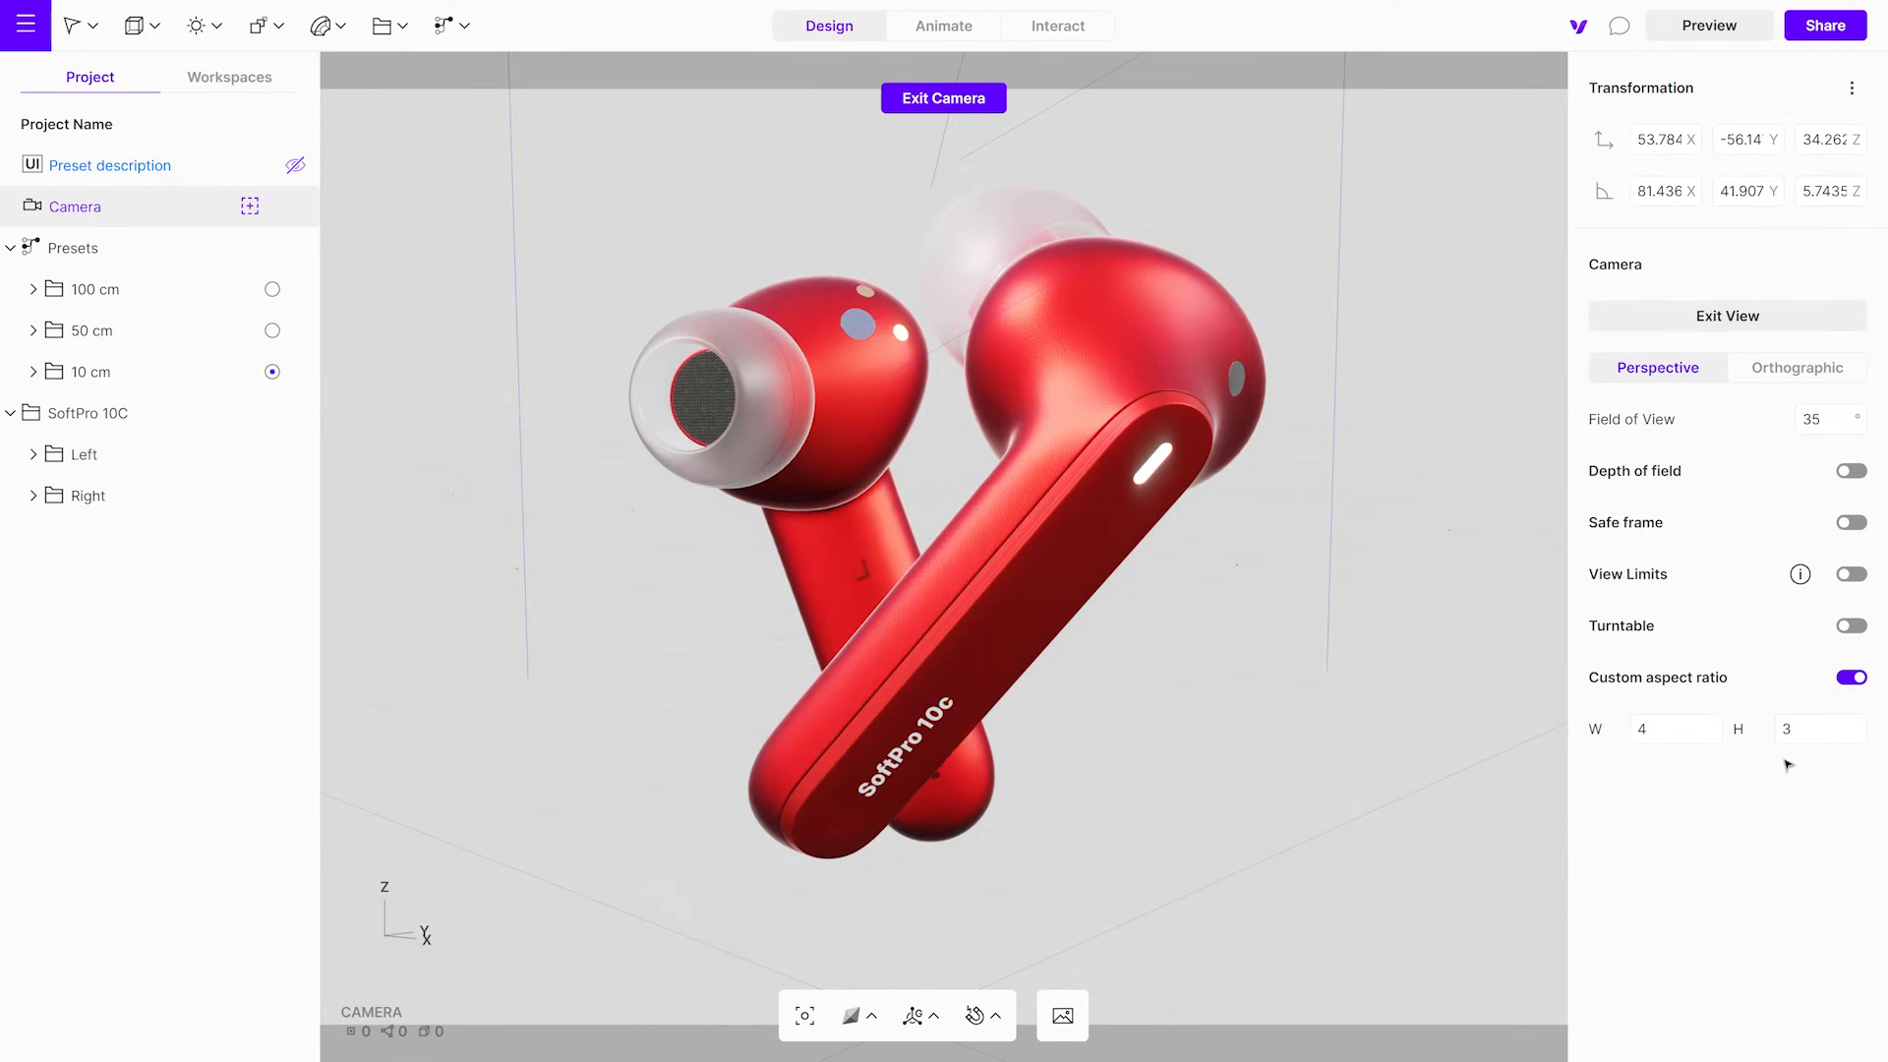
pyautogui.click(1825, 26)
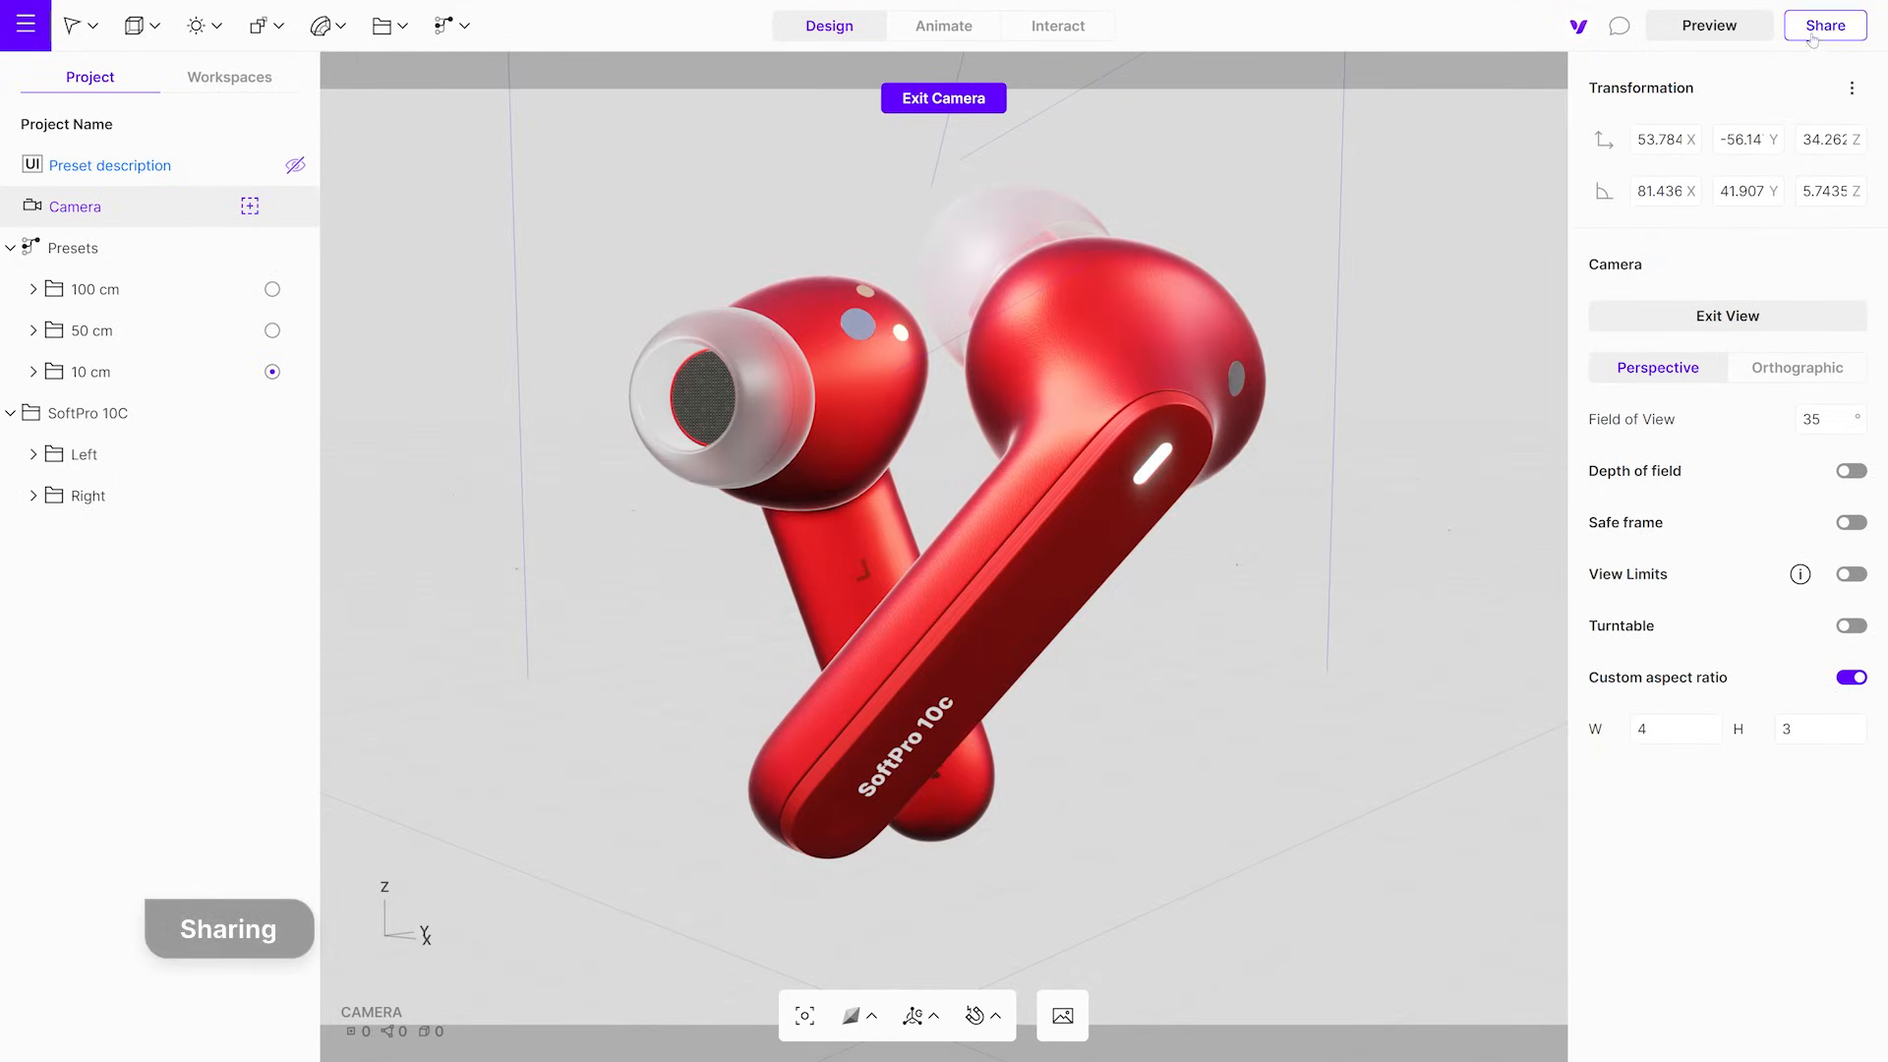
# Review the Share options for the earbuds scene before moving to the Solar panels - AR (copy) project
pyautogui.click(1824, 24)
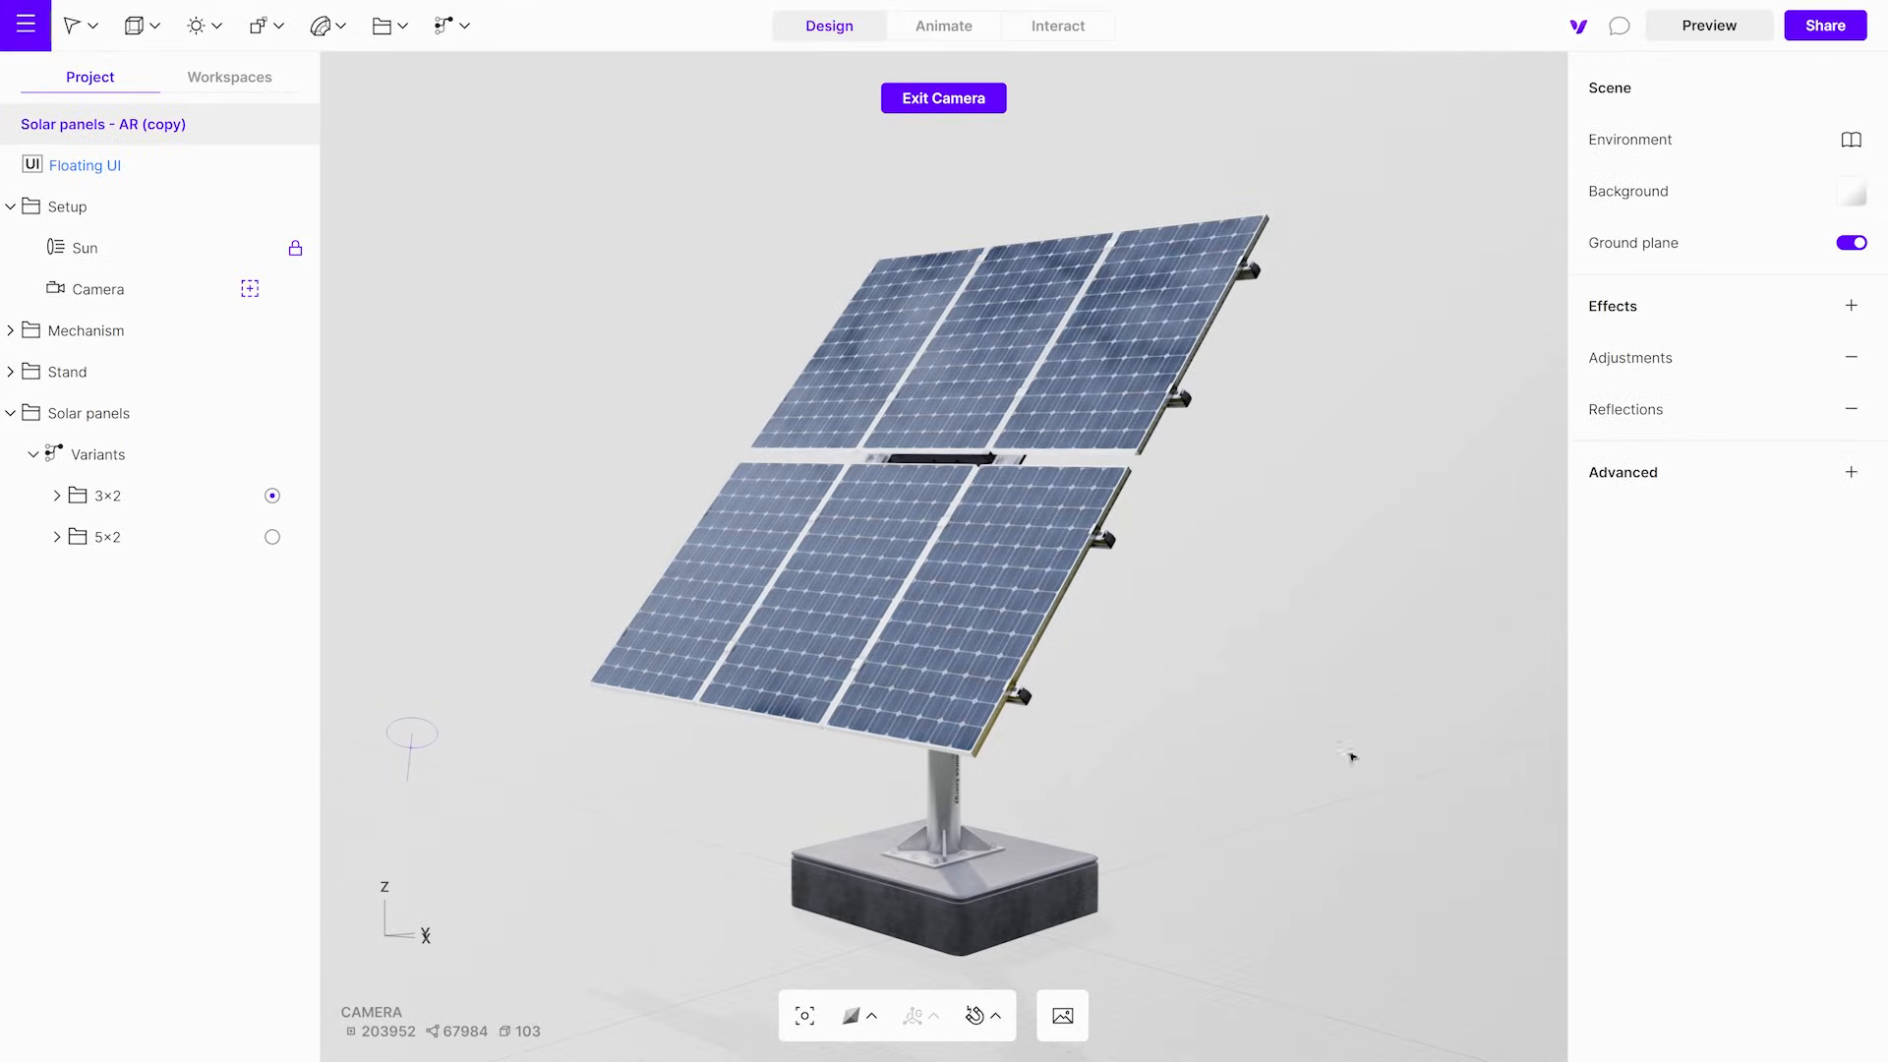
# Add Augmented reality under Advanced scene features, with GLTF and USDZ sources ready
pyautogui.click(1852, 472)
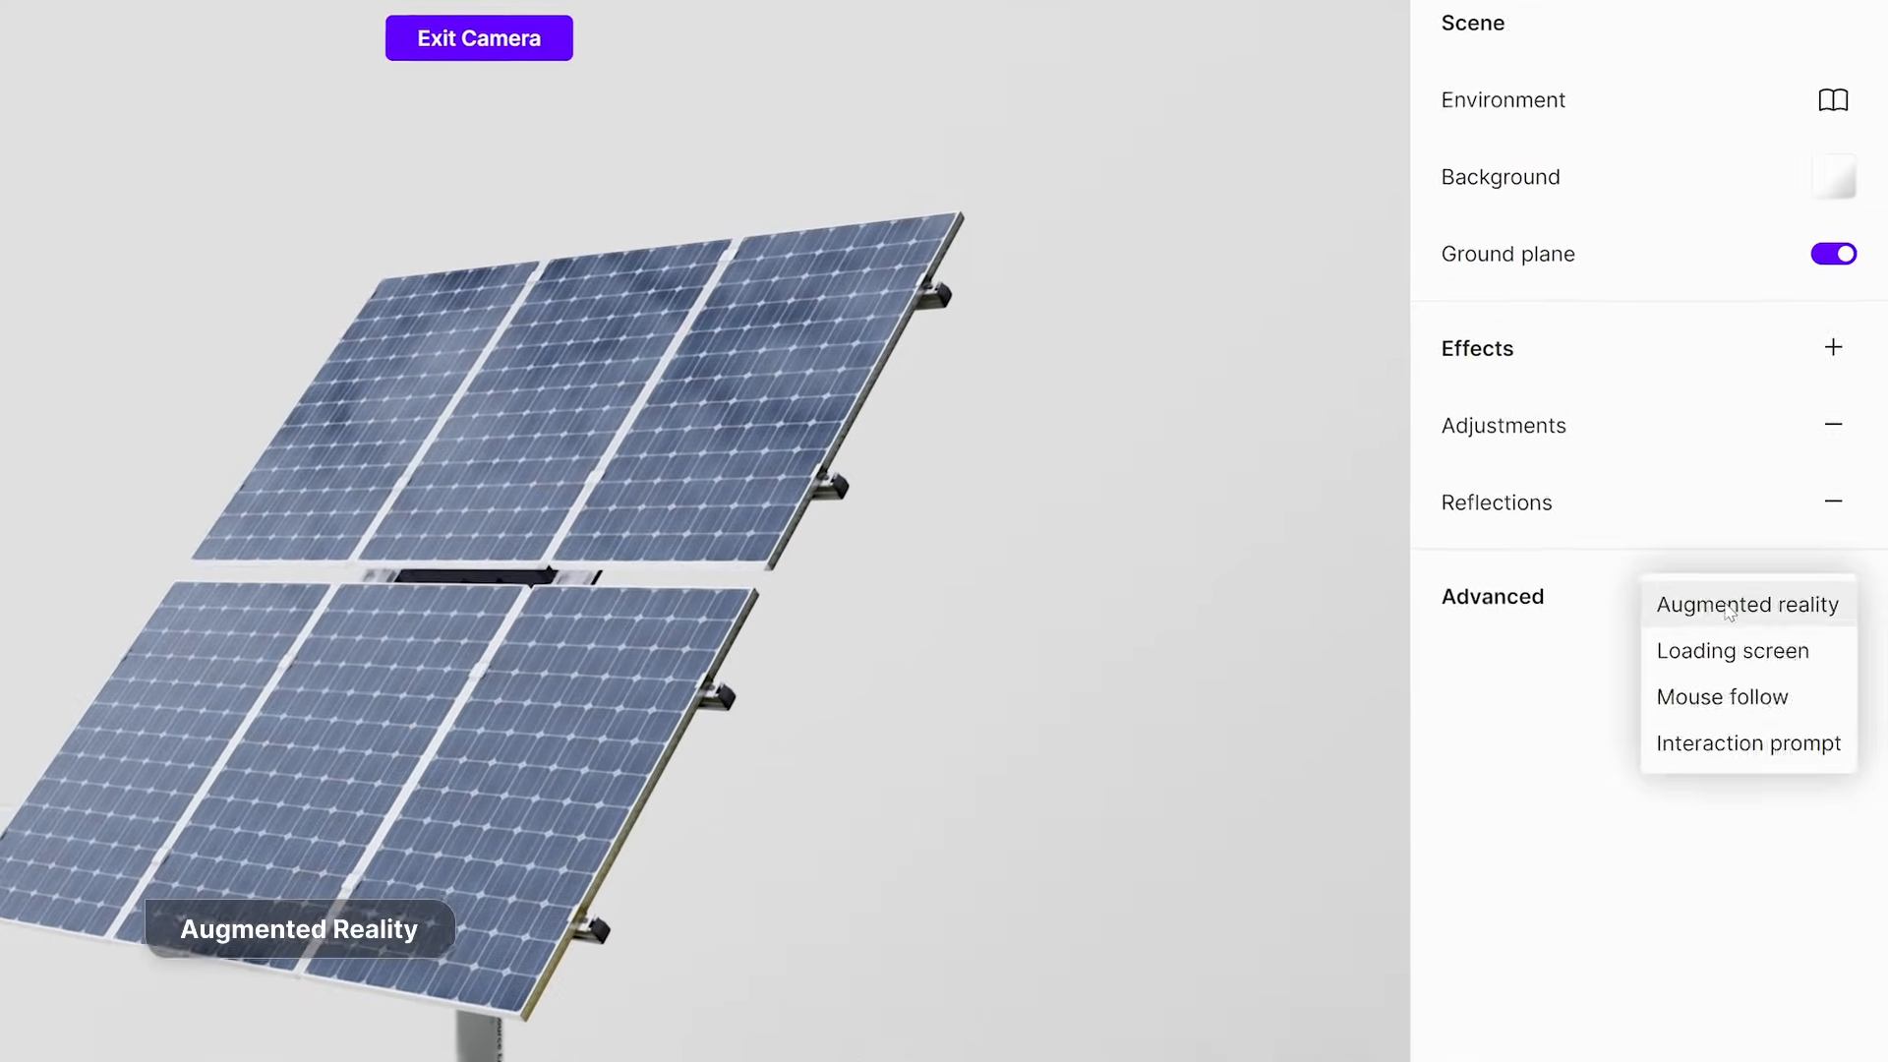
pyautogui.click(1746, 604)
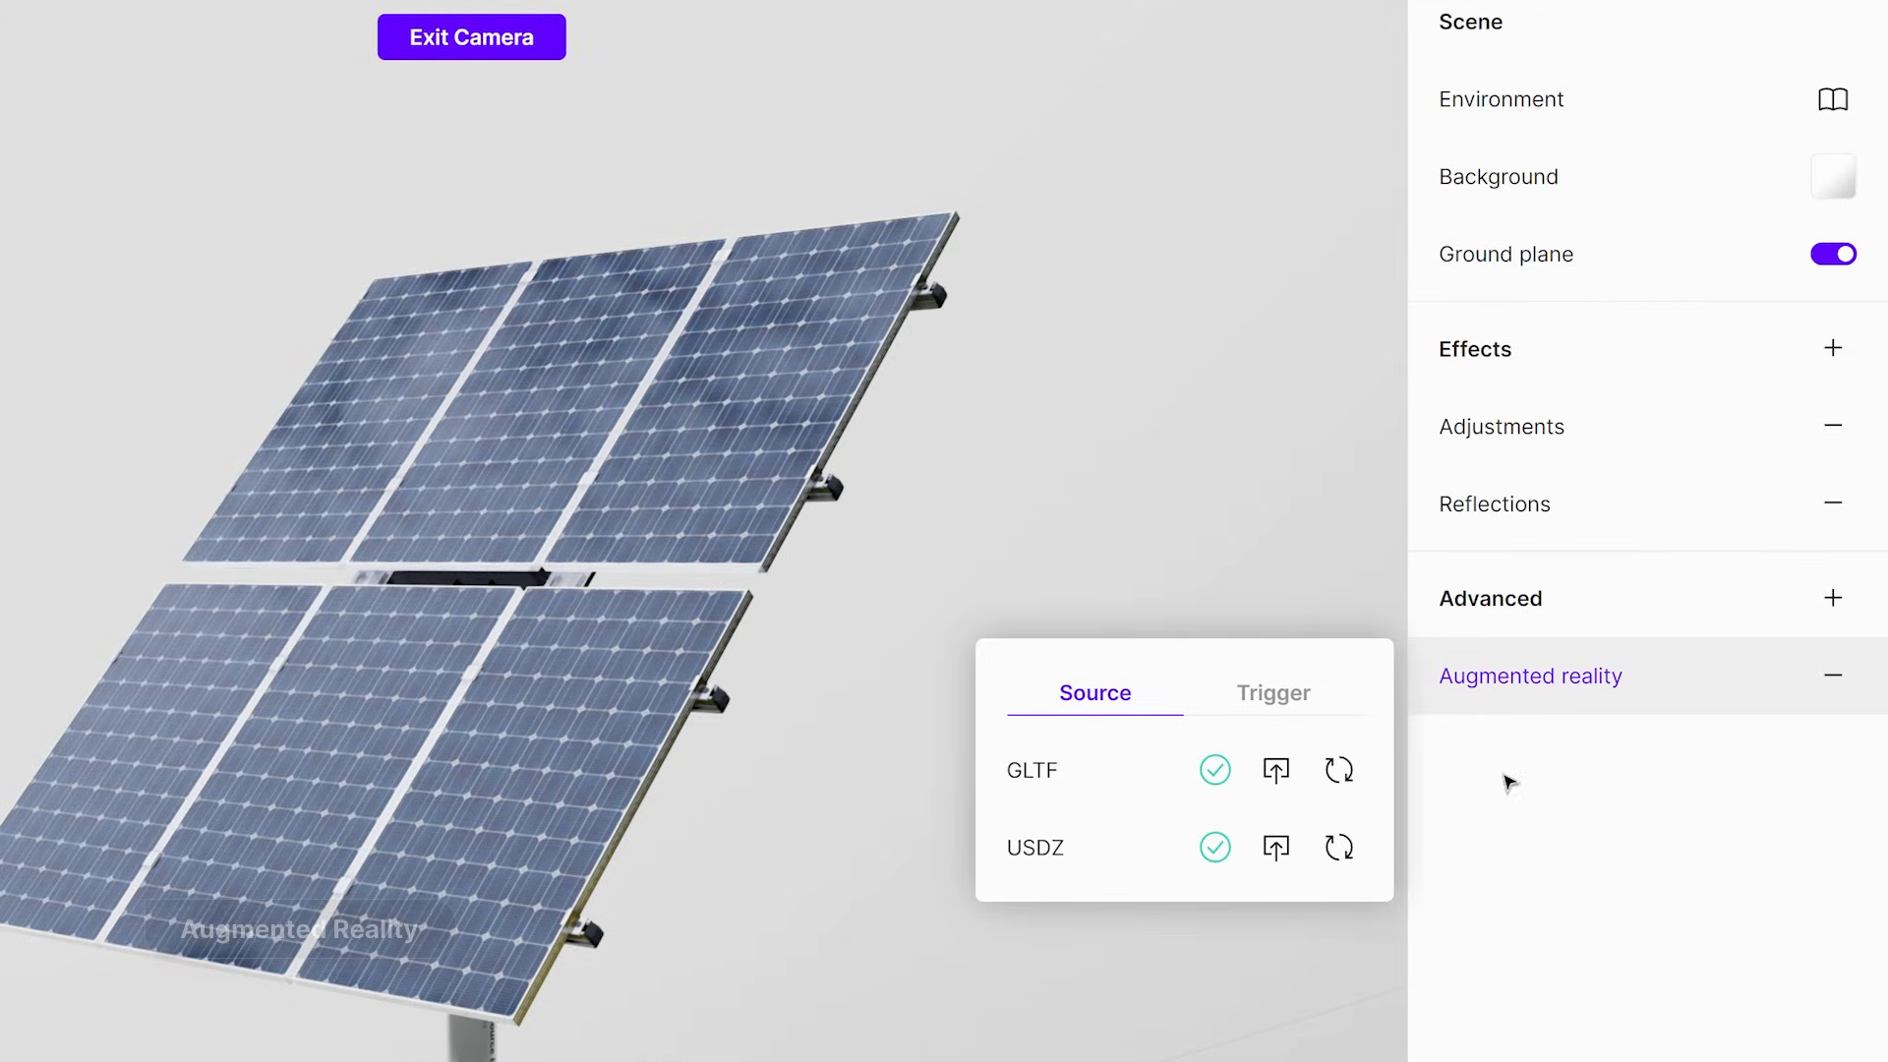